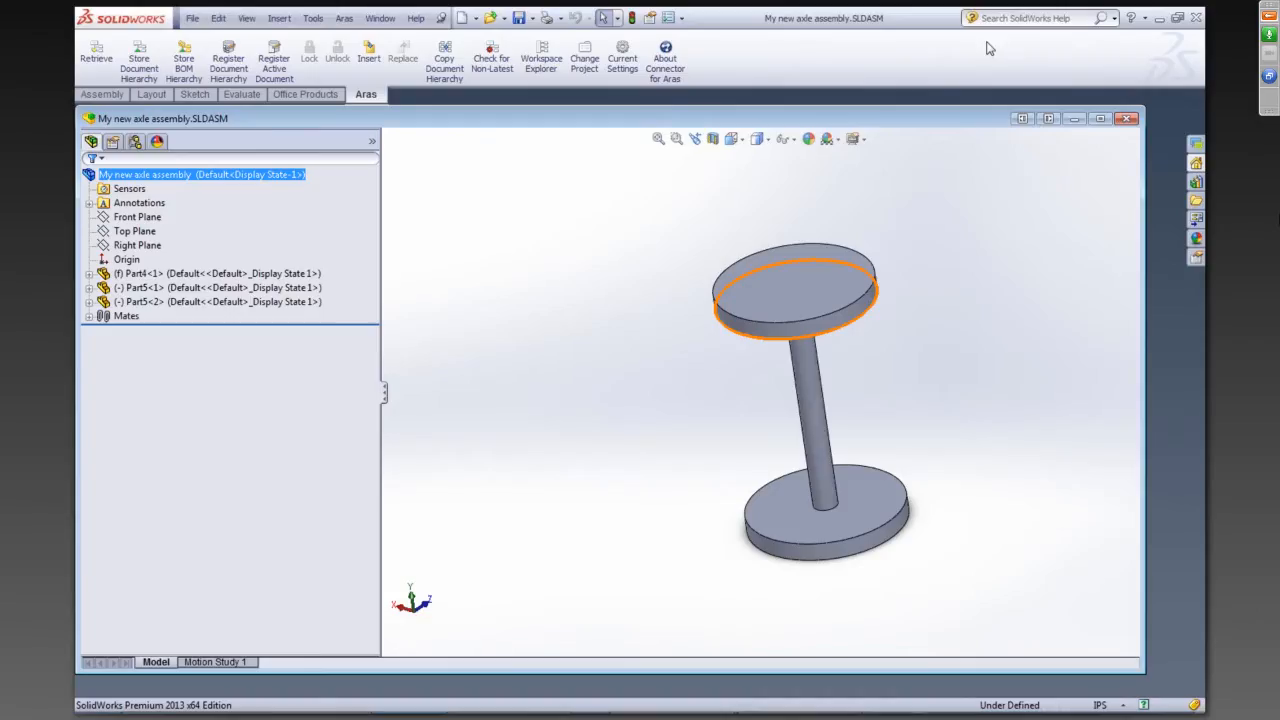
# Switch to the 'My new axle assembly - Sheet1' drawing window
pyautogui.click(644, 392)
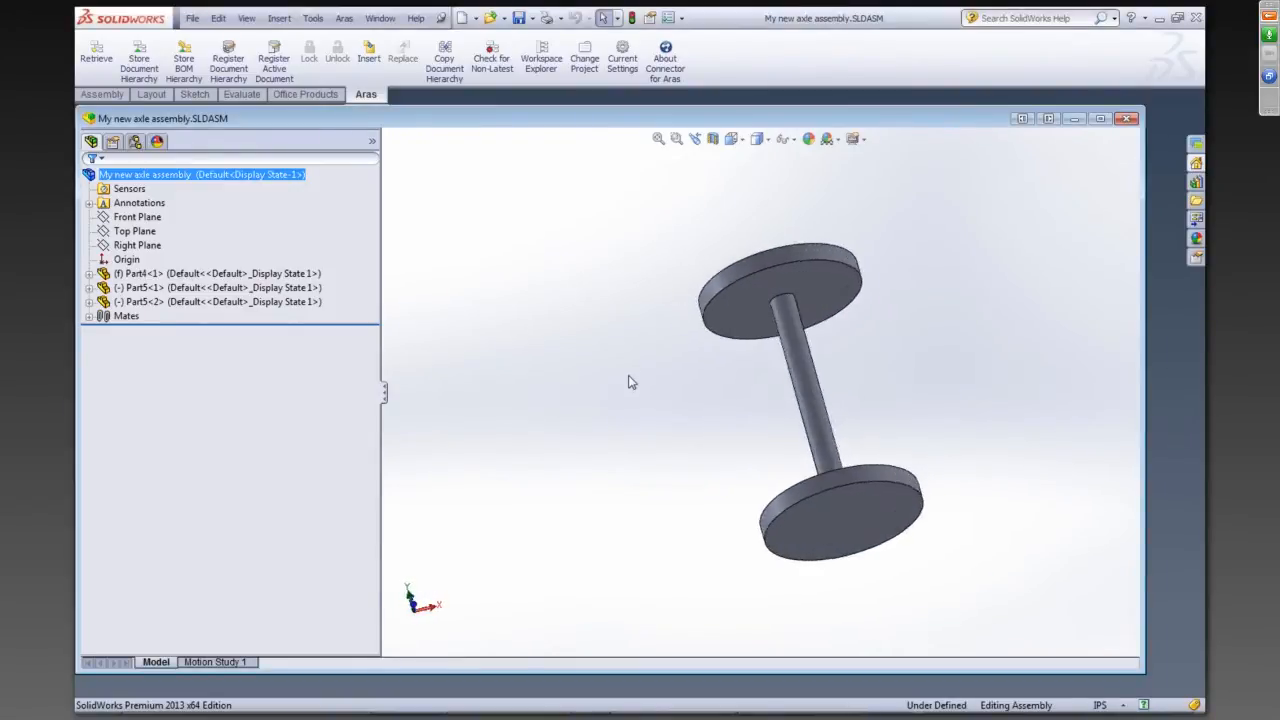
pyautogui.click(200, 300)
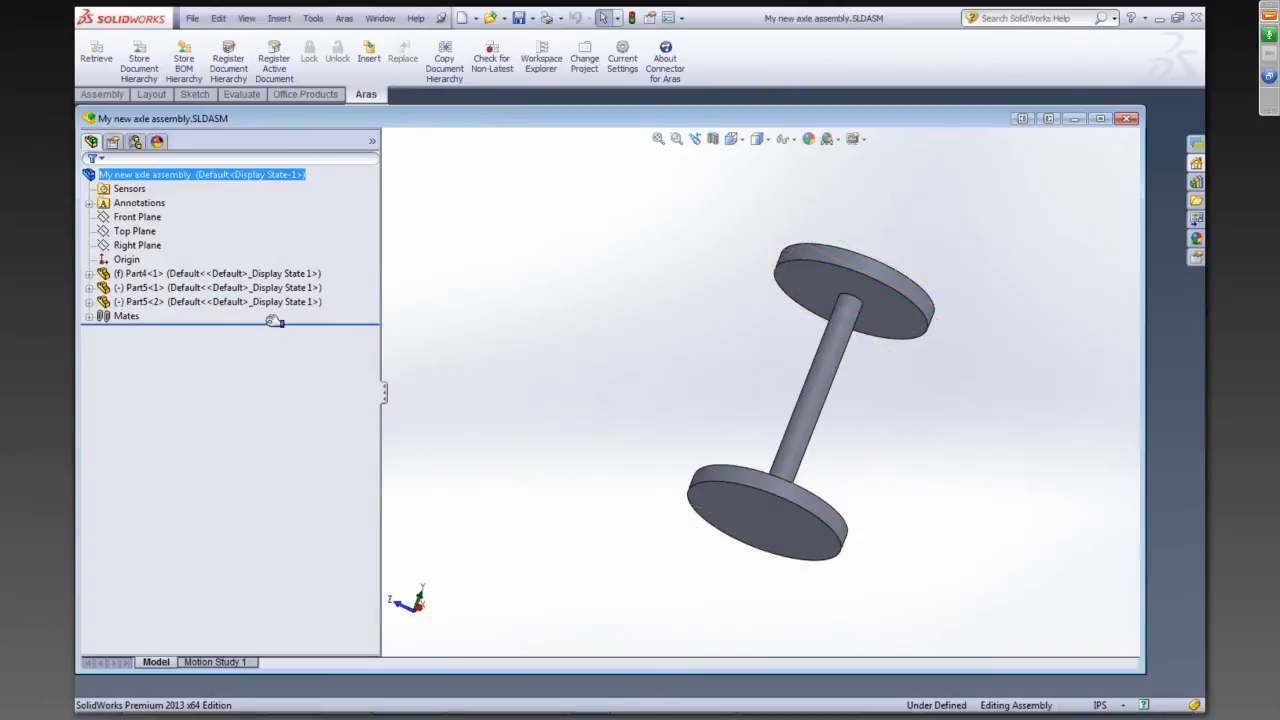
pyautogui.click(380, 18)
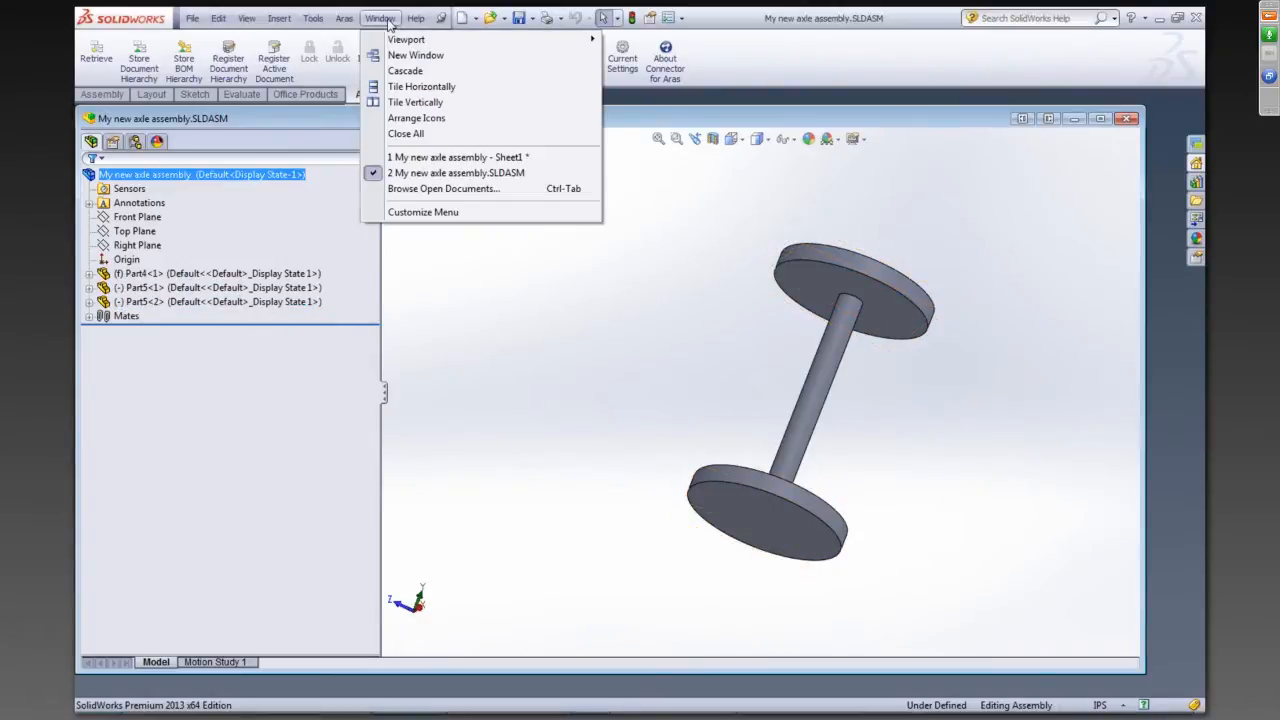
pyautogui.click(456, 156)
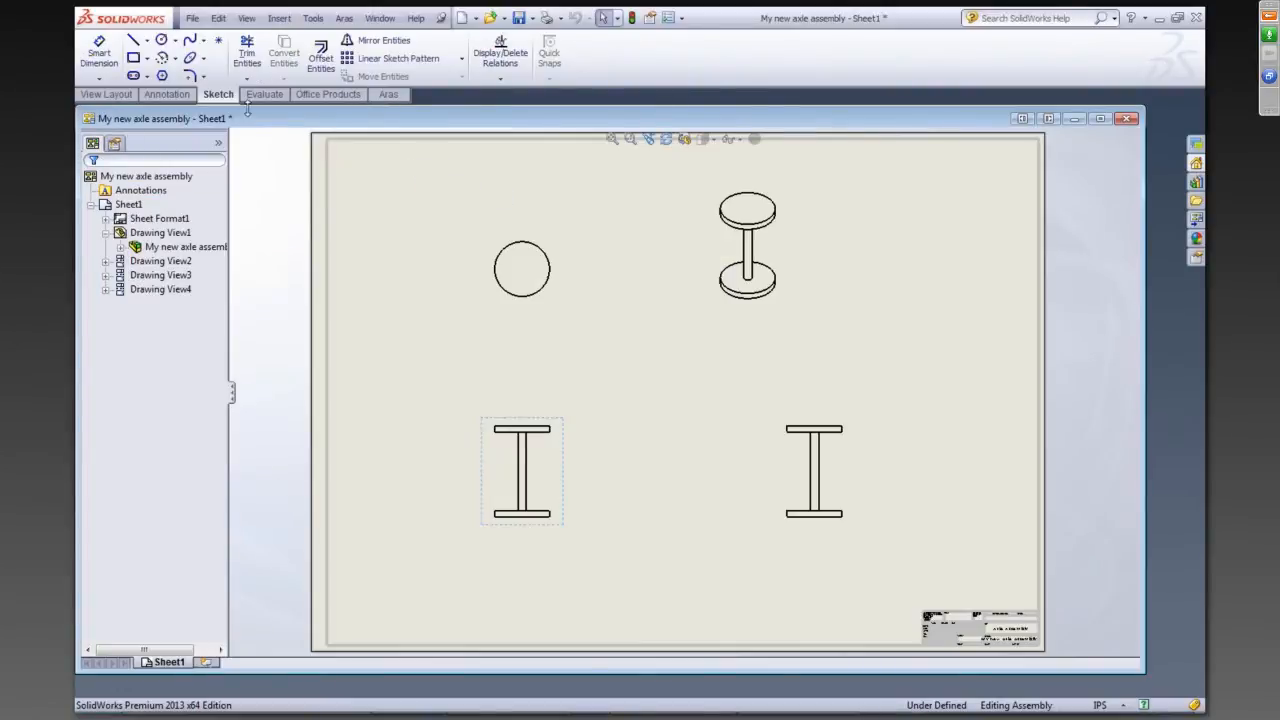
# View the drawing's custom properties showing description 'Axle Assembly Drawing'
pyautogui.click(192, 18)
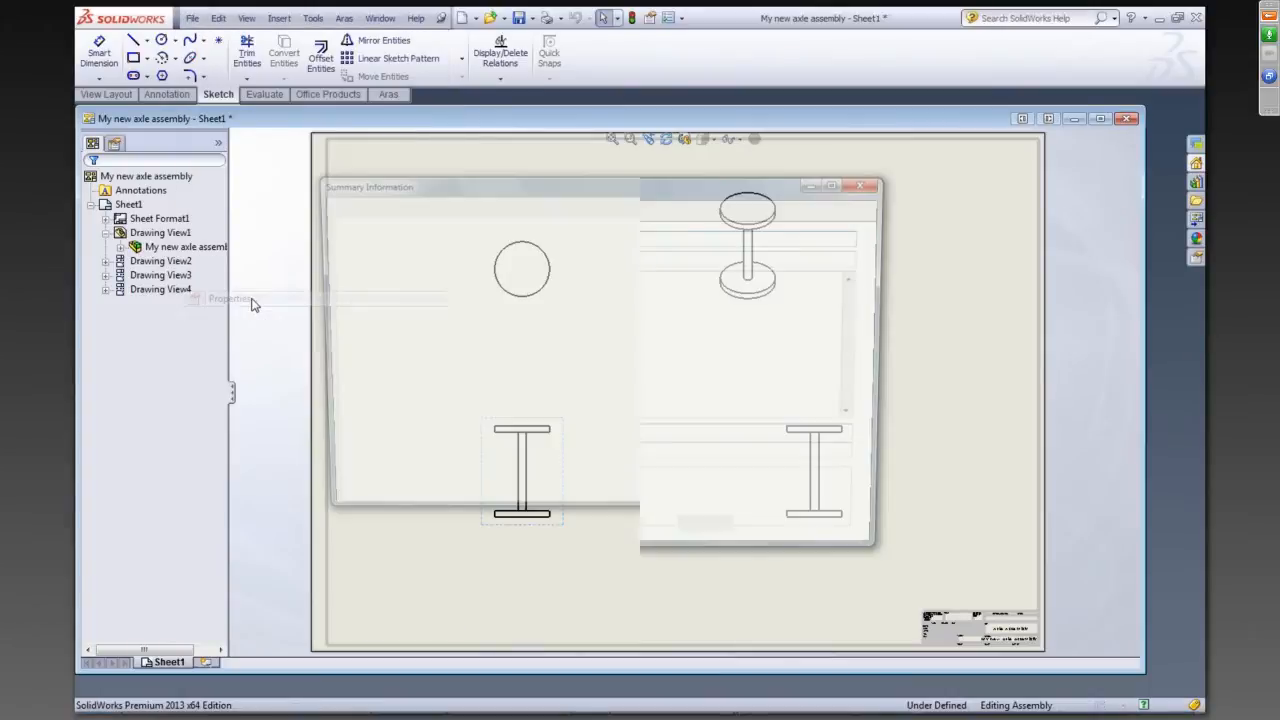
pyautogui.click(380, 212)
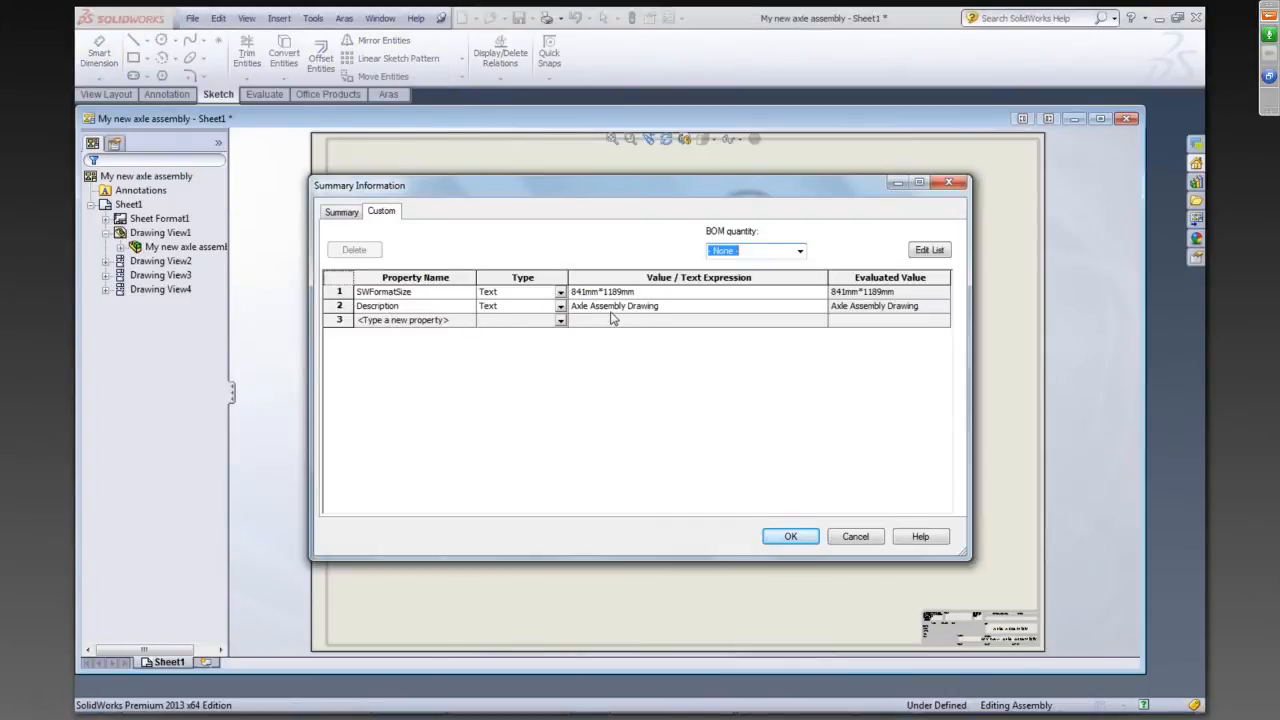
pyautogui.moveTo(850, 532)
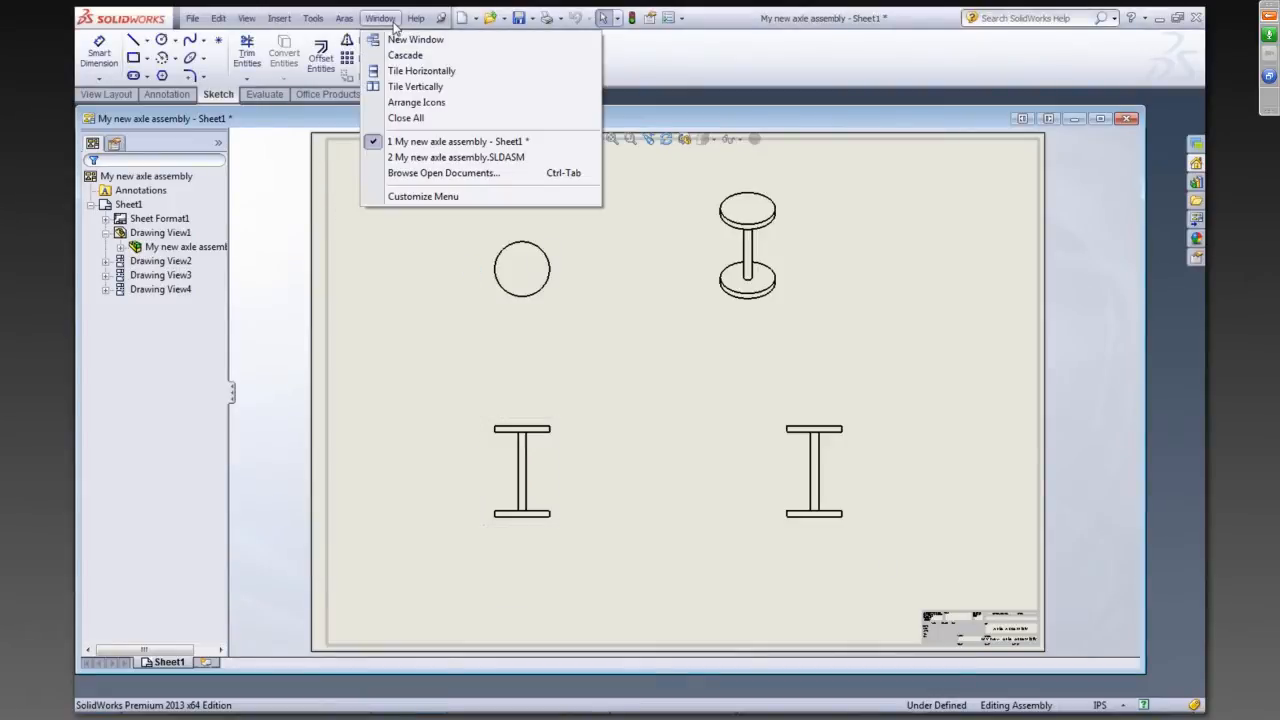
# View the assembly model's custom properties (description 'Axle Assembly') and cancel without changes
pyautogui.click(456, 156)
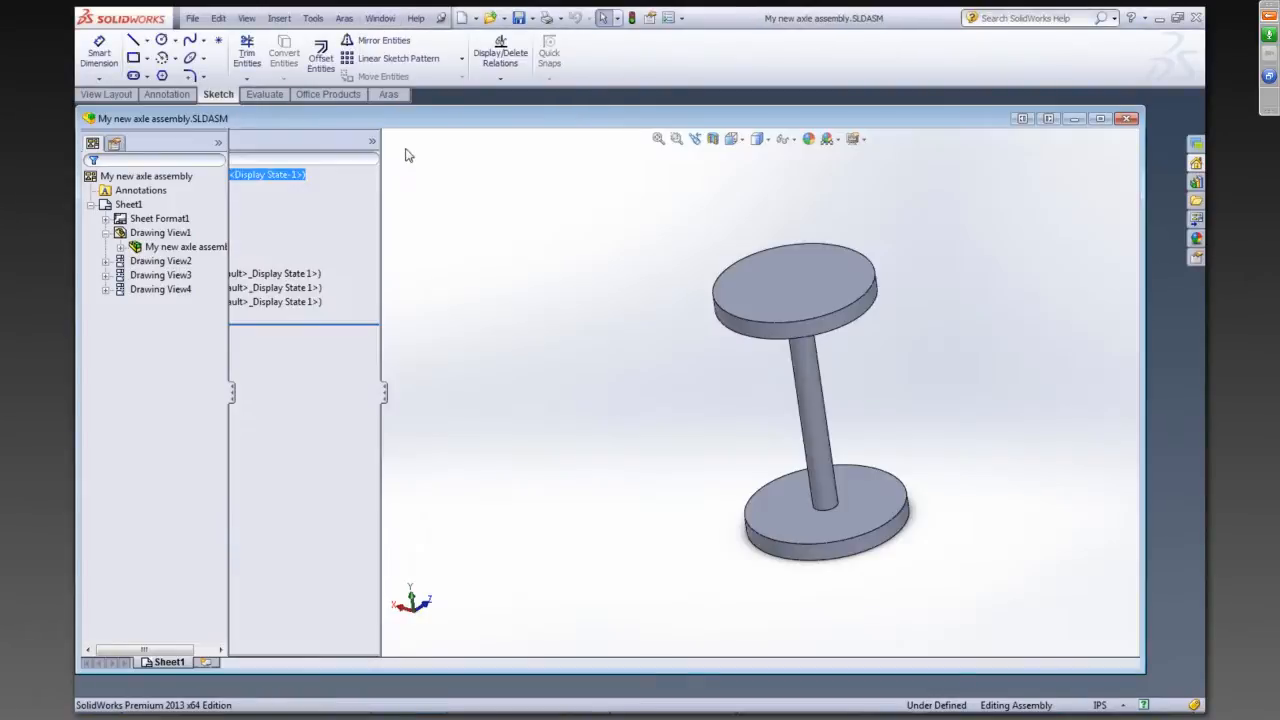
pyautogui.click(192, 18)
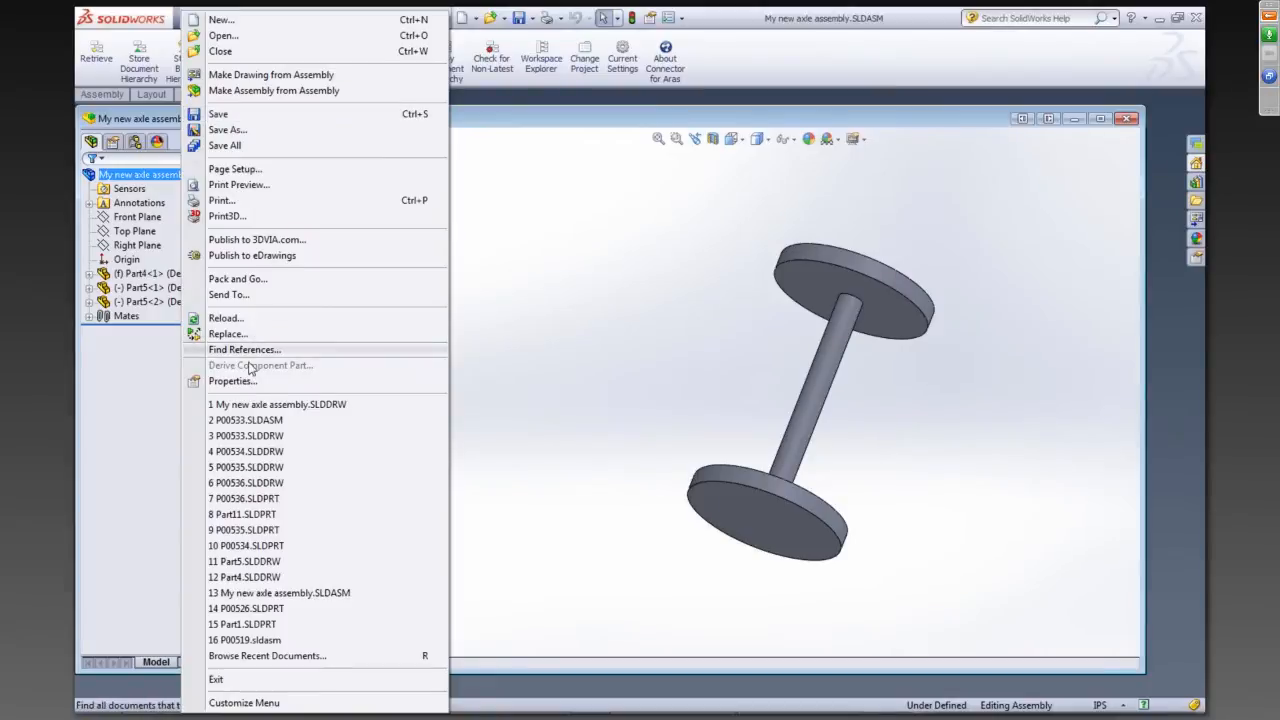
pyautogui.click(232, 380)
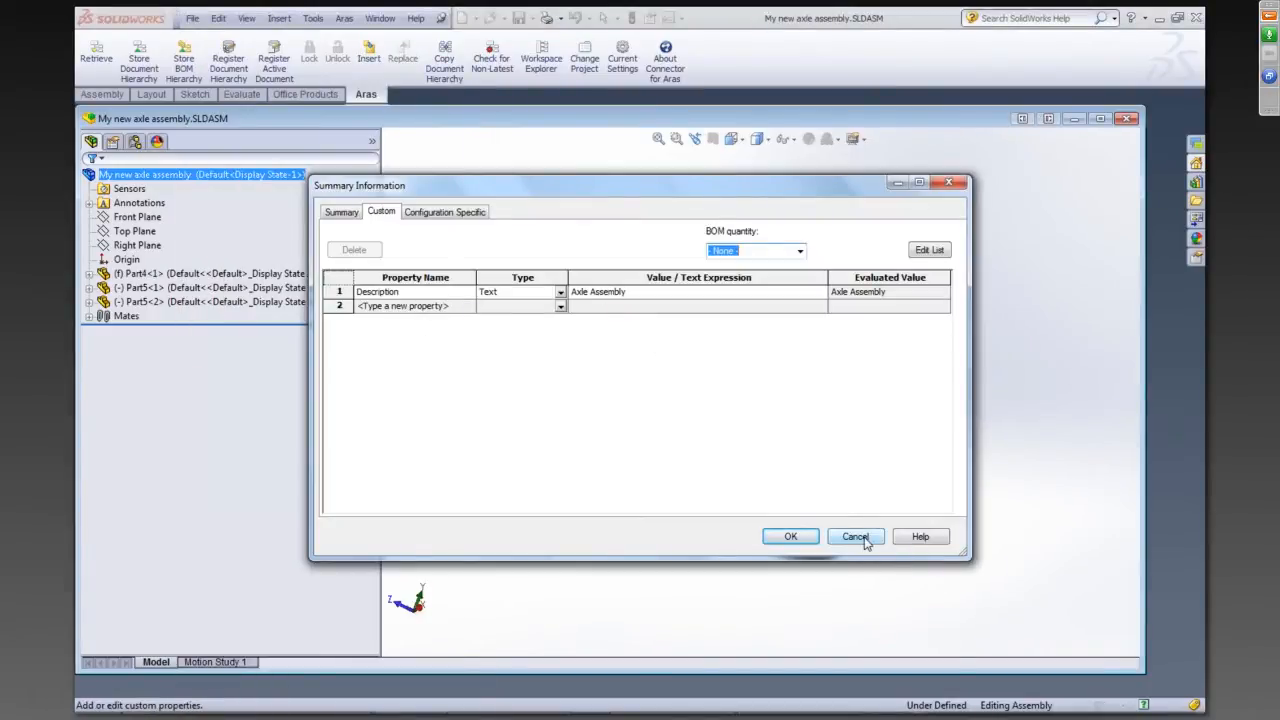
pyautogui.click(856, 536)
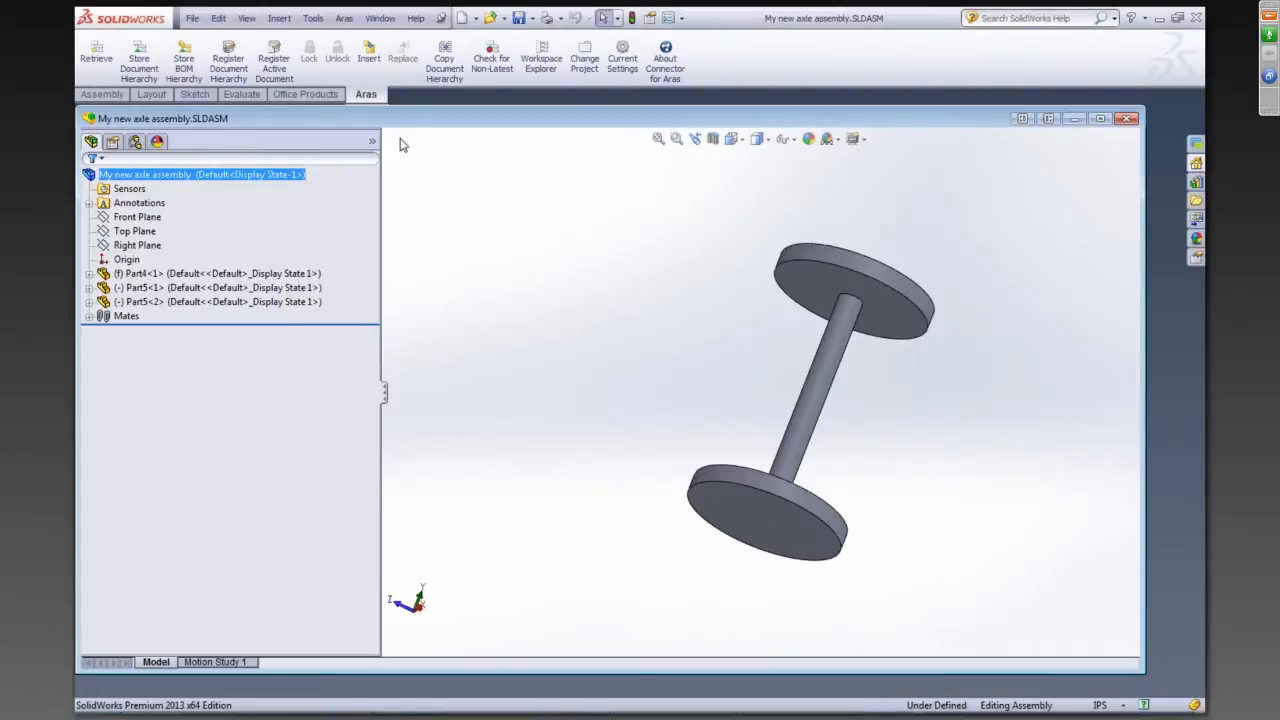
pyautogui.moveTo(568, 260)
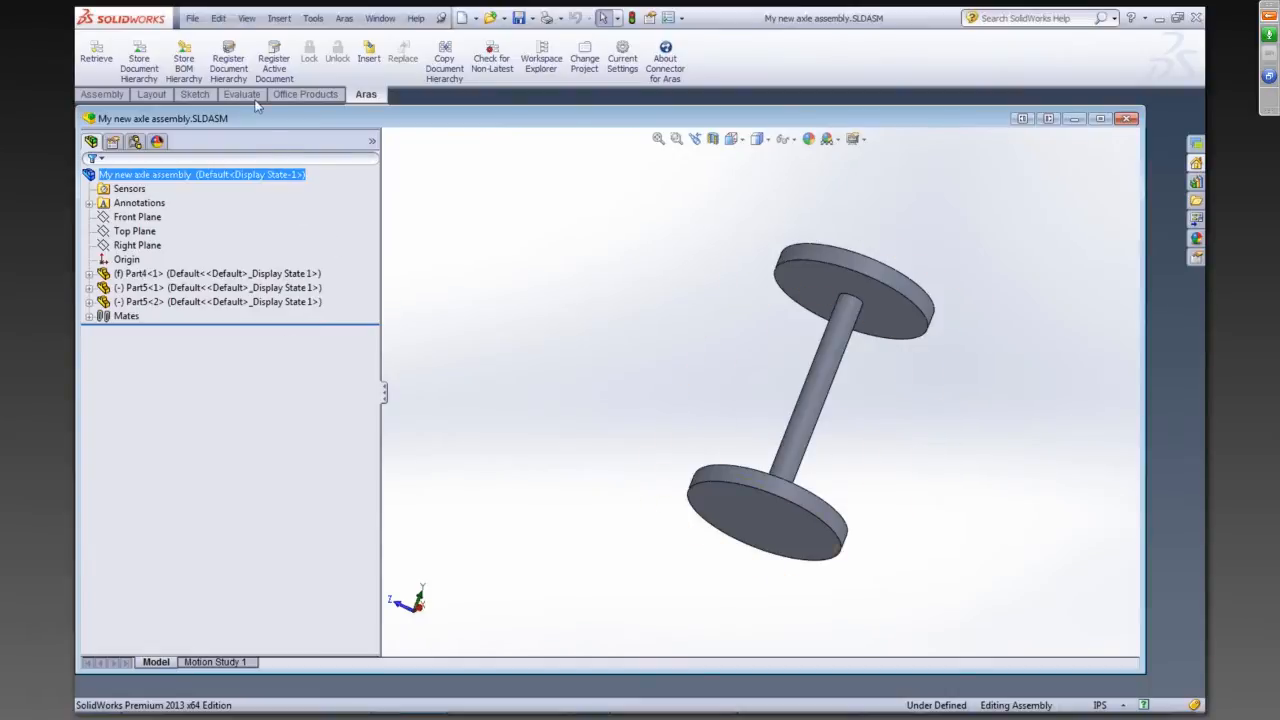
pyautogui.moveTo(228, 56)
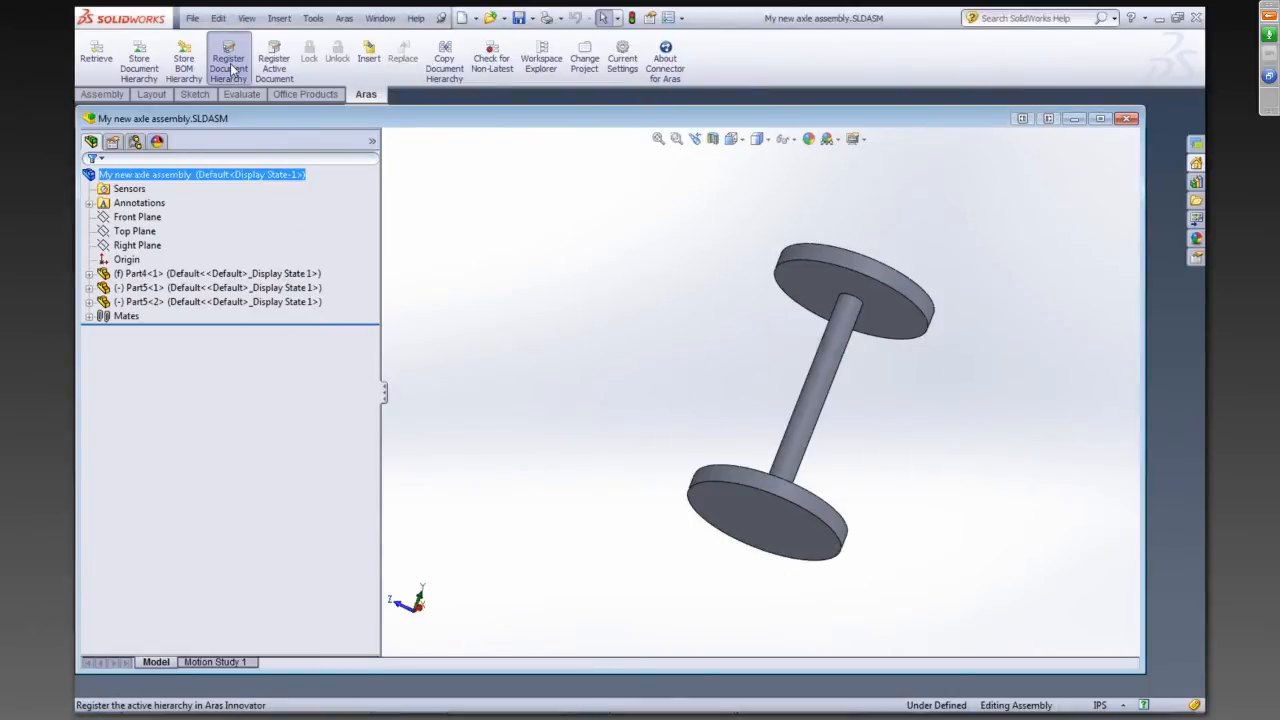
# Start Register Document Hierarchy and accept the Connector for Aras warning
pyautogui.click(228, 60)
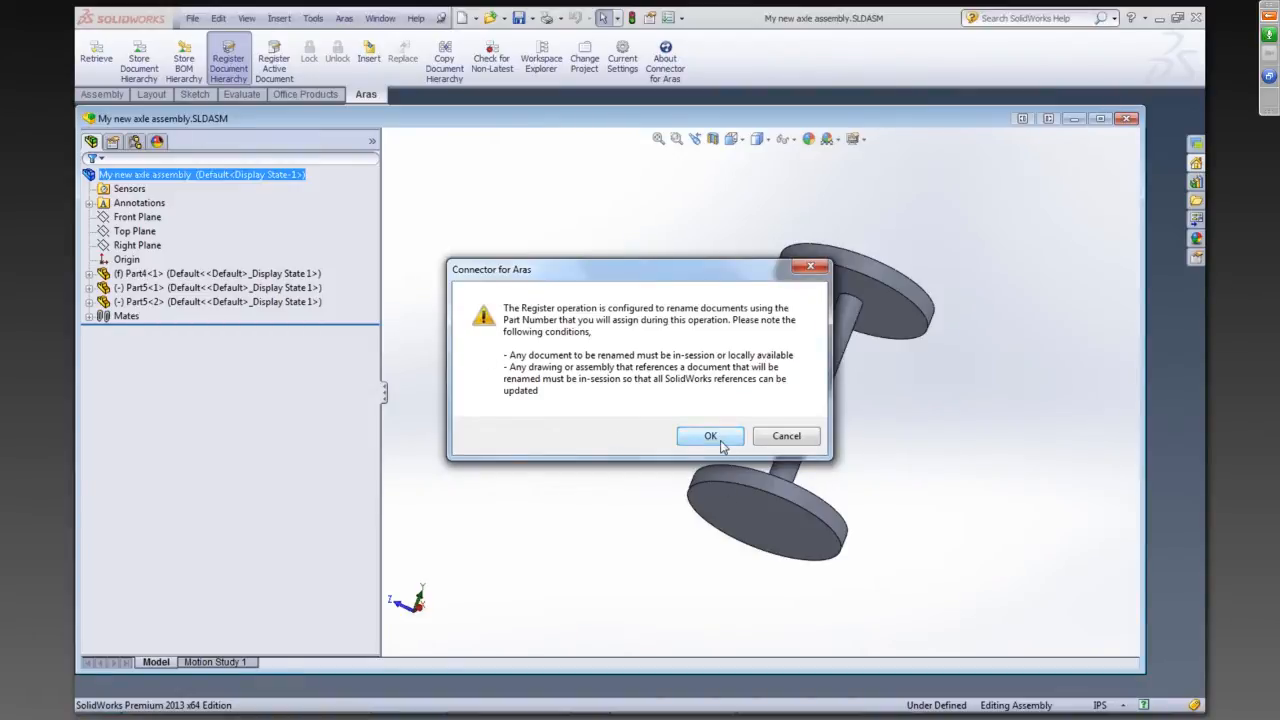
pyautogui.click(710, 436)
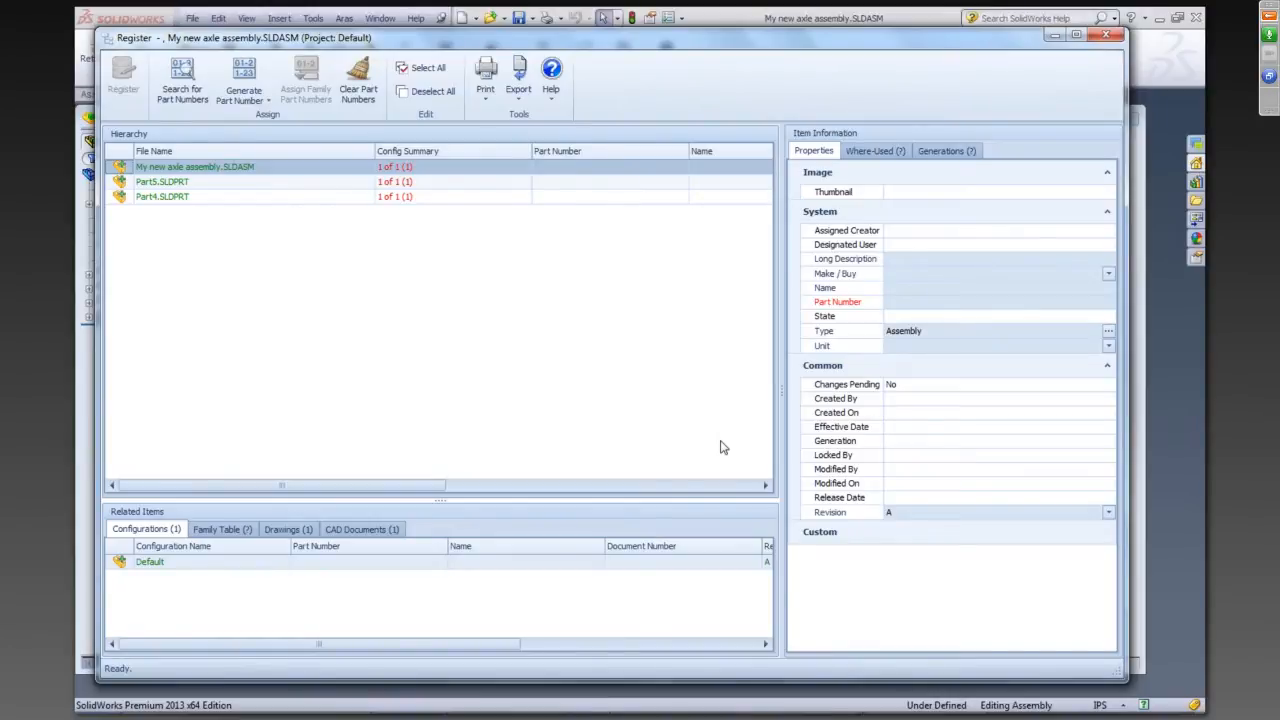
pyautogui.moveTo(268, 262)
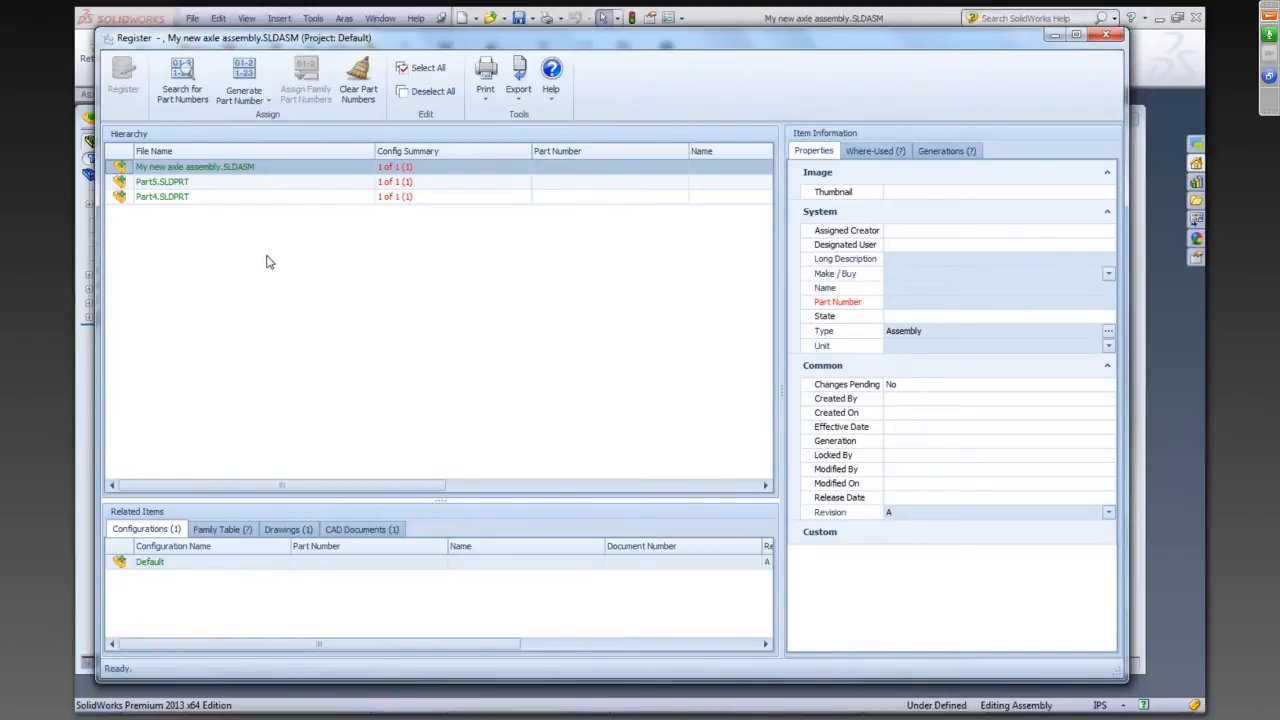
pyautogui.moveTo(286, 296)
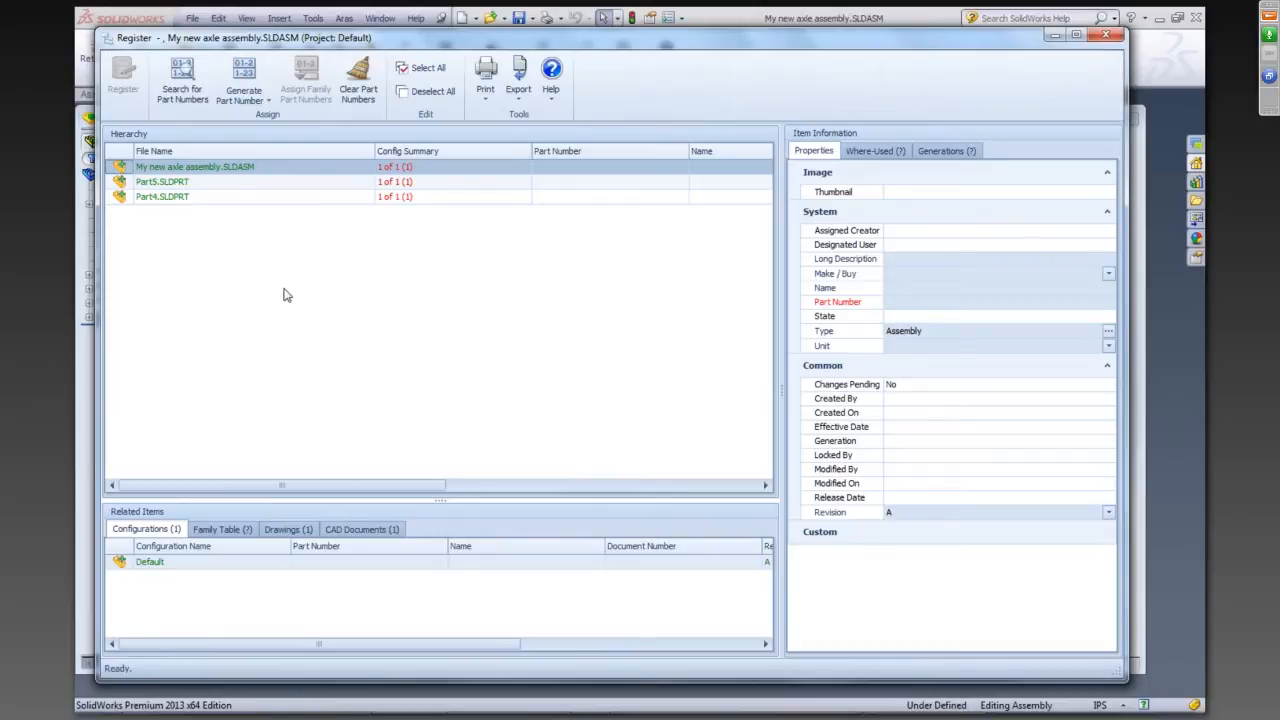
pyautogui.moveTo(184, 216)
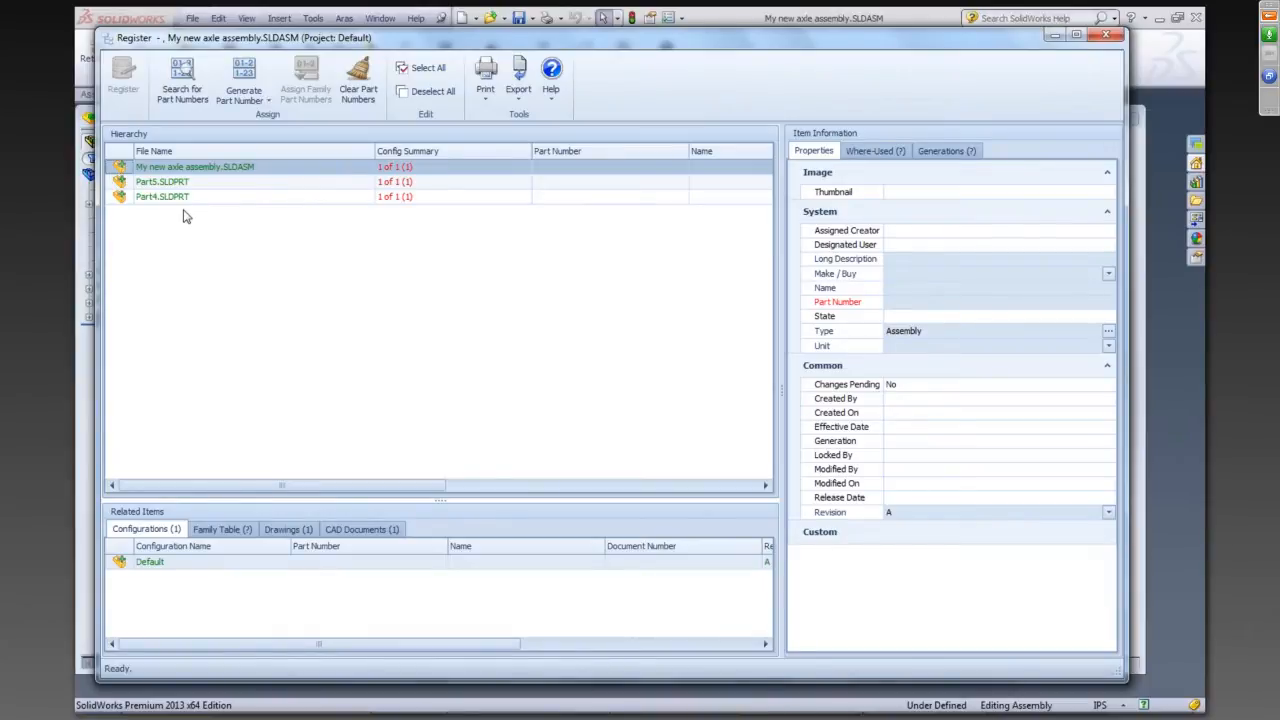
pyautogui.moveTo(196, 220)
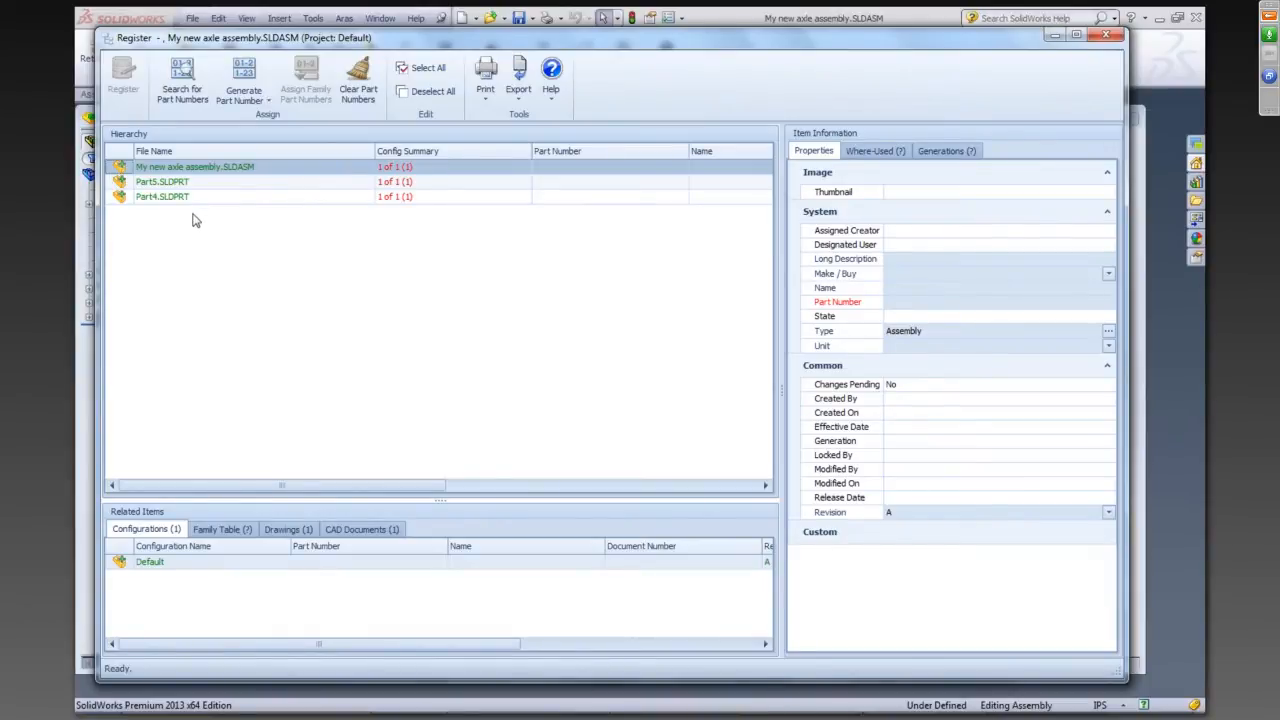
pyautogui.moveTo(250, 204)
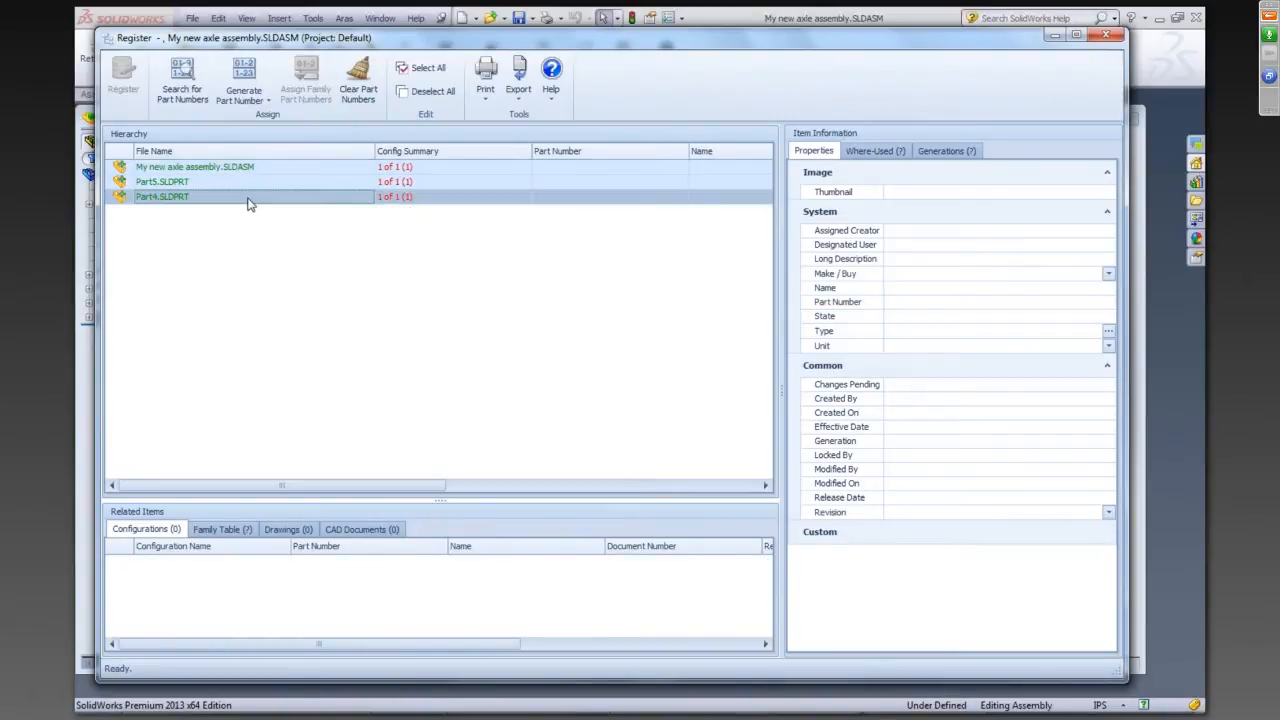
pyautogui.moveTo(378, 260)
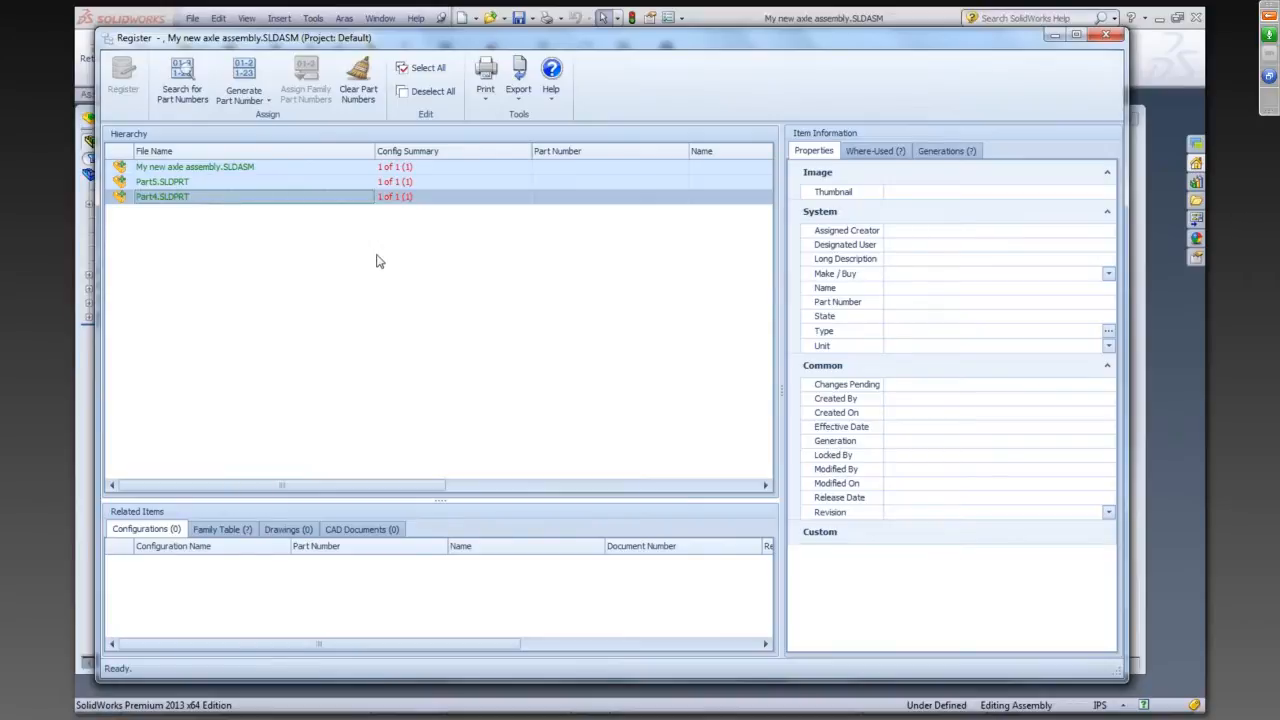
pyautogui.moveTo(640, 248)
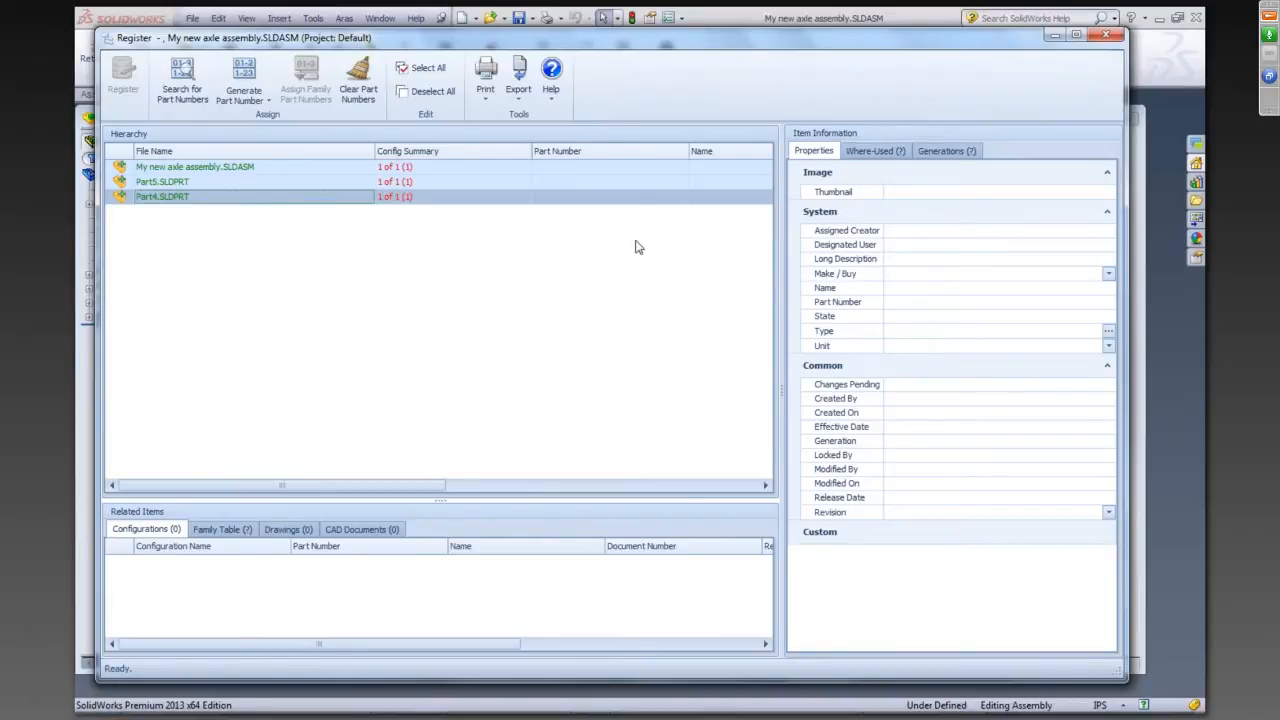
pyautogui.moveTo(184, 80)
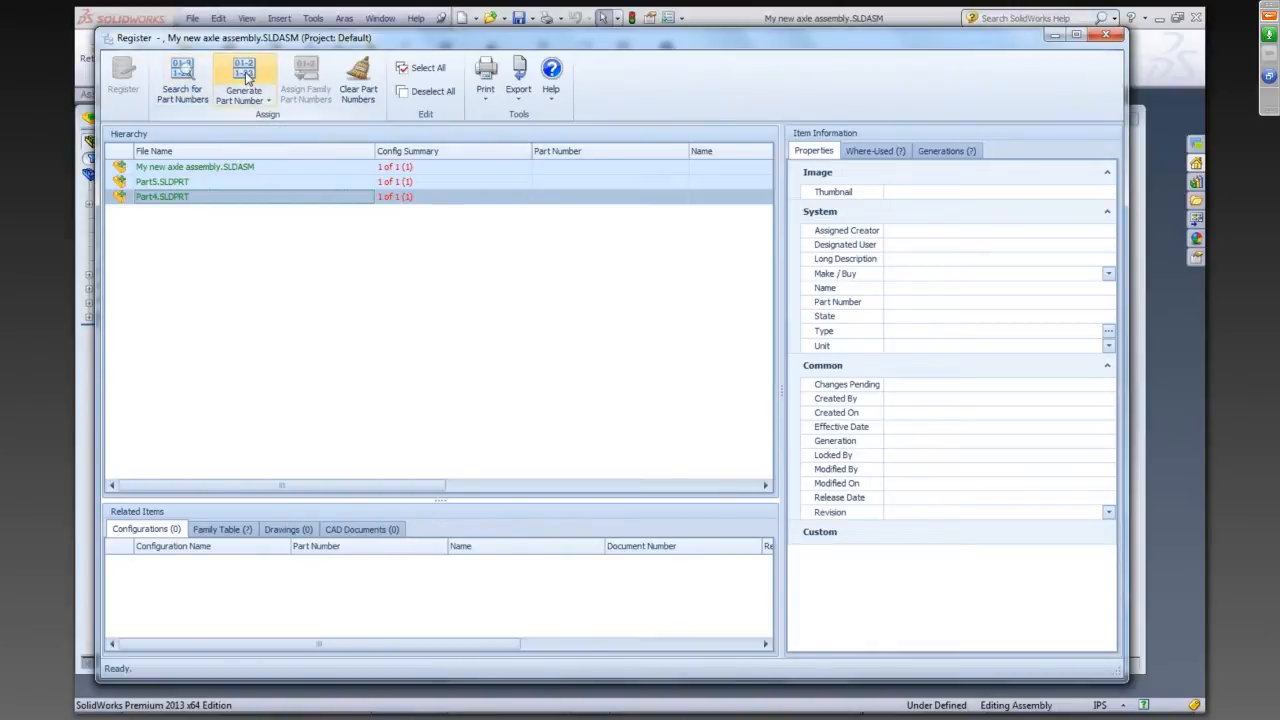
# Generate part numbers P00537–P00539 and view the assembly's linked Axle Assembly Drawing
pyautogui.click(244, 82)
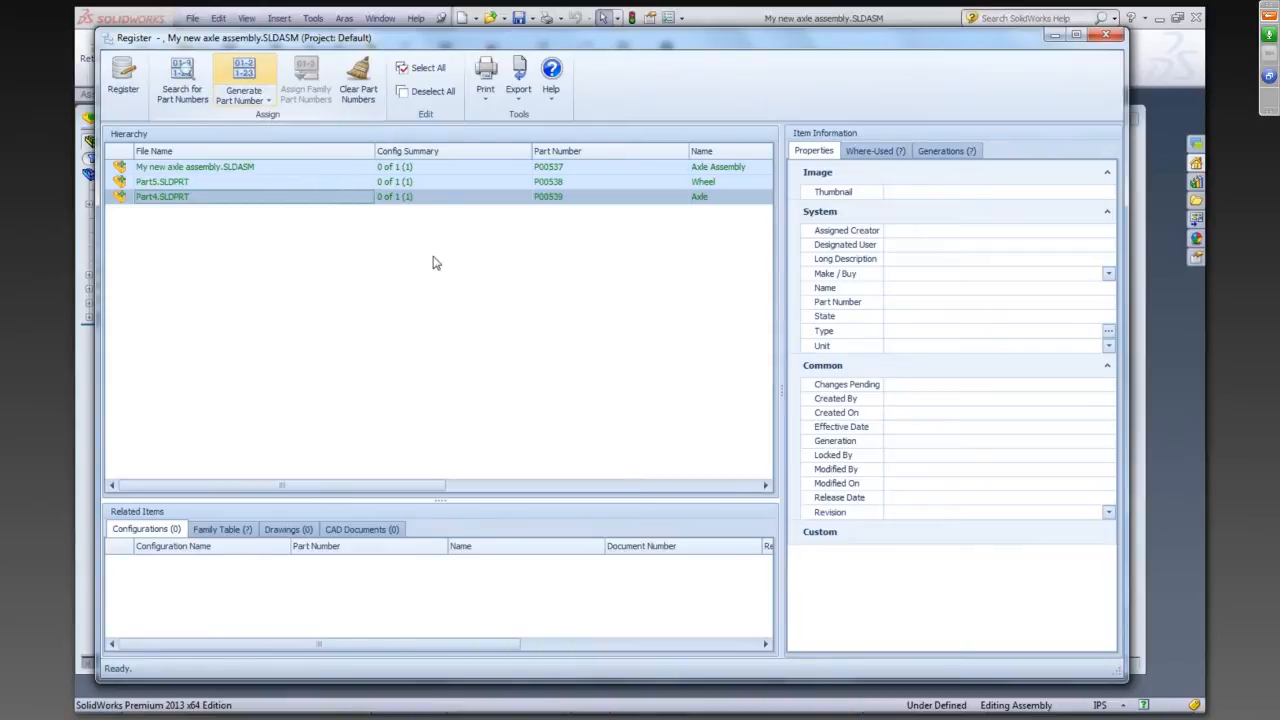
pyautogui.moveTo(500, 288)
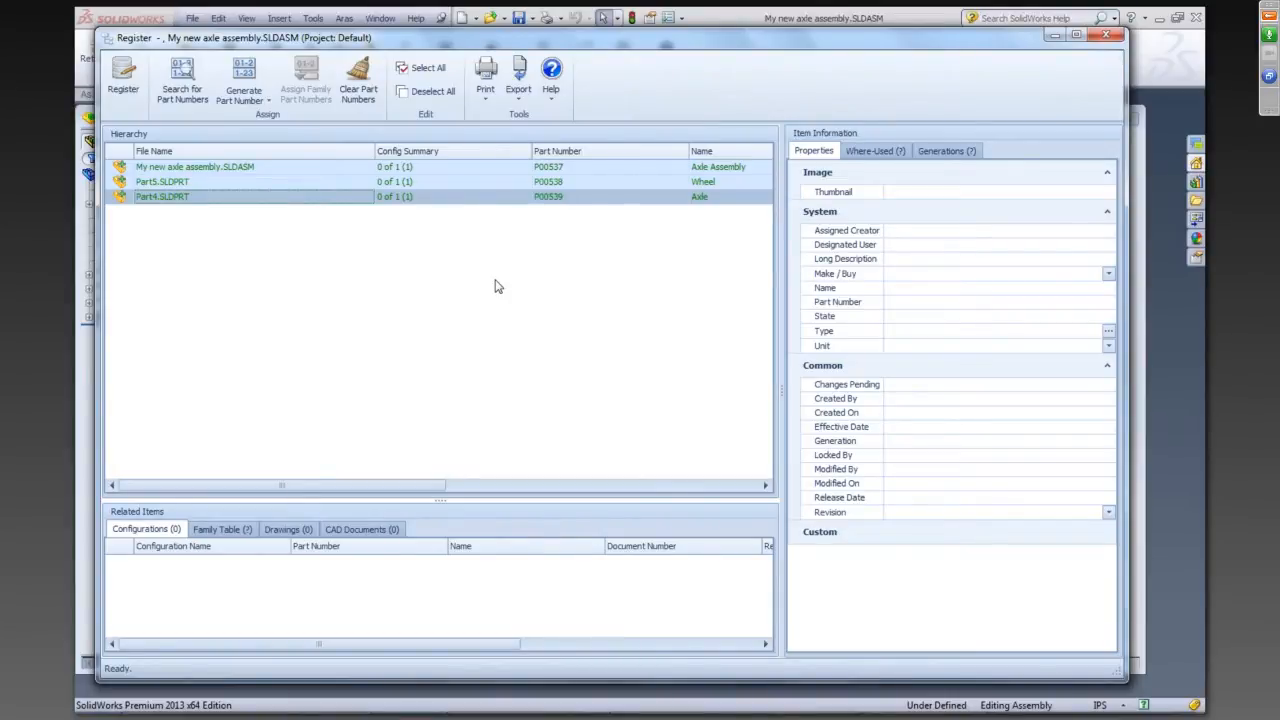
pyautogui.moveTo(264, 84)
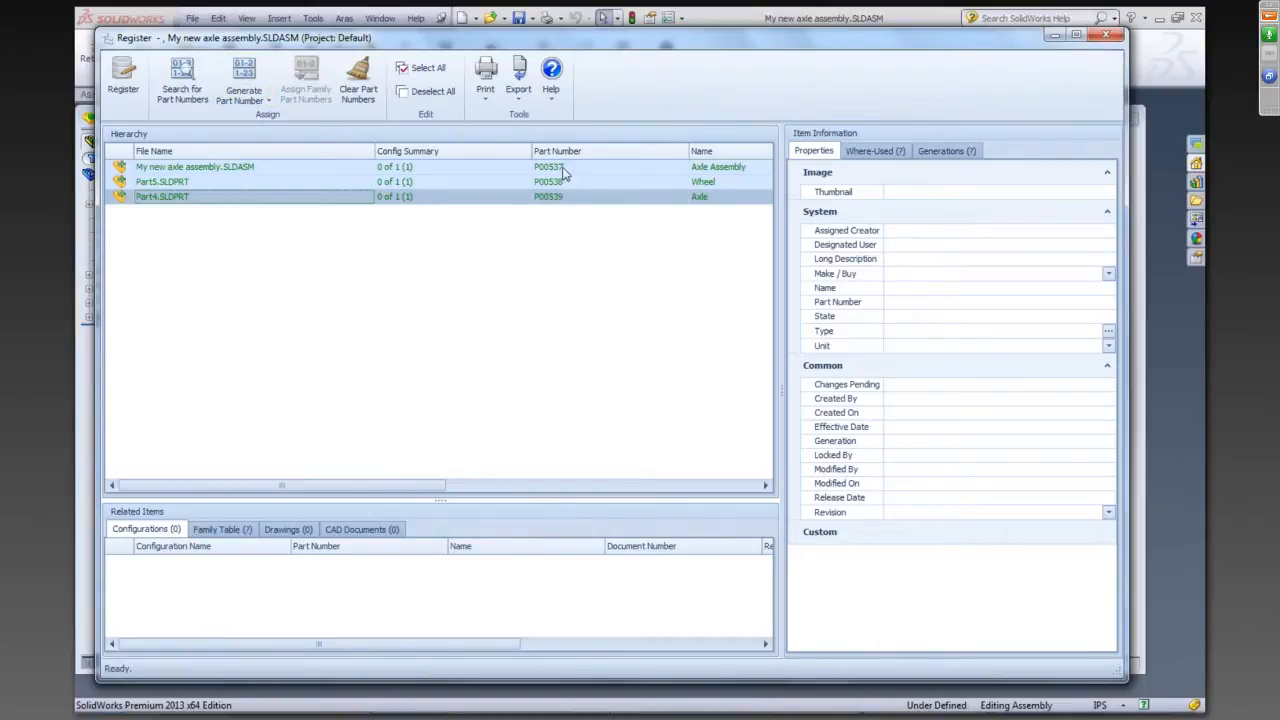
pyautogui.moveTo(572, 204)
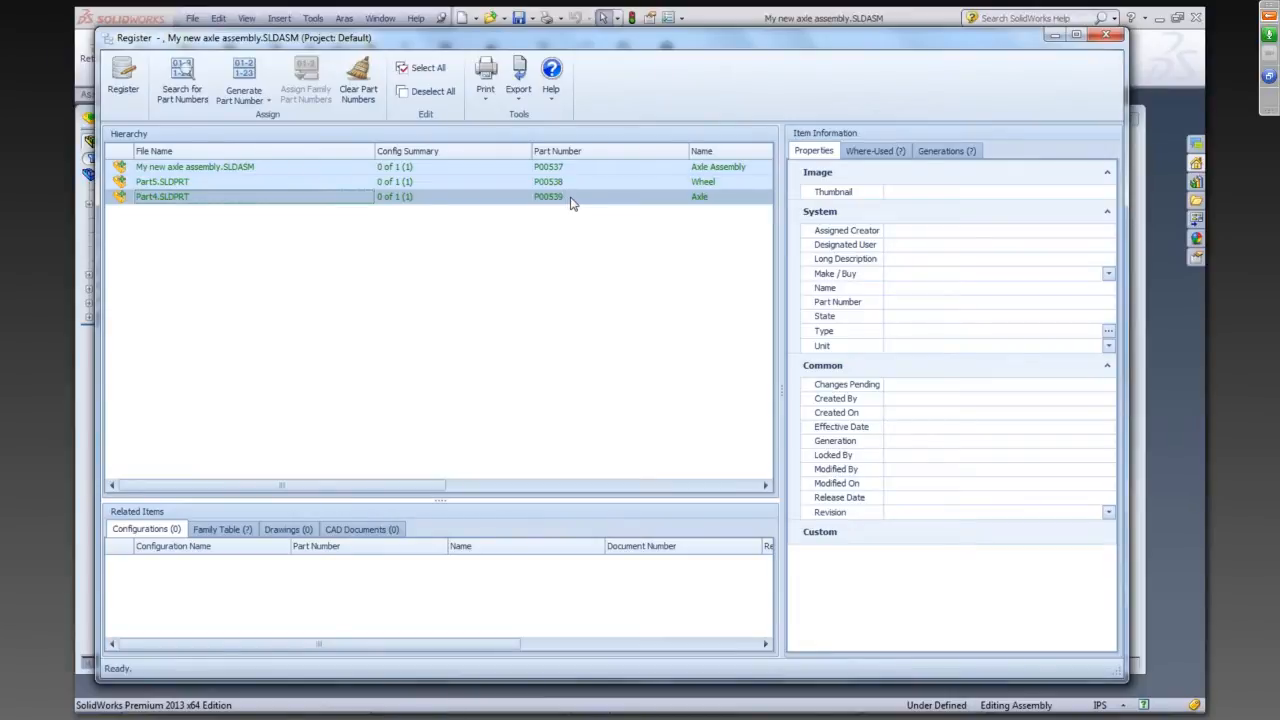
pyautogui.moveTo(730, 204)
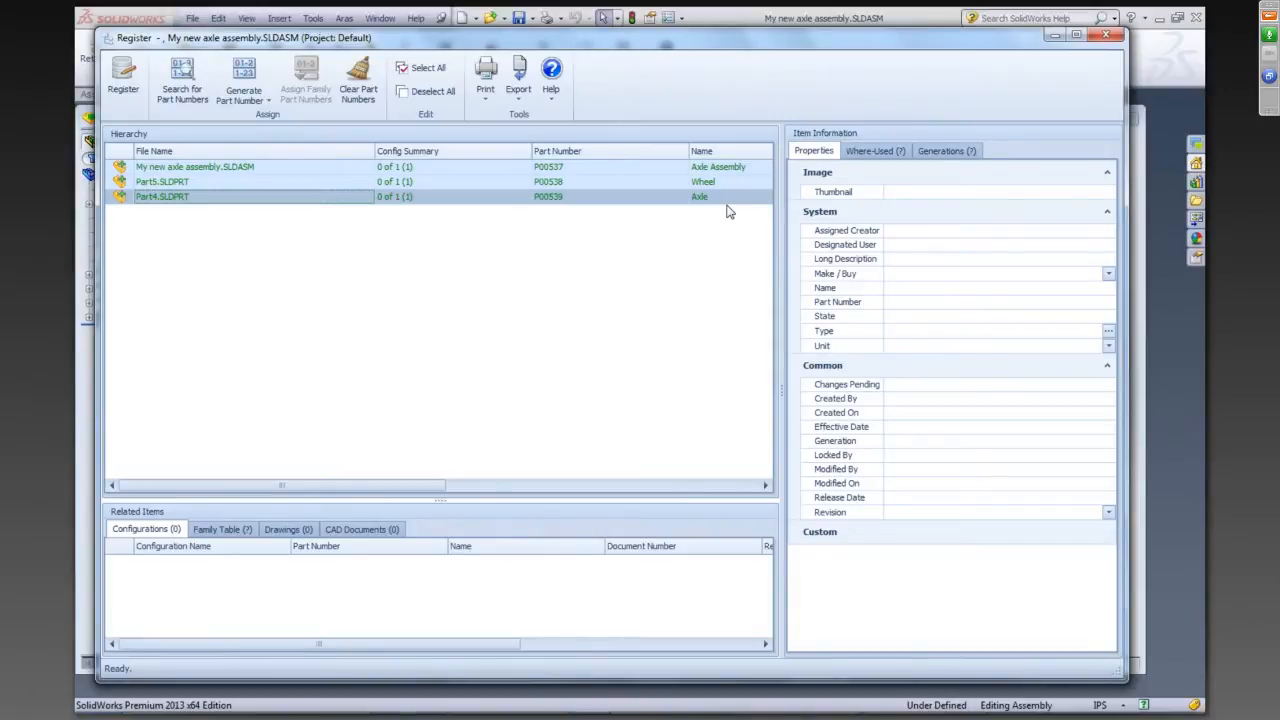
pyautogui.moveTo(564, 270)
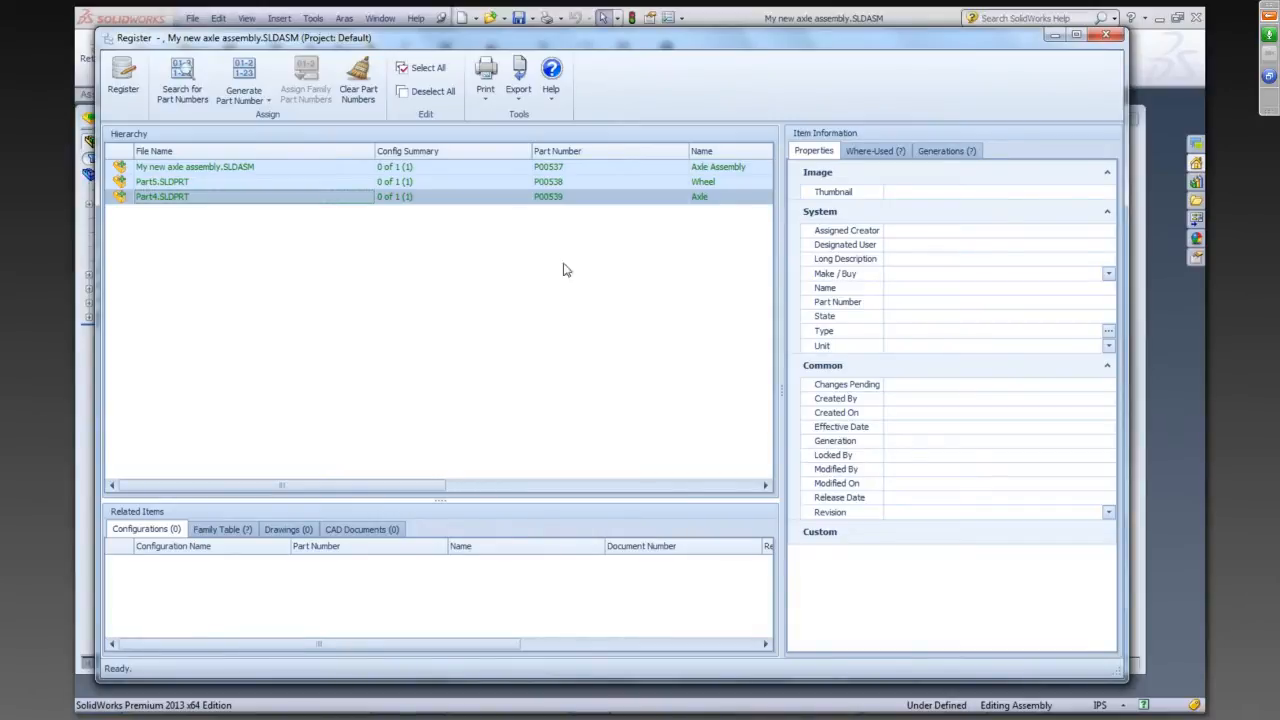
pyautogui.moveTo(330, 520)
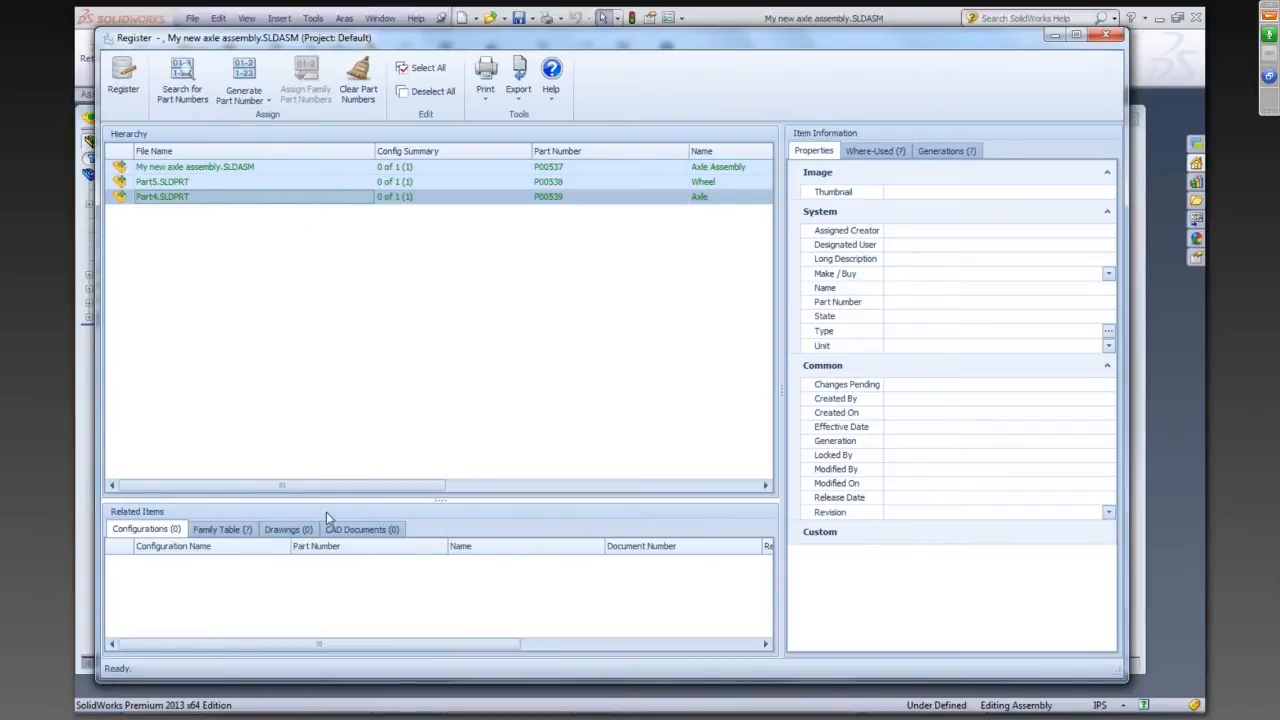
pyautogui.click(250, 168)
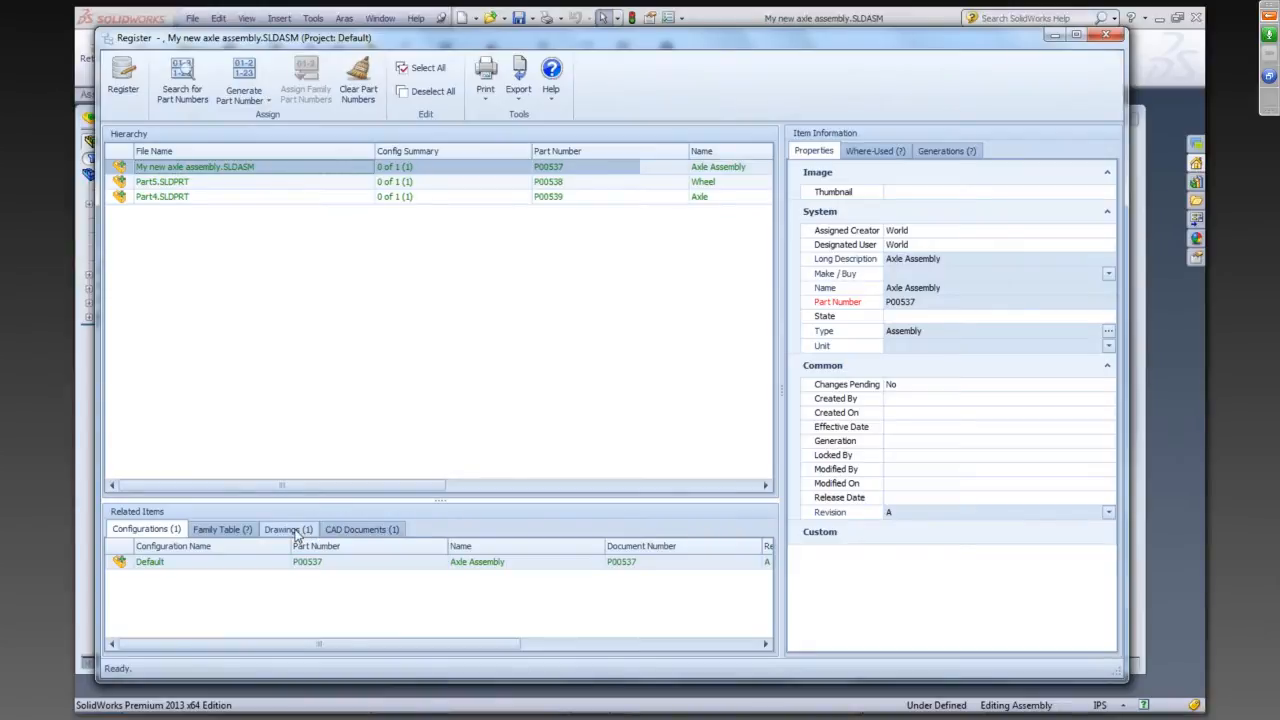
pyautogui.click(288, 528)
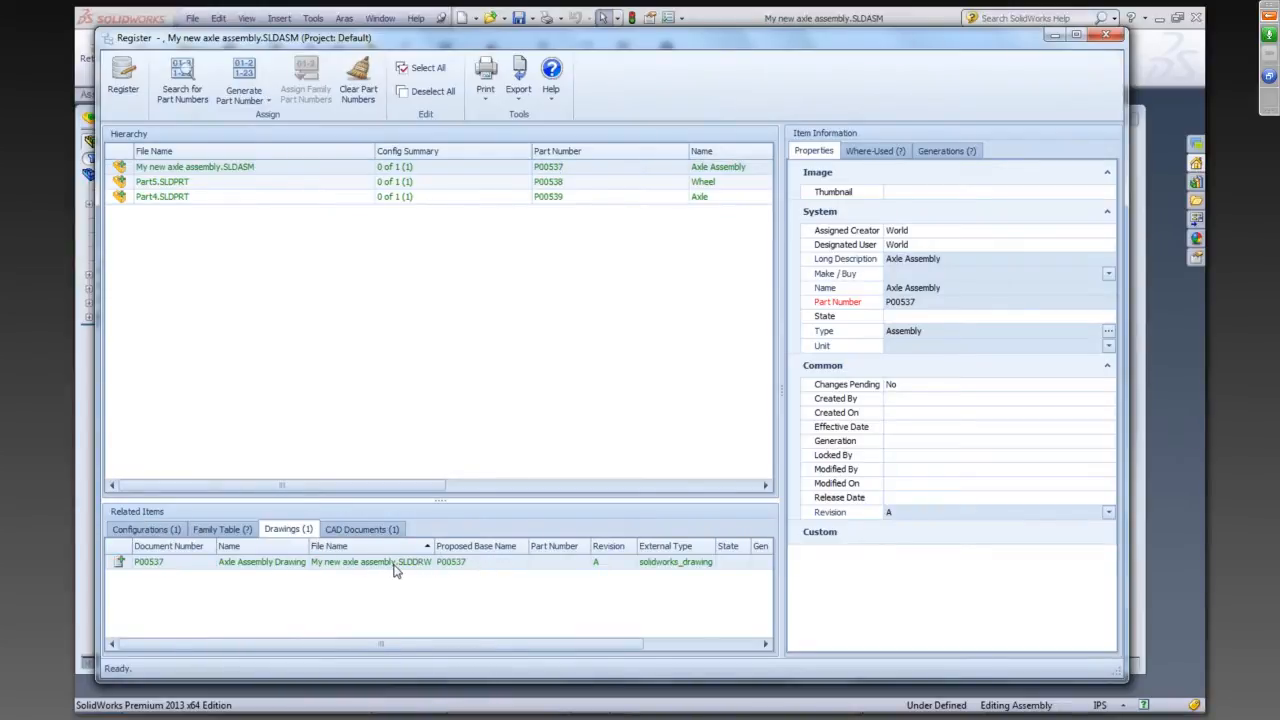
pyautogui.moveTo(378, 376)
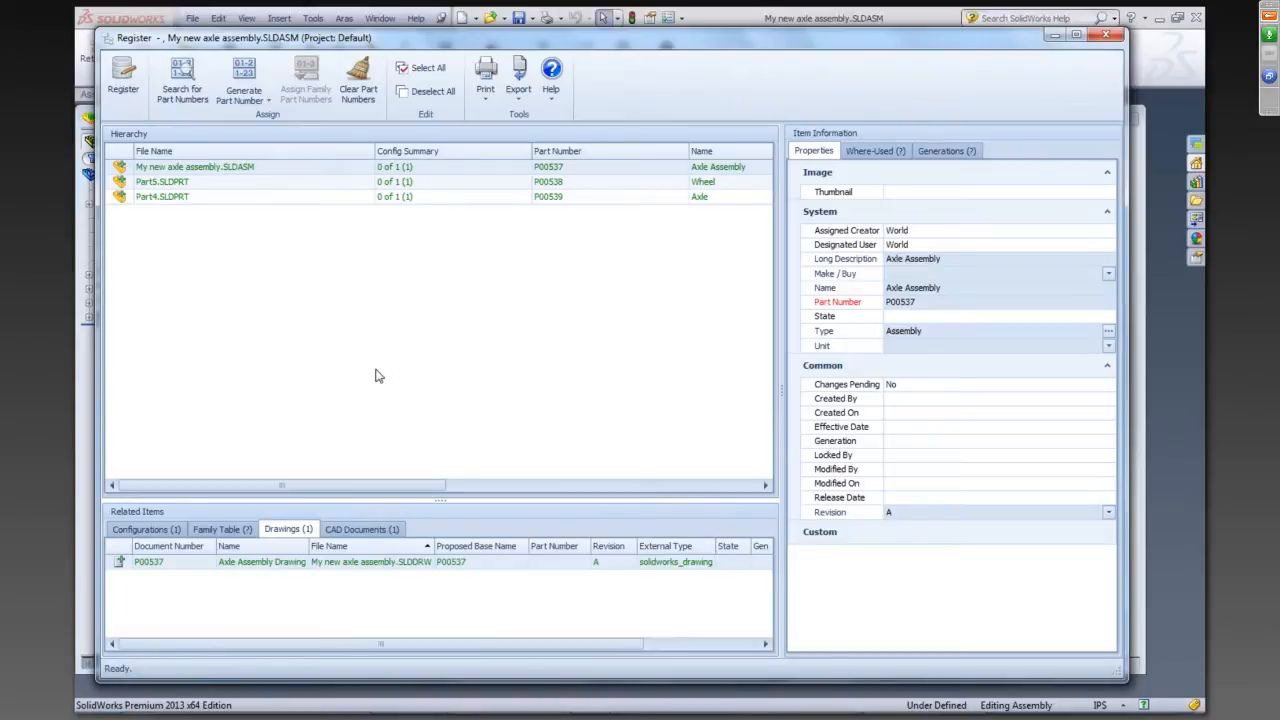
pyautogui.moveTo(144, 122)
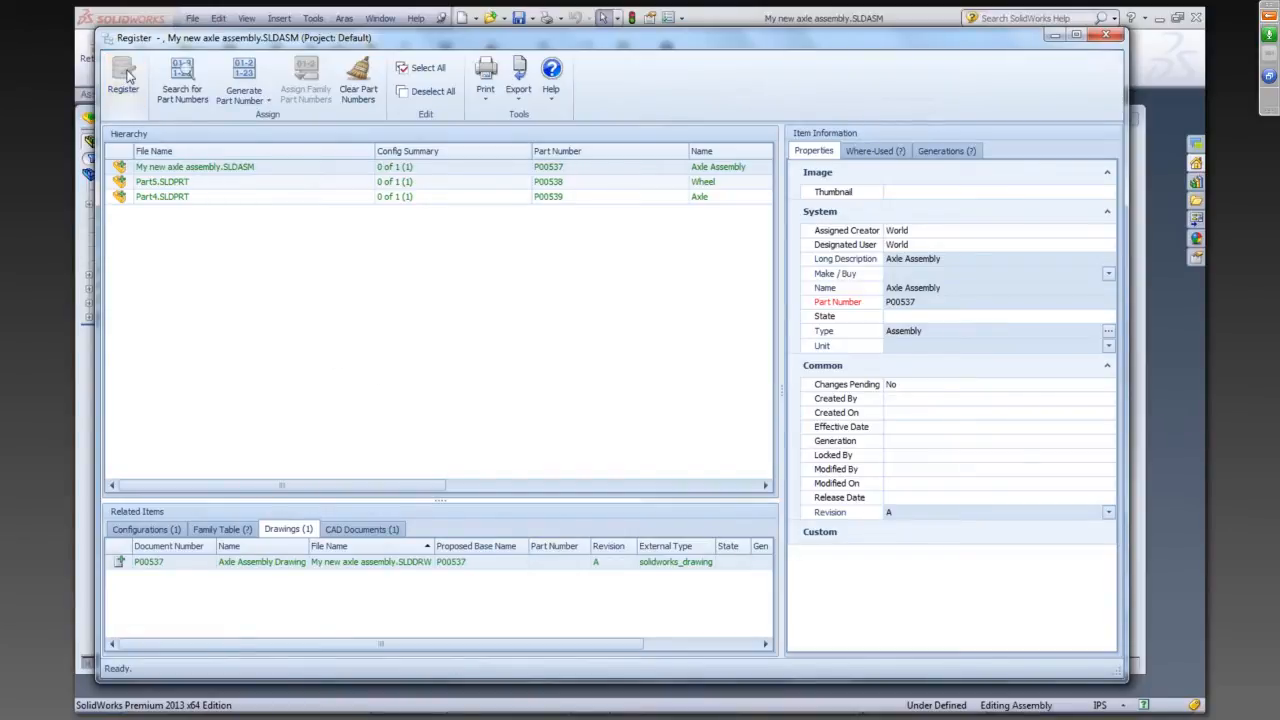
# Register the assembly and parts as P00537–P00539, declining the Store Document operation
pyautogui.click(124, 80)
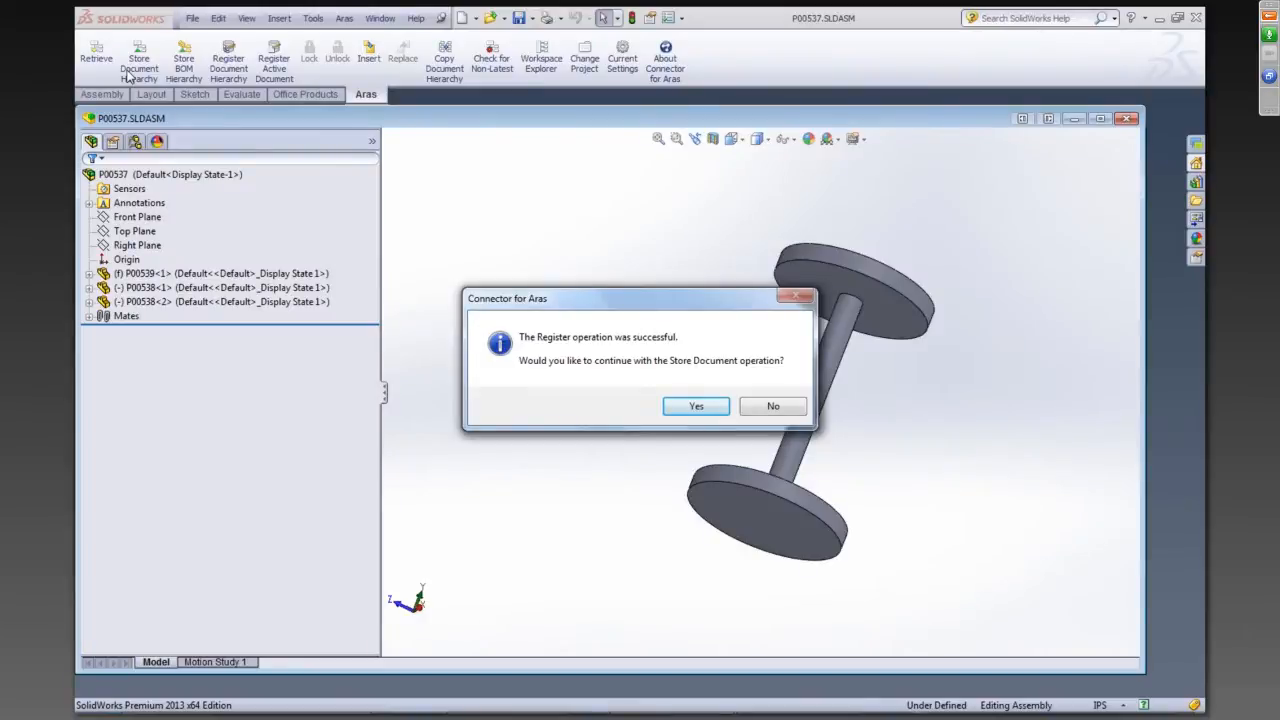
pyautogui.moveTo(488, 360)
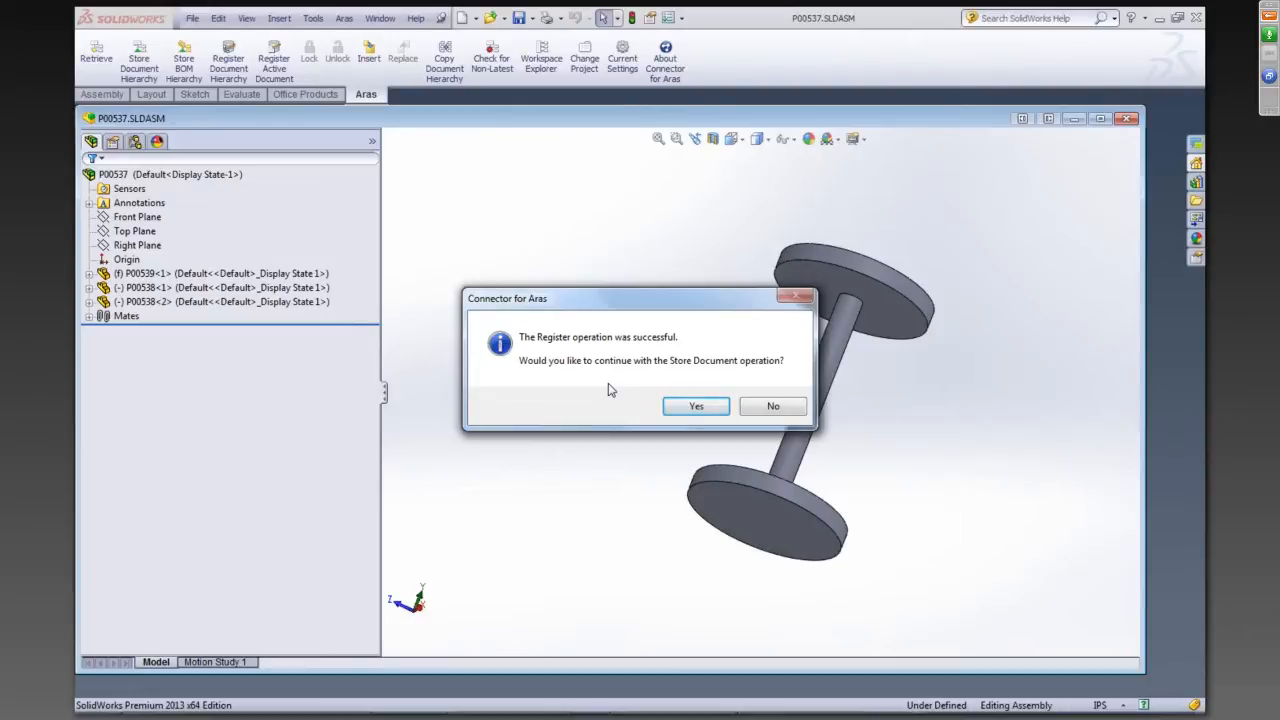
pyautogui.moveTo(630, 390)
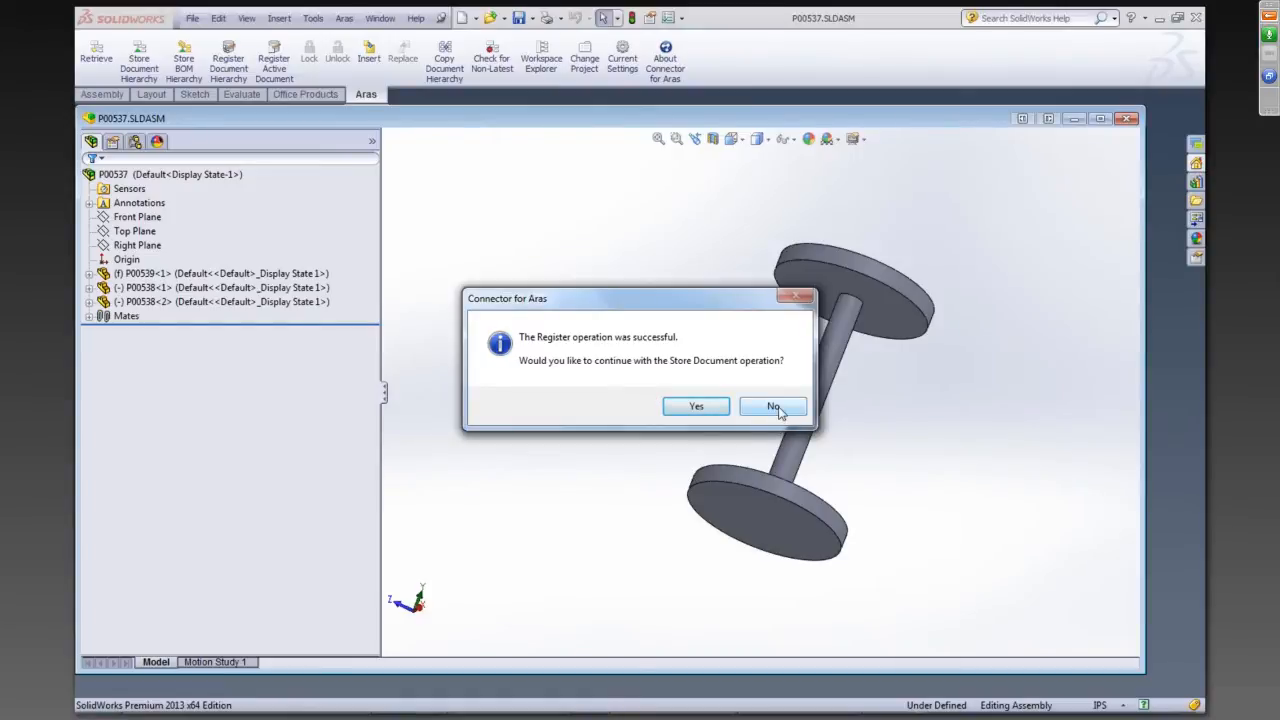
pyautogui.click(772, 406)
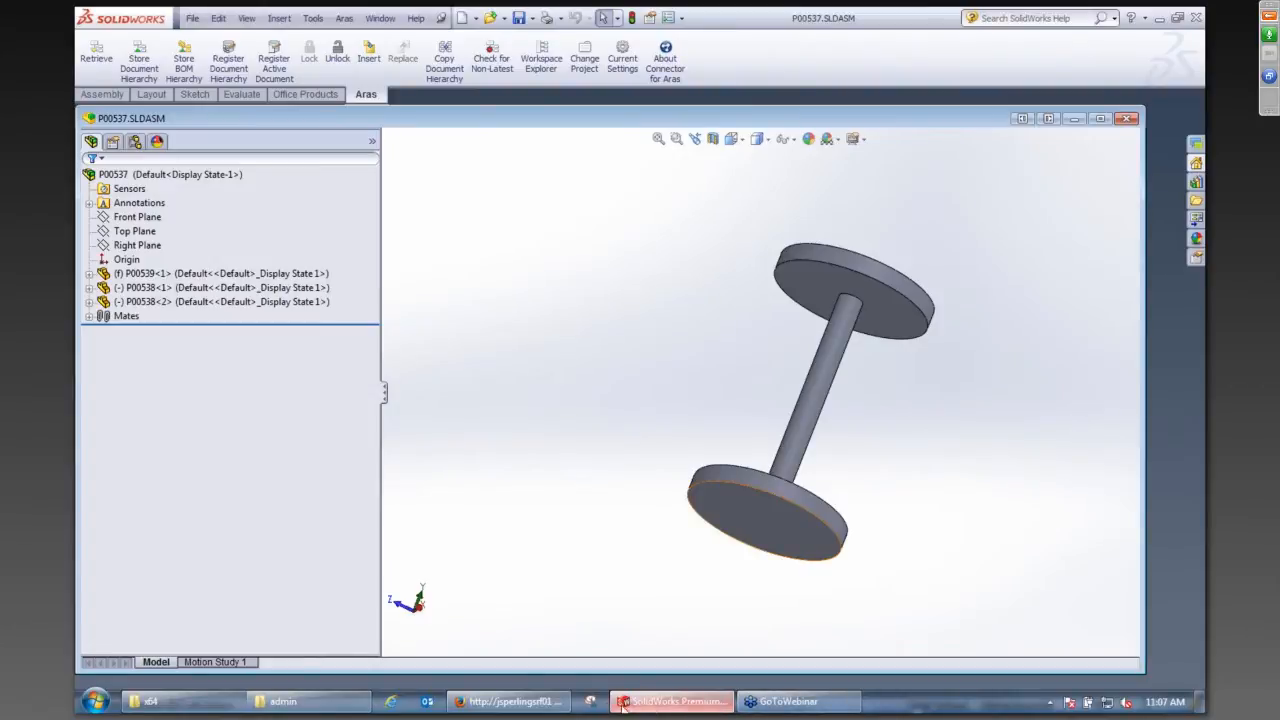
# Refresh the Aras parts grid and open part P00537 Axle Assembly
pyautogui.click(510, 700)
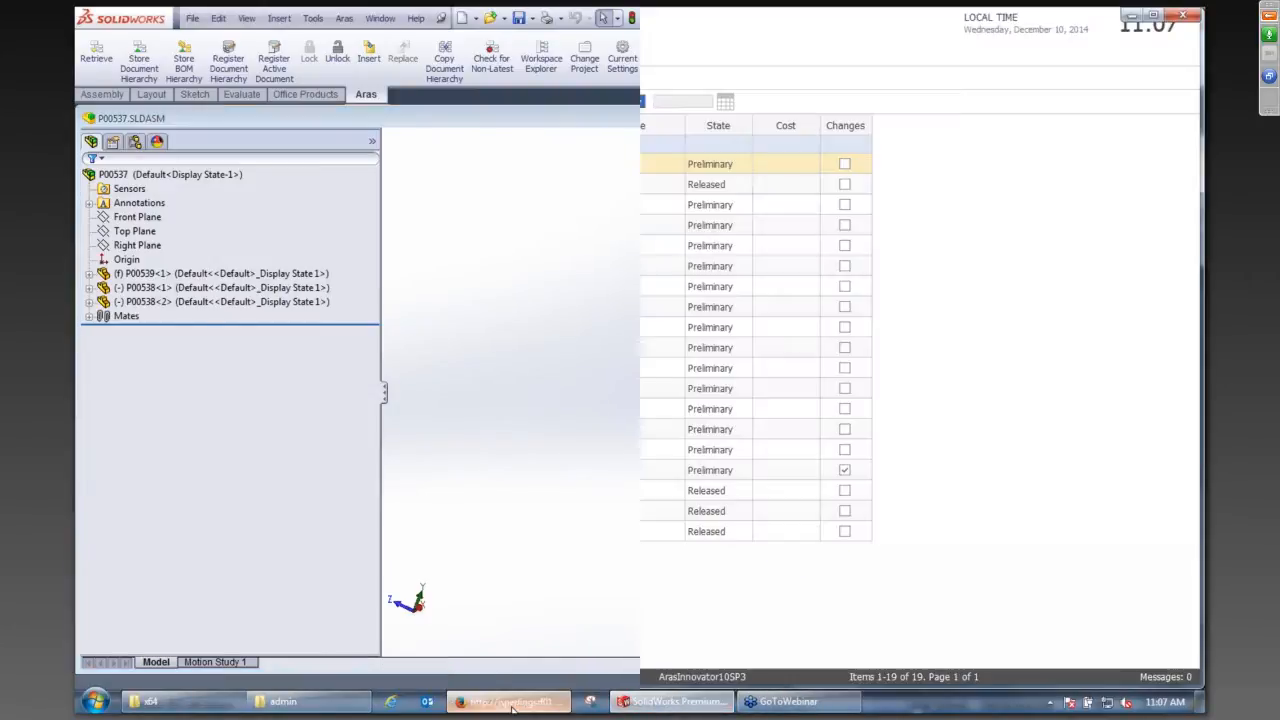
pyautogui.click(508, 700)
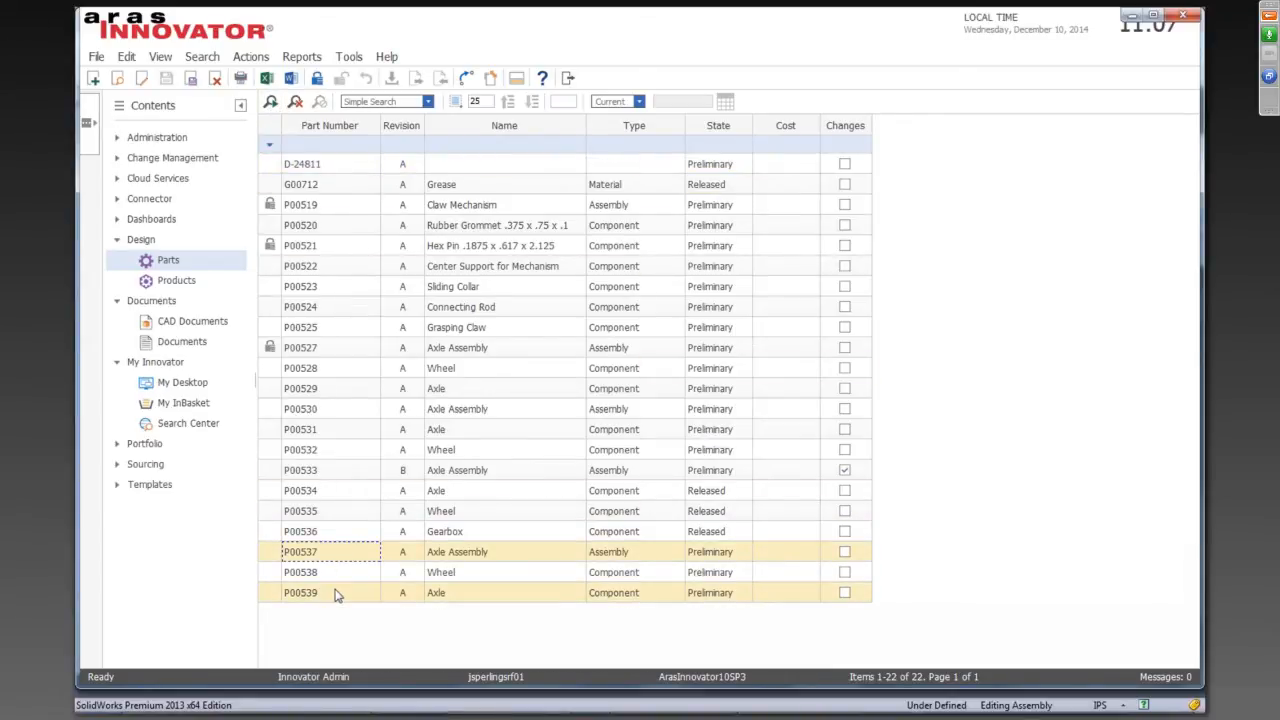
pyautogui.click(336, 592)
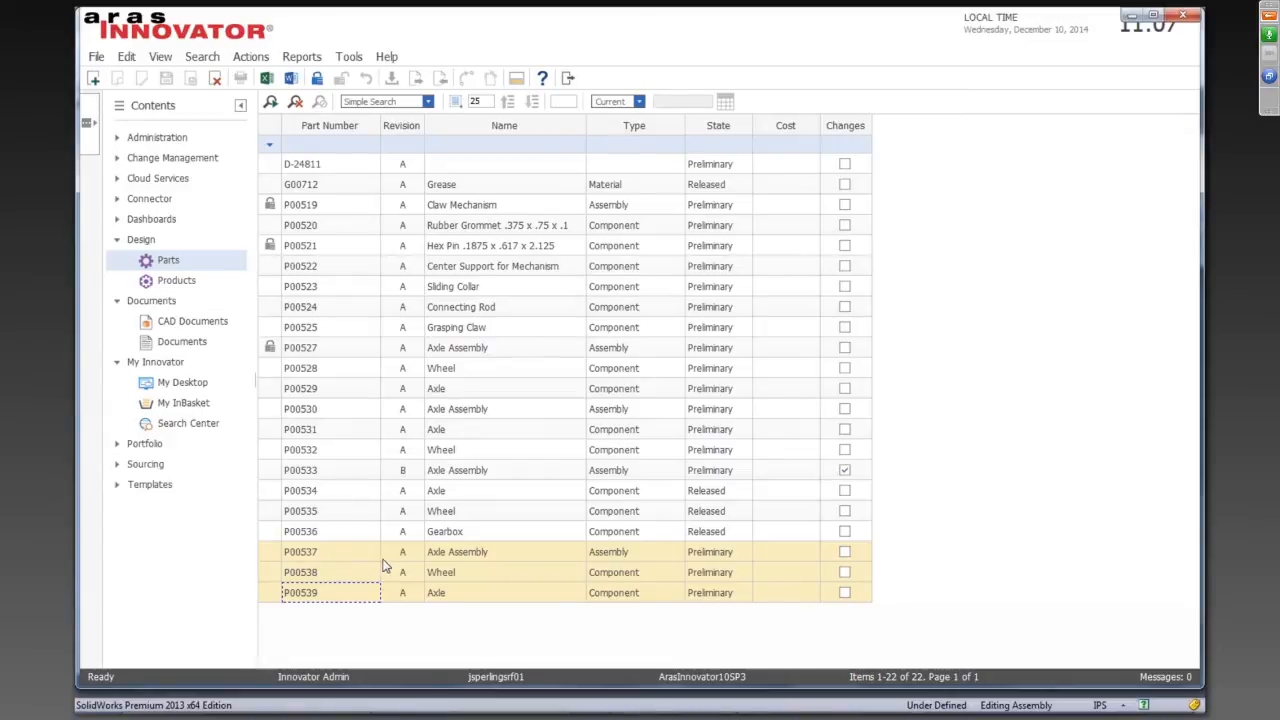
pyautogui.moveTo(620, 560)
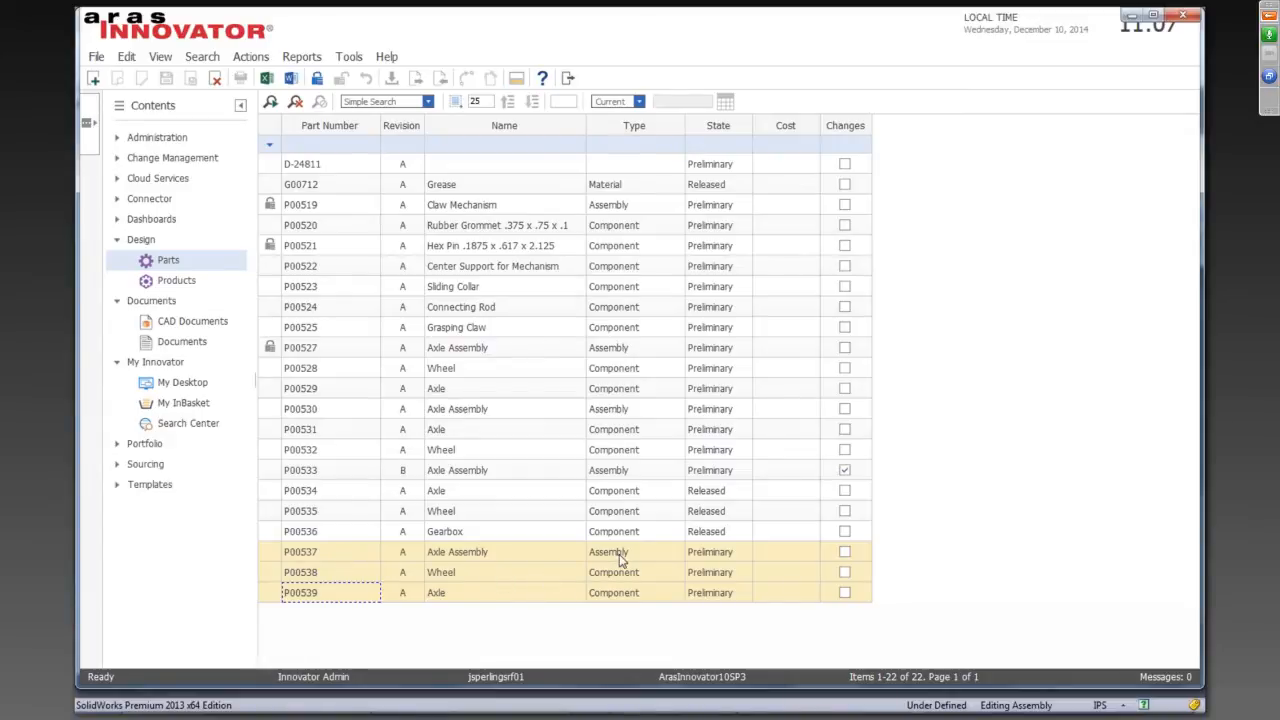
pyautogui.moveTo(480, 576)
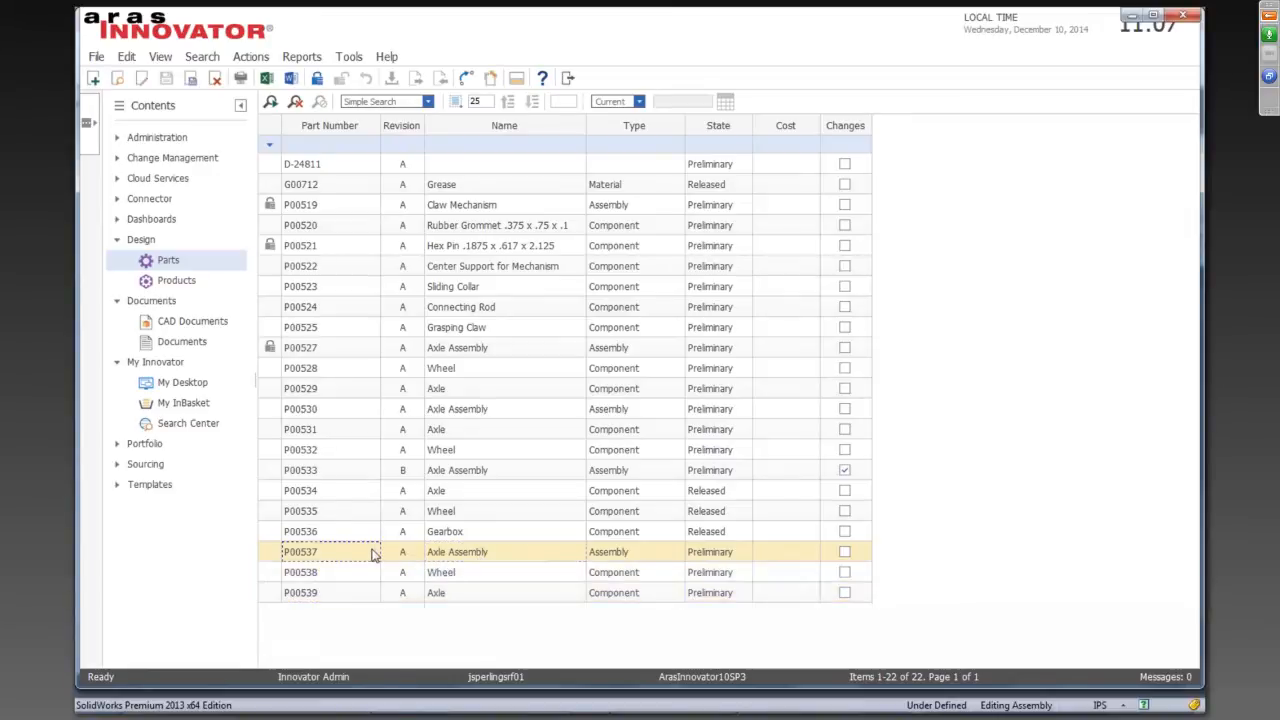
pyautogui.doubleClick(300, 552)
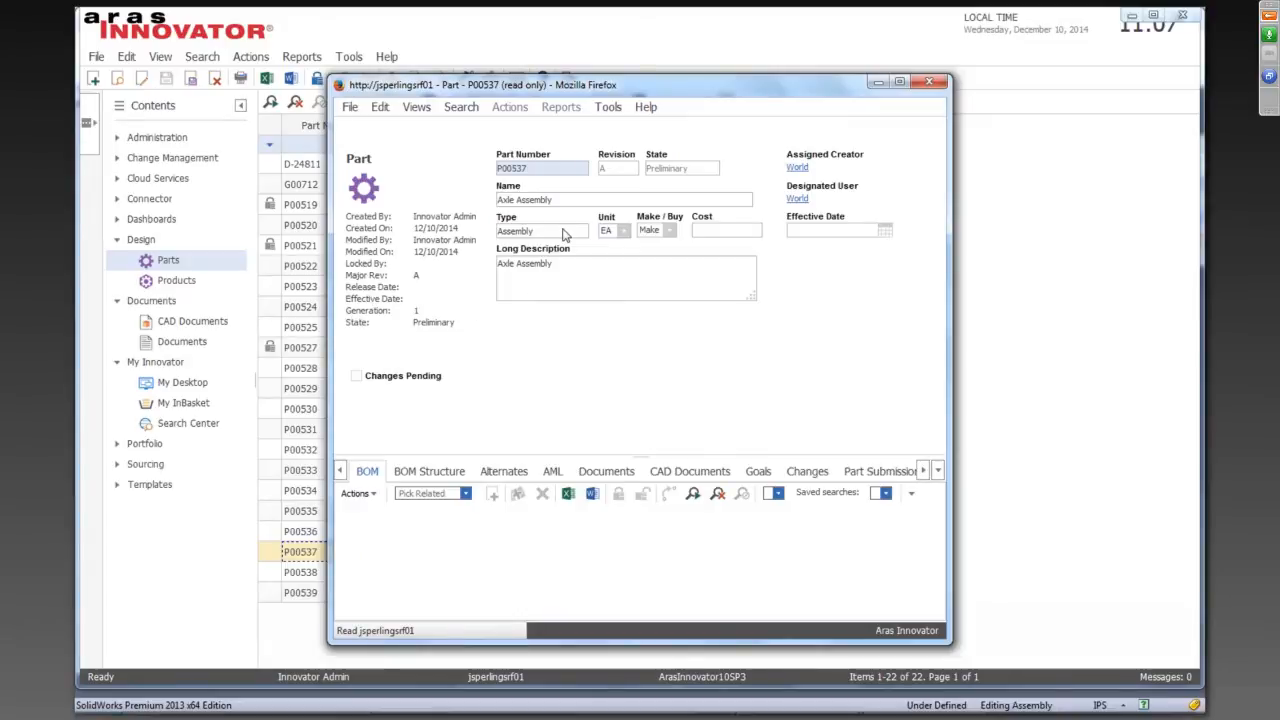
# Check the part's empty BOM and list its linked CAD documents
pyautogui.click(368, 472)
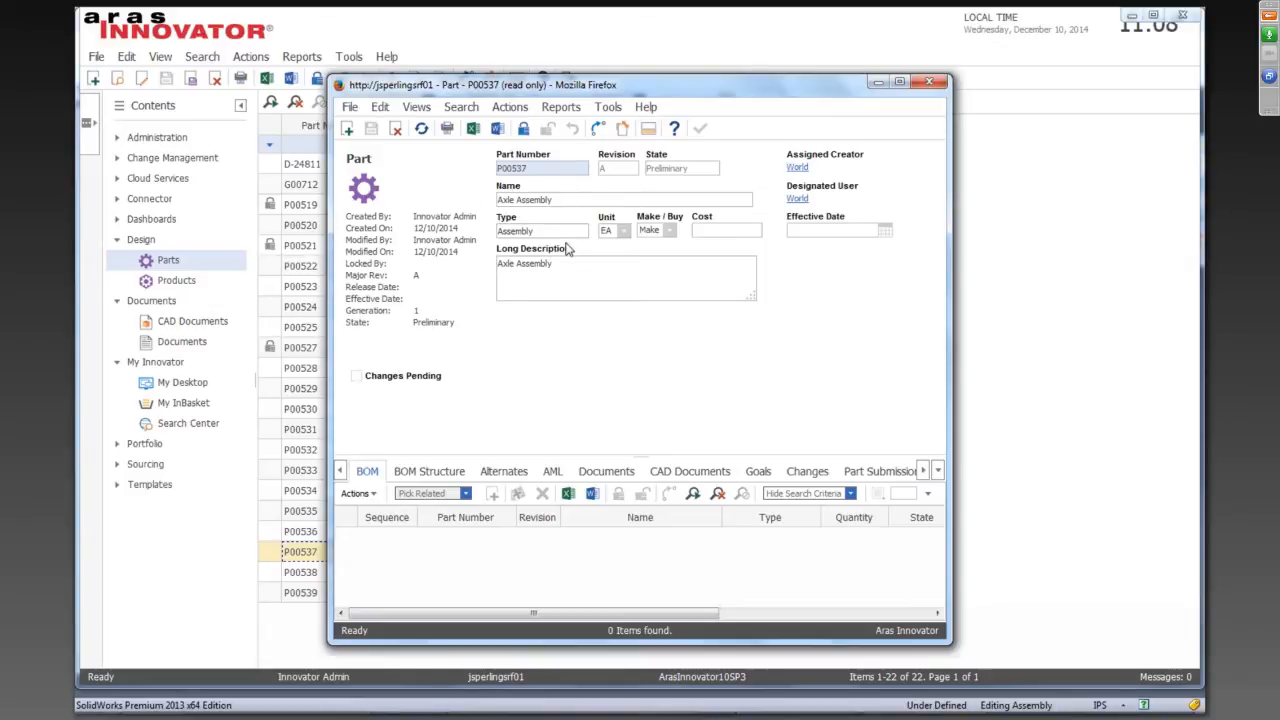
pyautogui.moveTo(516, 240)
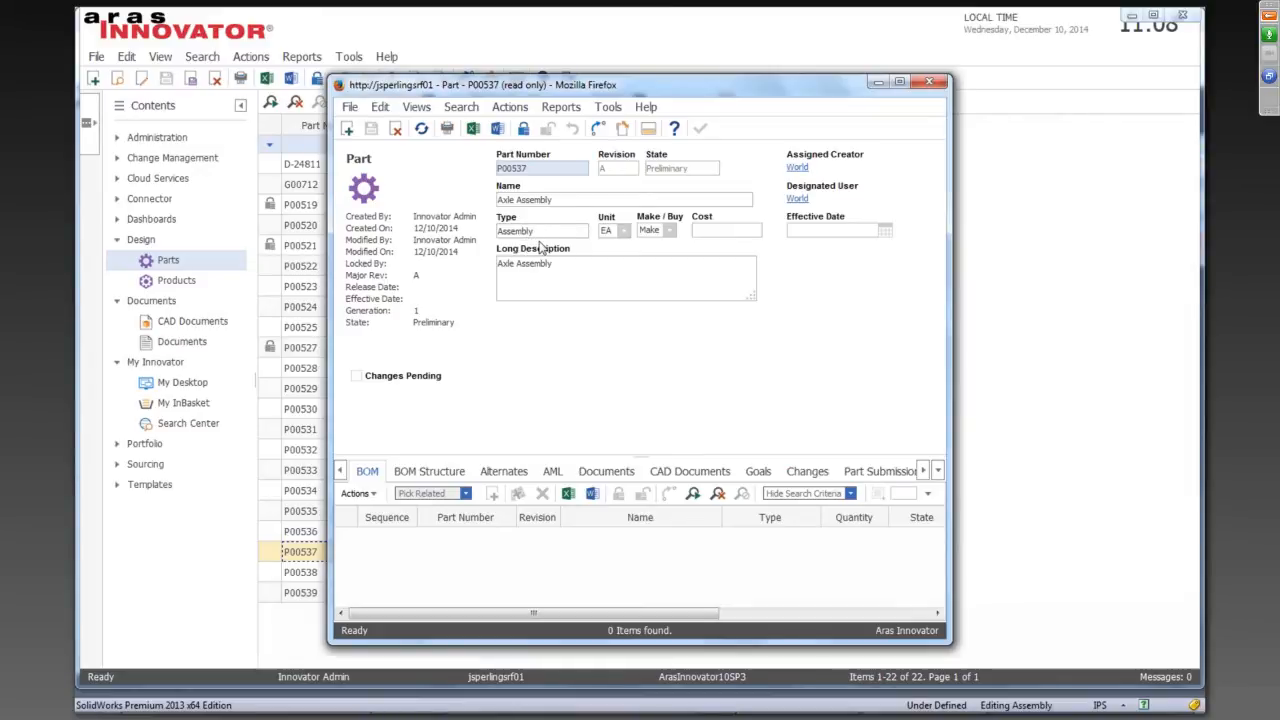
pyautogui.moveTo(572, 362)
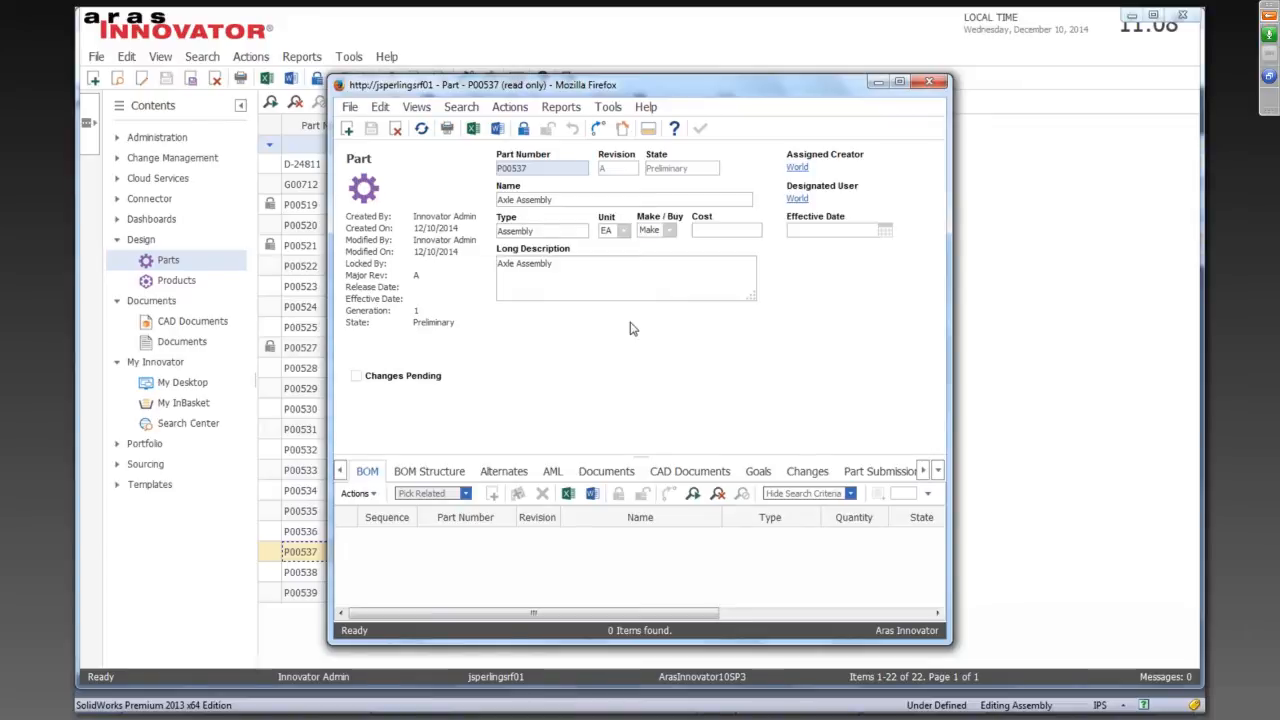
pyautogui.moveTo(688, 472)
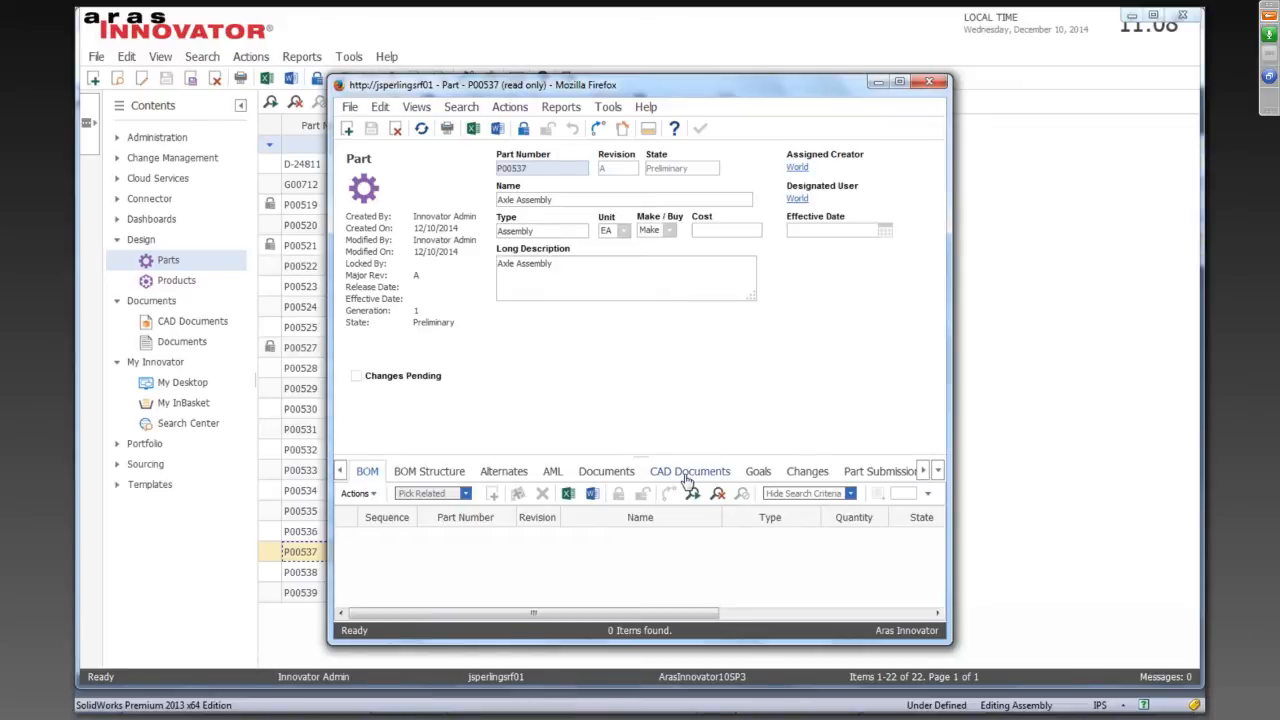
pyautogui.click(688, 472)
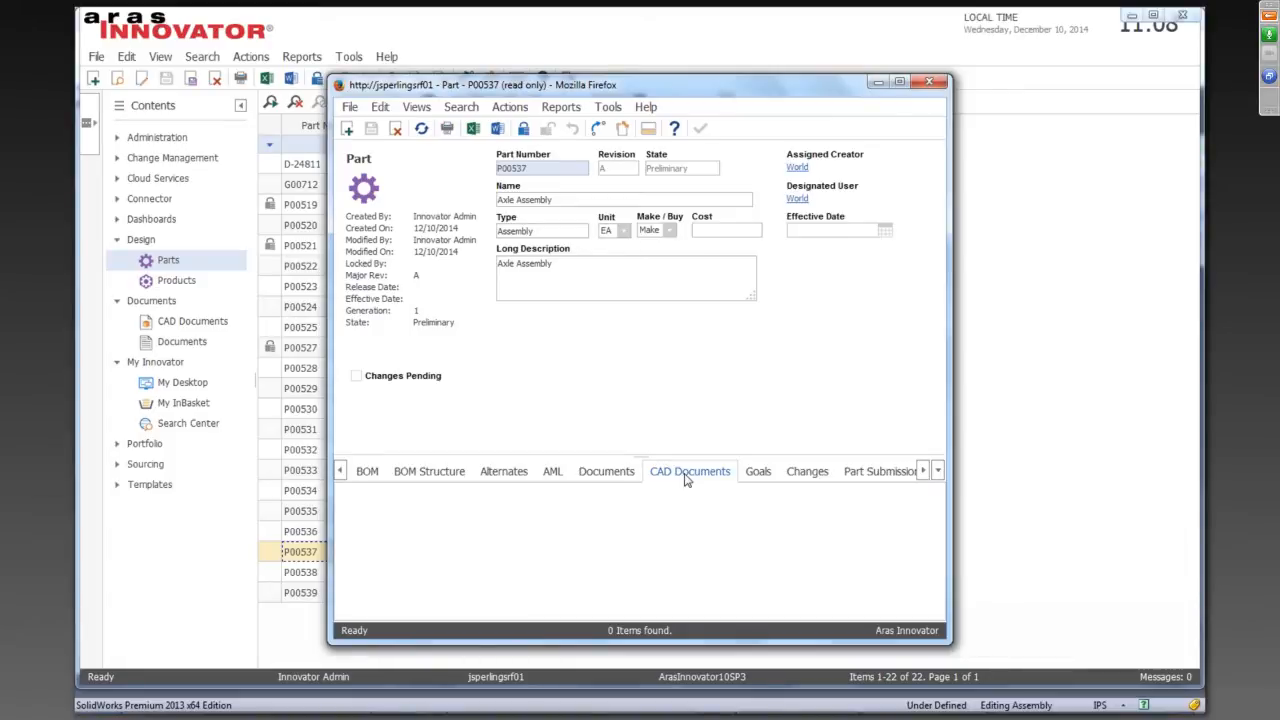
pyautogui.click(688, 472)
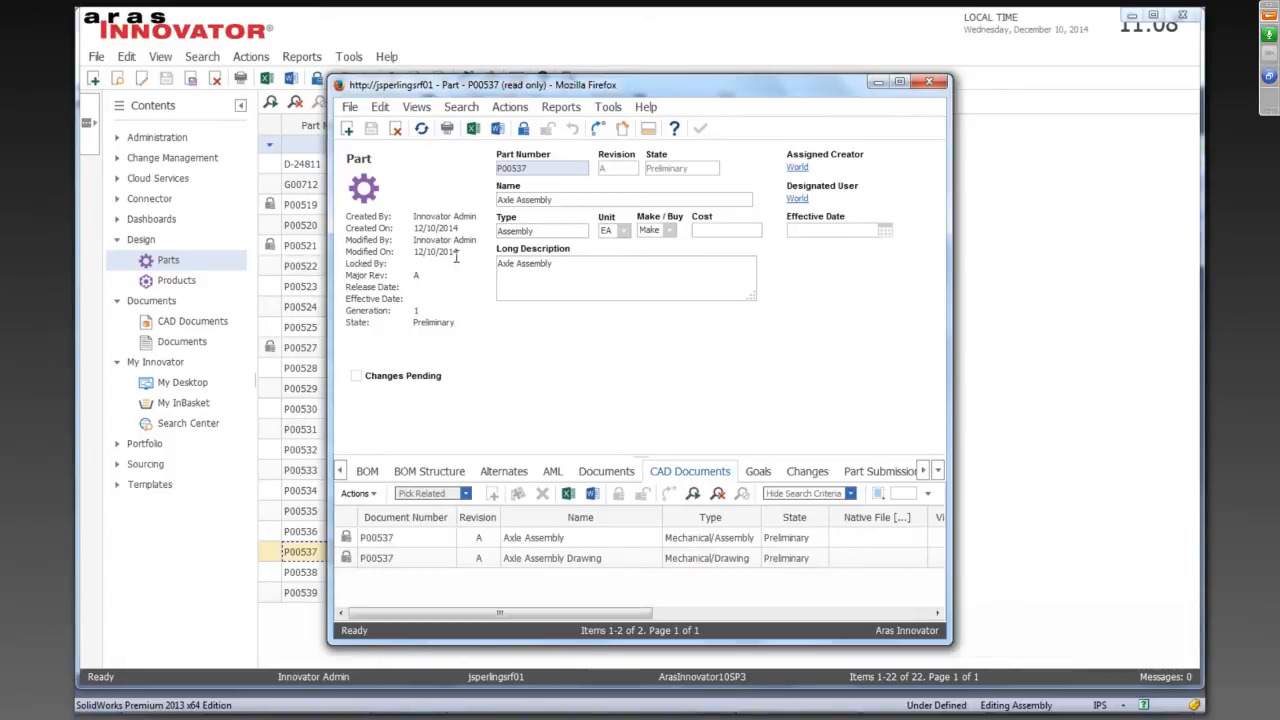
pyautogui.moveTo(644, 432)
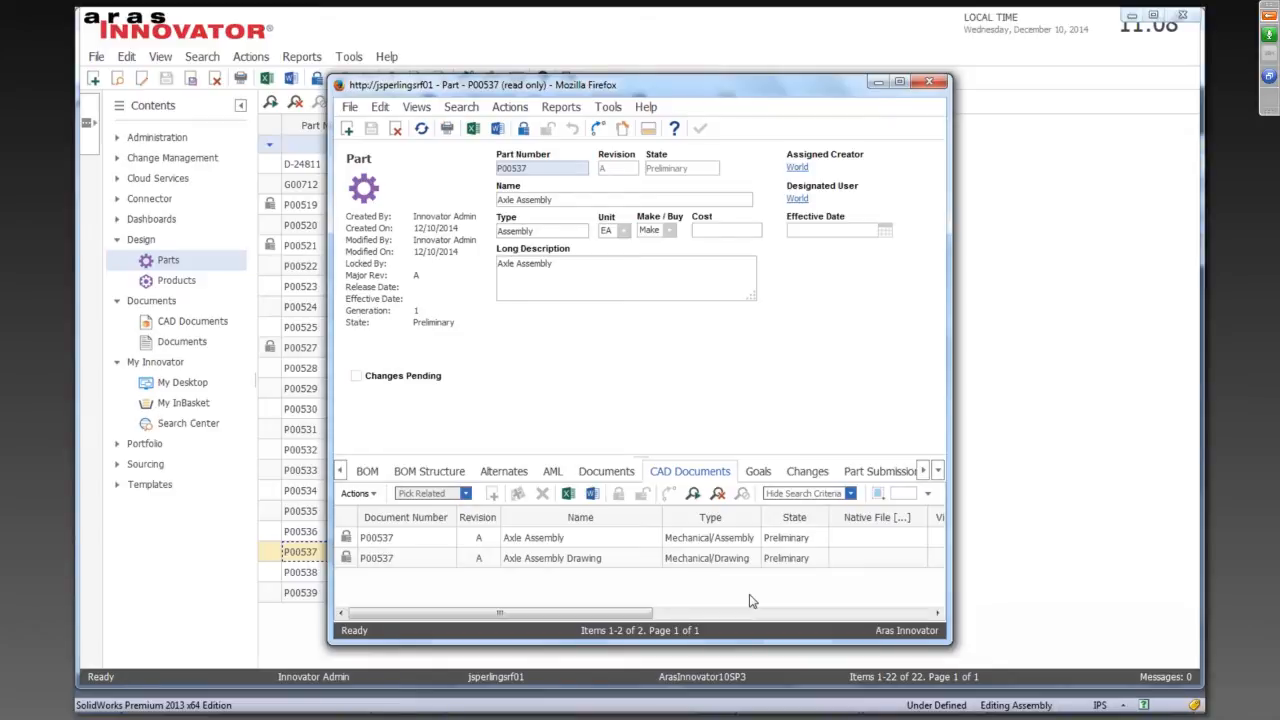
# View the Axle Assembly CAD document form and close it
pyautogui.click(552, 558)
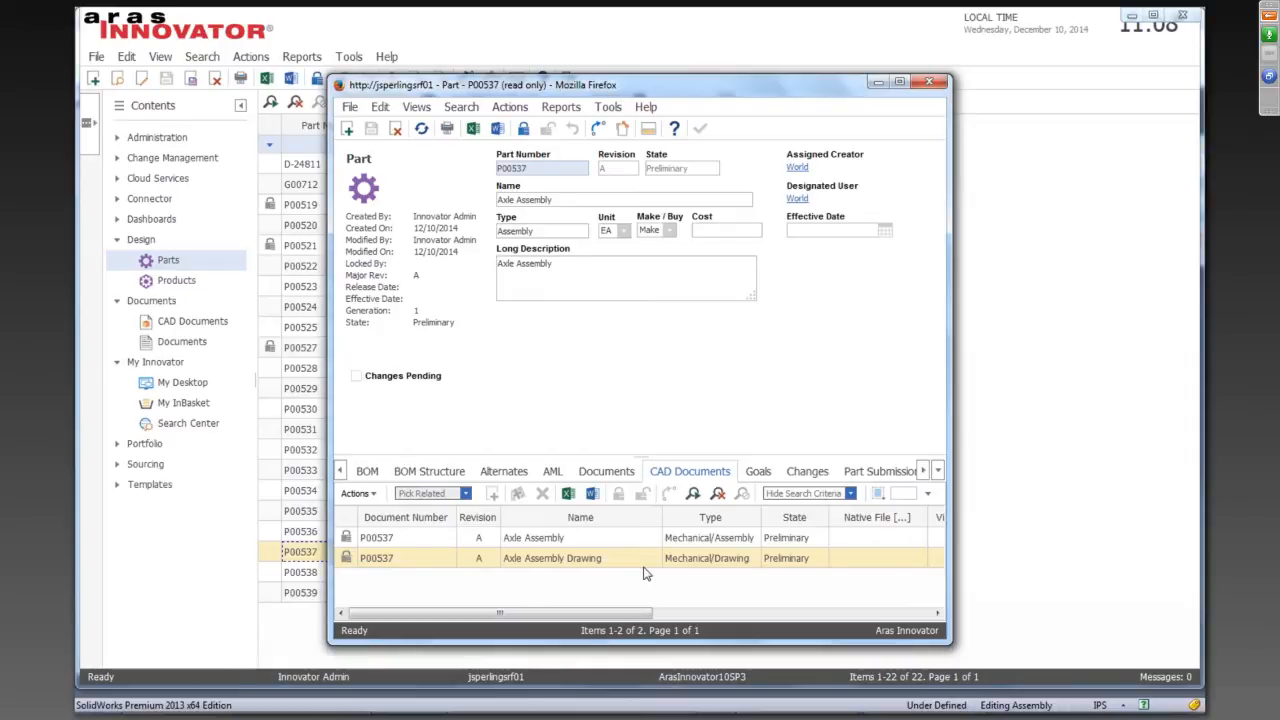
pyautogui.moveTo(500, 612); pyautogui.dragTo(644, 612)
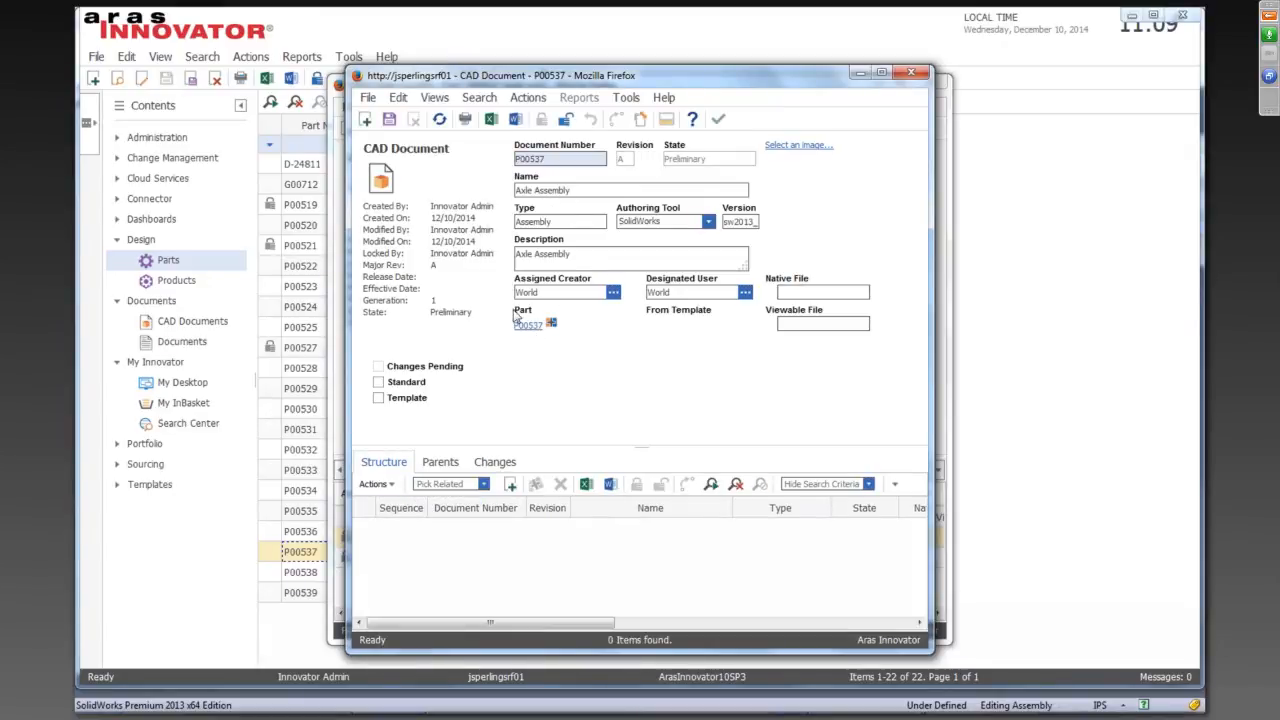
pyautogui.moveTo(770, 278)
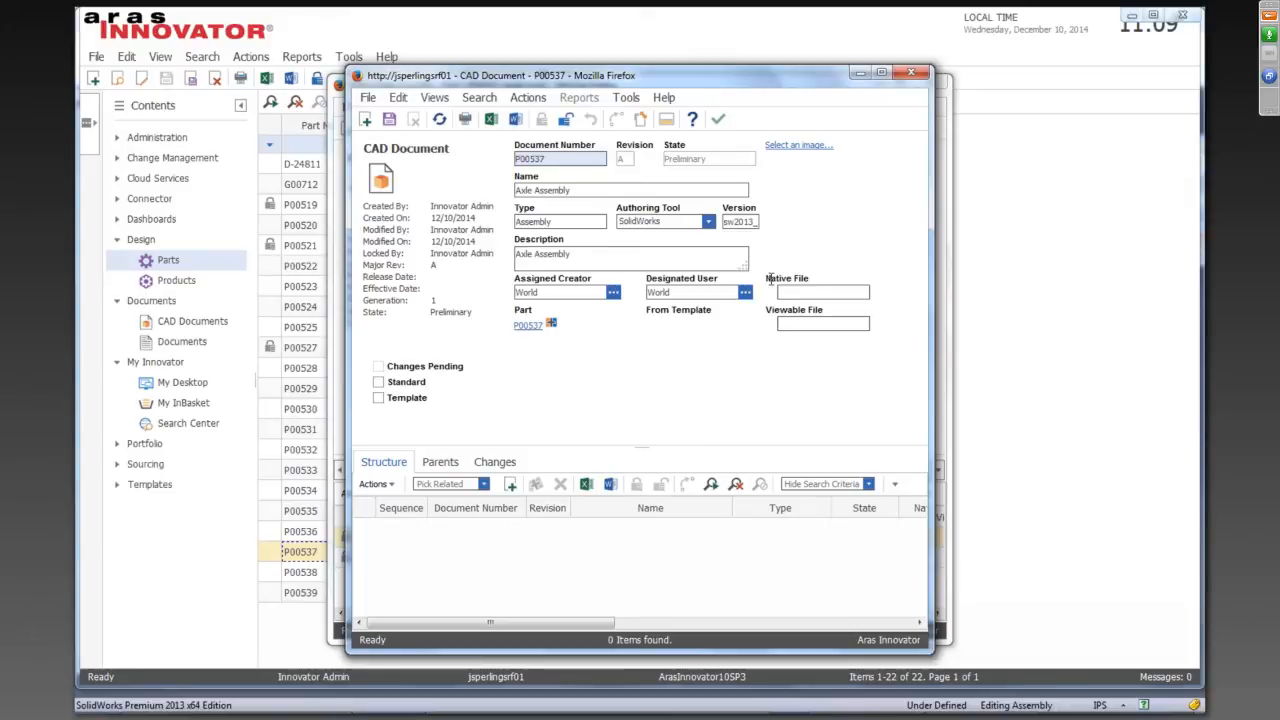
pyautogui.moveTo(920, 84)
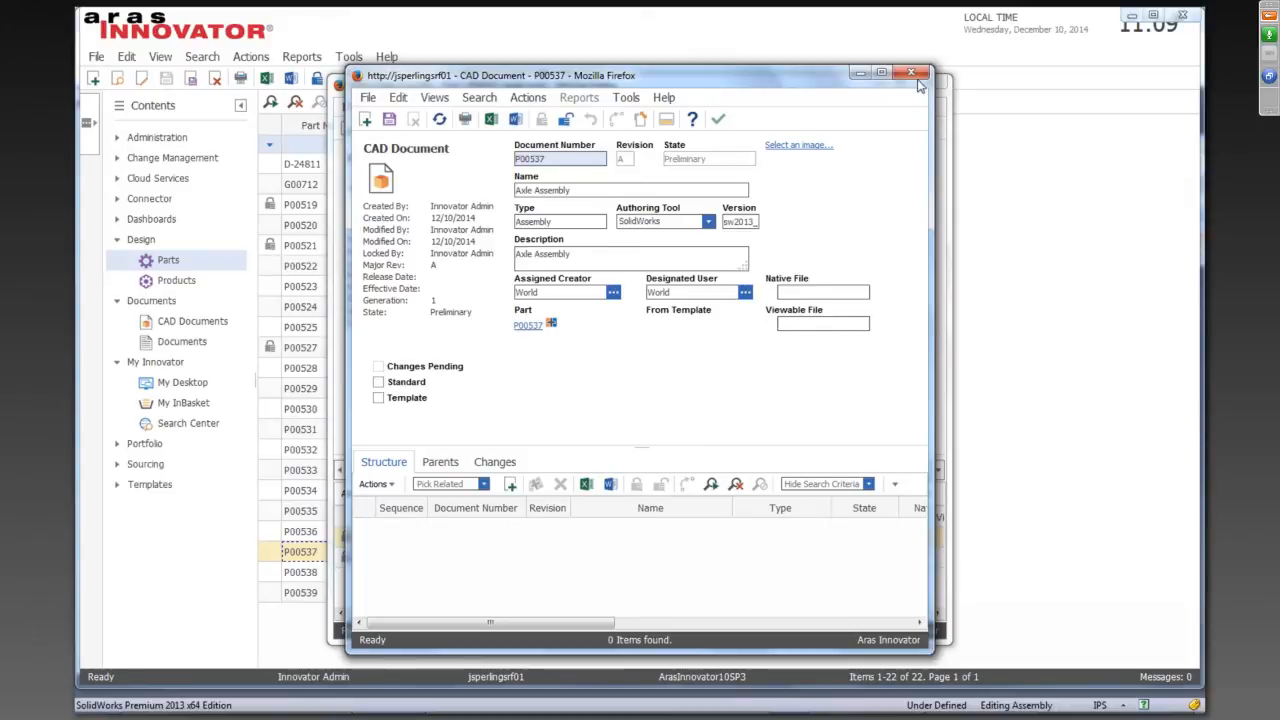
pyautogui.click(528, 324)
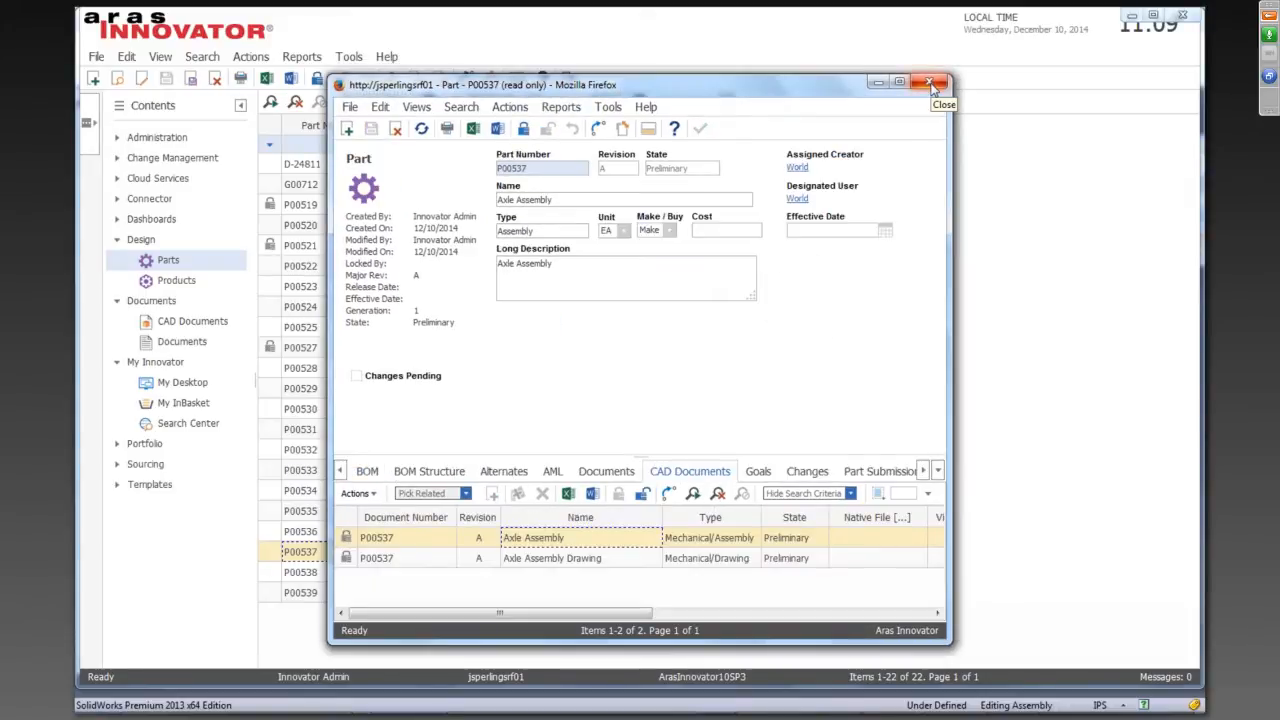
# Close the part form and select P00537 Axle Assembly in the parts list
pyautogui.click(930, 84)
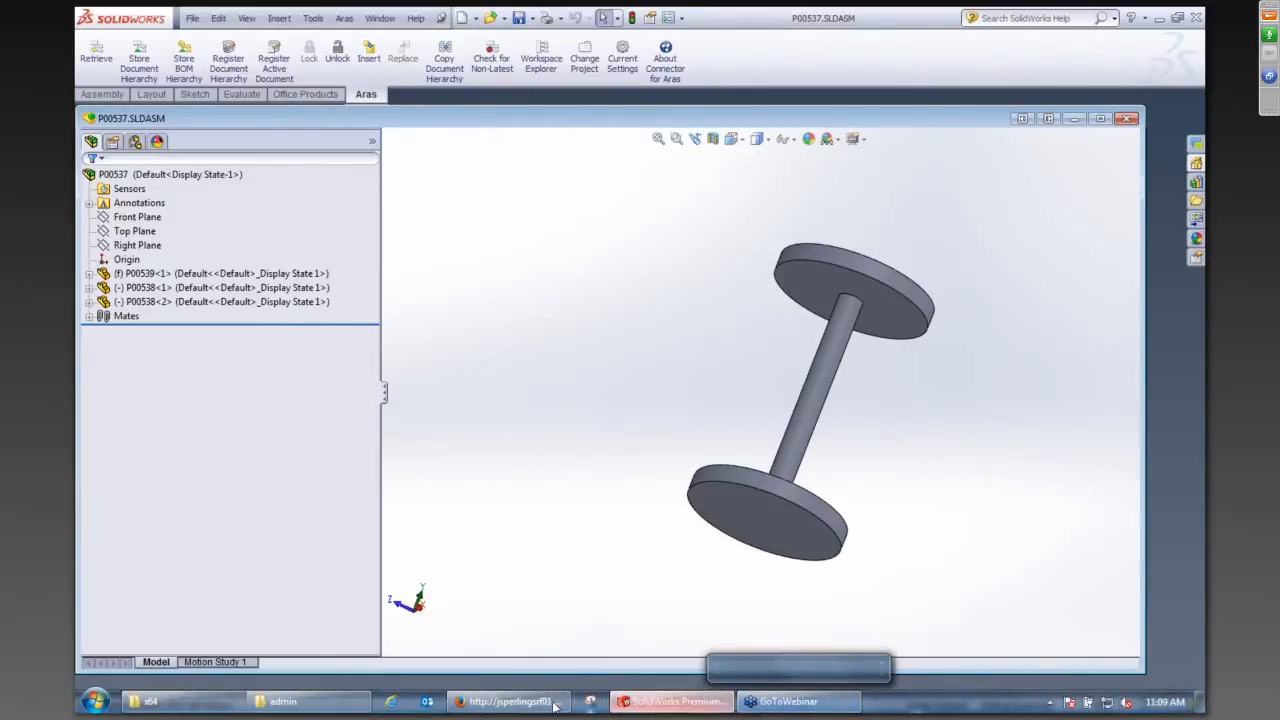
pyautogui.click(508, 700)
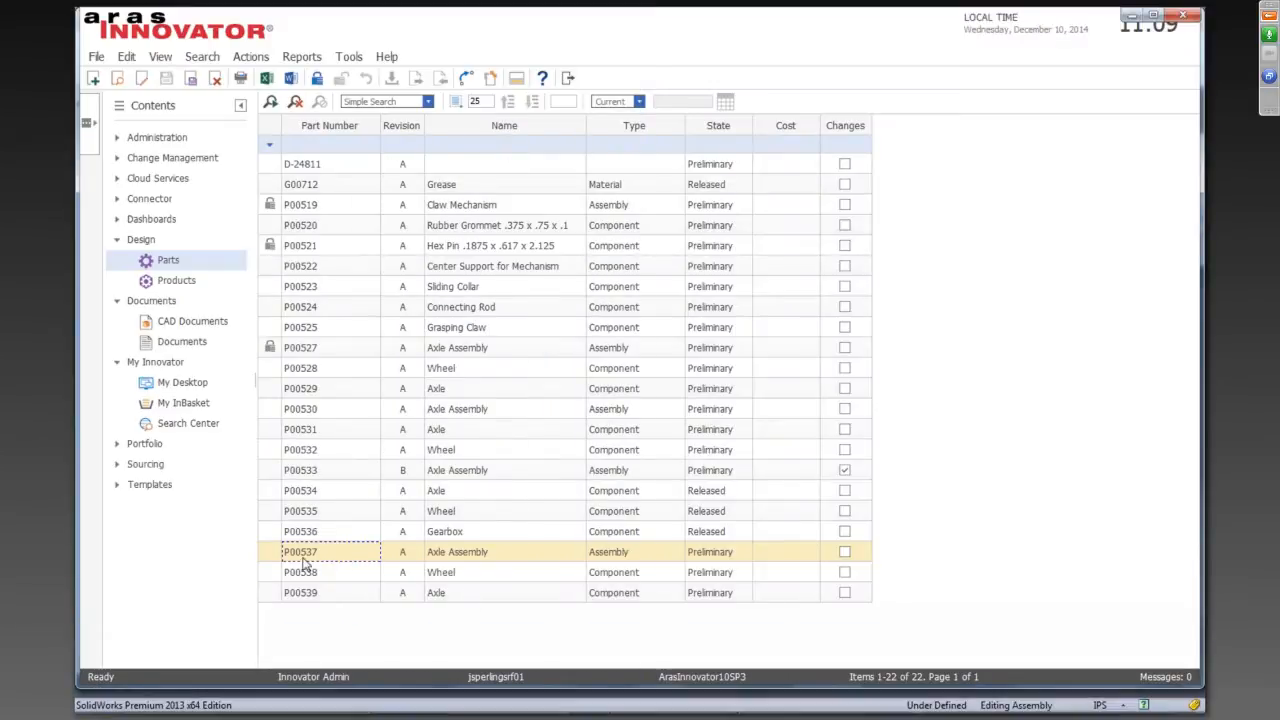
pyautogui.moveTo(310, 560)
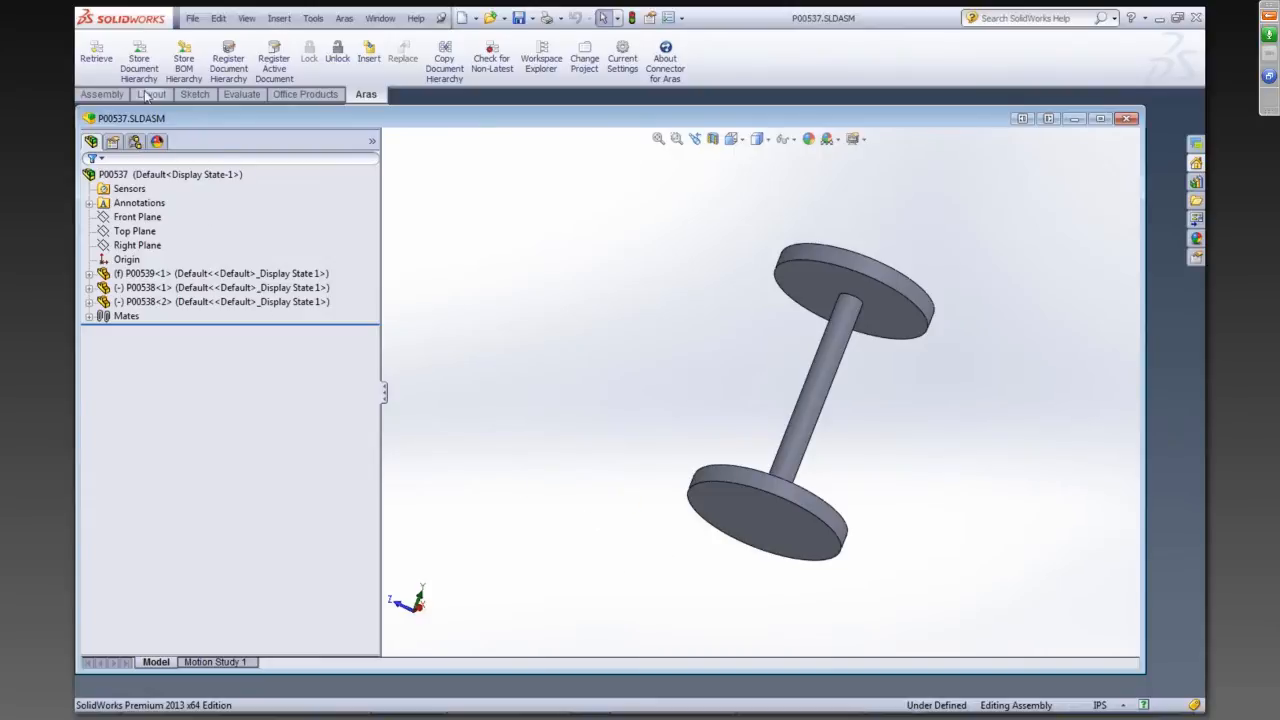
pyautogui.moveTo(140, 56)
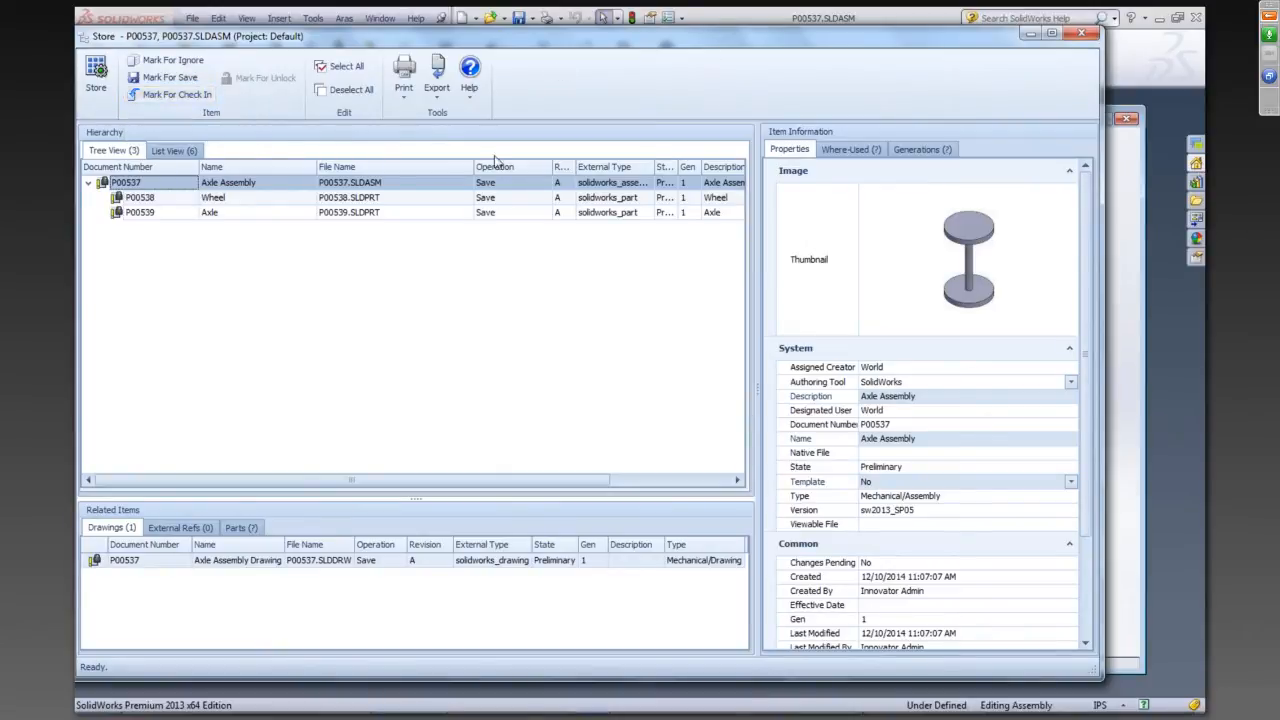
pyautogui.moveTo(188, 216)
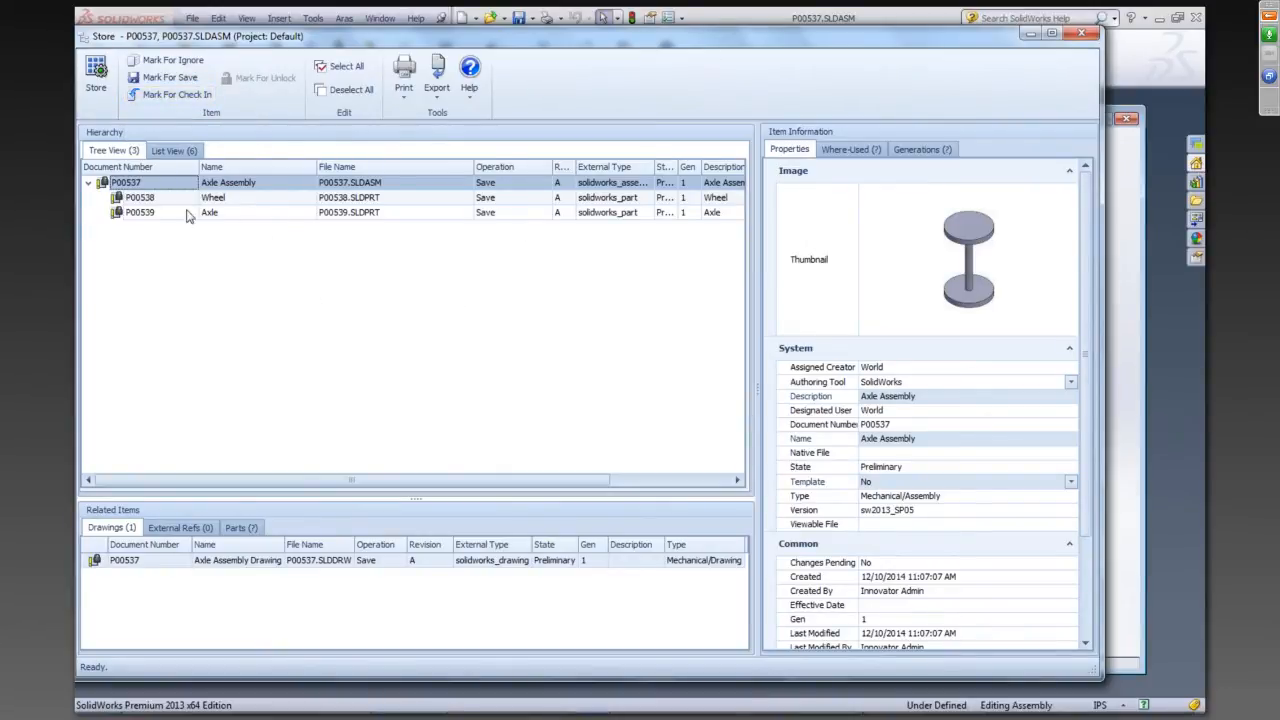
pyautogui.moveTo(268, 324)
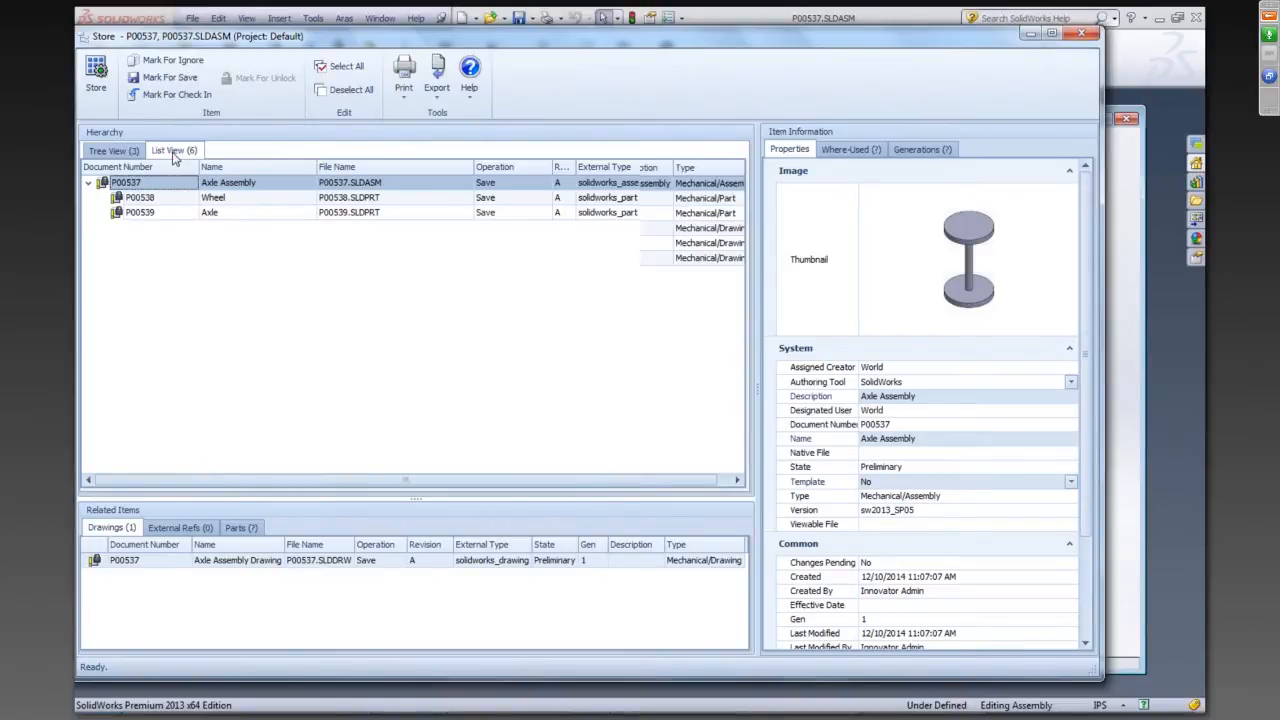
# Review the six documents to store in list view, then return to tree view
pyautogui.click(174, 150)
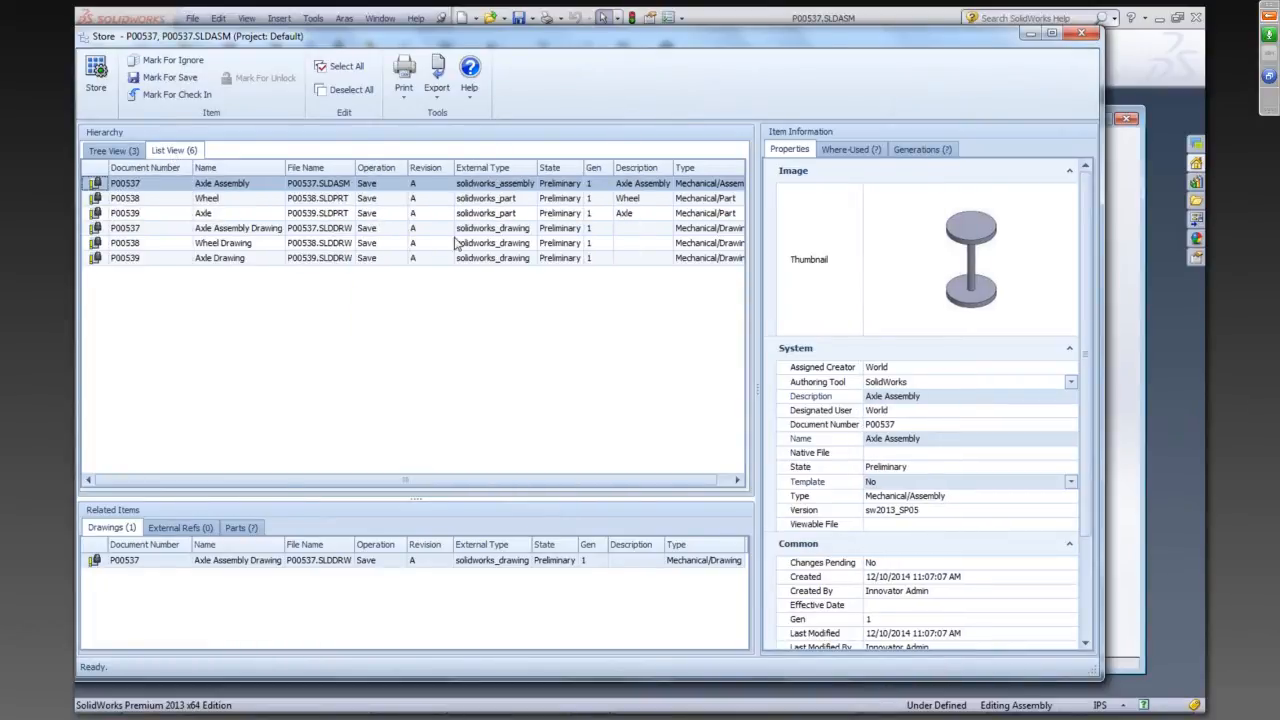
pyautogui.moveTo(490, 258)
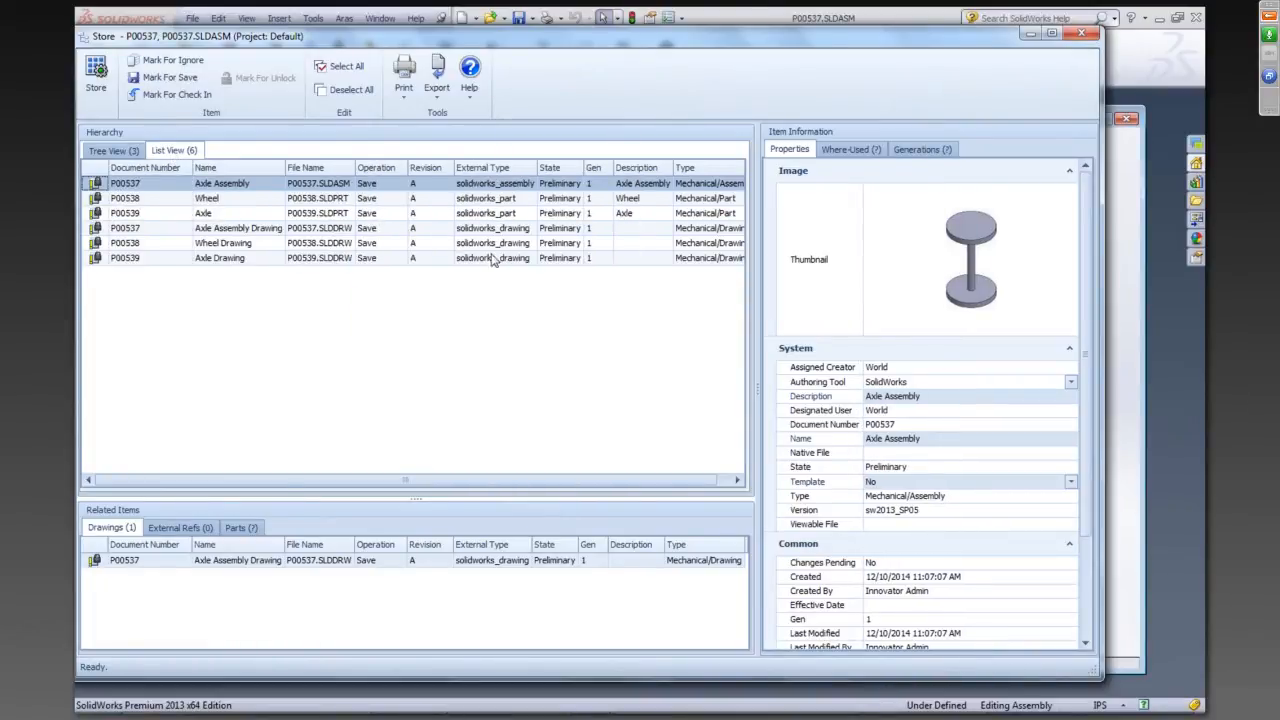
pyautogui.moveTo(490, 222)
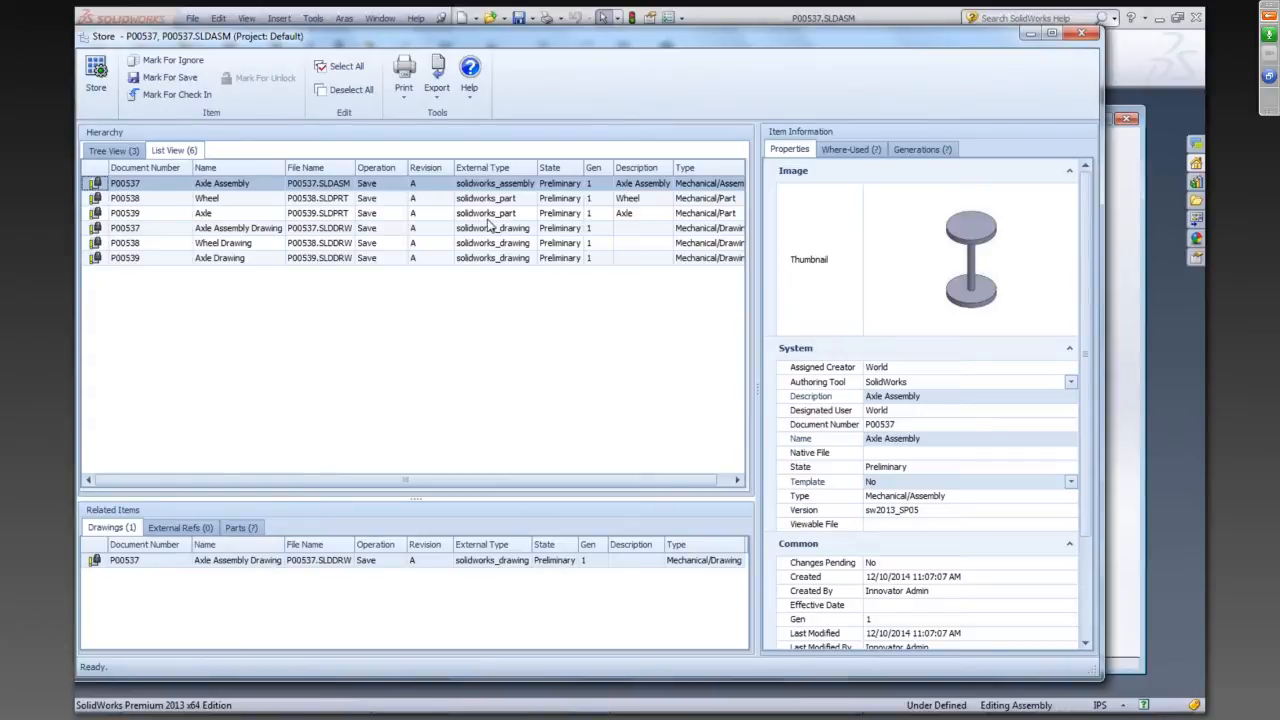
pyautogui.click(108, 150)
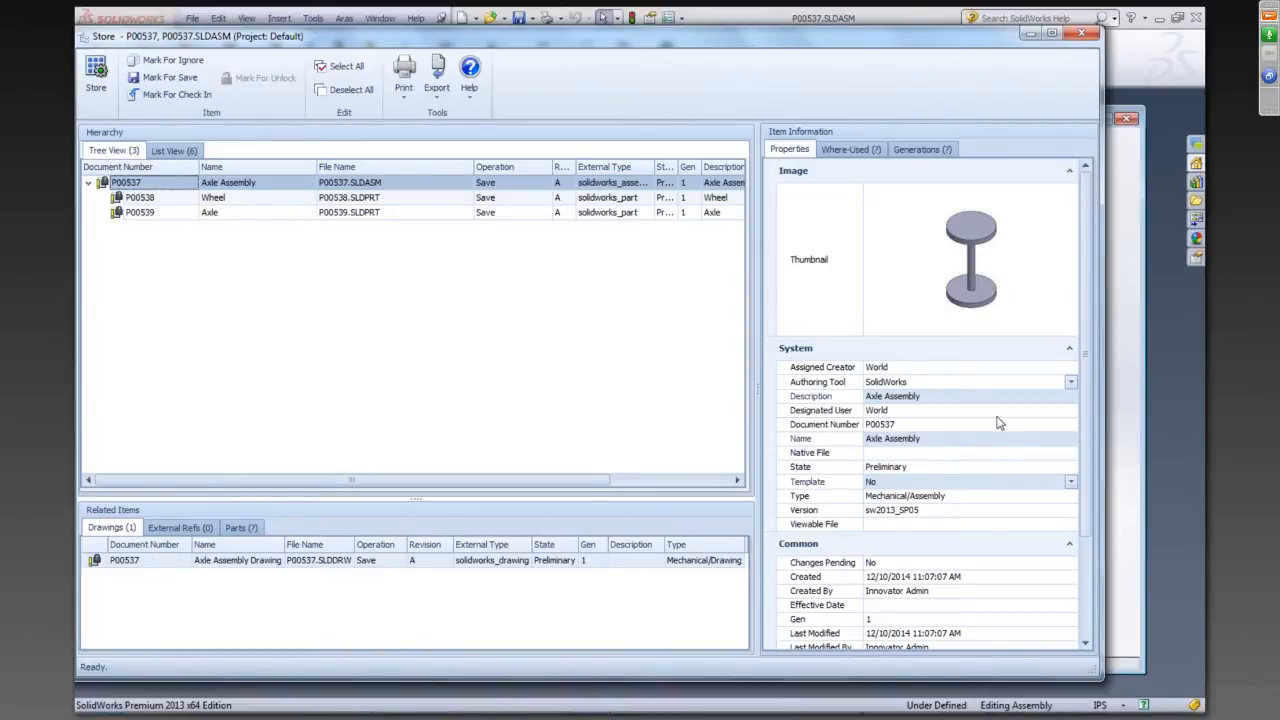
pyautogui.moveTo(958, 458)
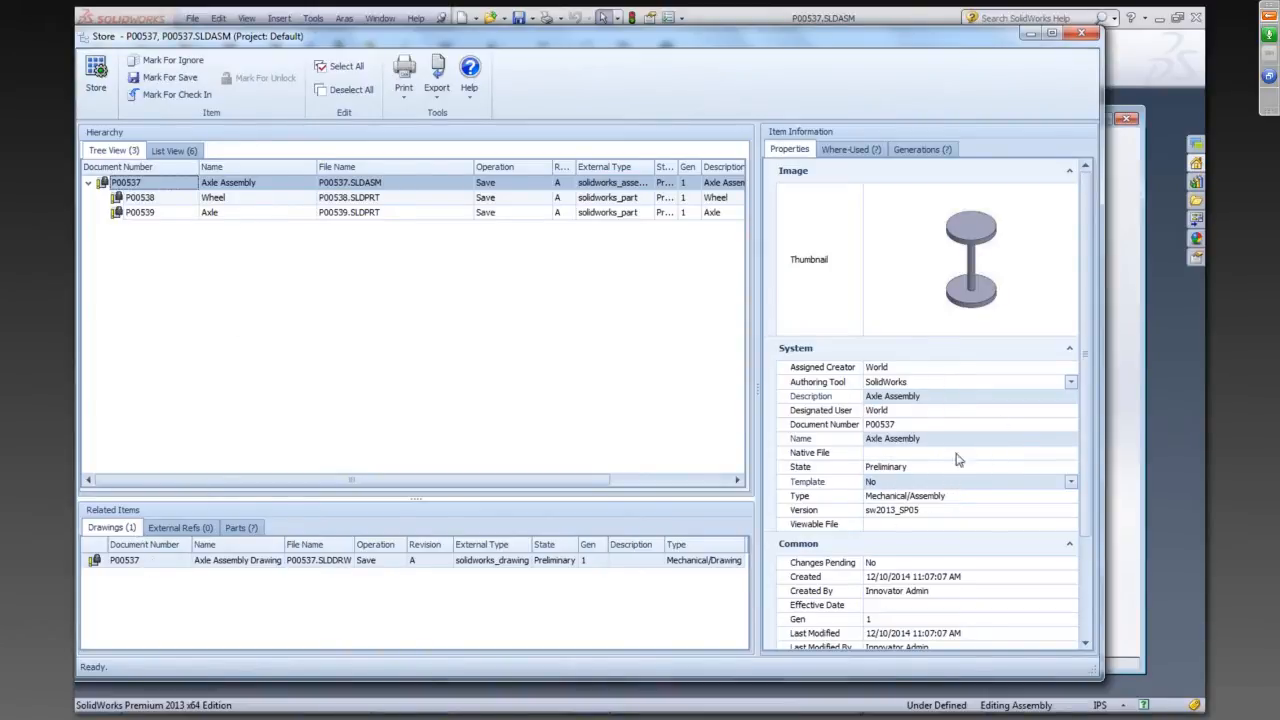
pyautogui.moveTo(884, 464)
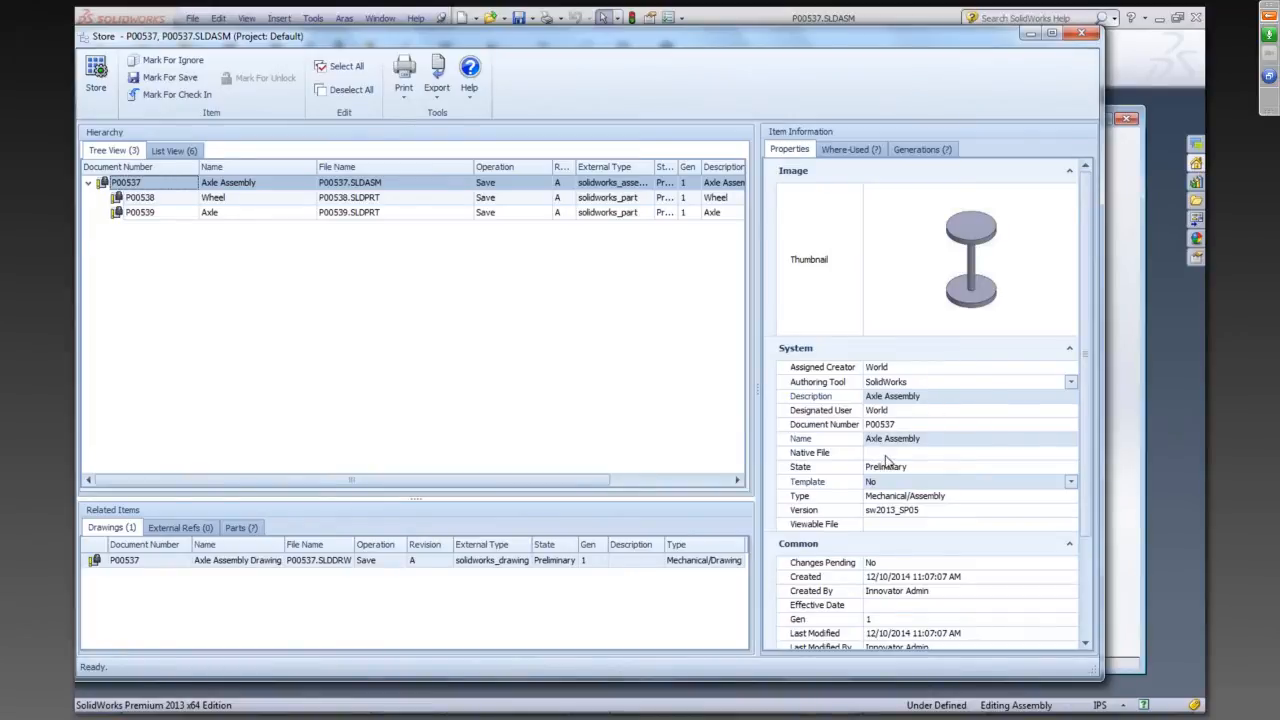
pyautogui.moveTo(916, 520)
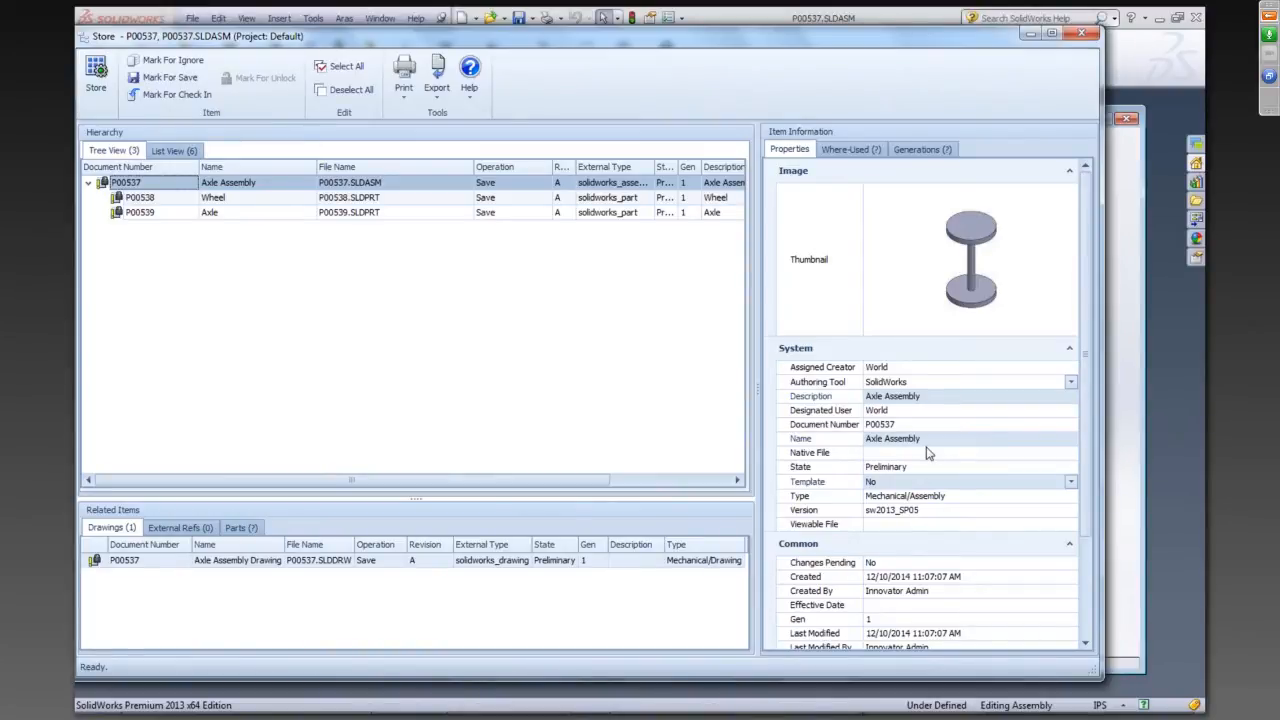
pyautogui.moveTo(662, 396)
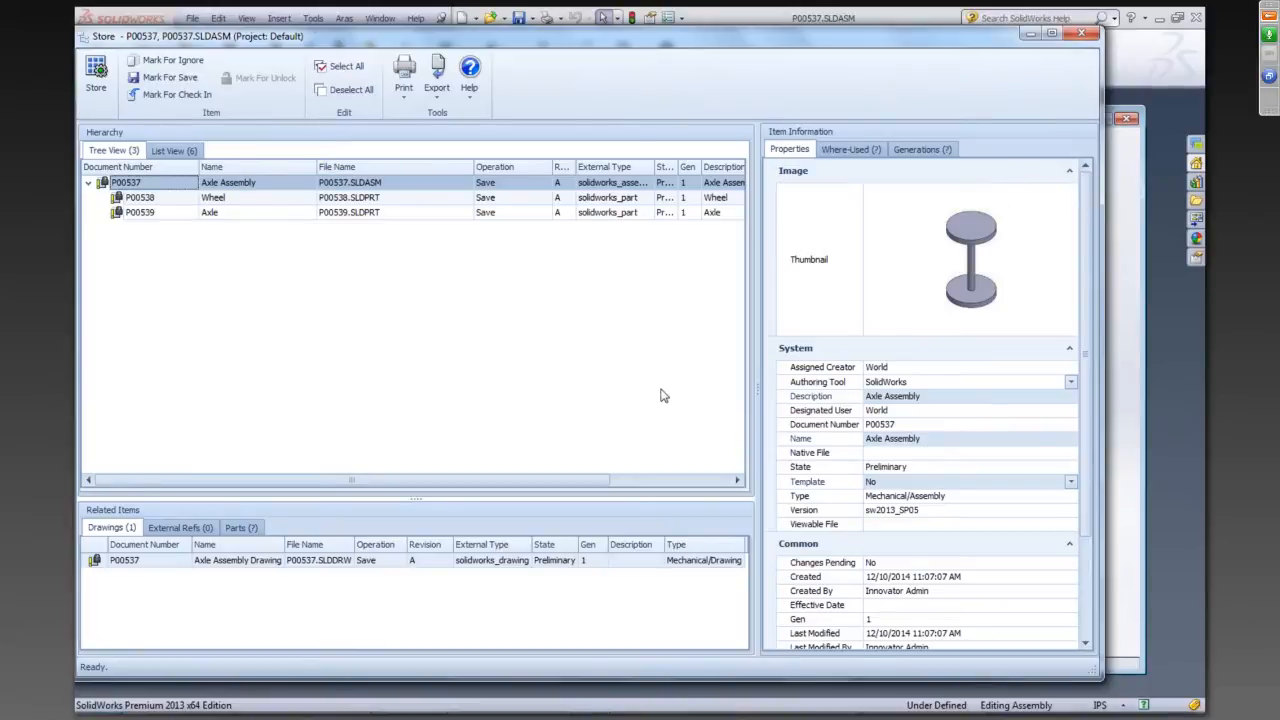
pyautogui.moveTo(490, 226)
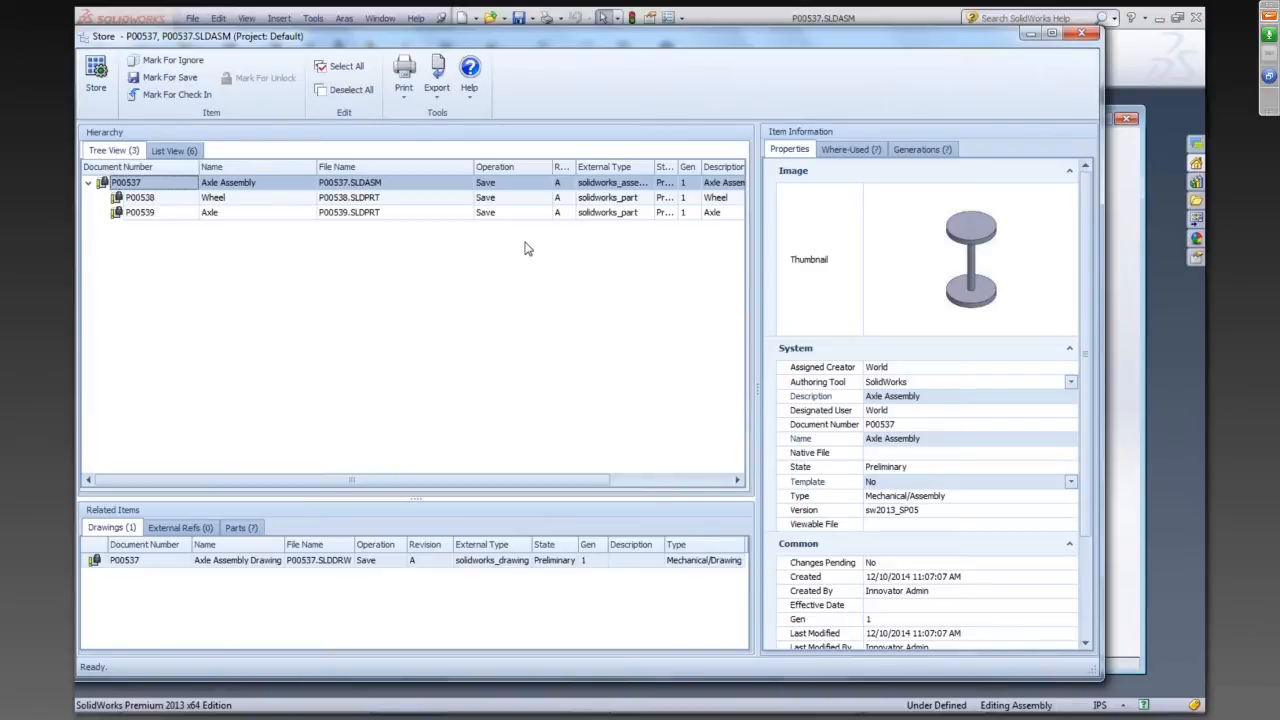
pyautogui.moveTo(512, 234)
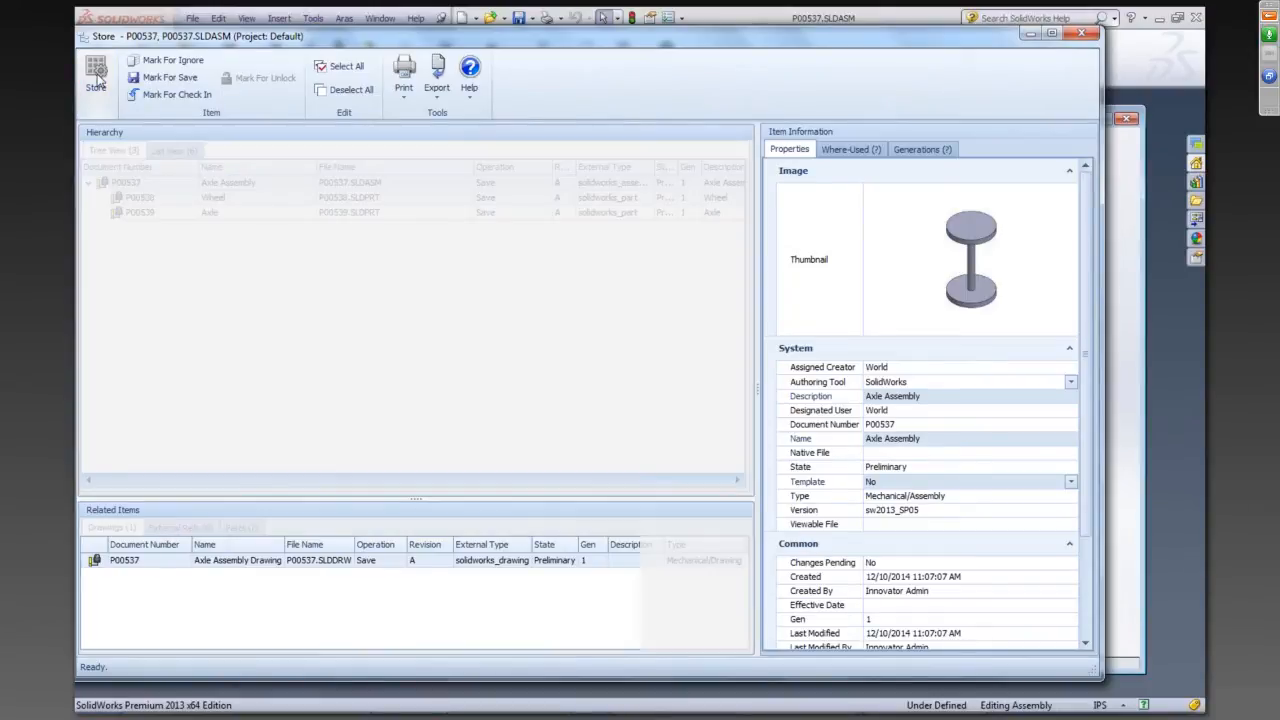
# Store the P00537 documents into Aras and continue on to Store BOM
pyautogui.click(96, 76)
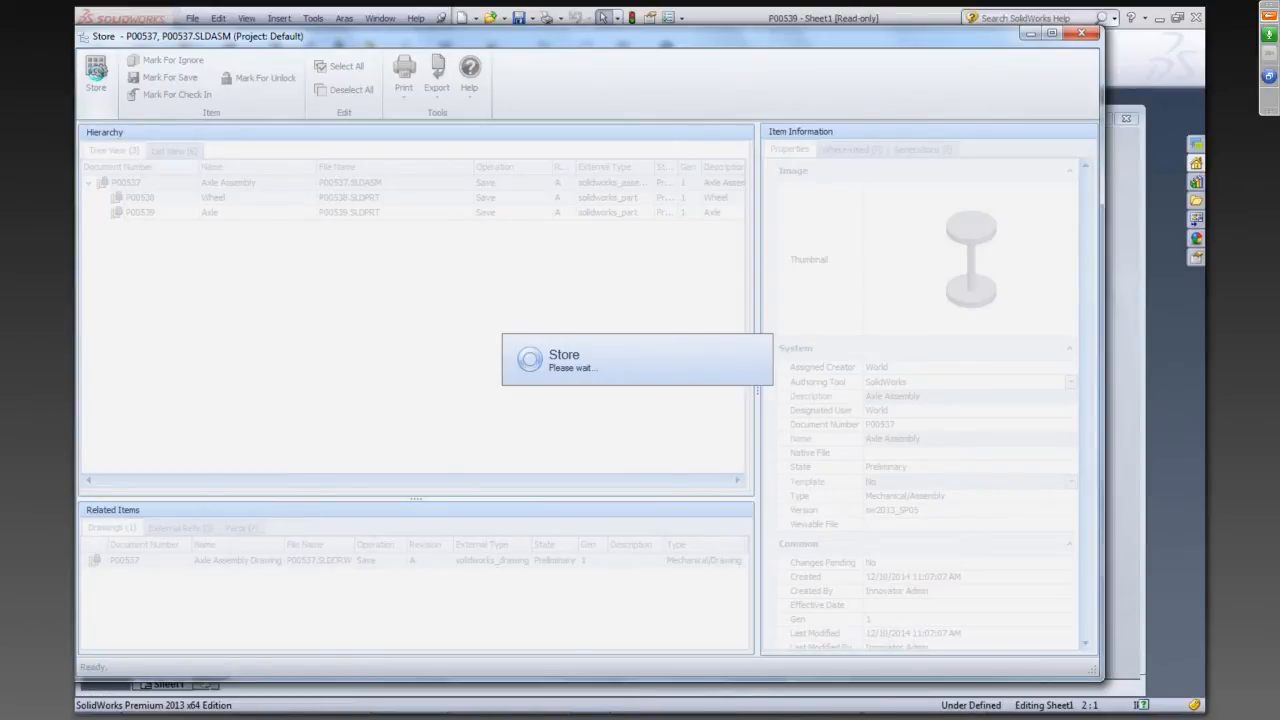
pyautogui.click(96, 76)
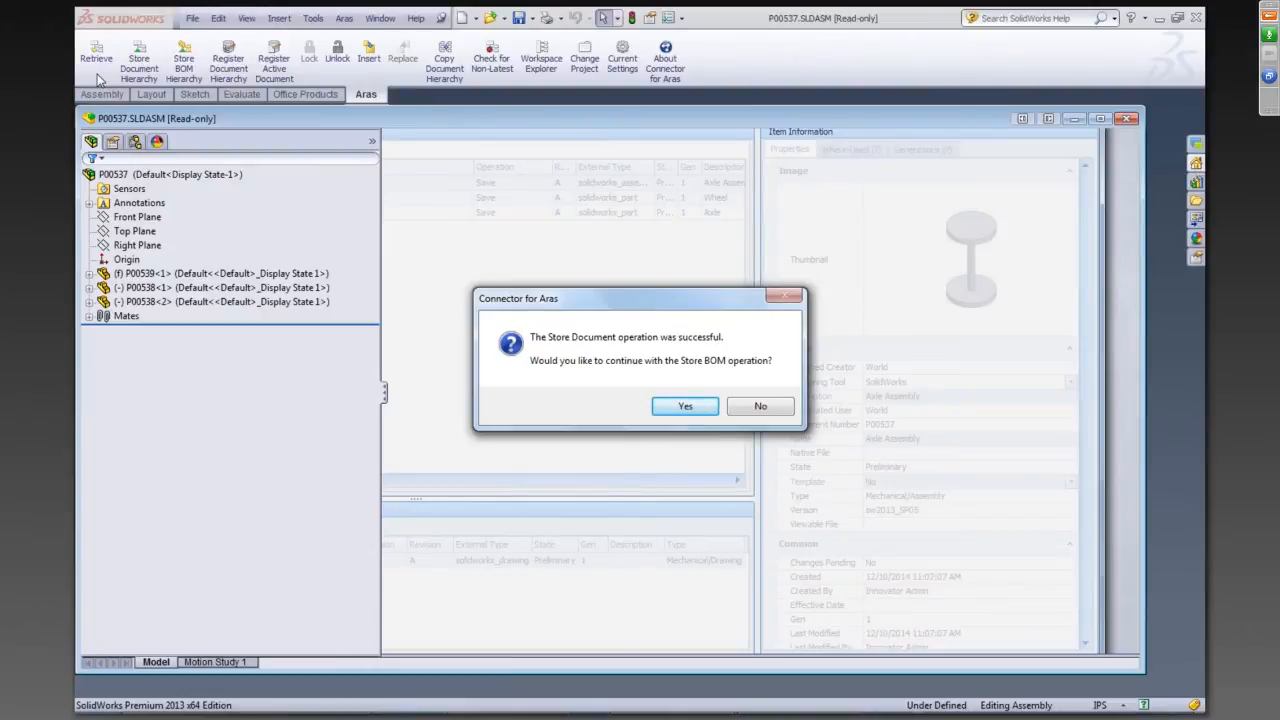
pyautogui.moveTo(350, 356)
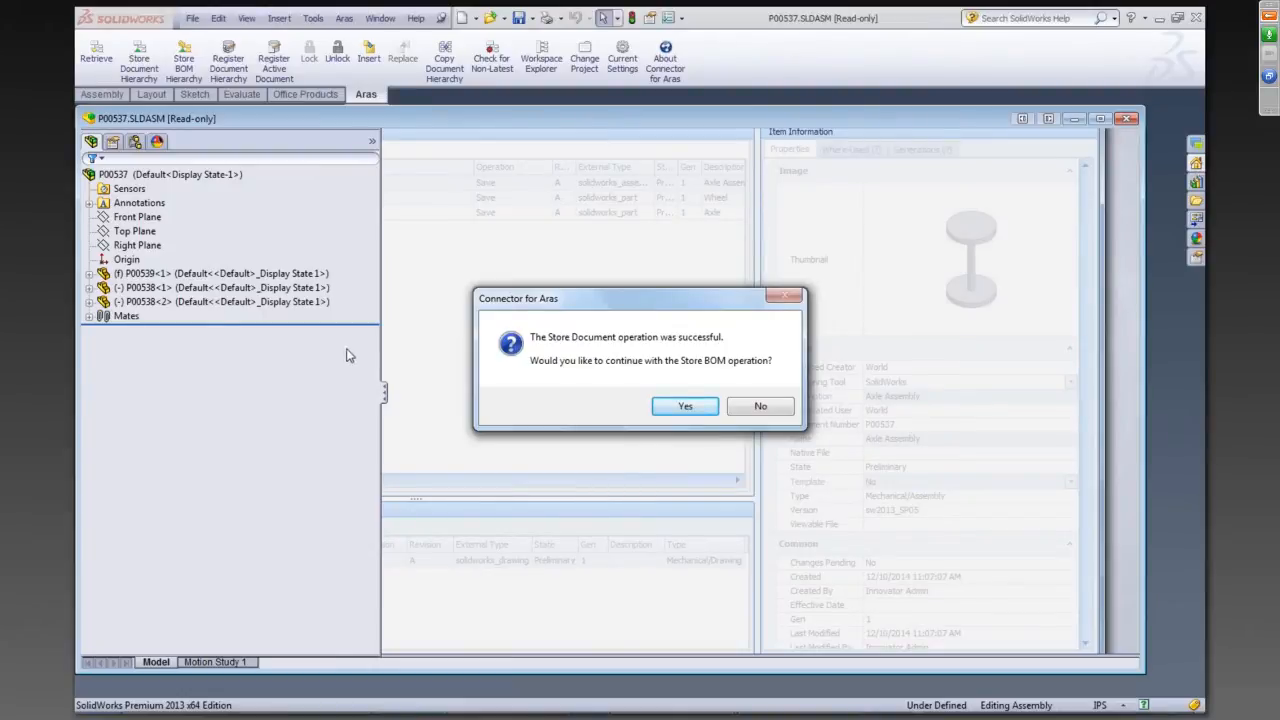
pyautogui.click(684, 406)
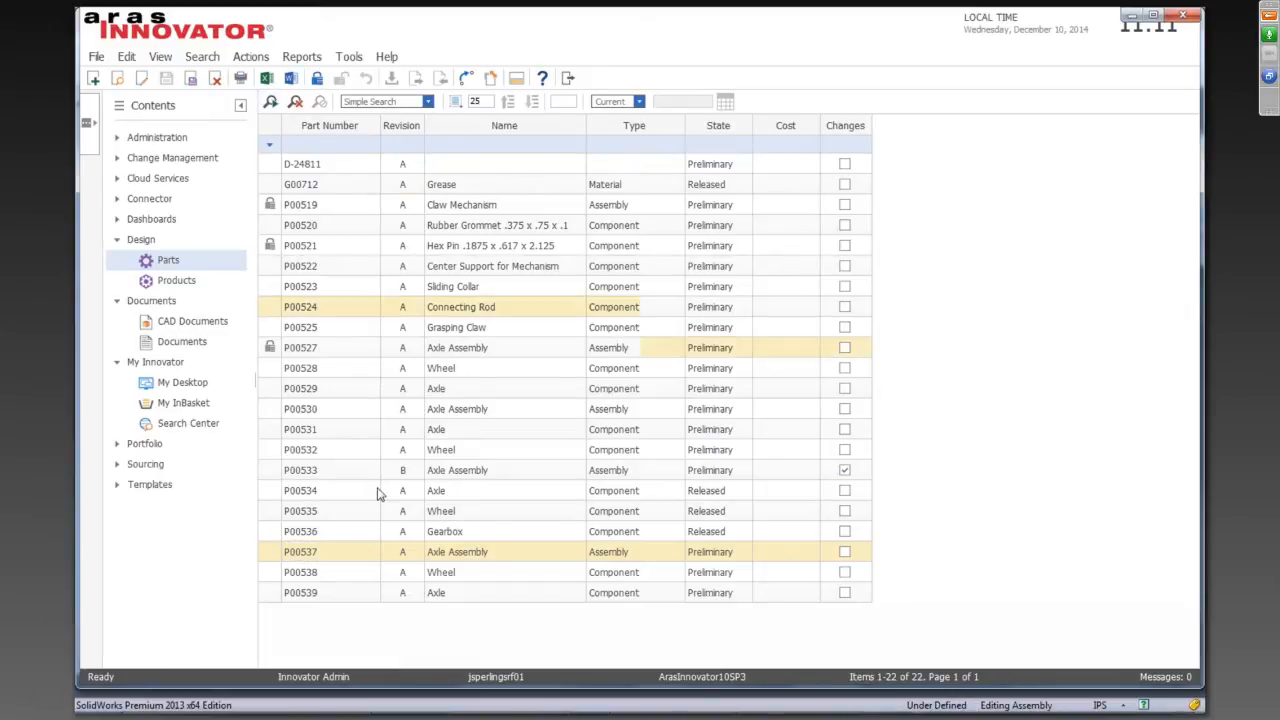
# Open the P00537 Axle Assembly part record from the parts grid and enlarge its window
pyautogui.click(300, 552)
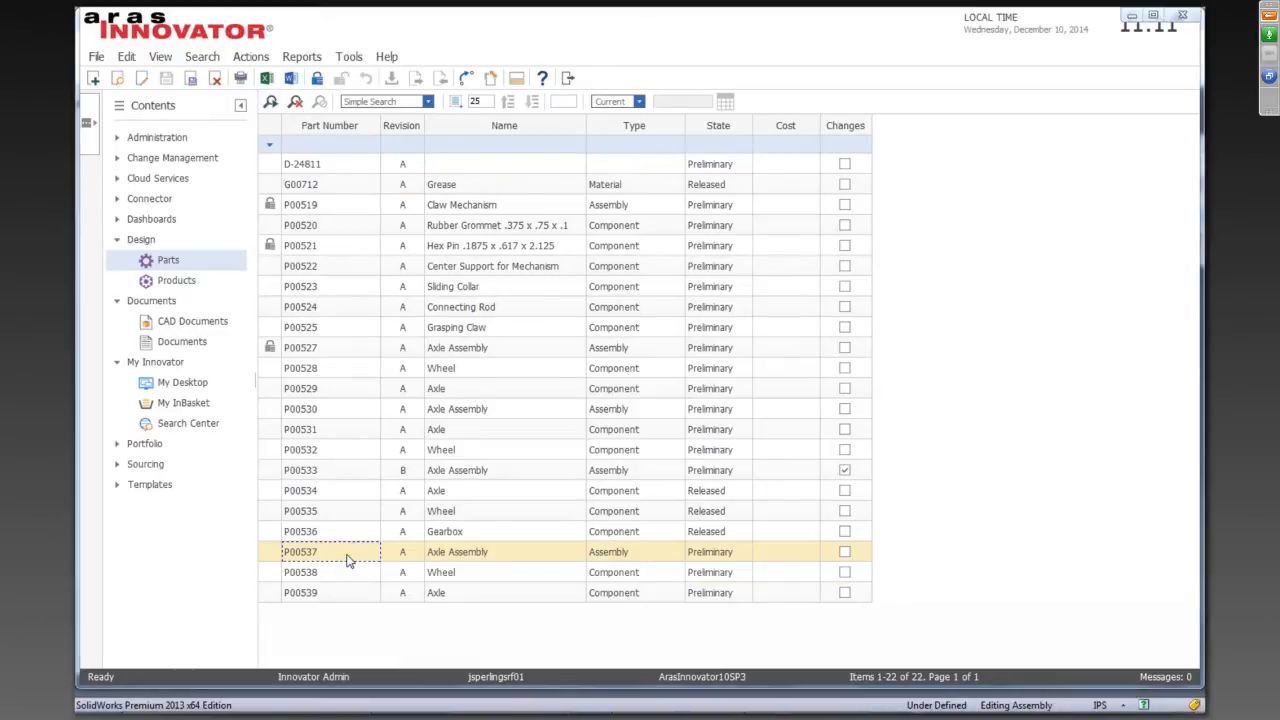
pyautogui.doubleClick(300, 552)
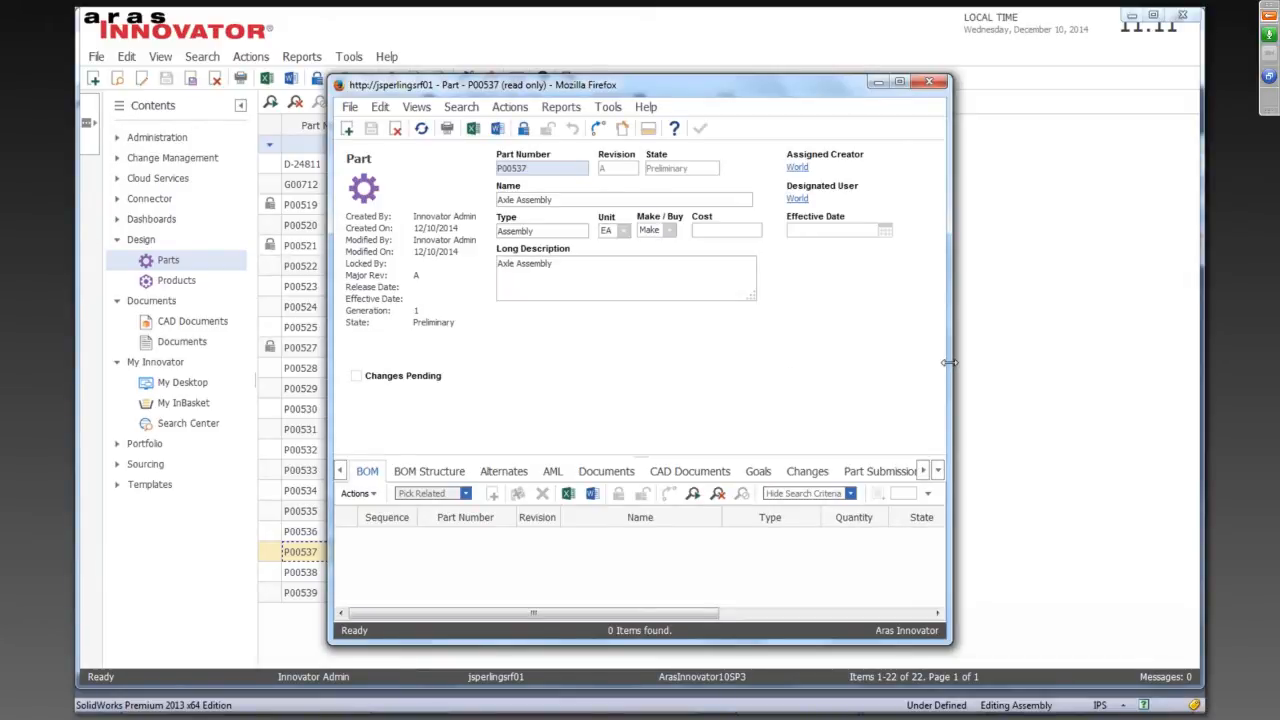
pyautogui.moveTo(948, 362); pyautogui.dragTo(1060, 362)
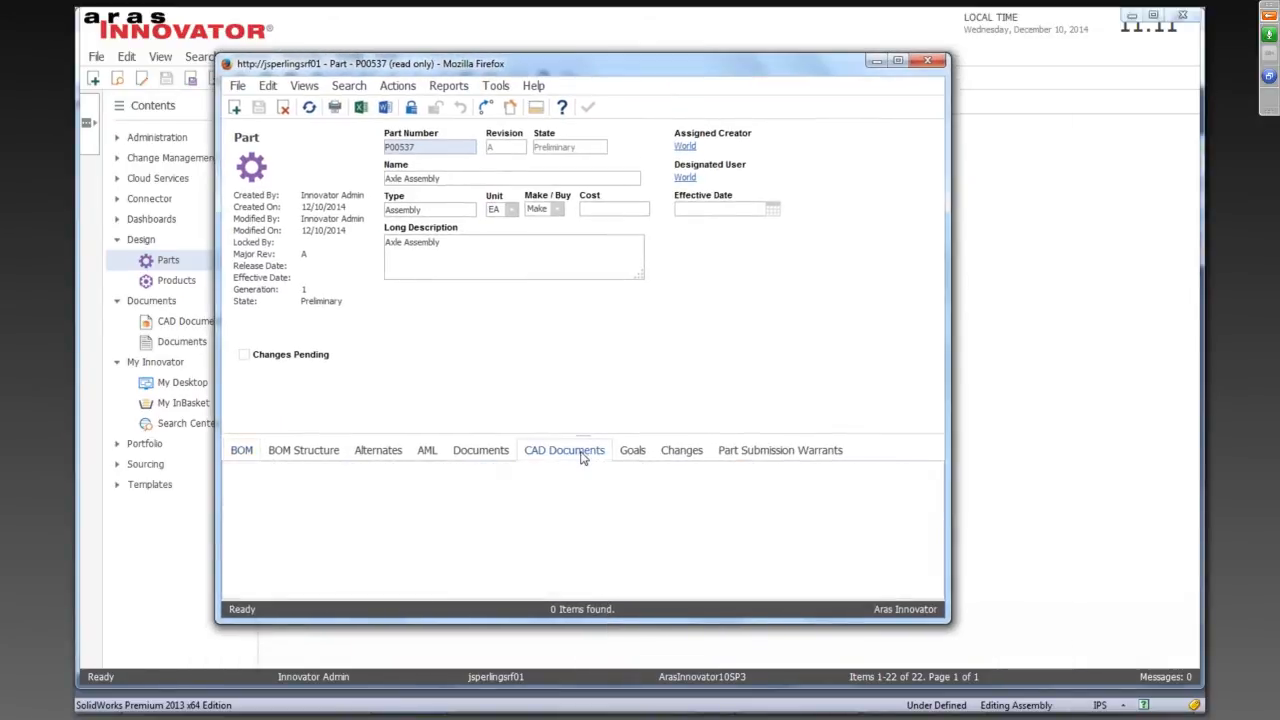
# List the part's related CAD documents and select the Axle Assembly Drawing row
pyautogui.click(564, 448)
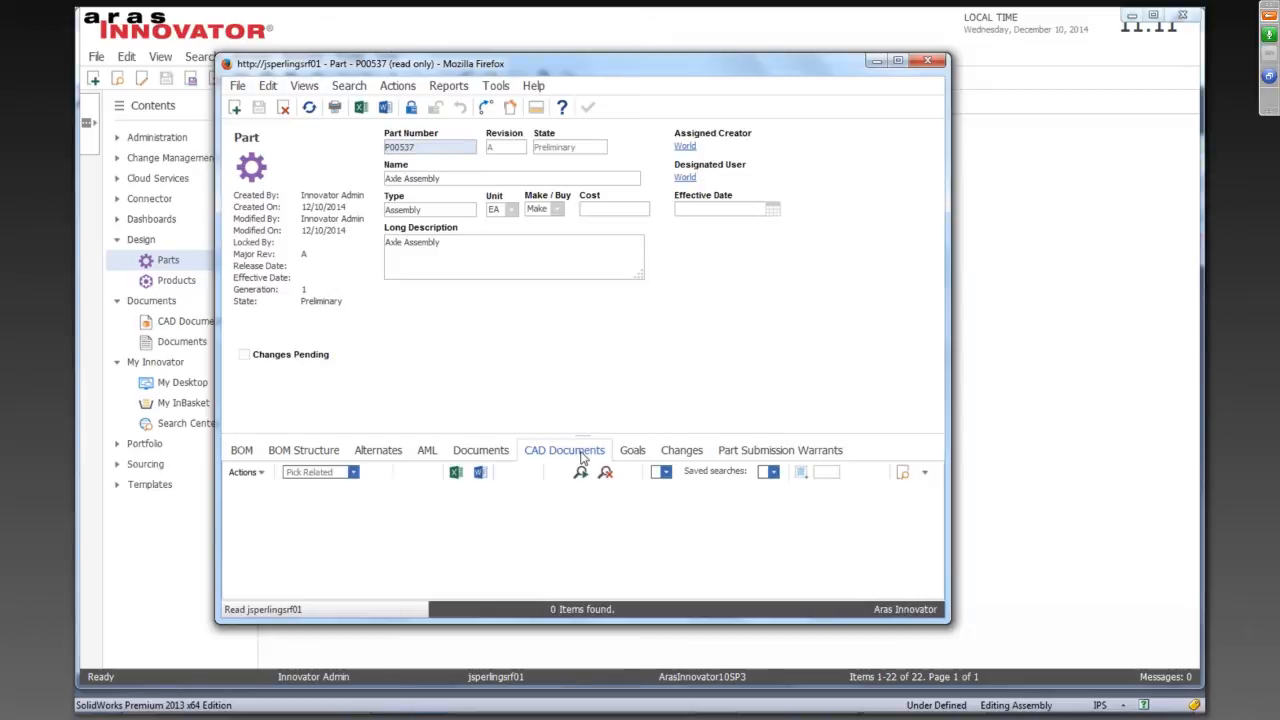
pyautogui.click(564, 448)
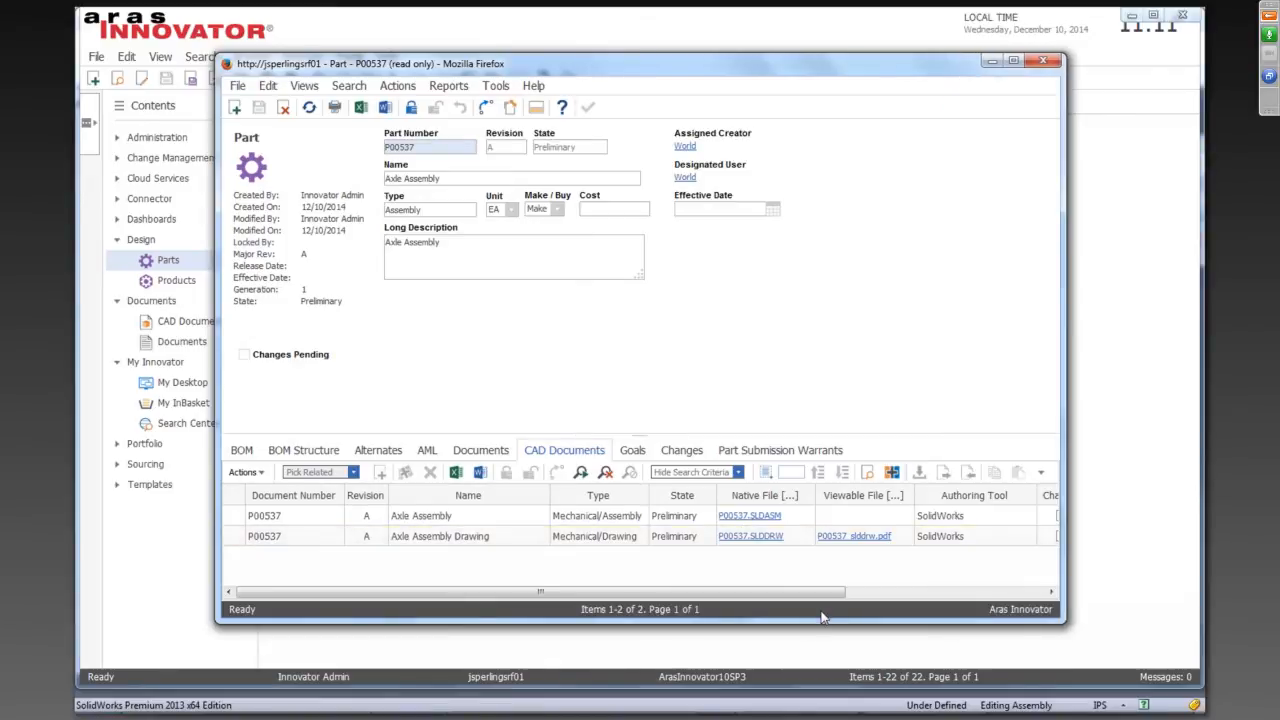
pyautogui.click(460, 536)
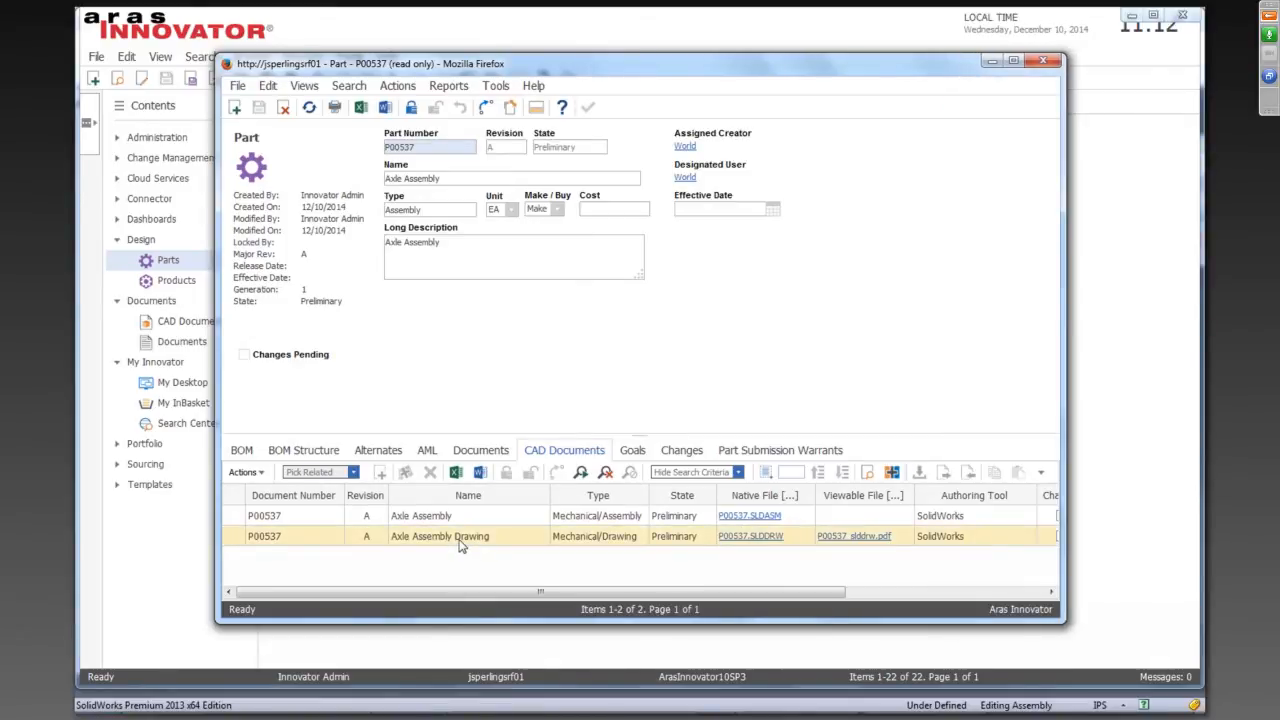
pyautogui.click(440, 536)
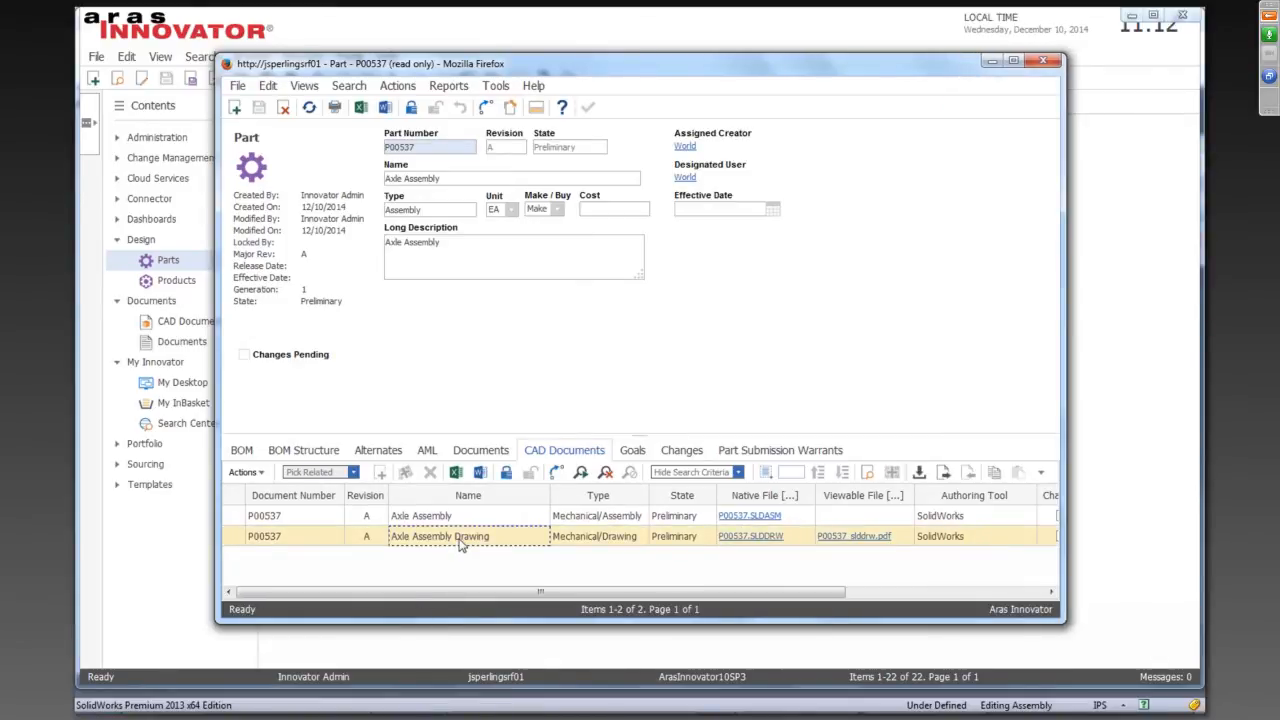
# Open the Axle Assembly Drawing CAD document record to inspect its native and viewable files
pyautogui.doubleClick(440, 536)
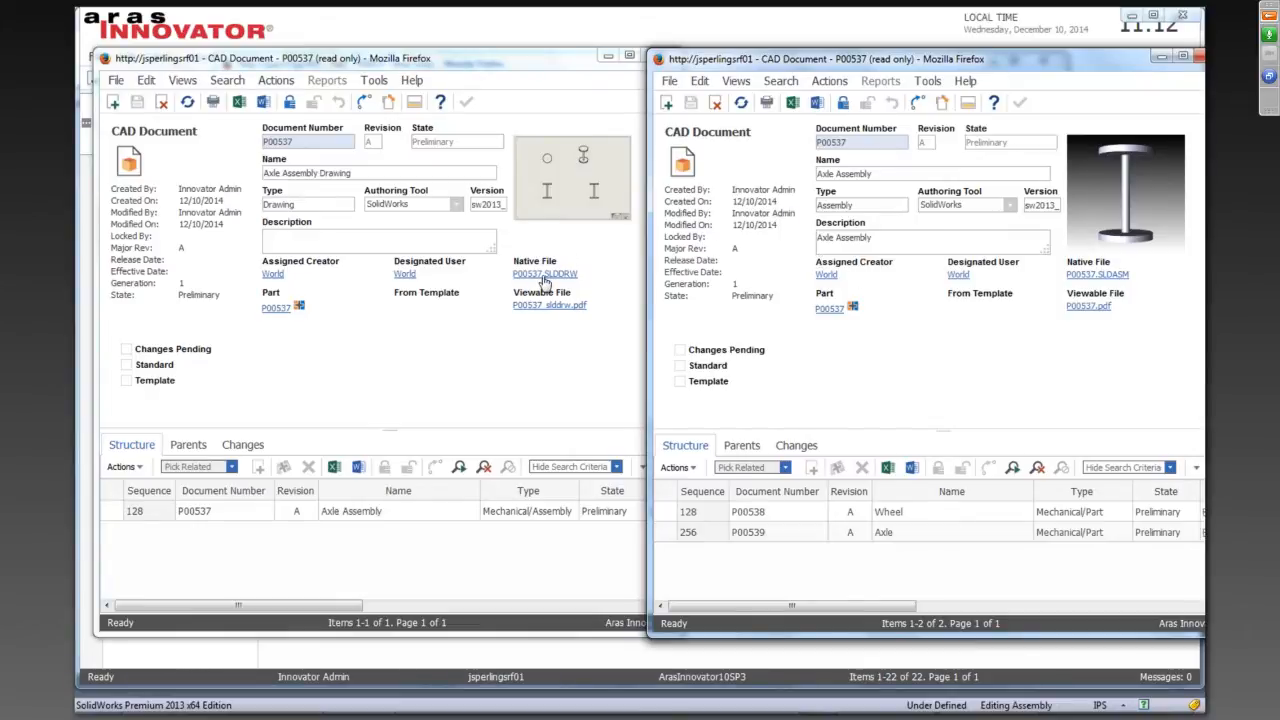
pyautogui.moveTo(552, 318)
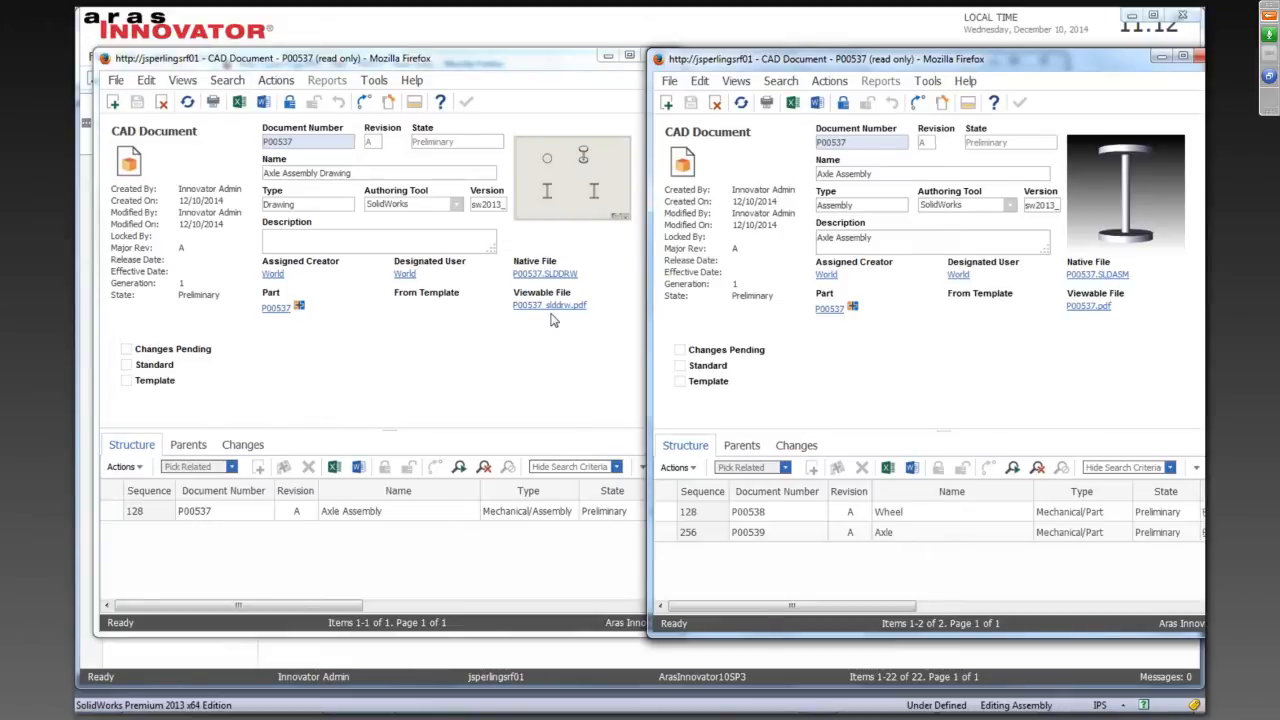
pyautogui.moveTo(574, 352)
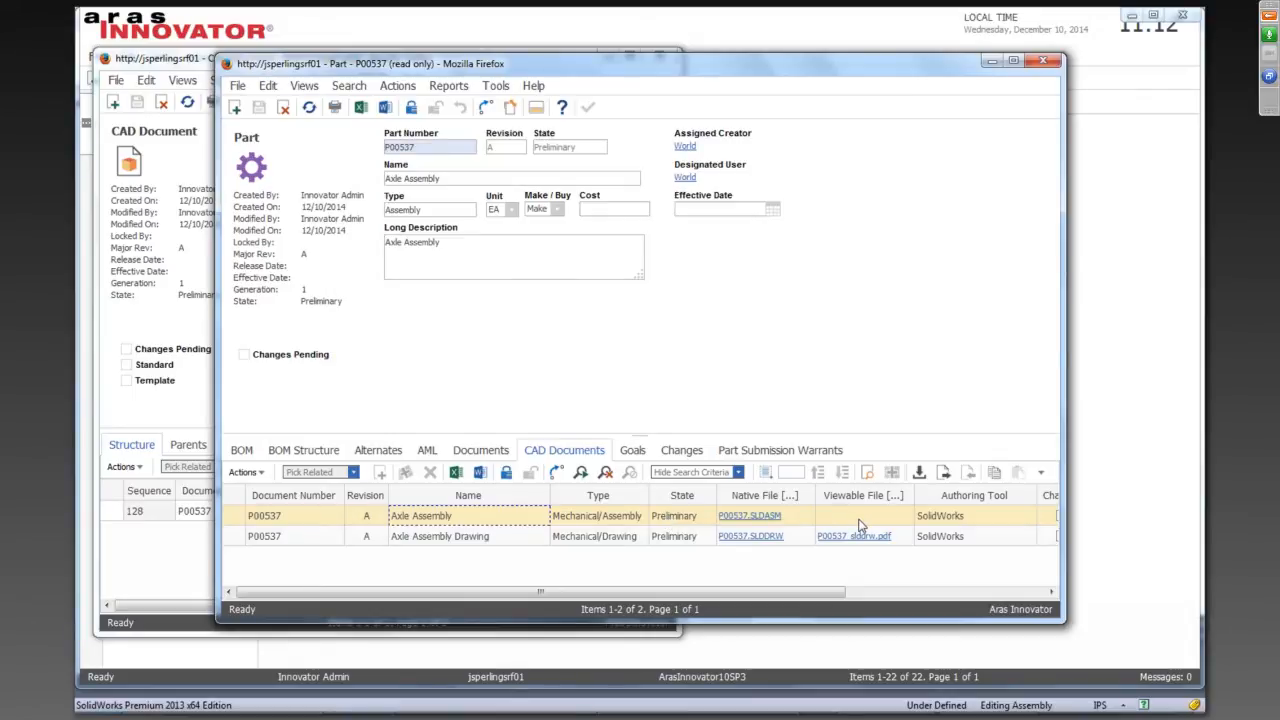
pyautogui.moveTo(896, 400)
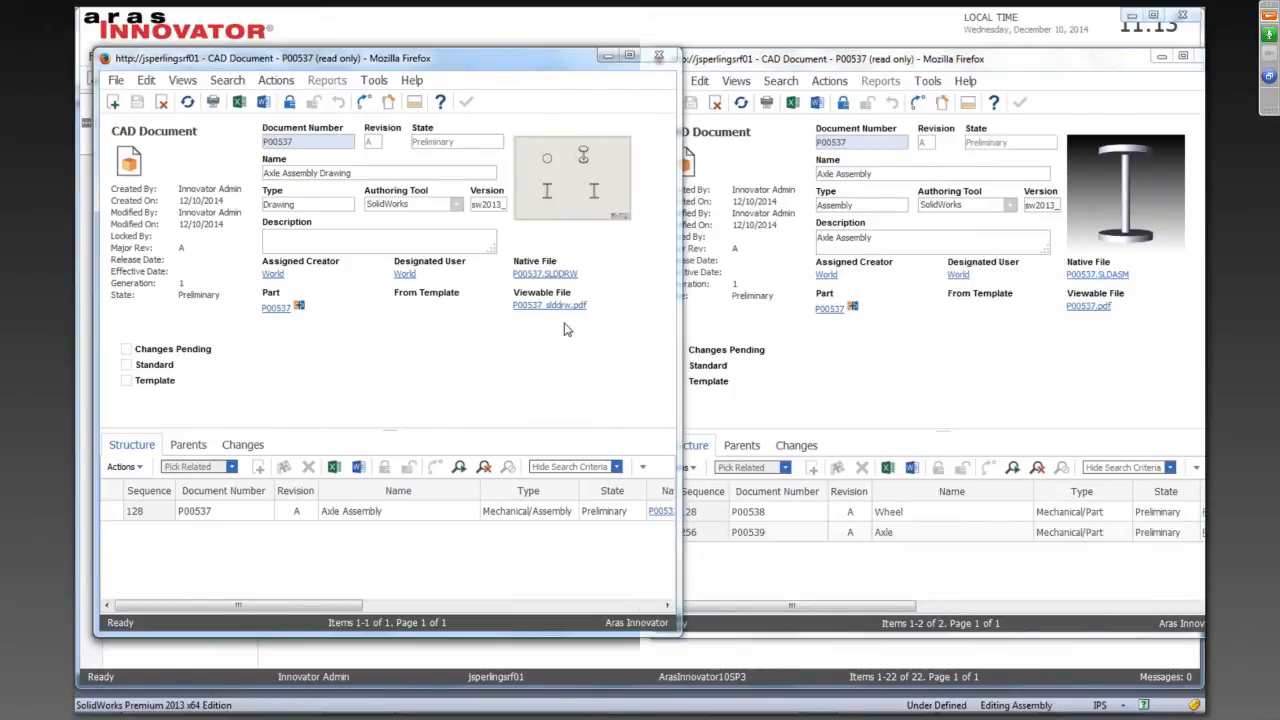
# Bring the Axle Assembly CAD document window in front of the drawing document window
pyautogui.click(548, 304)
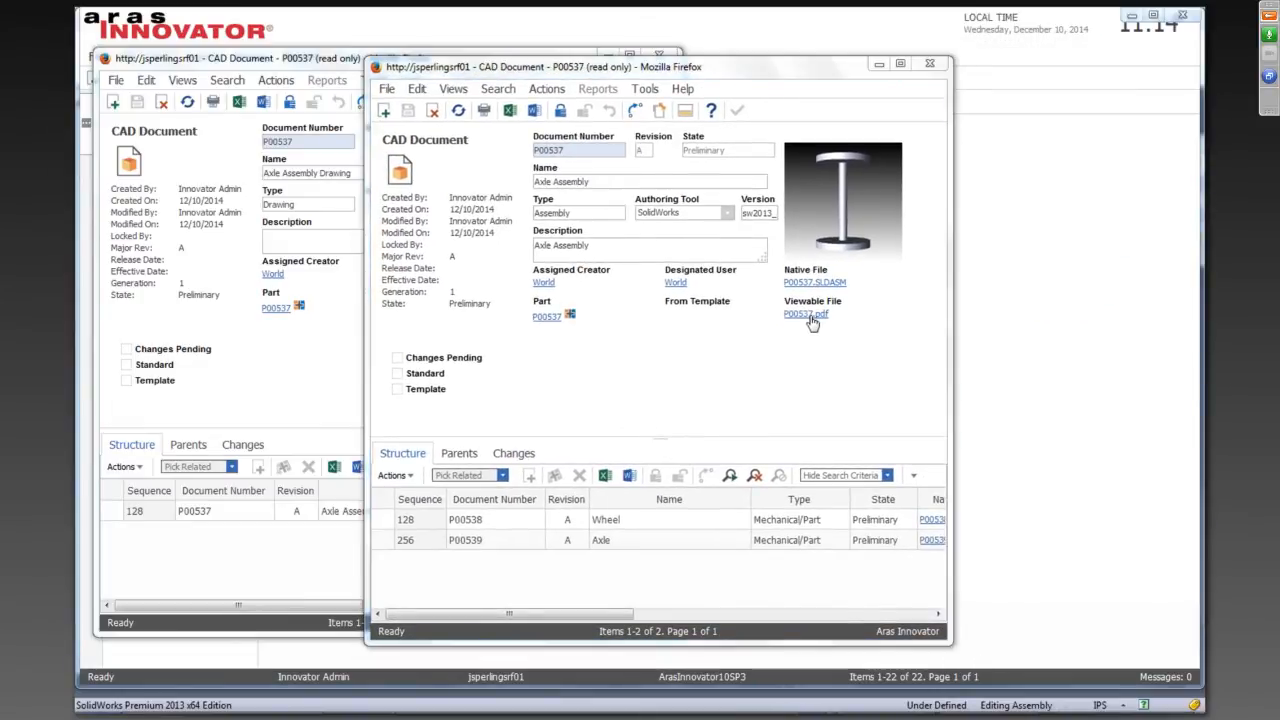
# View the assembly's 3D PDF in Adobe Reader and rotate the axle model
pyautogui.click(806, 312)
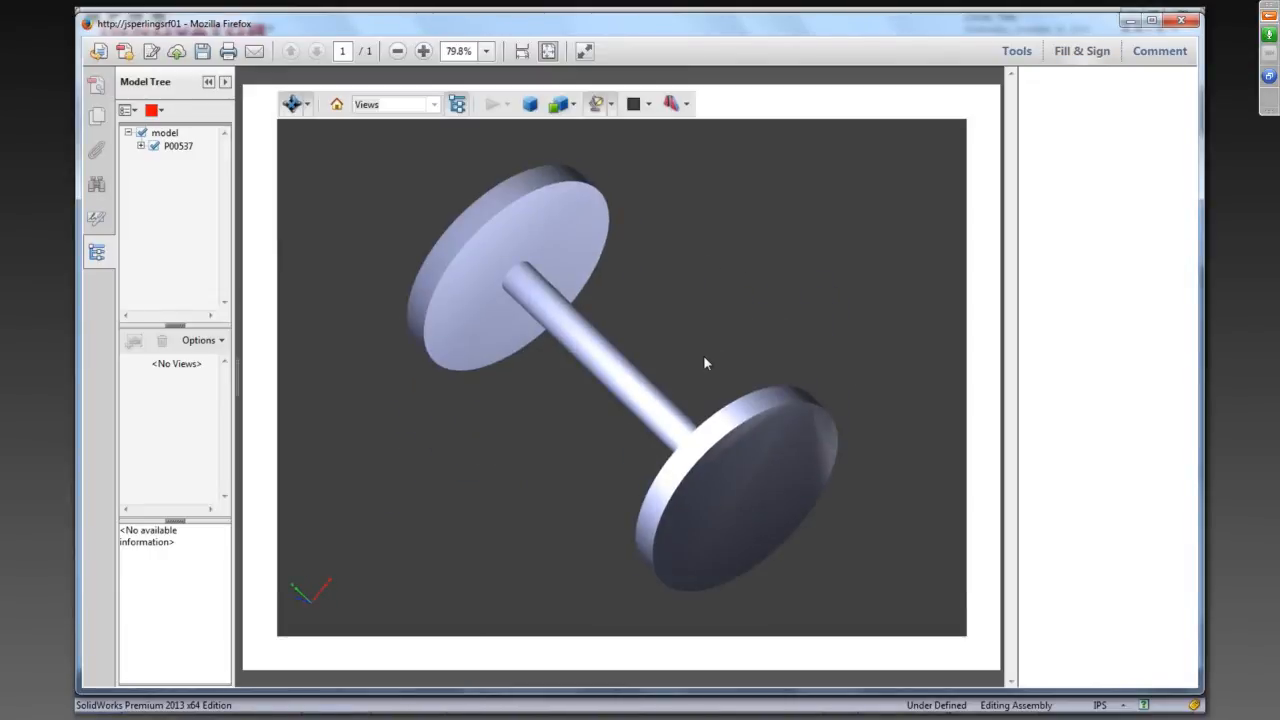
pyautogui.moveTo(704, 364); pyautogui.dragTo(660, 344)
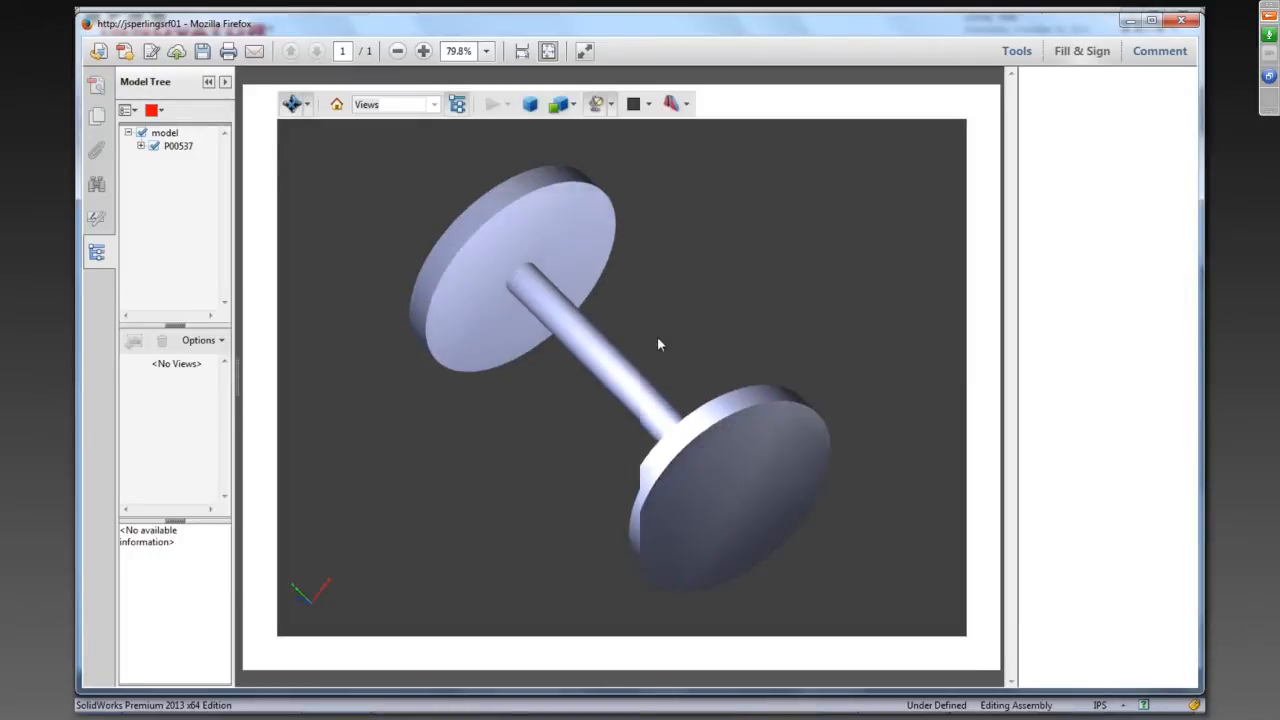
pyautogui.click(1080, 52)
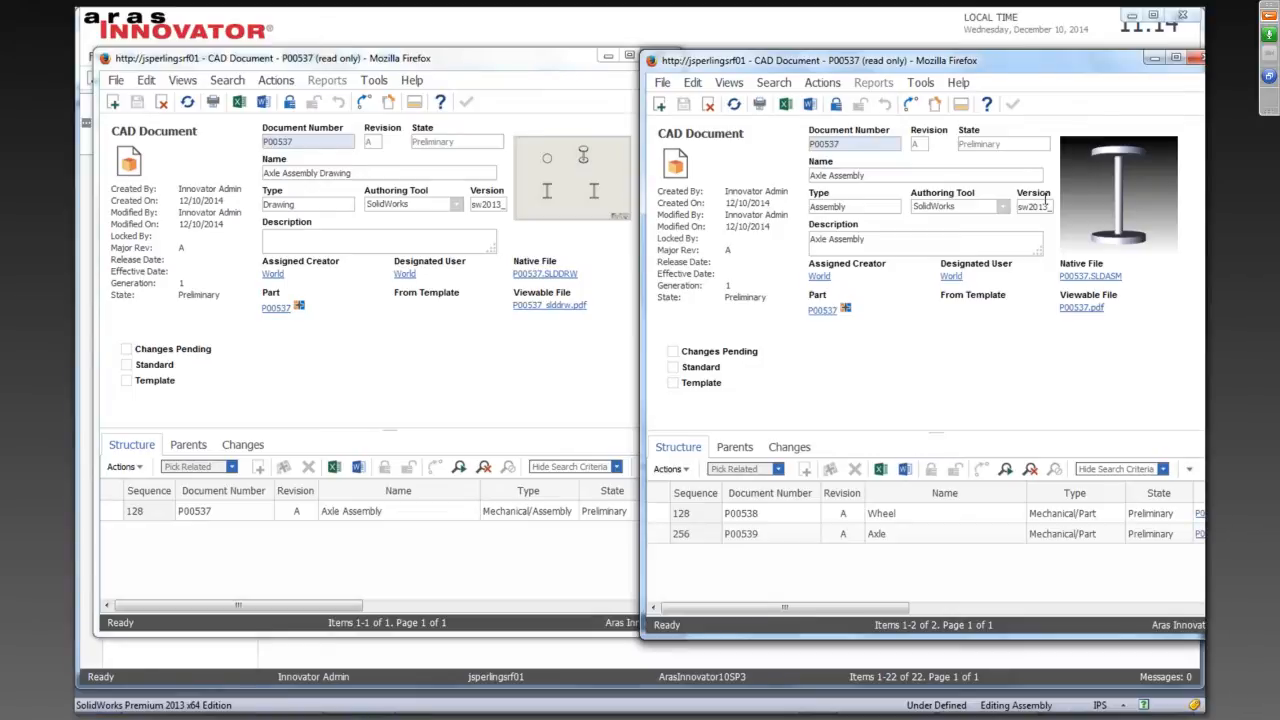
pyautogui.moveTo(1072, 348)
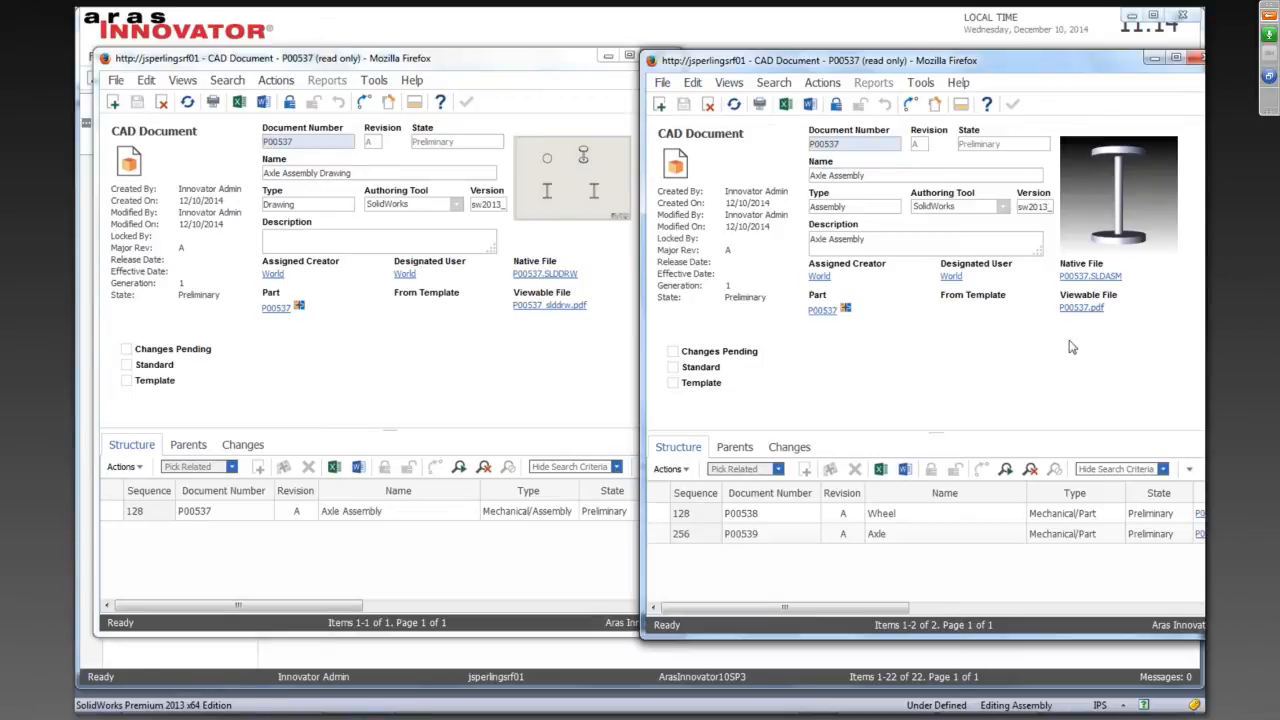
pyautogui.moveTo(1132, 404)
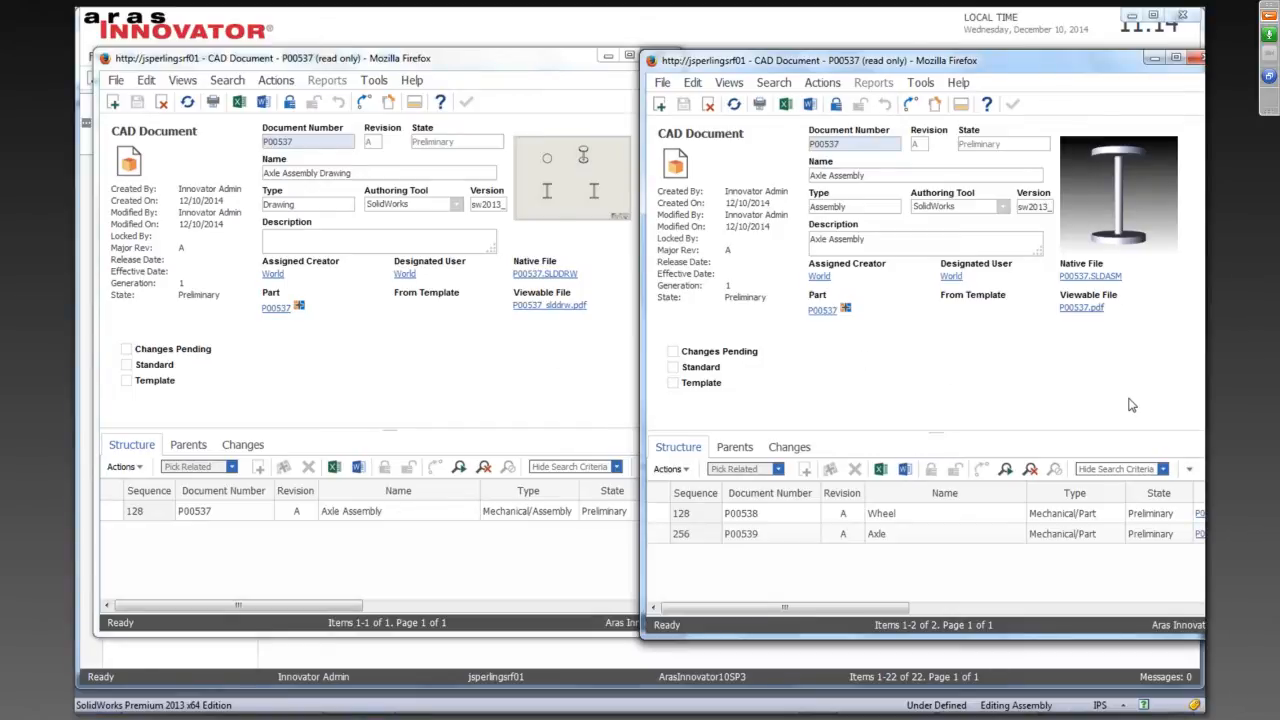
pyautogui.moveTo(1108, 336)
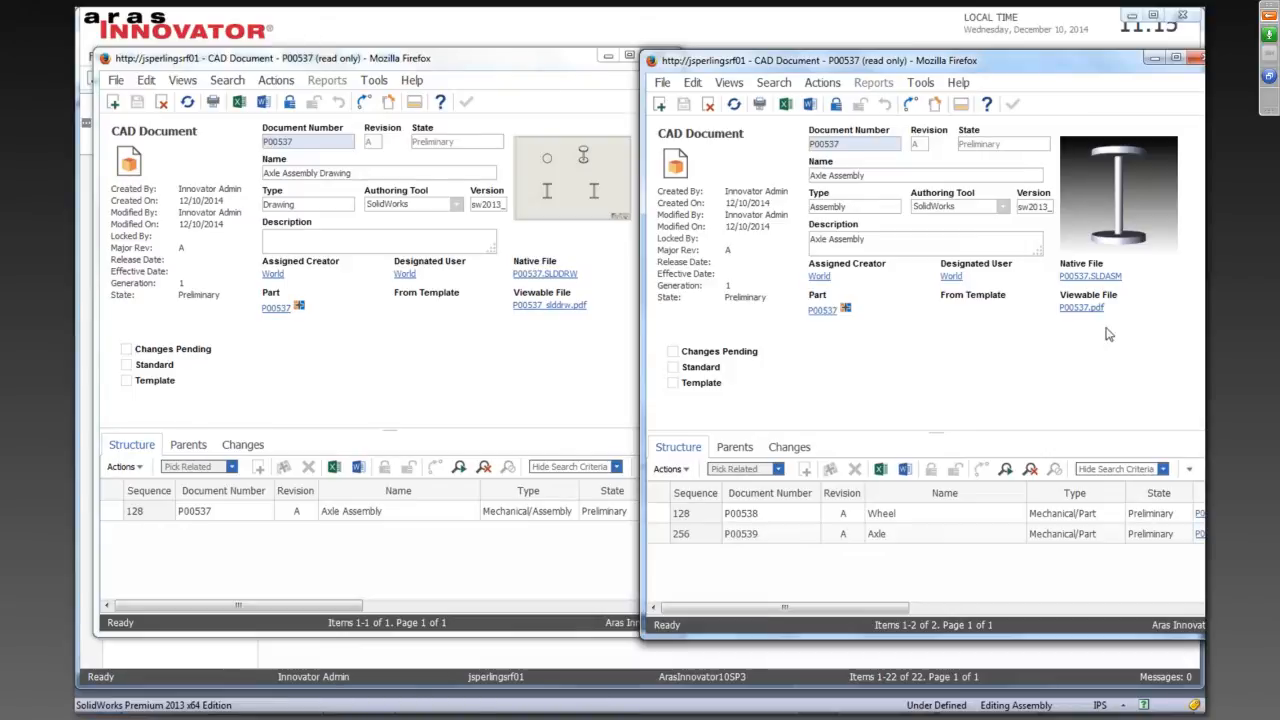
pyautogui.moveTo(1012, 74)
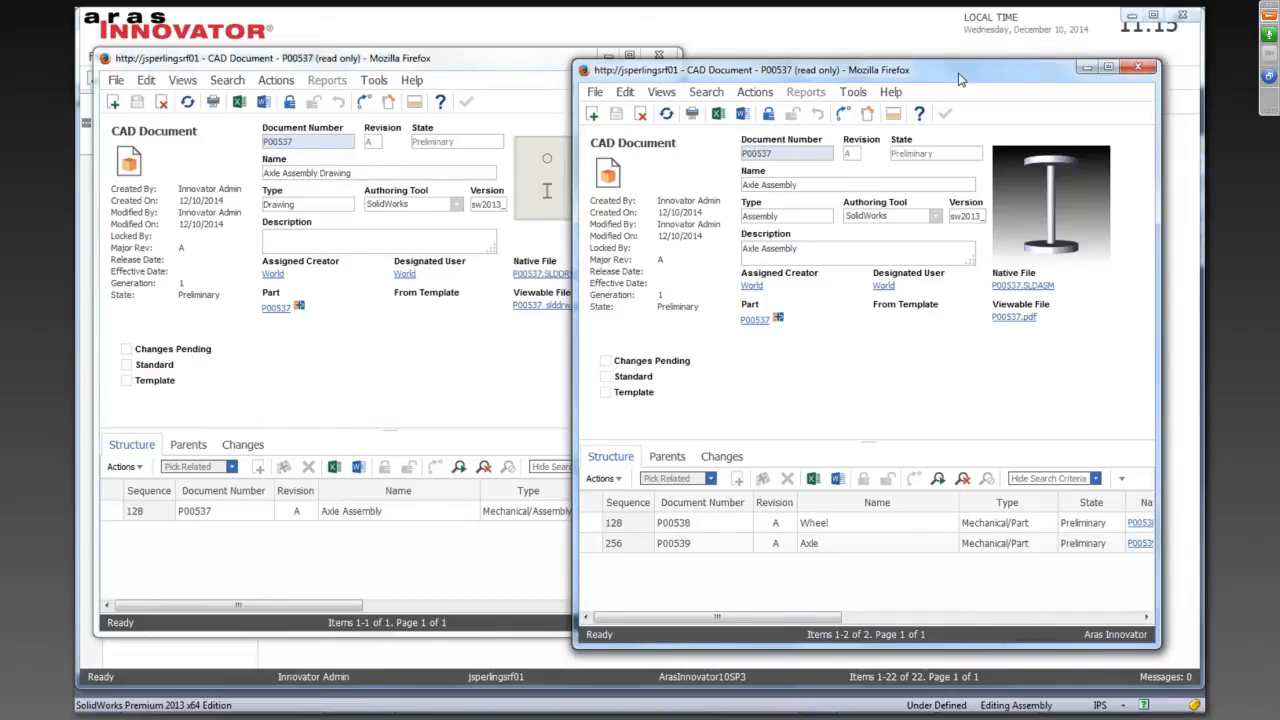
pyautogui.moveTo(1144, 98)
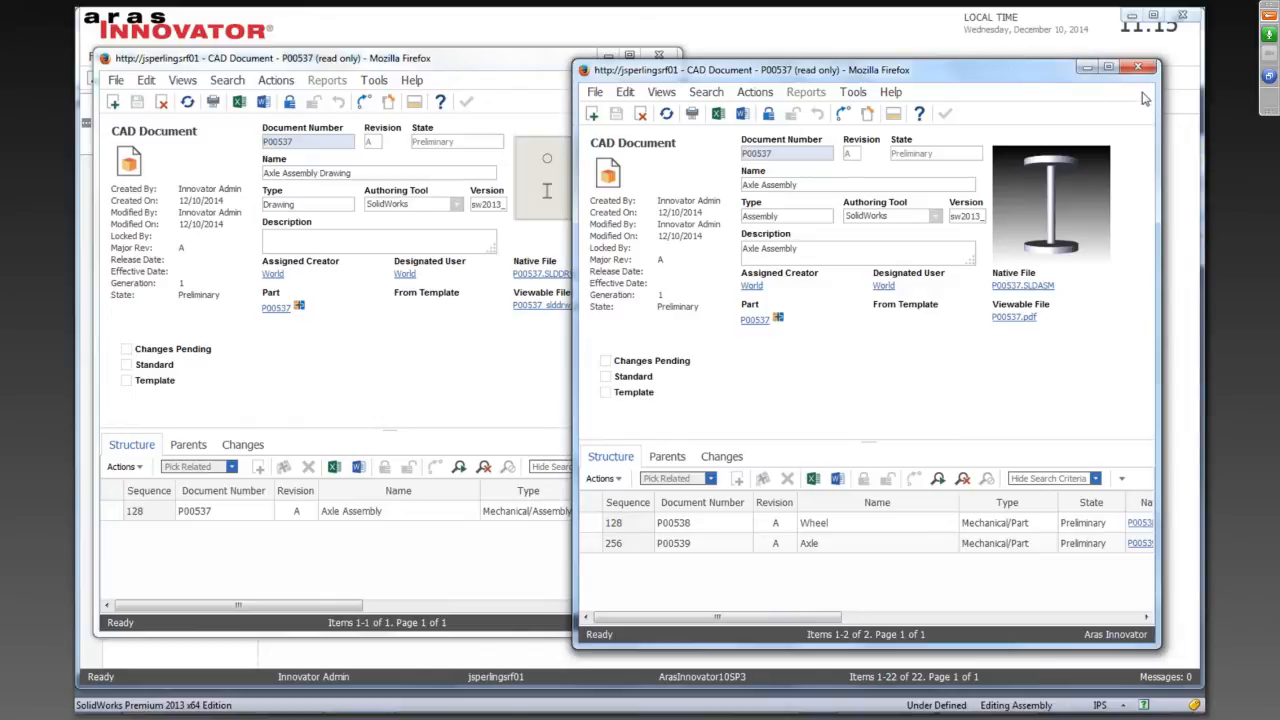
pyautogui.moveTo(1058, 132)
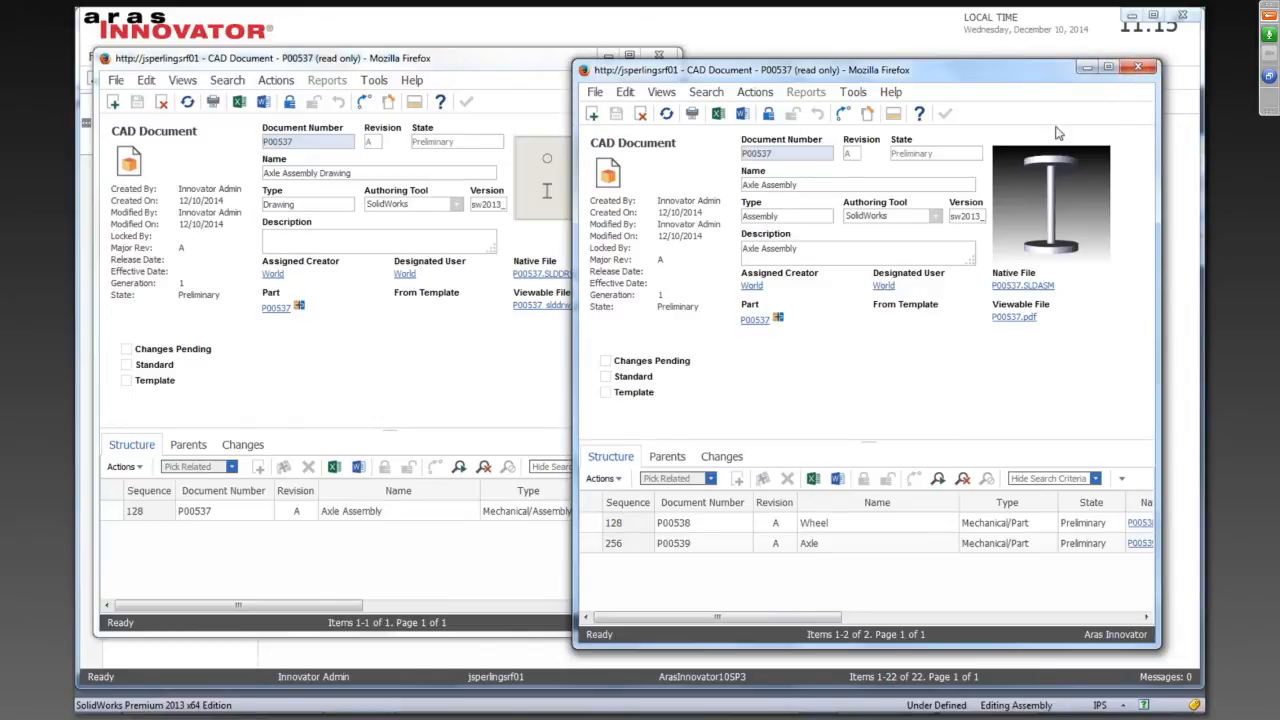
pyautogui.moveTo(1110, 160)
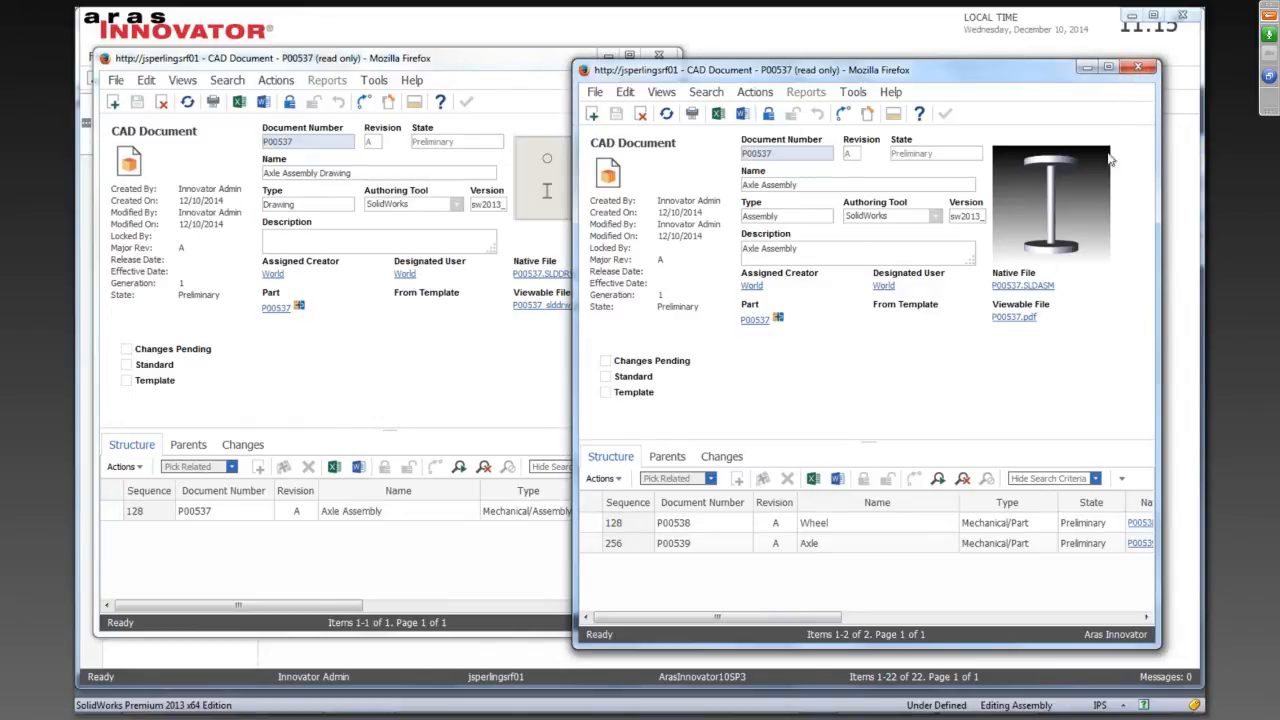
pyautogui.moveTo(1140, 68)
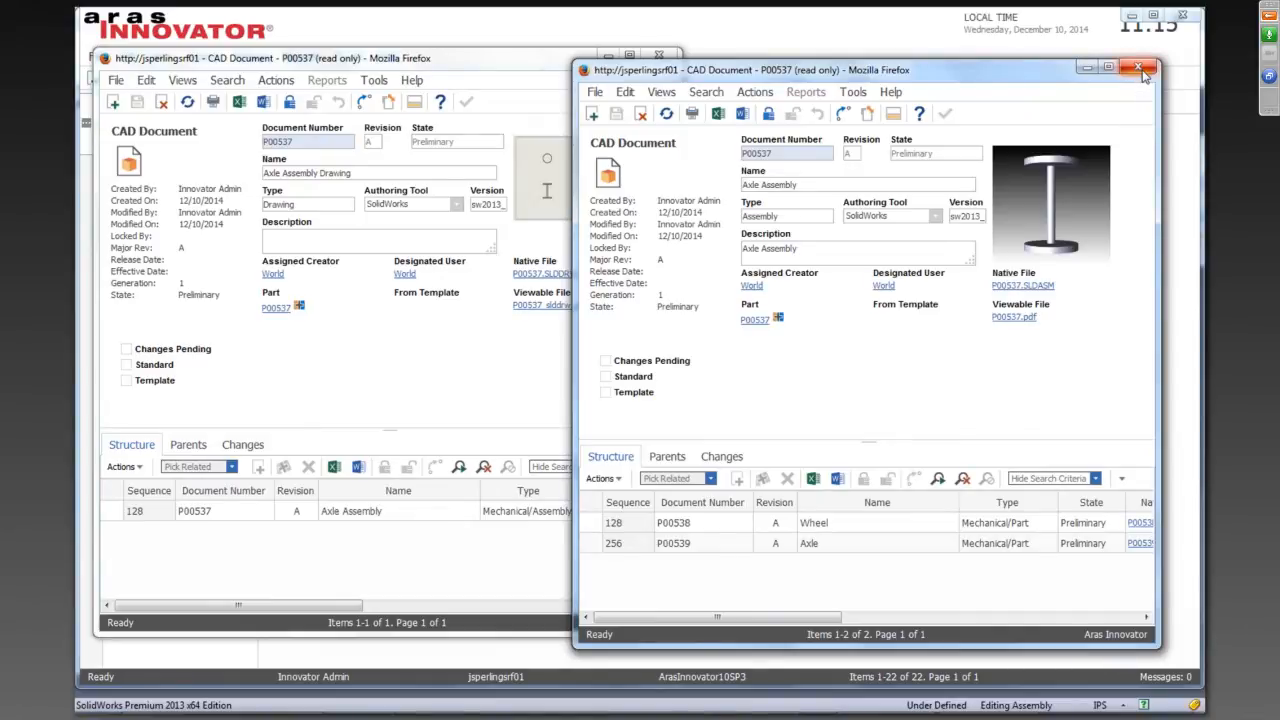
# Close the Axle Assembly and Axle Assembly Drawing CAD document windows
pyautogui.click(1138, 68)
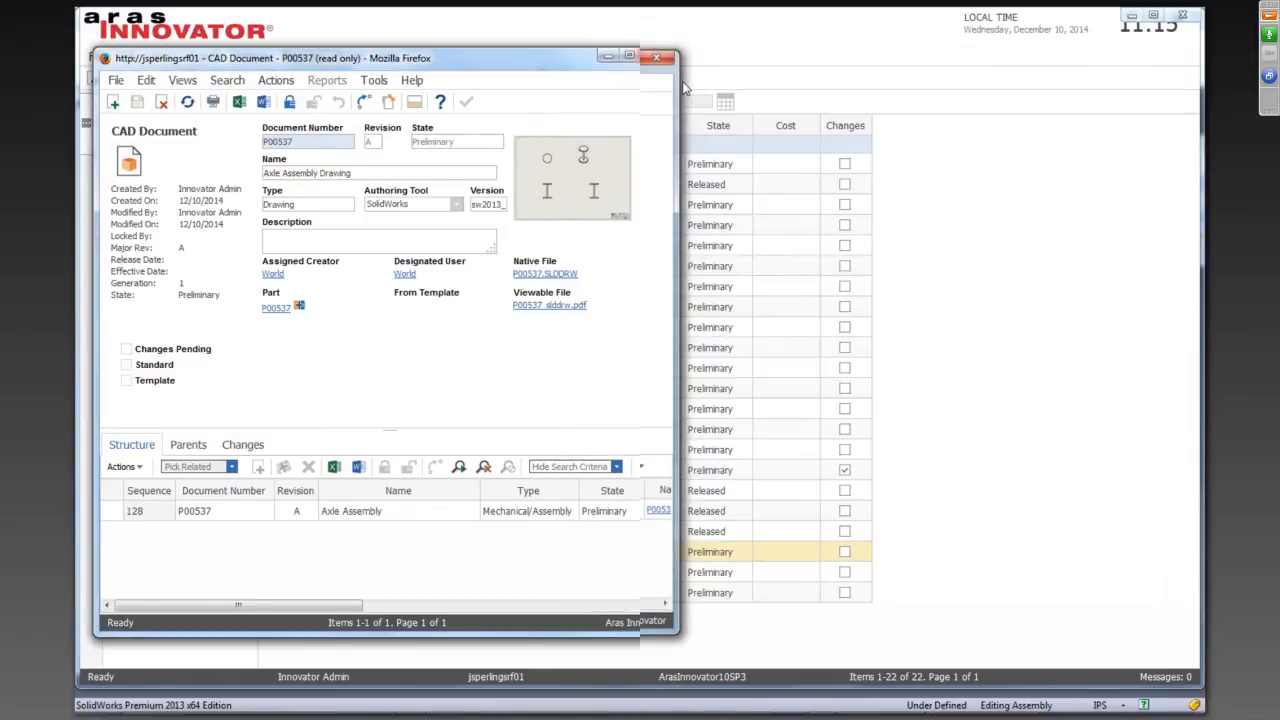
pyautogui.click(656, 56)
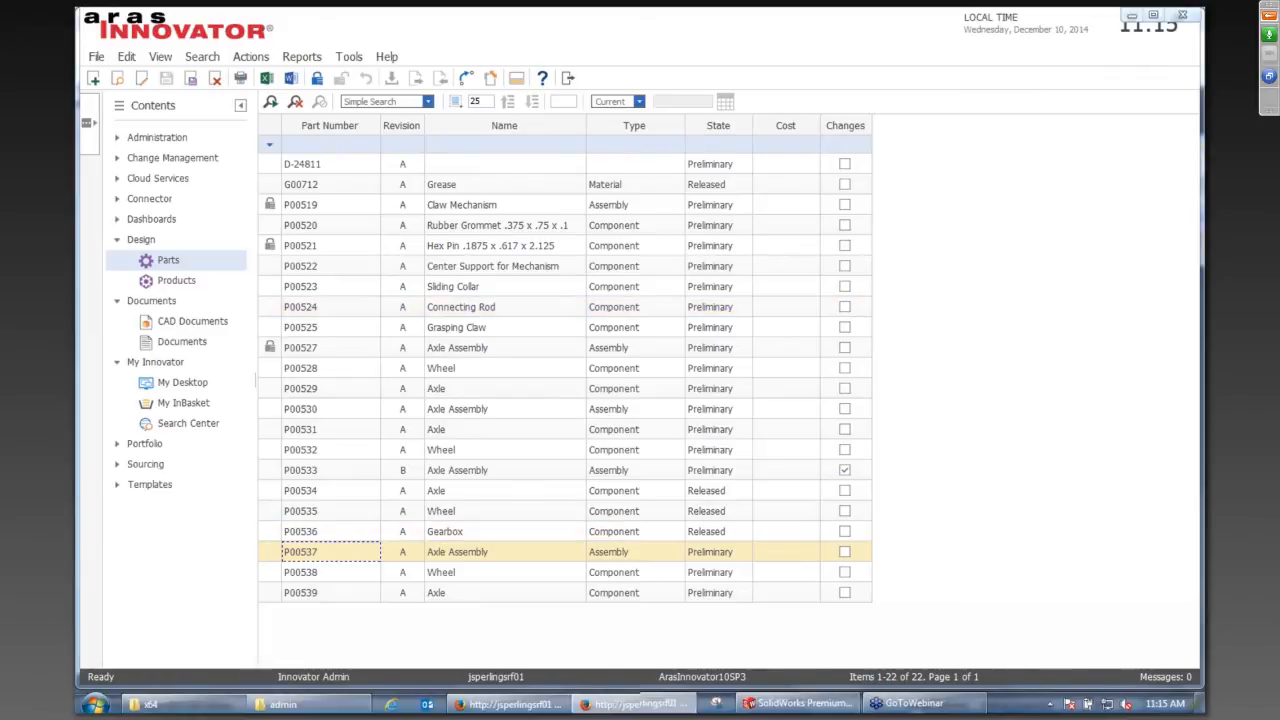
# Switch back to the read-only P00537 axle assembly model in SolidWorks
pyautogui.doubleClick(300, 552)
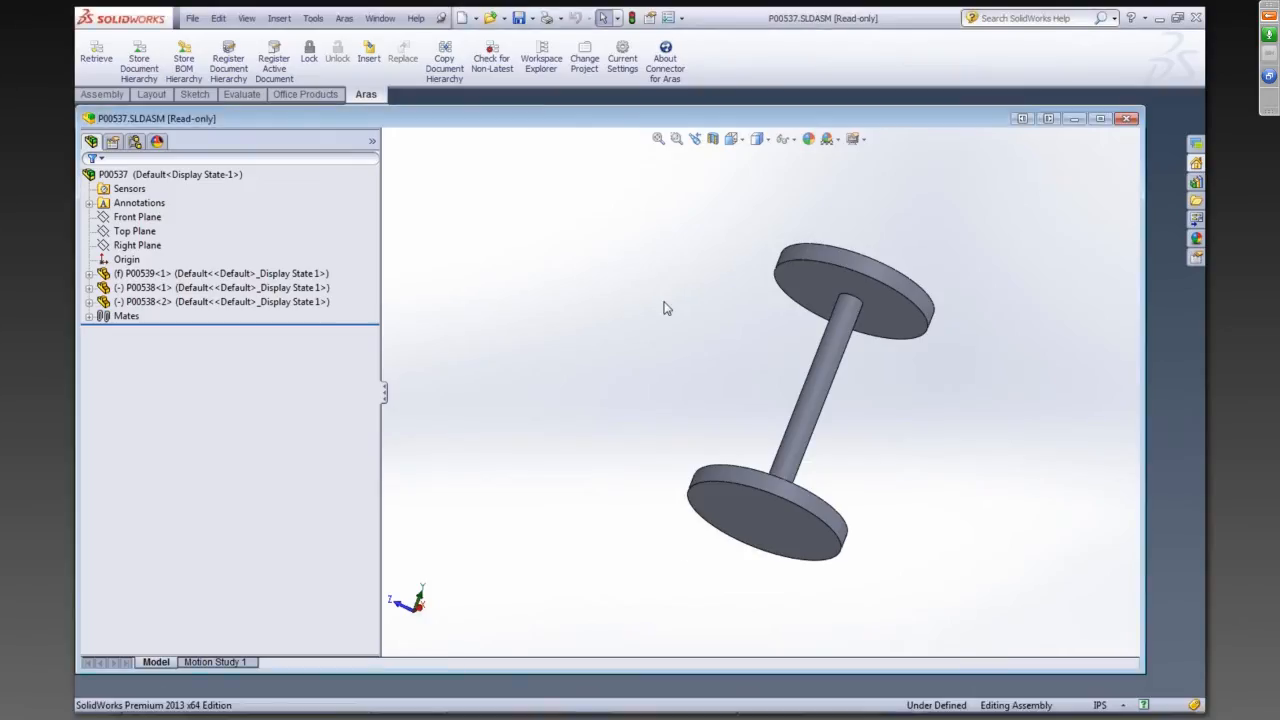
pyautogui.moveTo(504, 292)
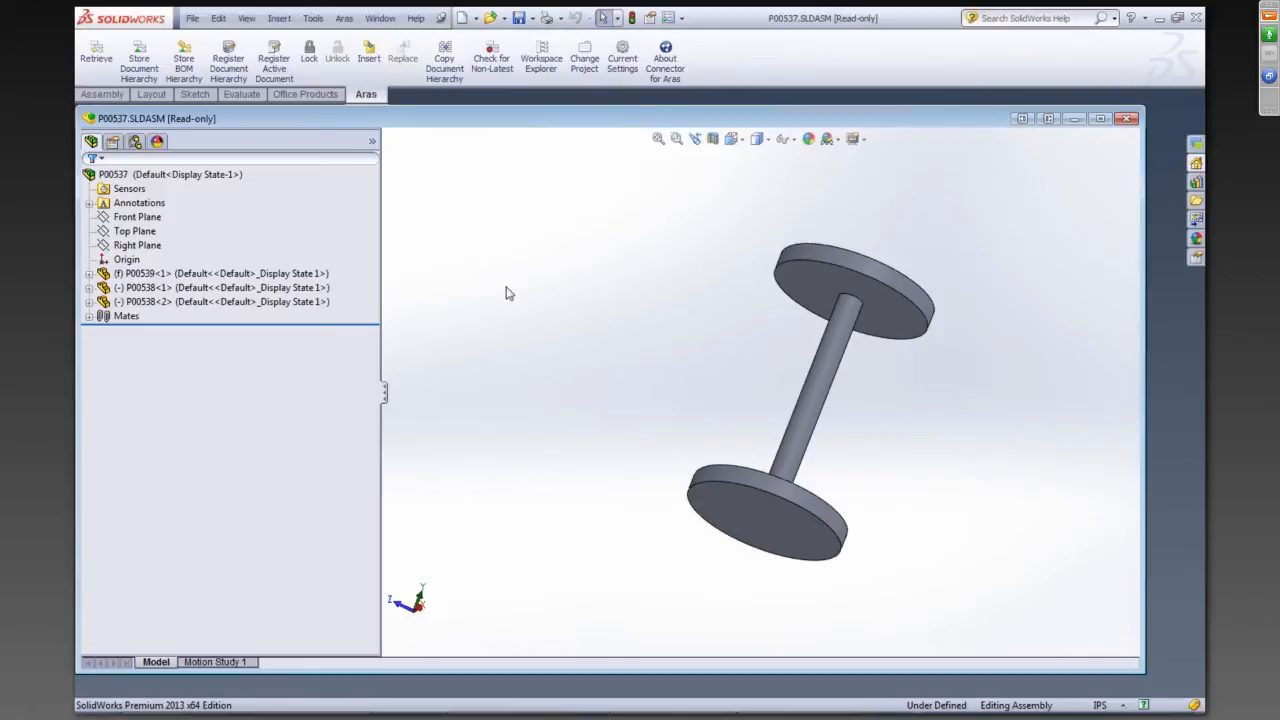
pyautogui.moveTo(436, 244)
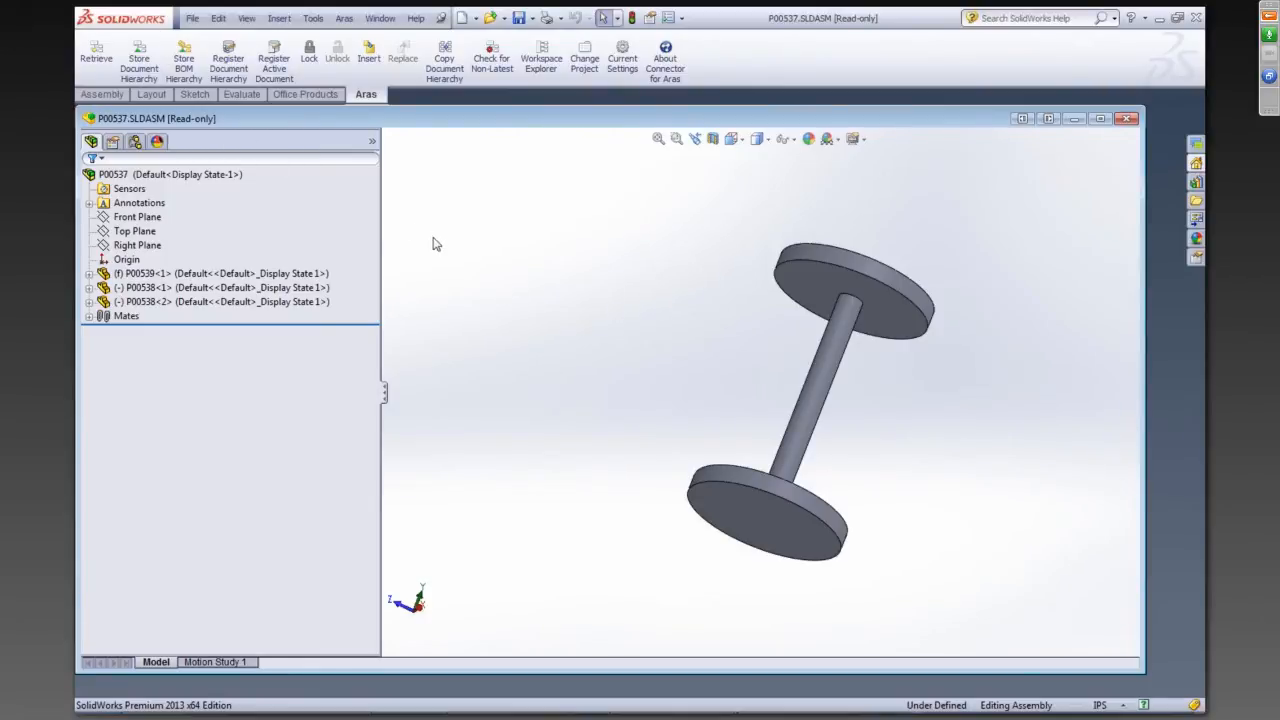
pyautogui.moveTo(184, 56)
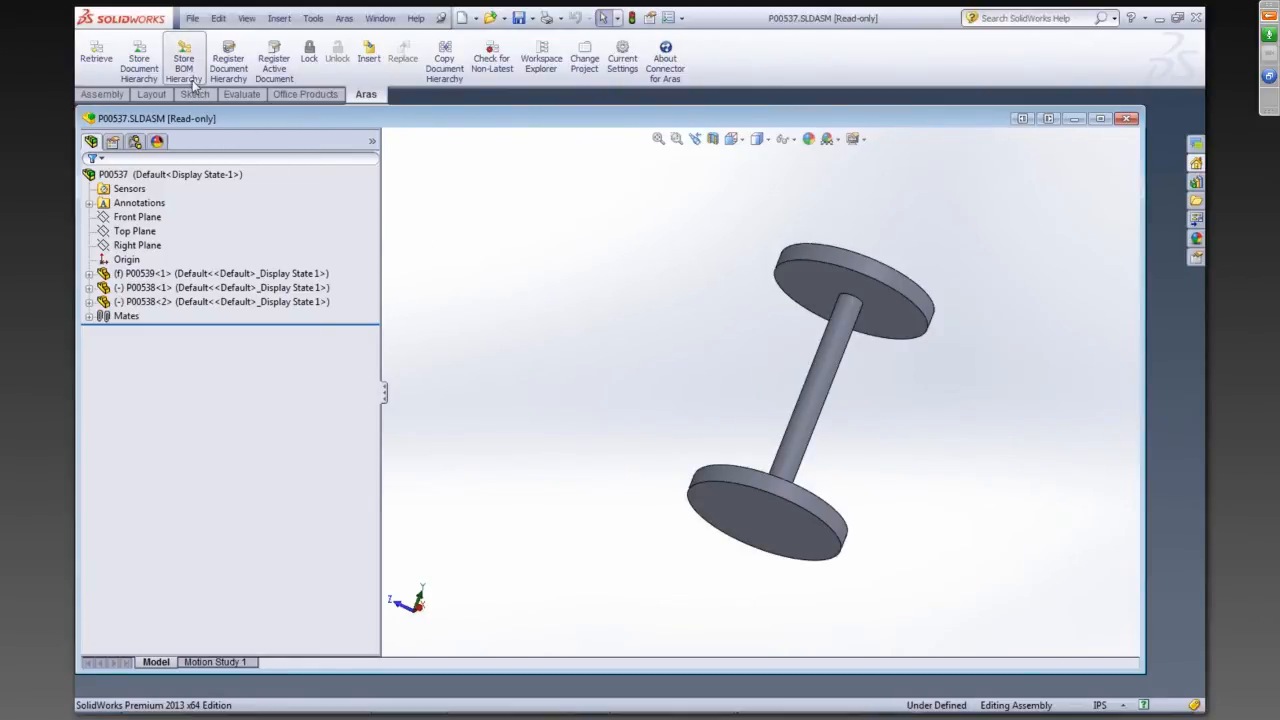
pyautogui.moveTo(548, 308)
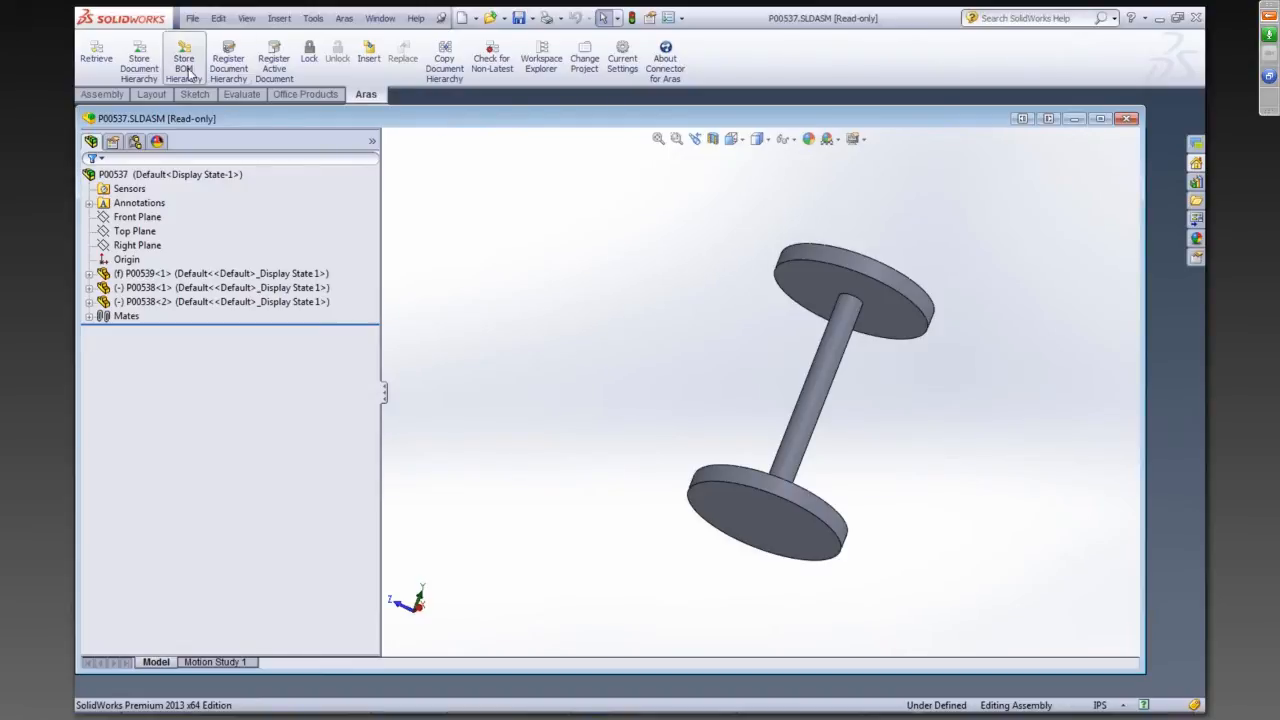
pyautogui.moveTo(310, 148)
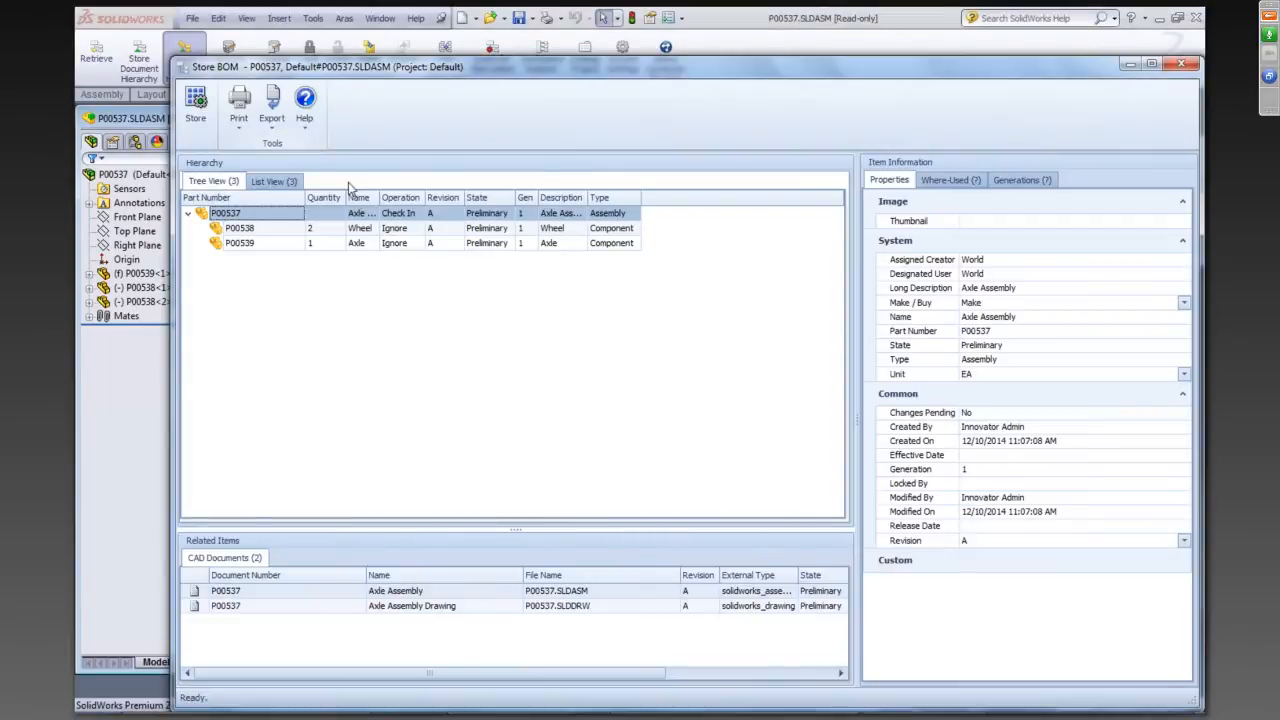
pyautogui.moveTo(266, 260)
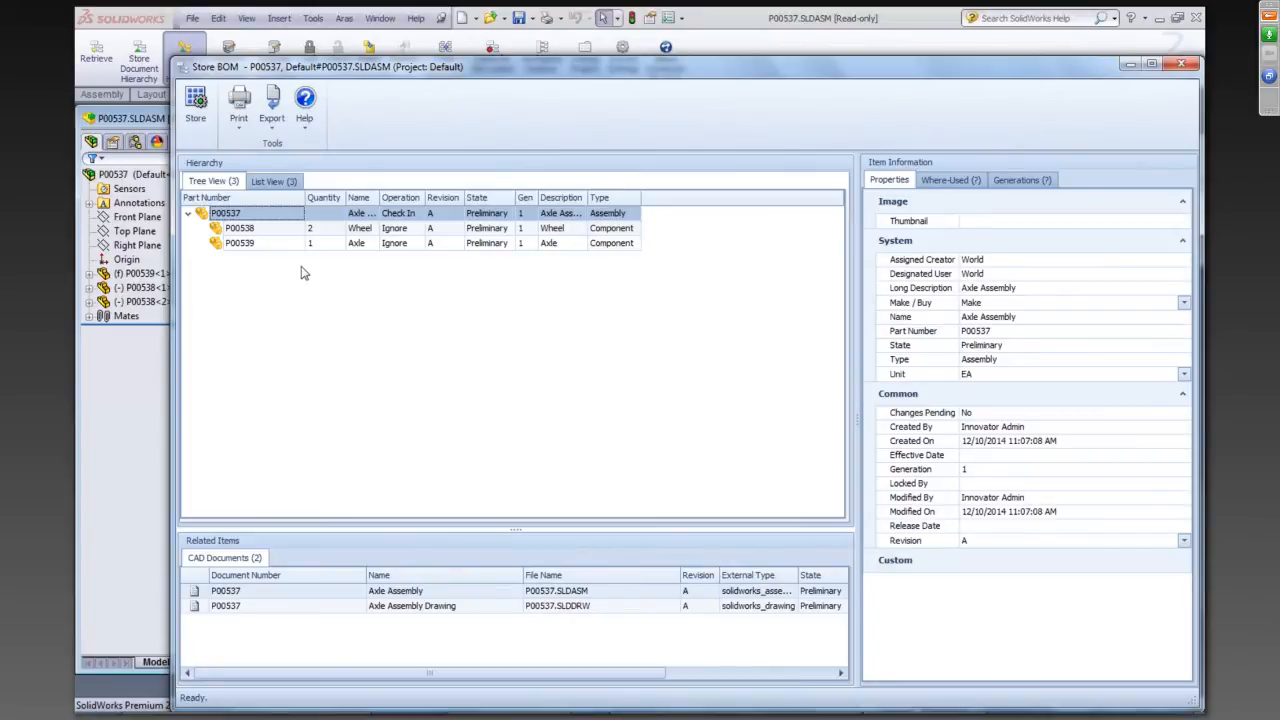
pyautogui.moveTo(332, 214)
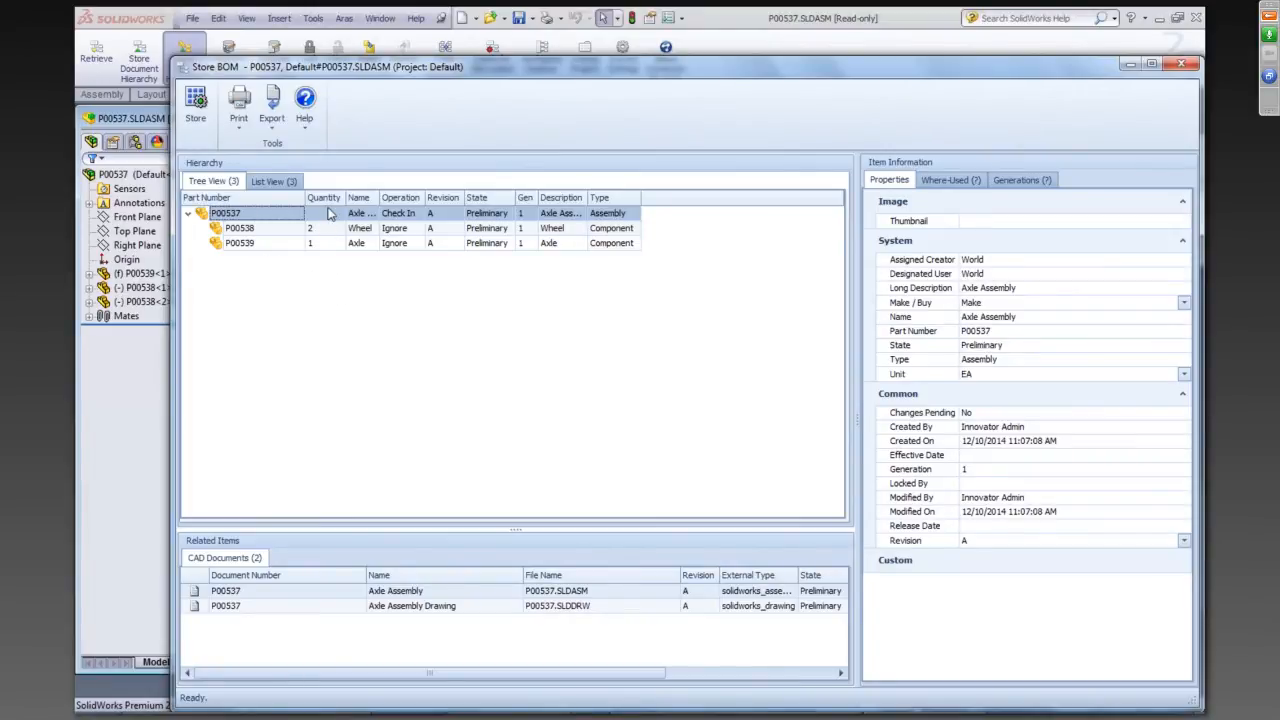
pyautogui.moveTo(318, 250)
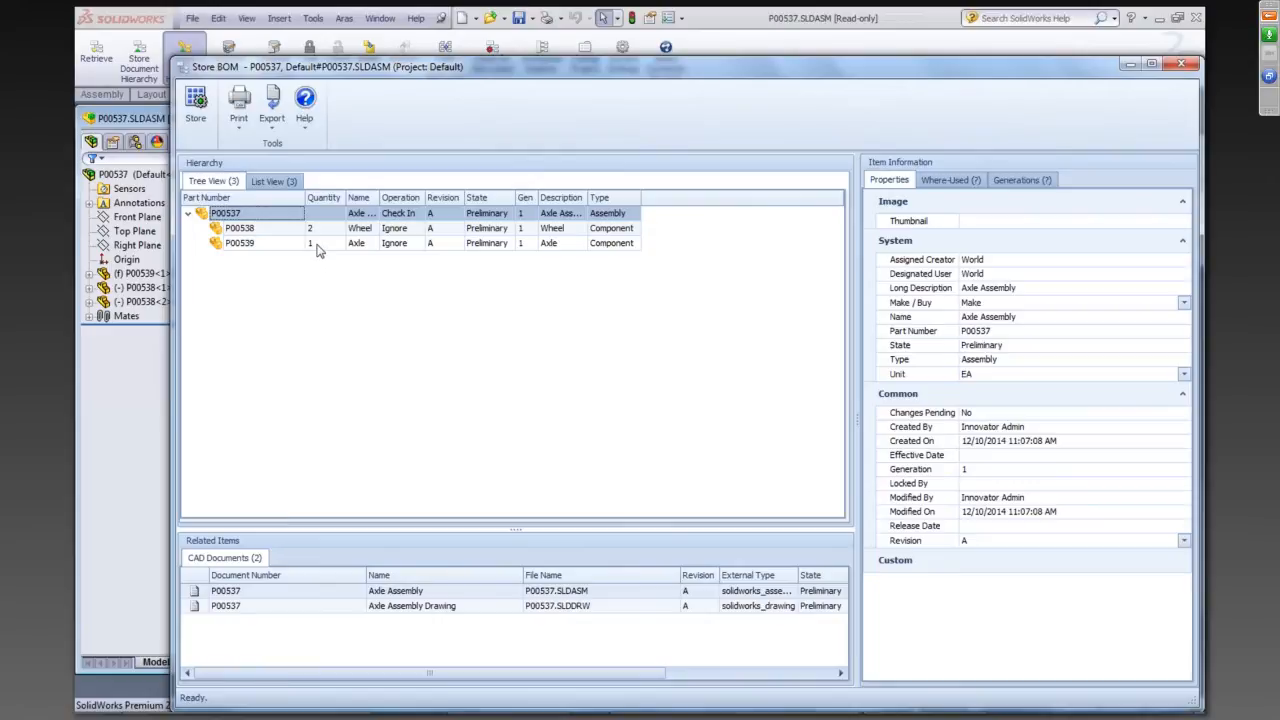
pyautogui.moveTo(350, 292)
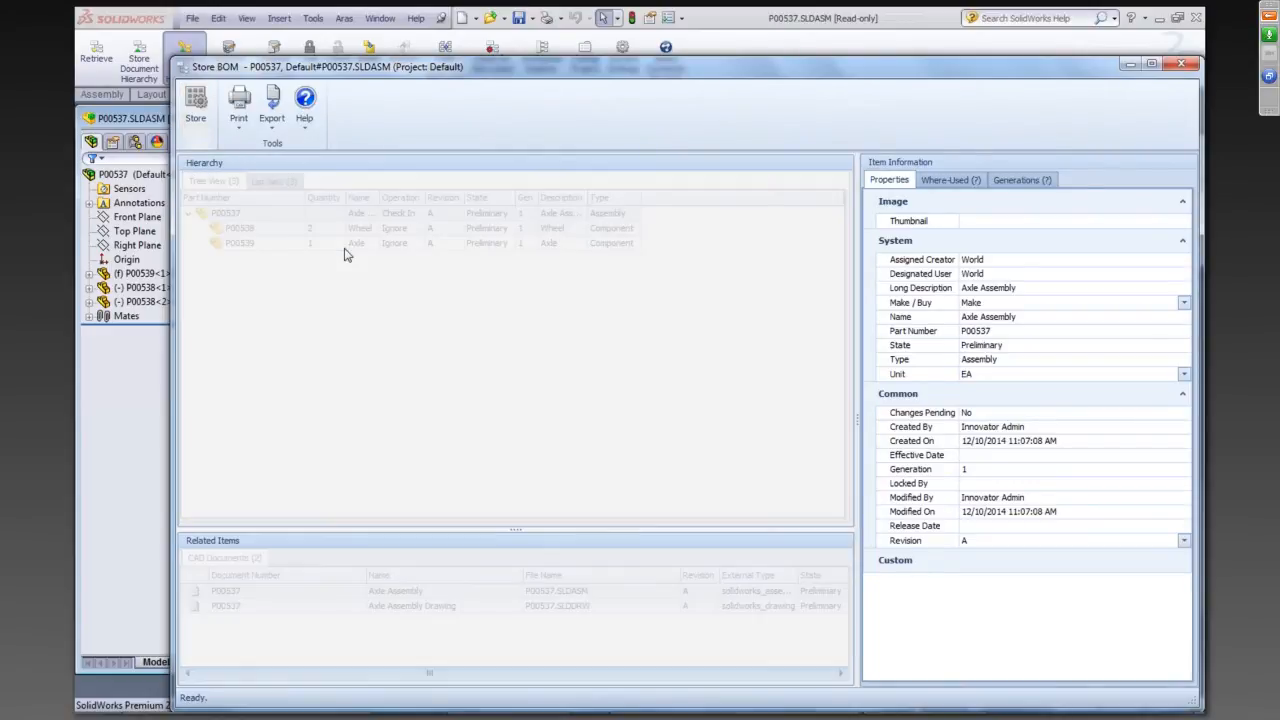
# Store the P00537 BOM hierarchy, two wheels and one axle, into Aras and acknowledge success
pyautogui.click(196, 104)
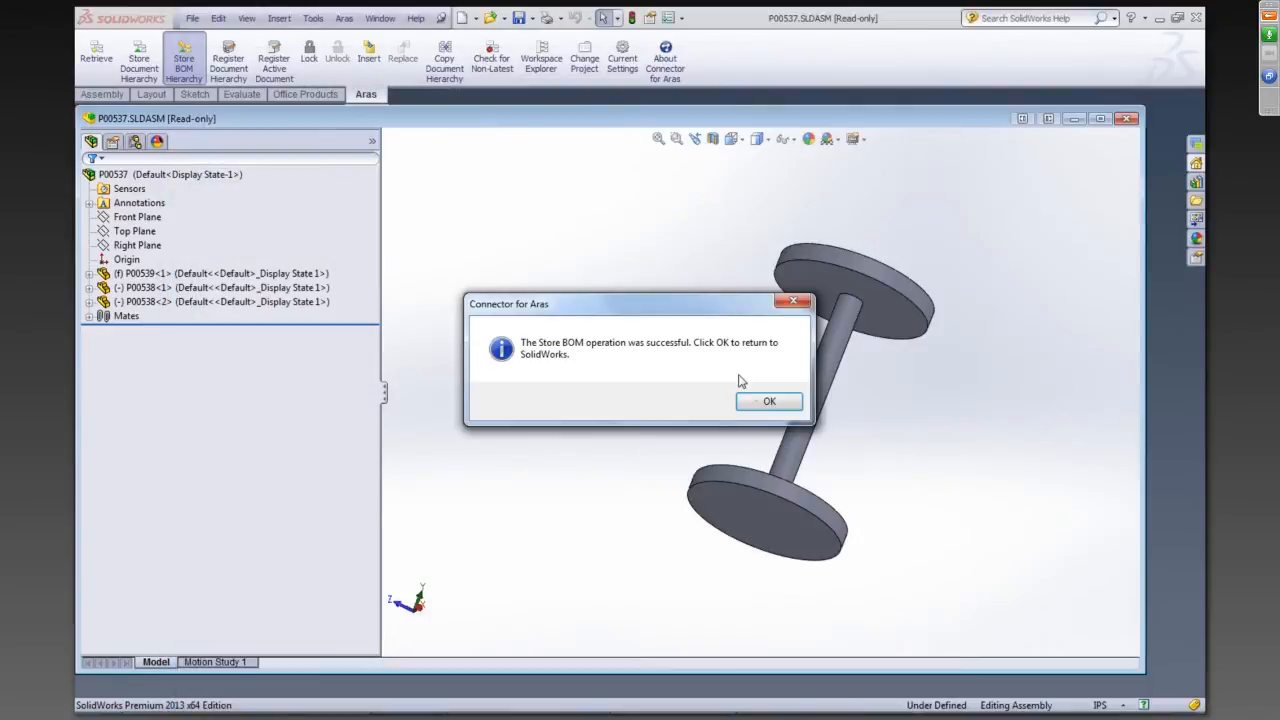
pyautogui.click(768, 400)
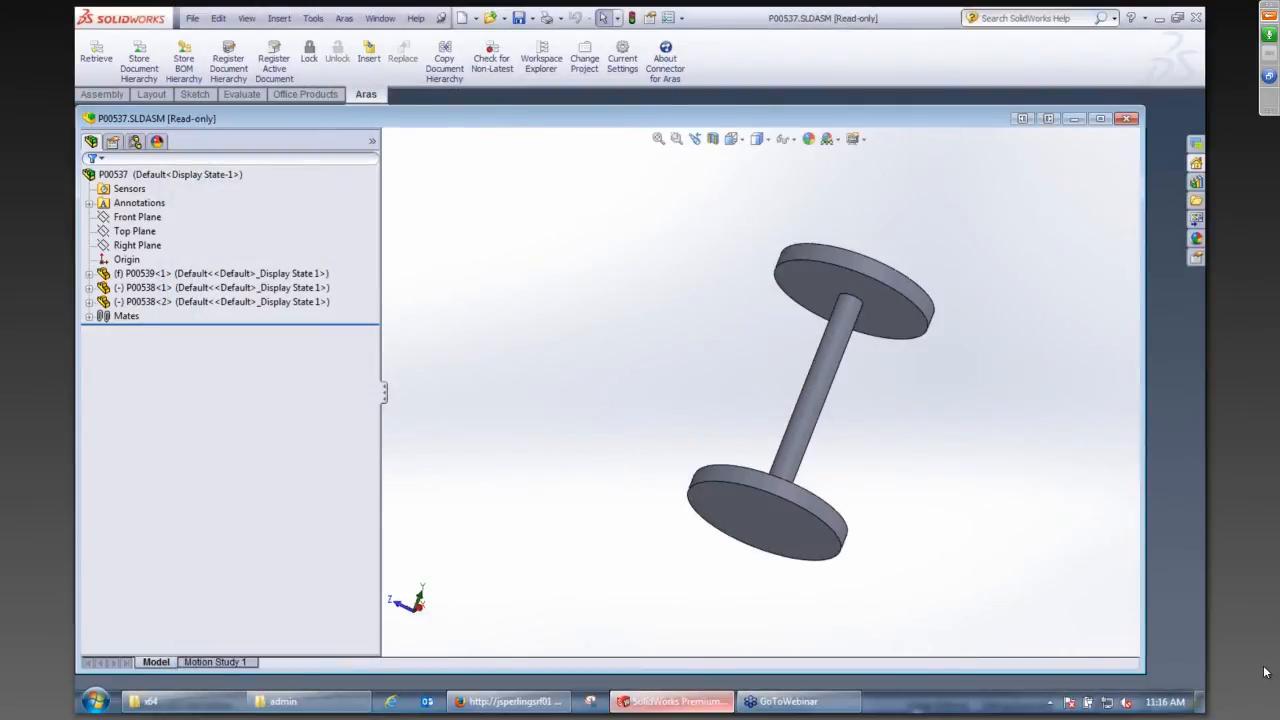
# Open part P00537 from the Aras parts list and show its BOM with Wheel ×2 and Axle ×1
pyautogui.click(512, 700)
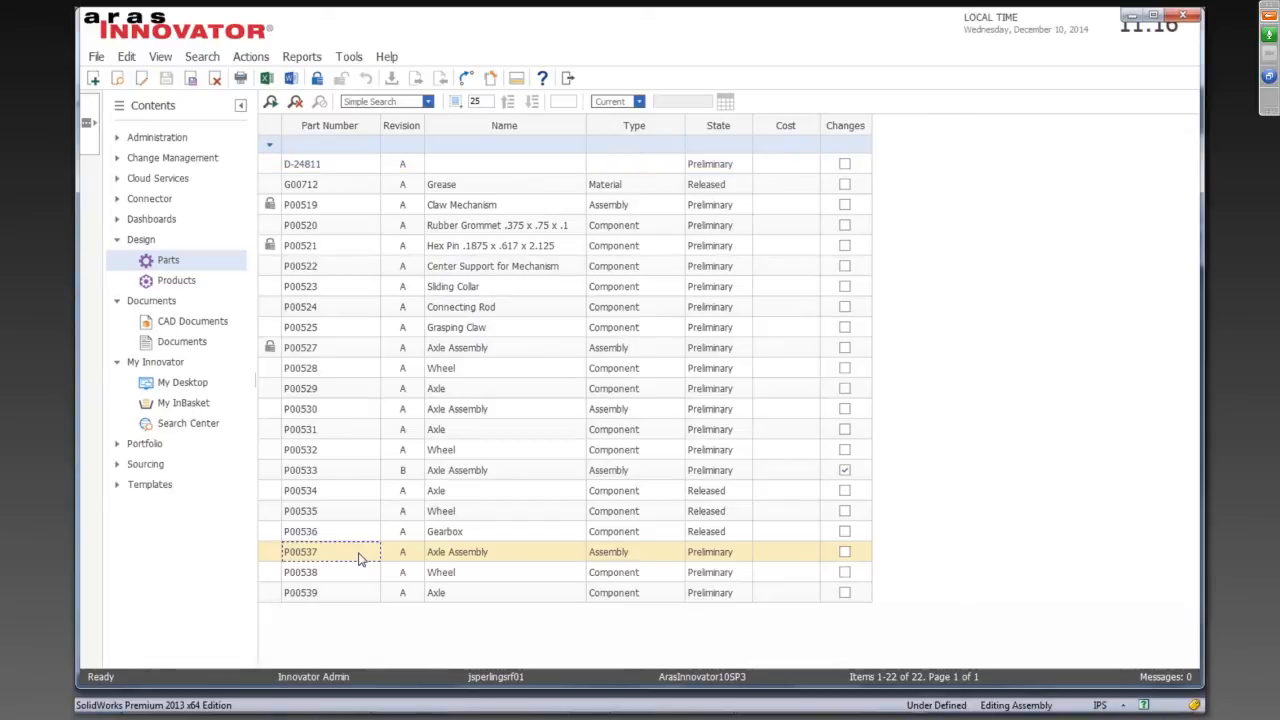
pyautogui.doubleClick(300, 552)
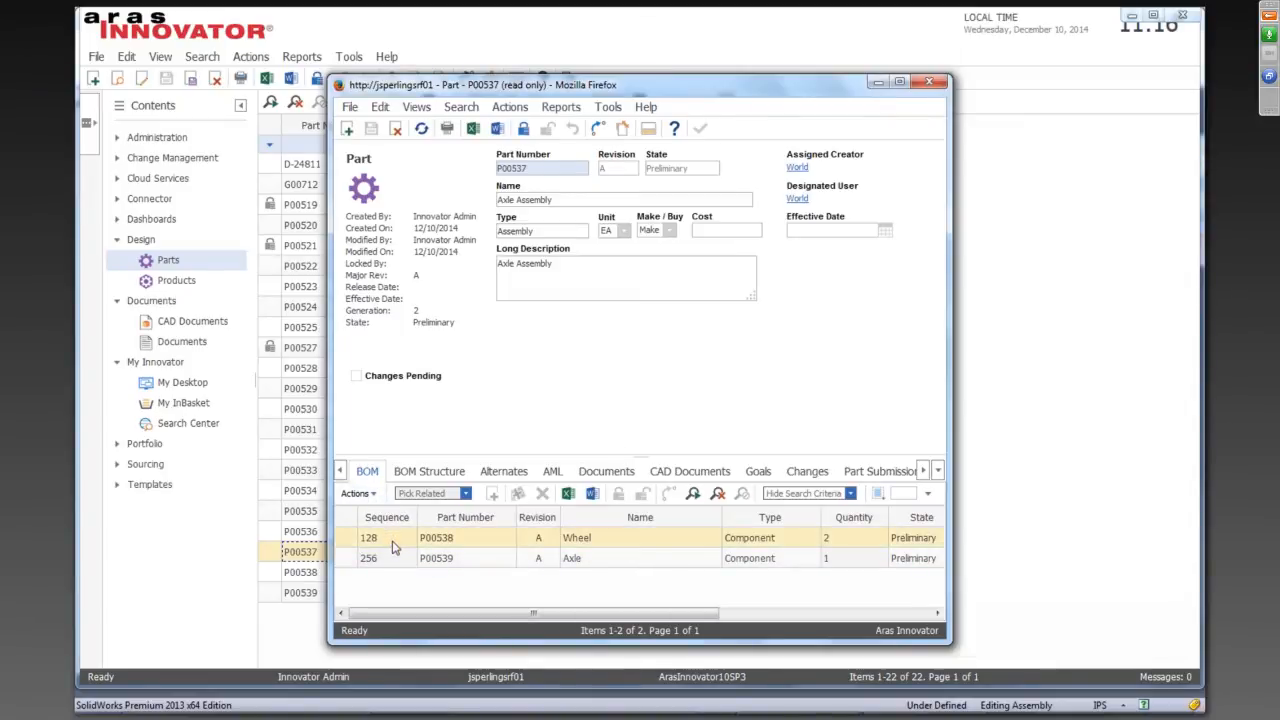
pyautogui.click(518, 558)
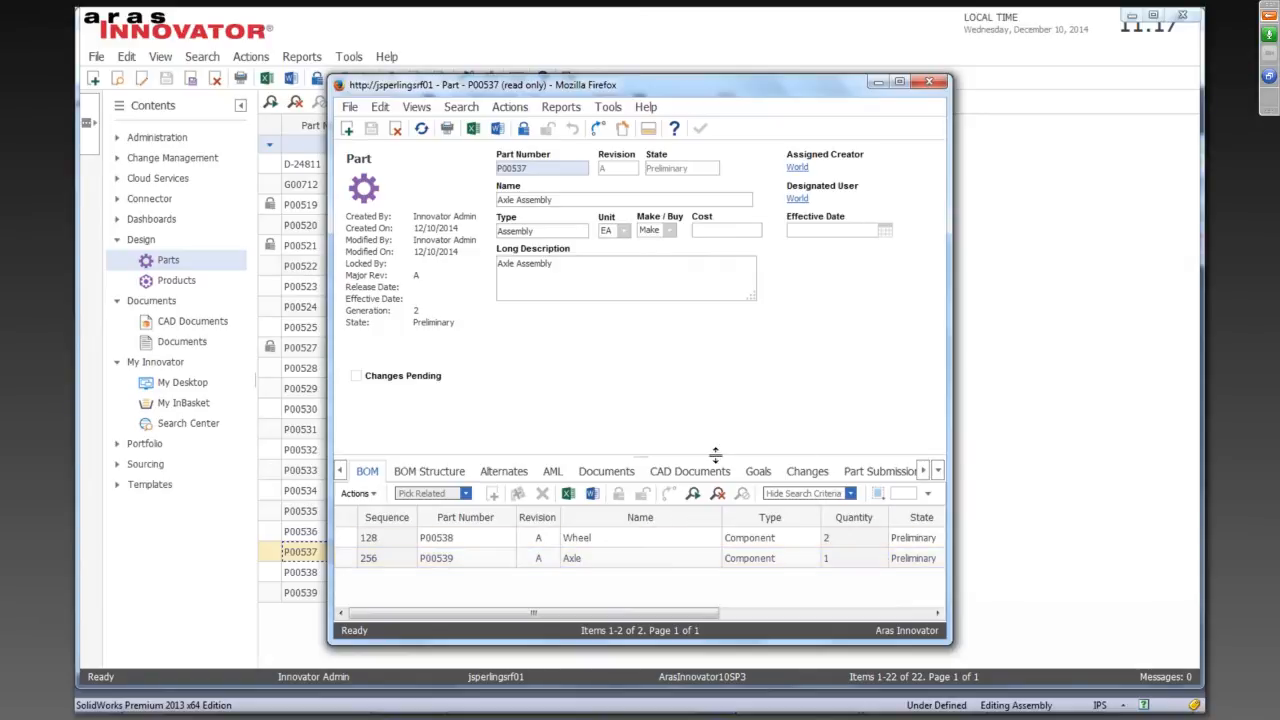
pyautogui.moveTo(664, 482)
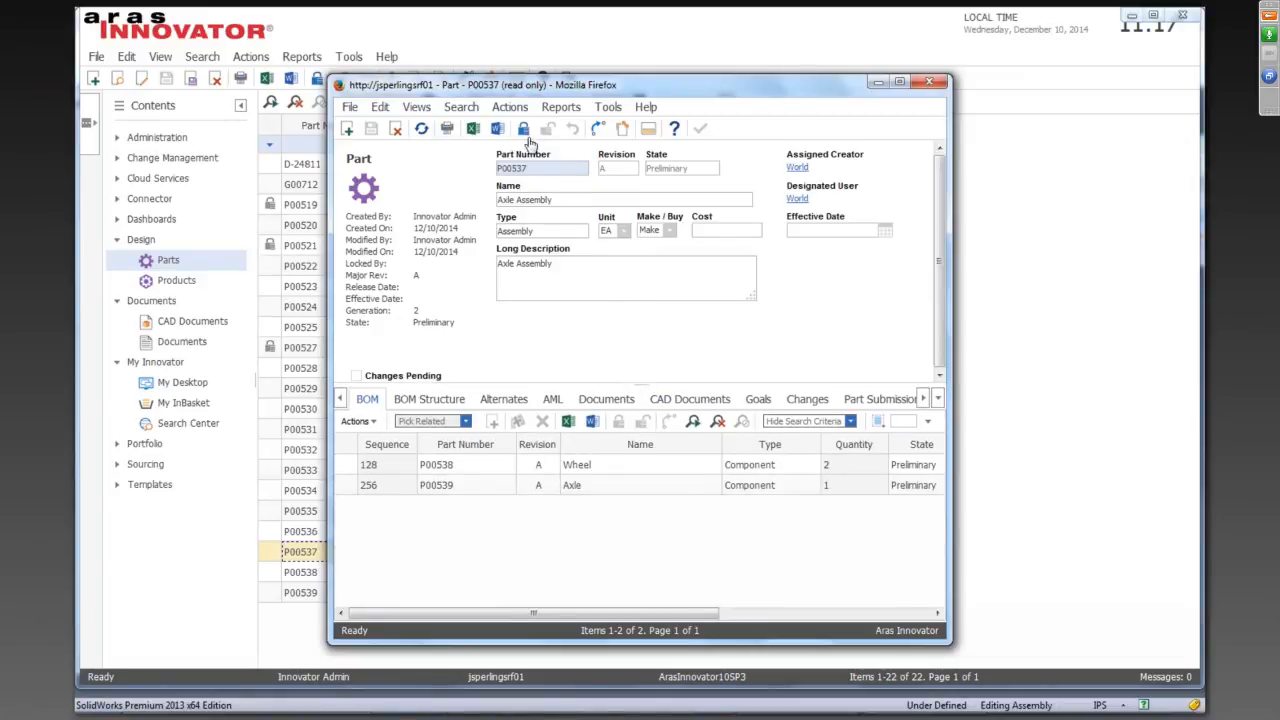
# Lock the part and add Grease to the BOM with quantity 8
pyautogui.click(524, 128)
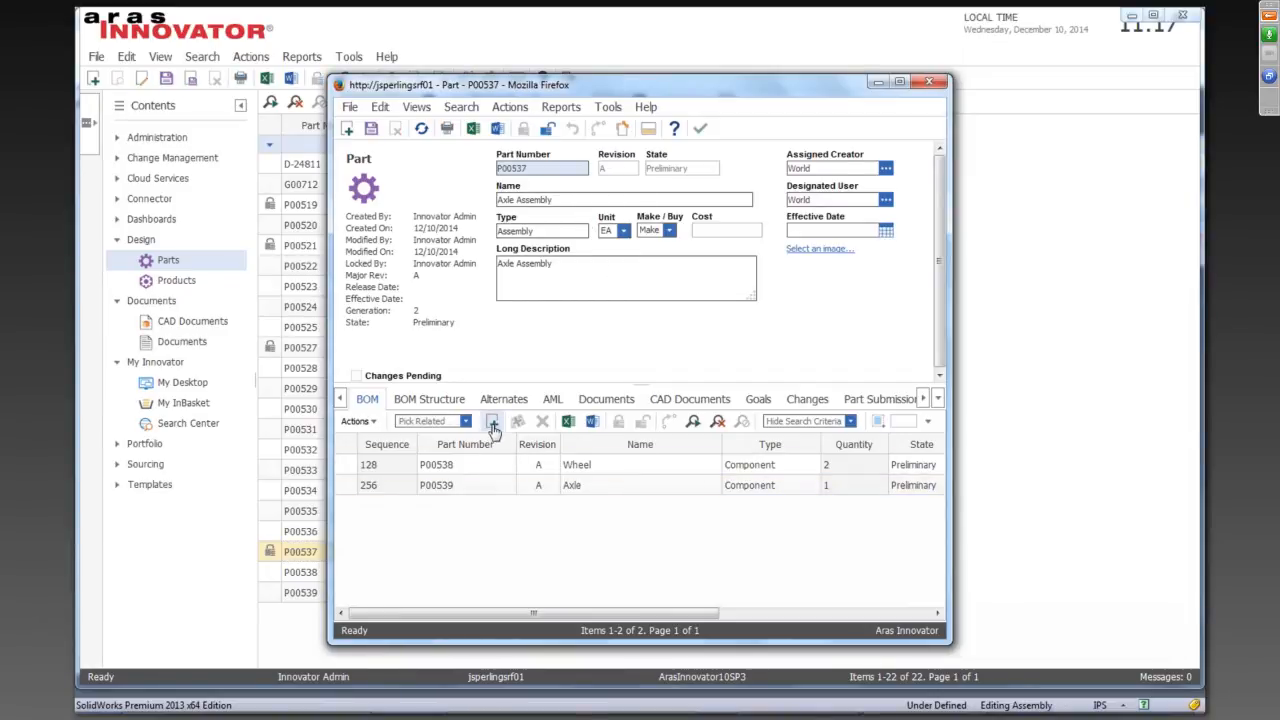
pyautogui.click(492, 420)
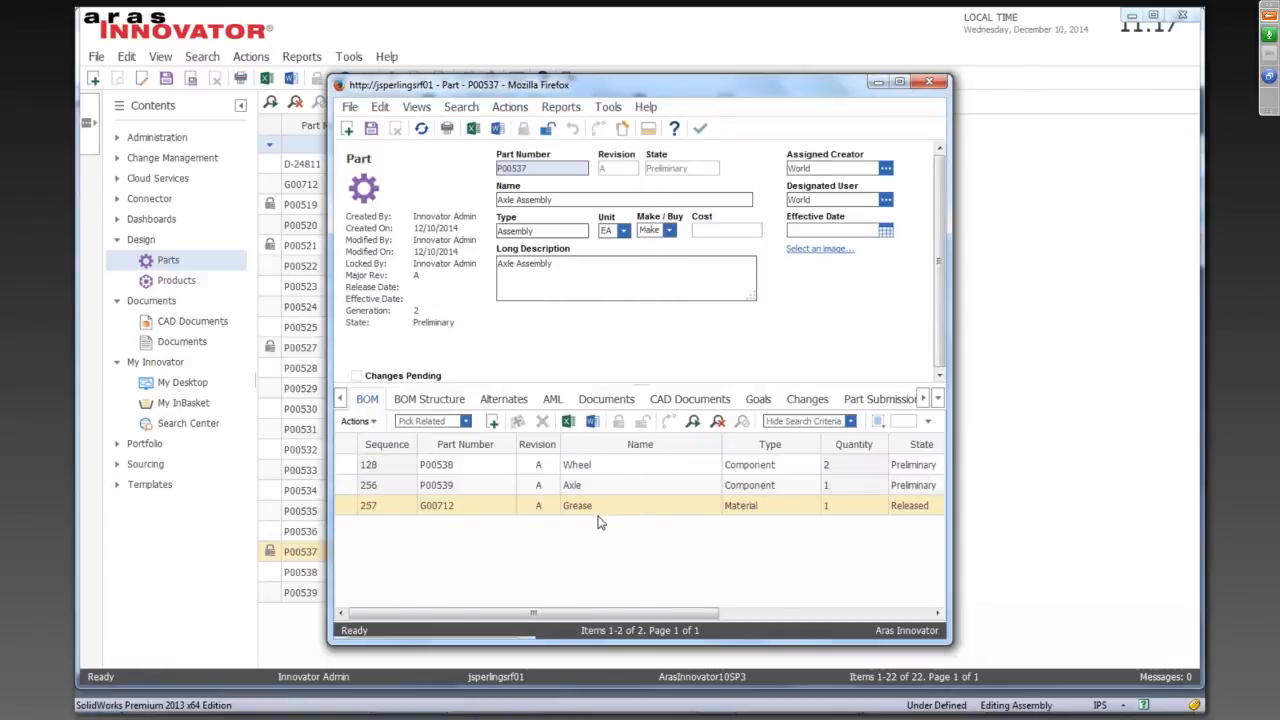
pyautogui.moveTo(832, 530)
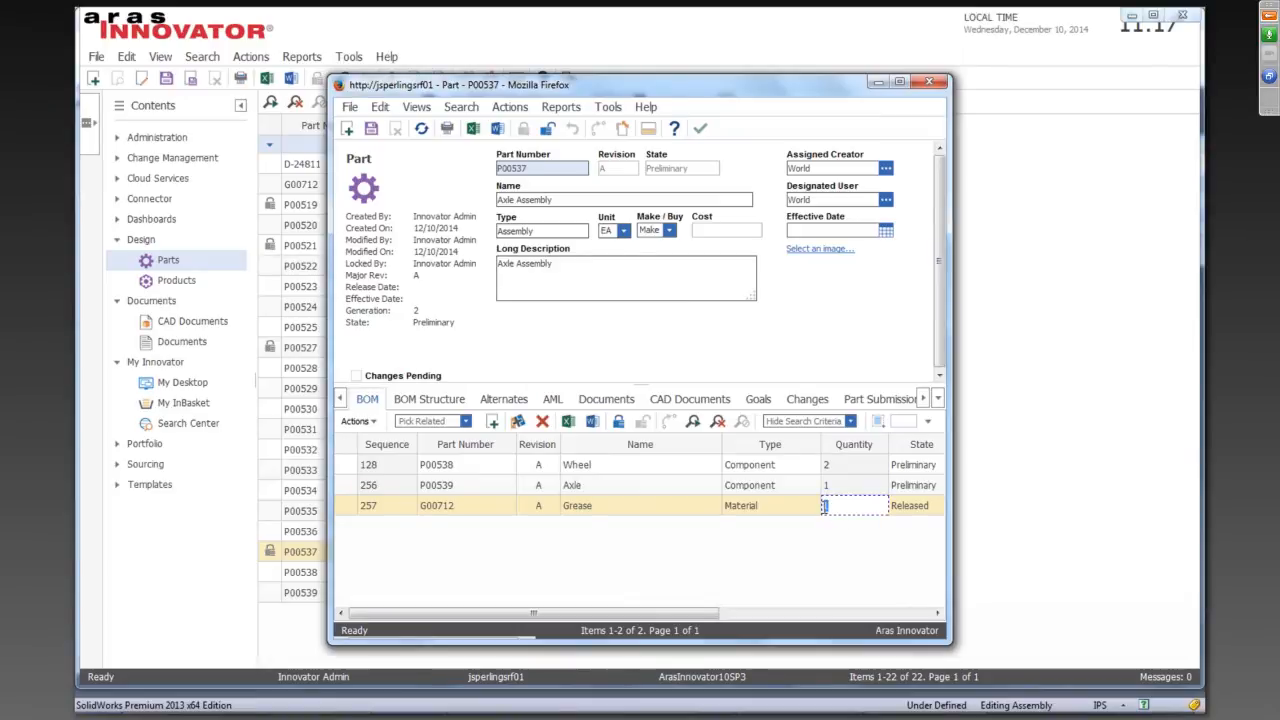
pyautogui.write('8')
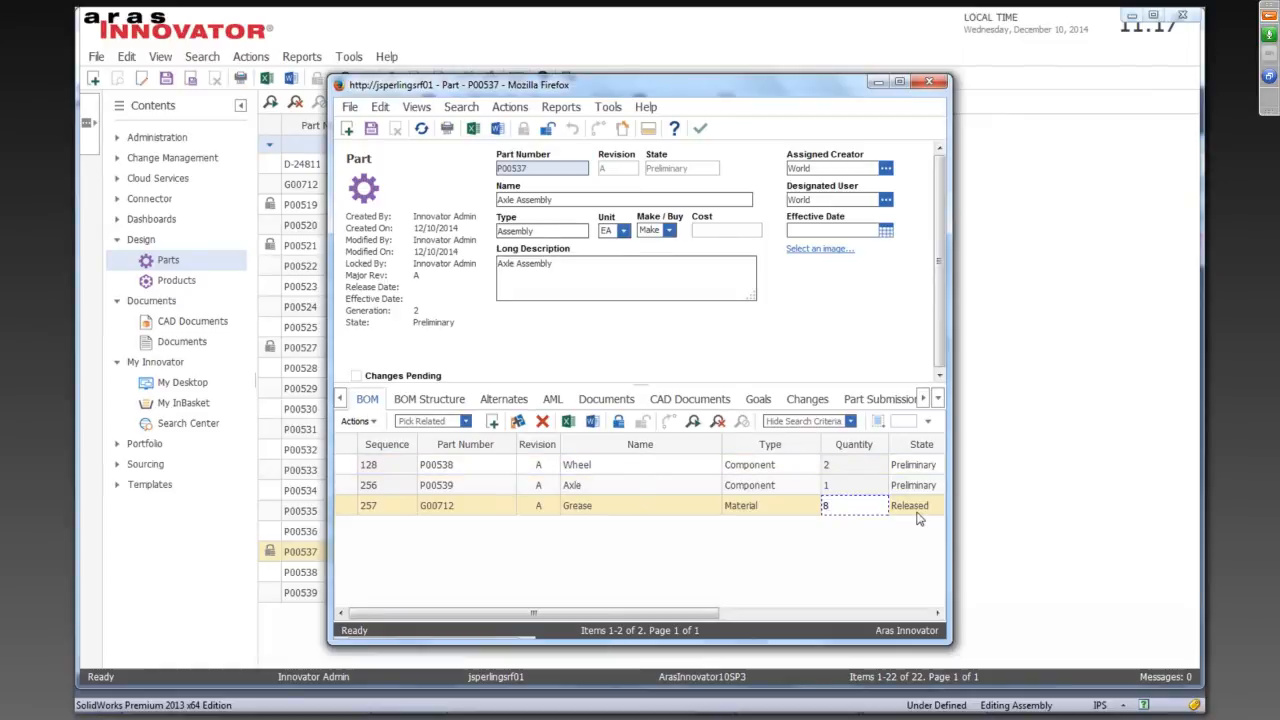
pyautogui.moveTo(508, 300)
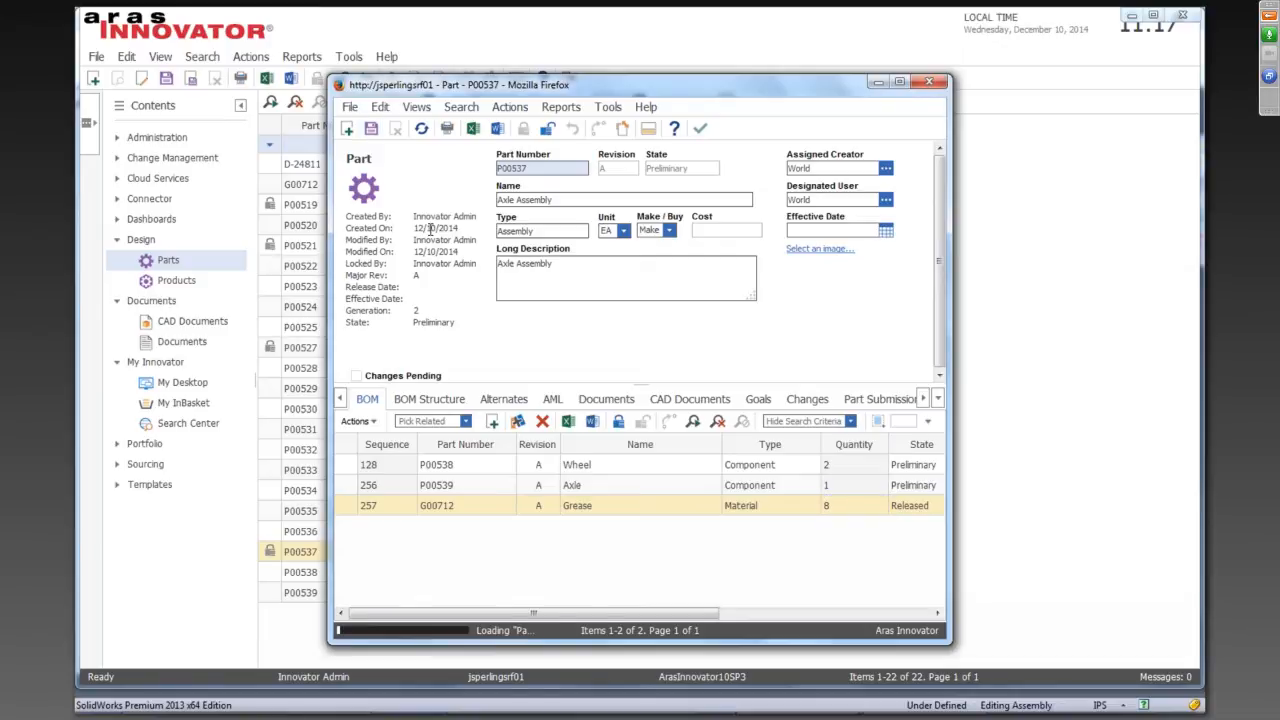
# Save the part with the new Grease G00712 line and release the lock
pyautogui.click(700, 128)
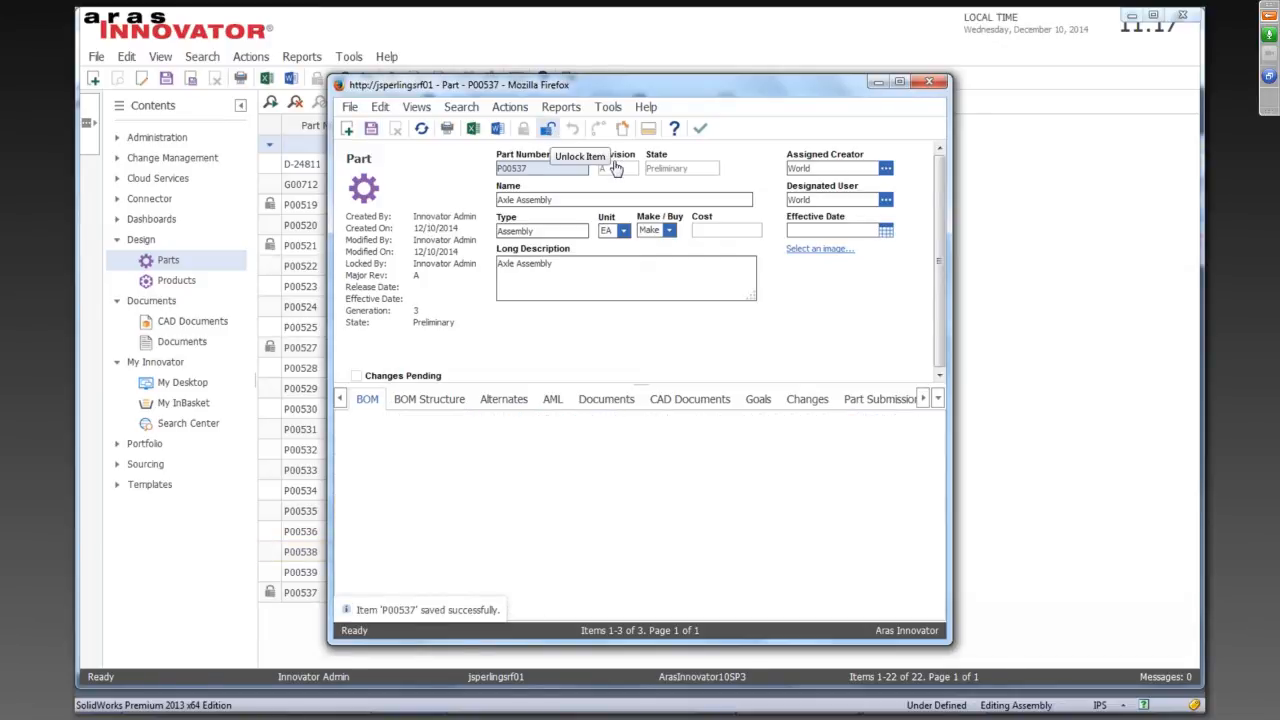
pyautogui.click(368, 398)
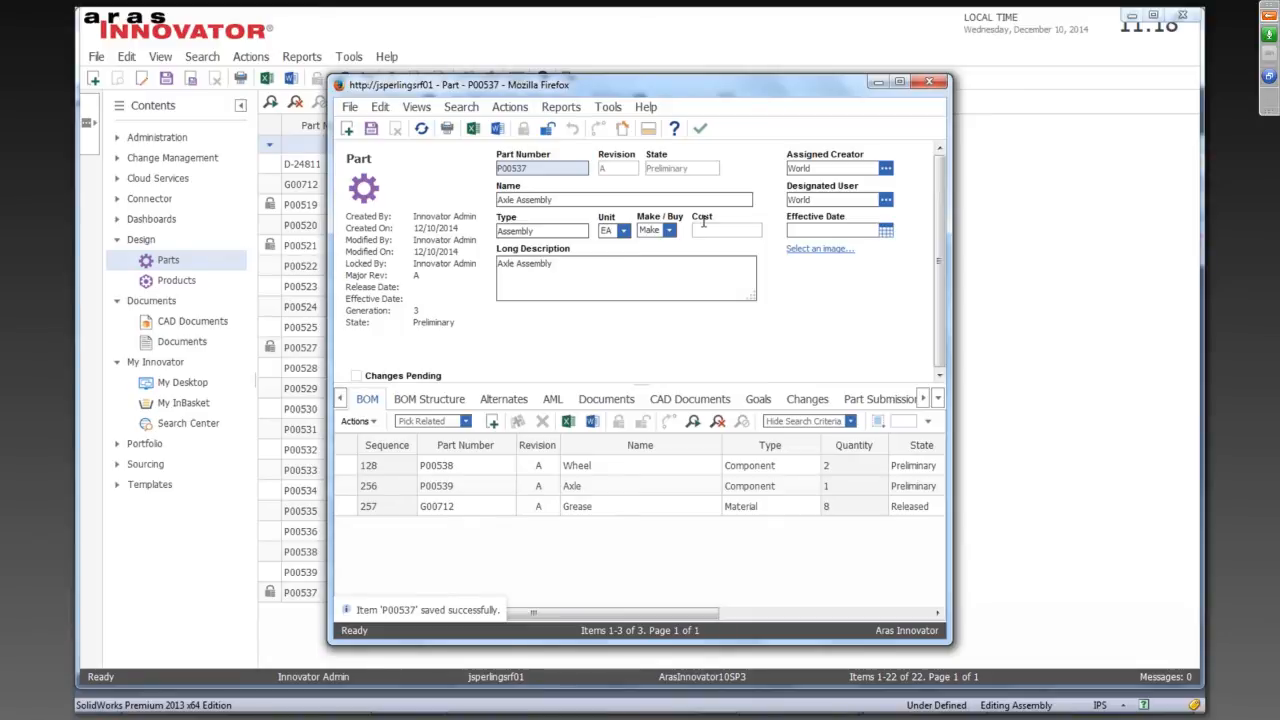
pyautogui.moveTo(700, 150)
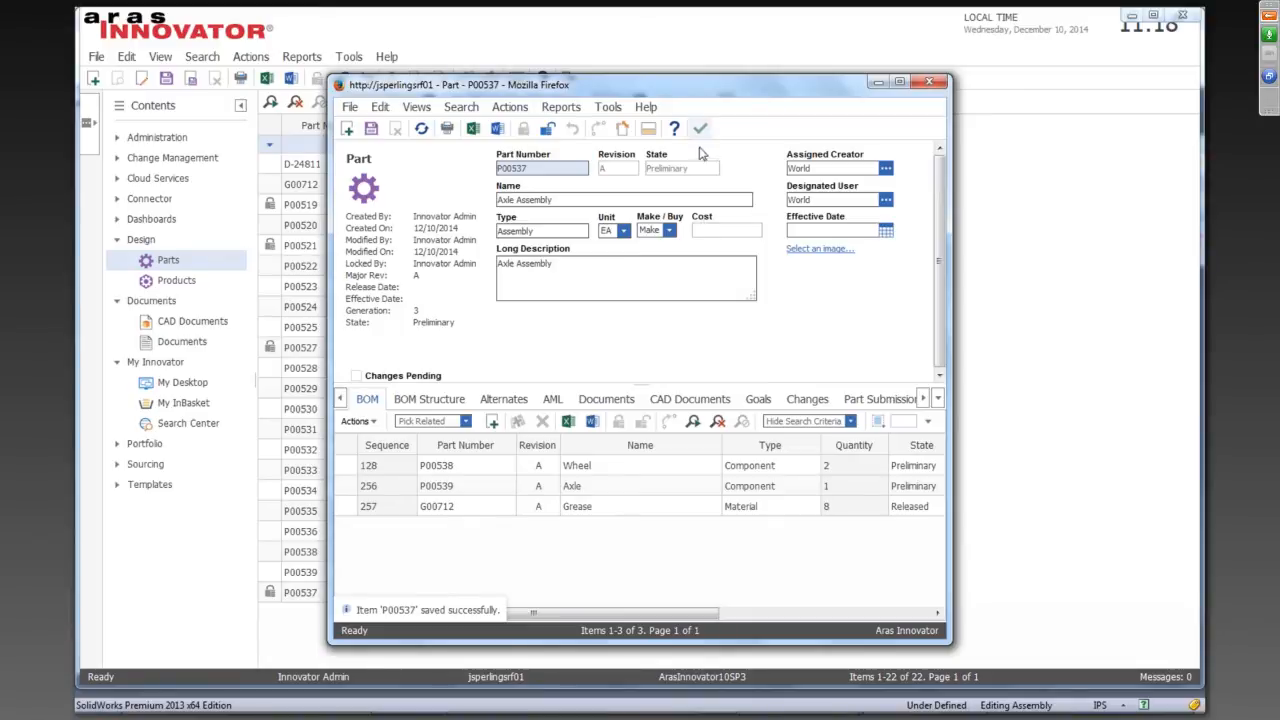
pyautogui.click(700, 128)
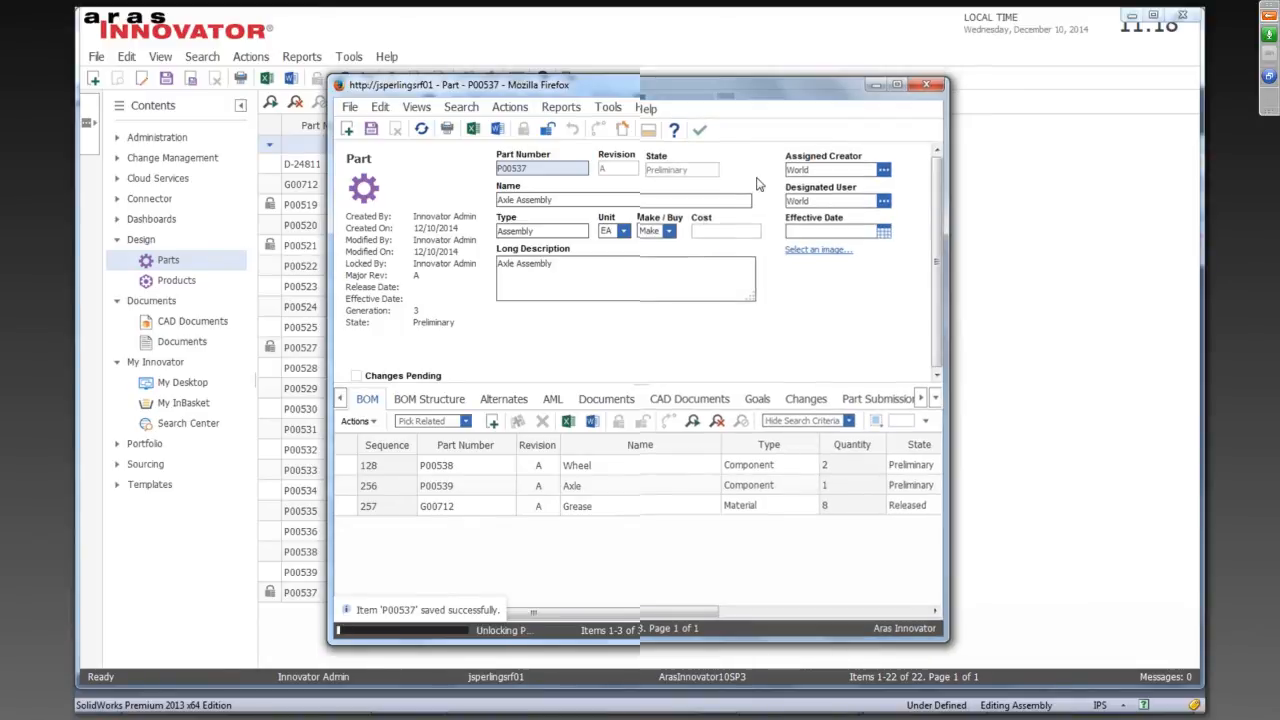
# Close the part form and select parts P00537 through P00539 in the parts grid
pyautogui.click(924, 84)
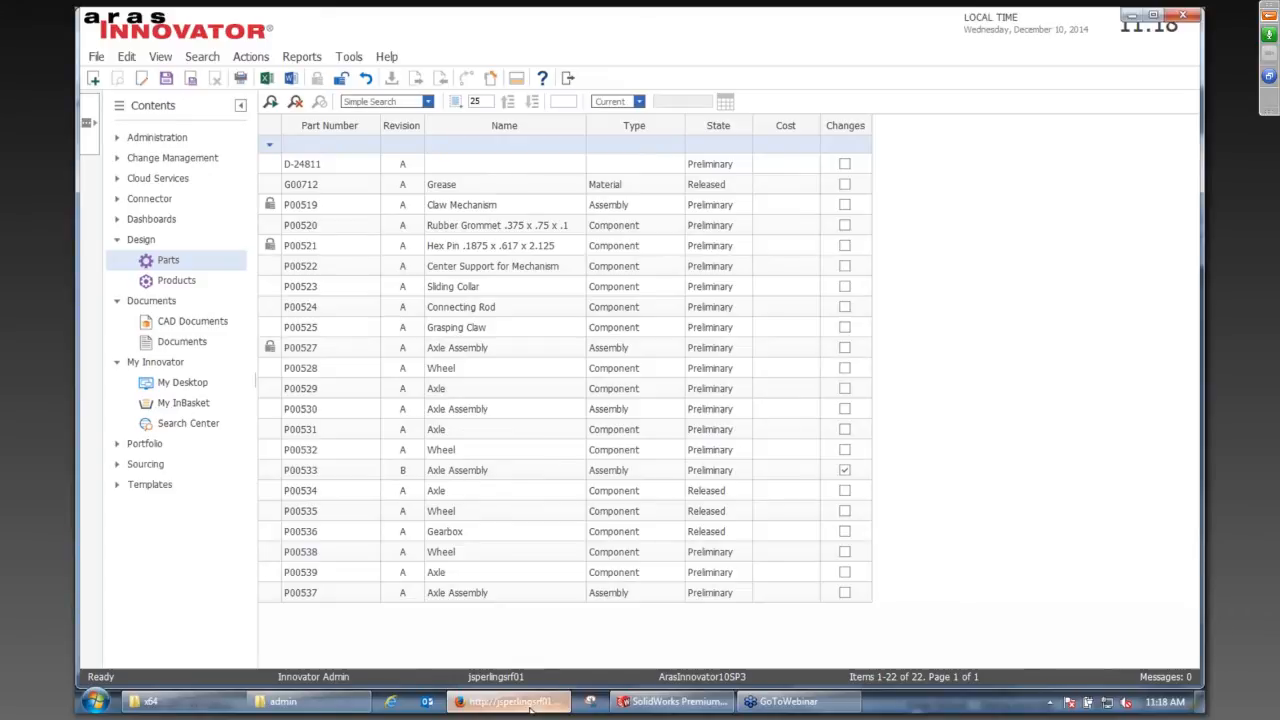
pyautogui.moveTo(510, 700)
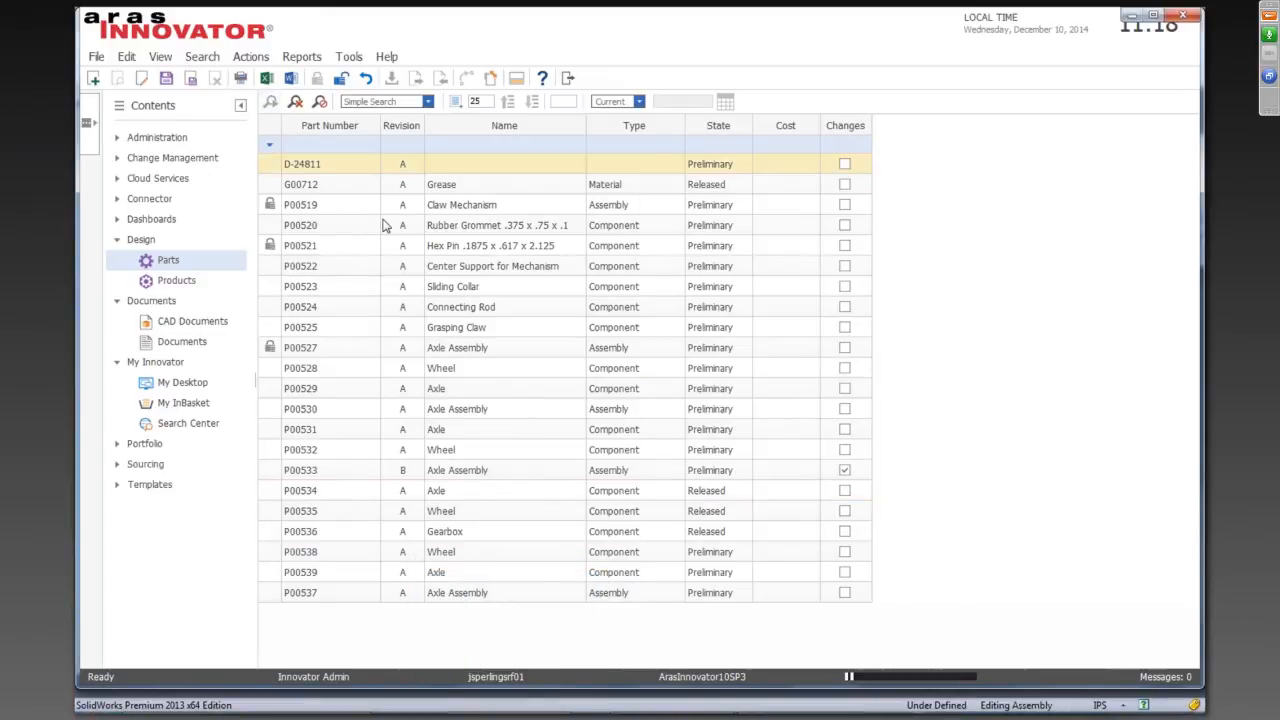
pyautogui.click(300, 532)
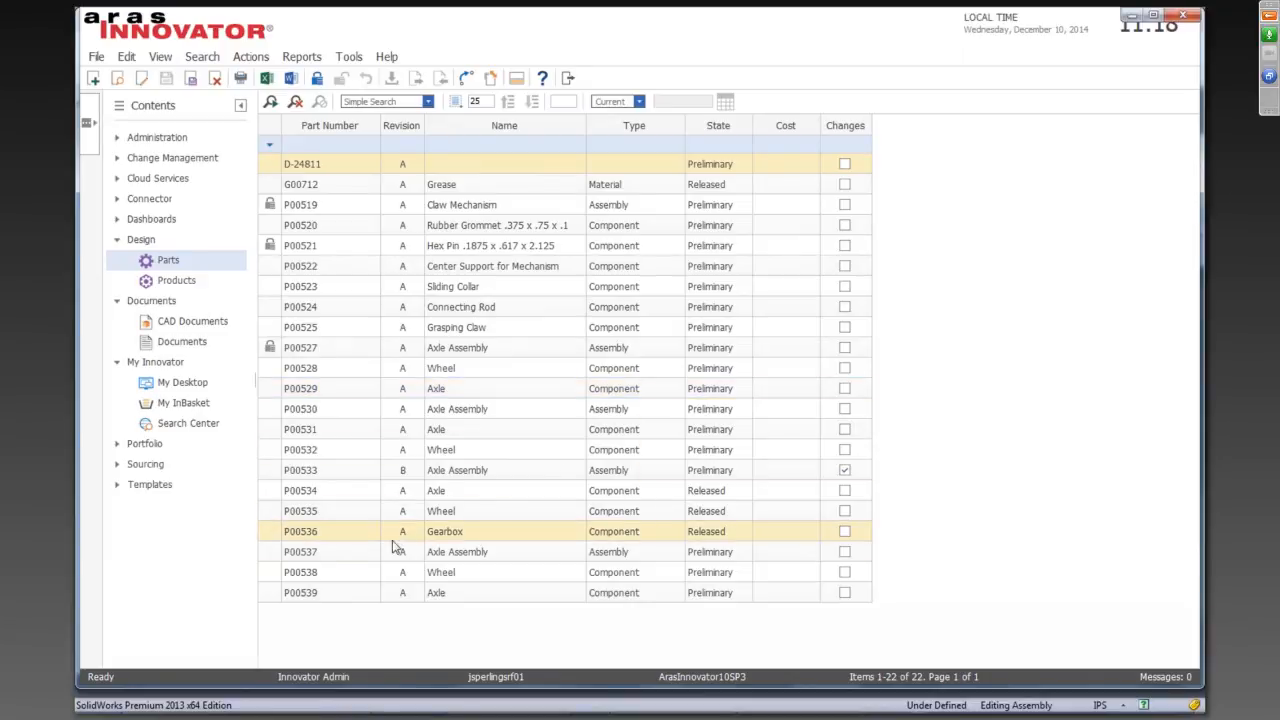
pyautogui.click(450, 552)
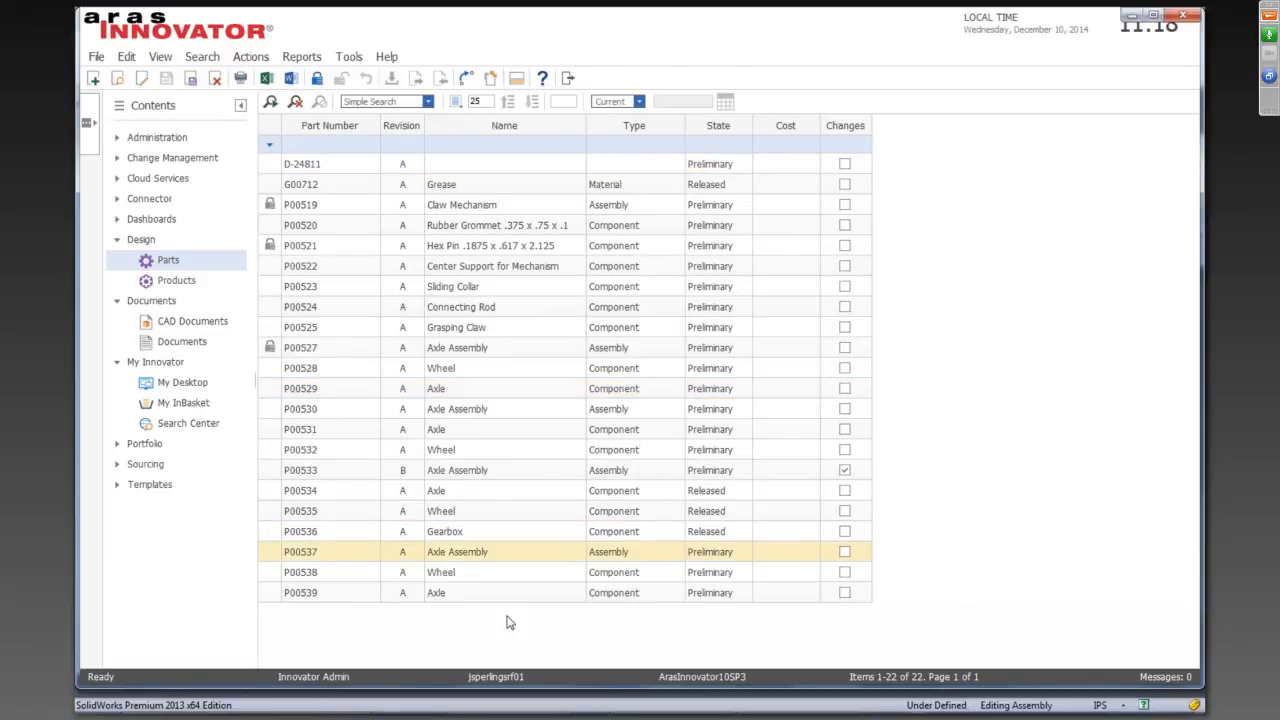
pyautogui.moveTo(500, 608)
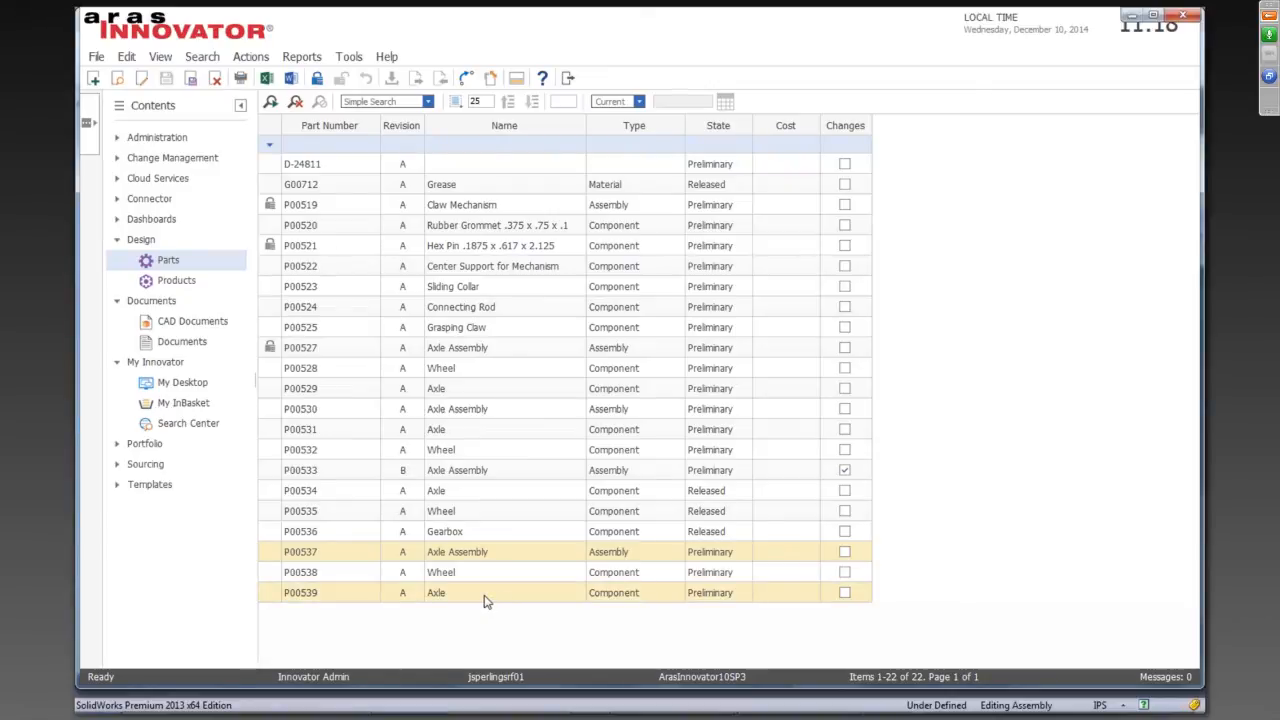
pyautogui.click(490, 592)
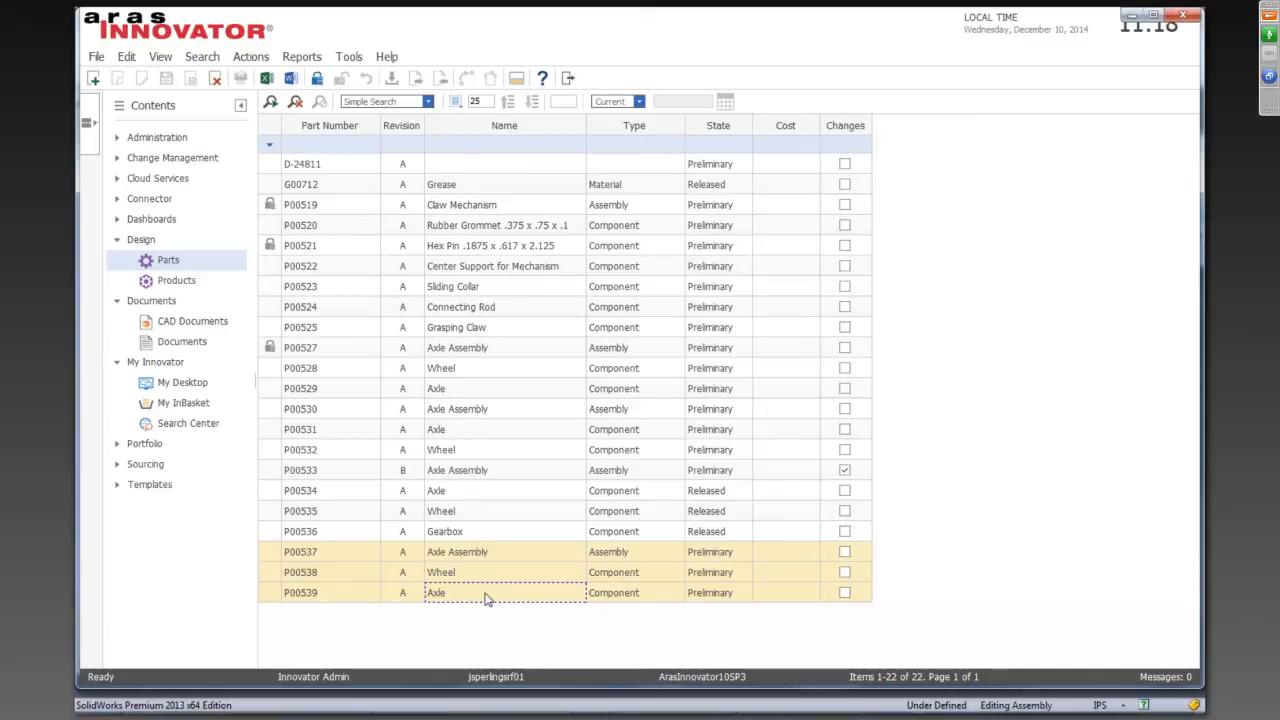
# Create a new Simple ECO from the selected parts via the right-click actions
pyautogui.rightClick(484, 592)
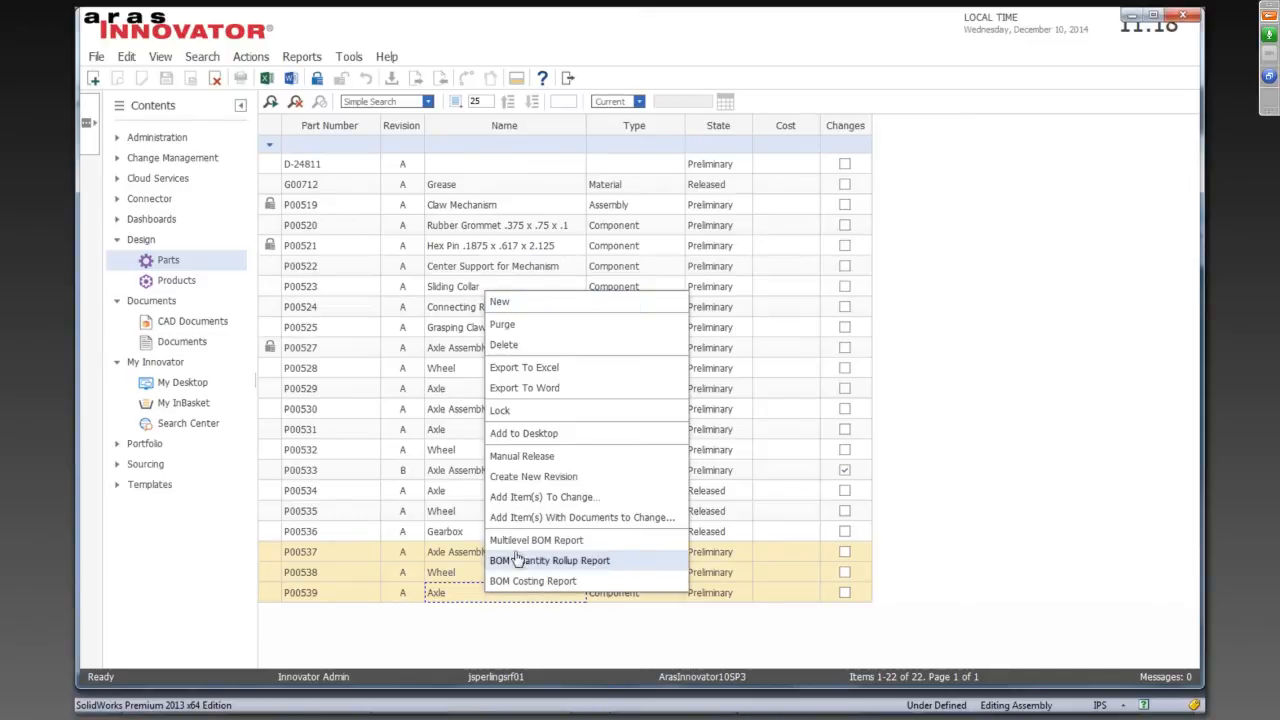
pyautogui.moveTo(530, 516)
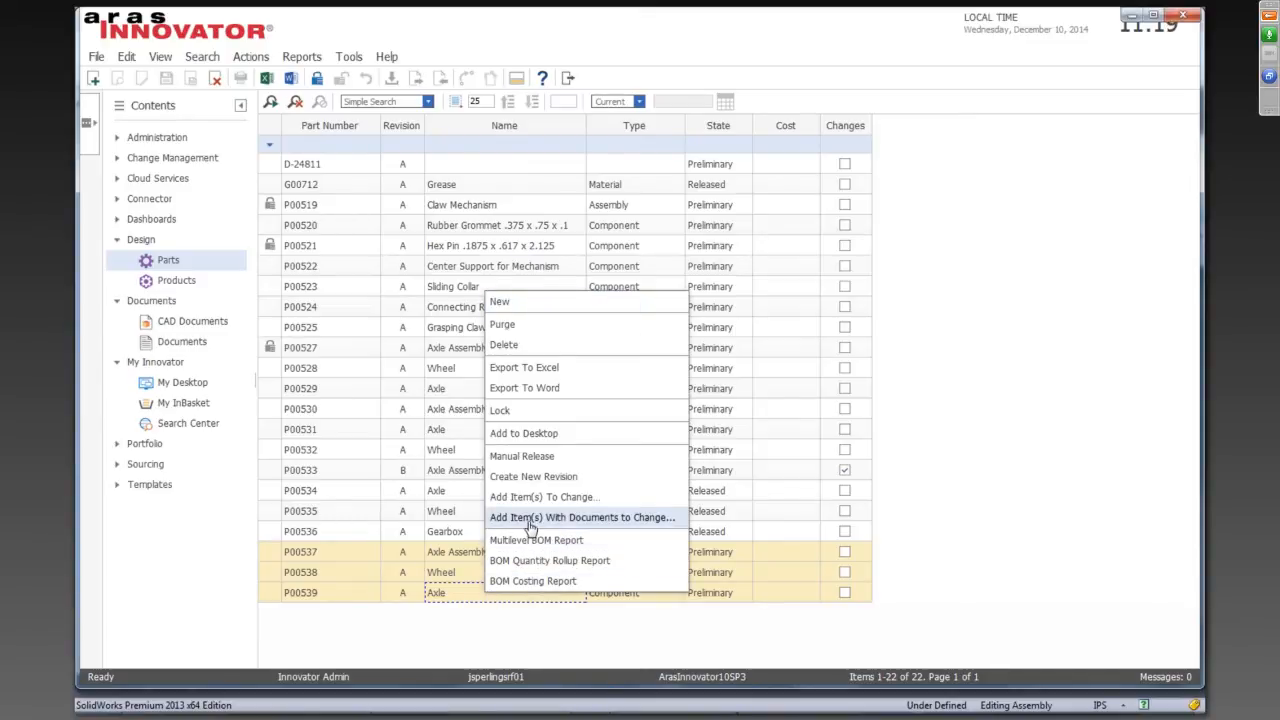
pyautogui.moveTo(560, 528)
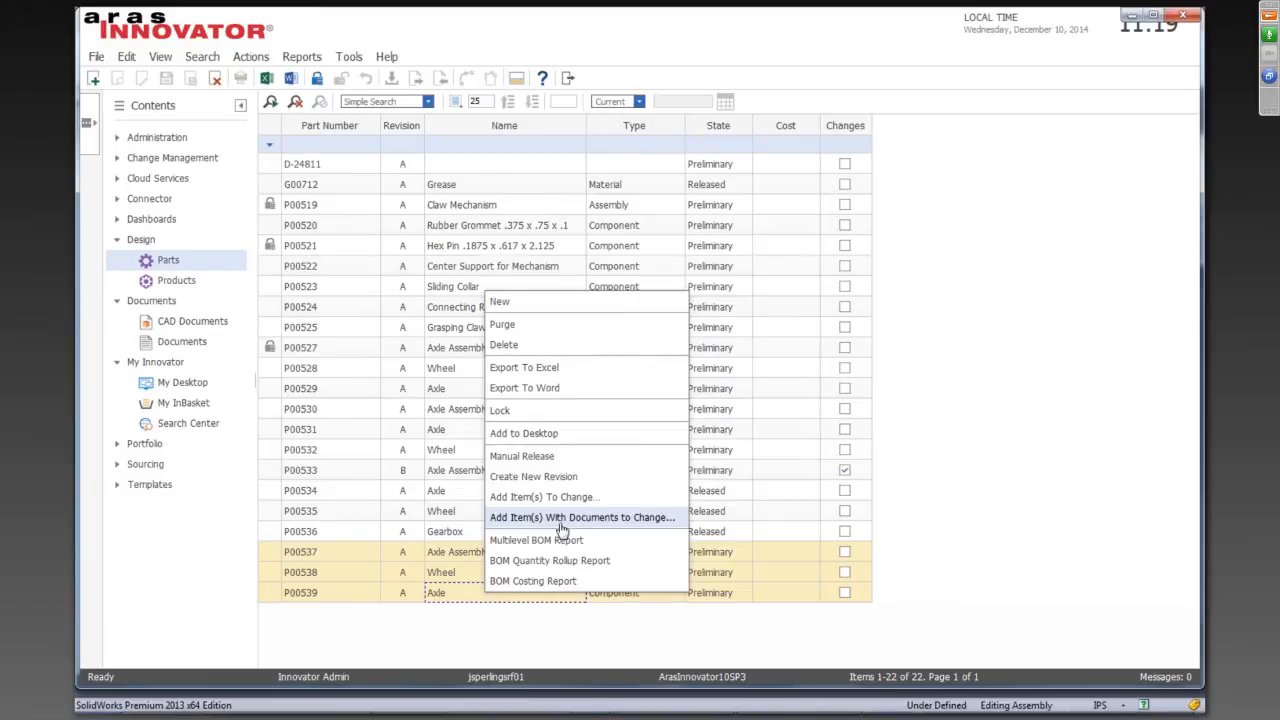
pyautogui.moveTo(568, 524)
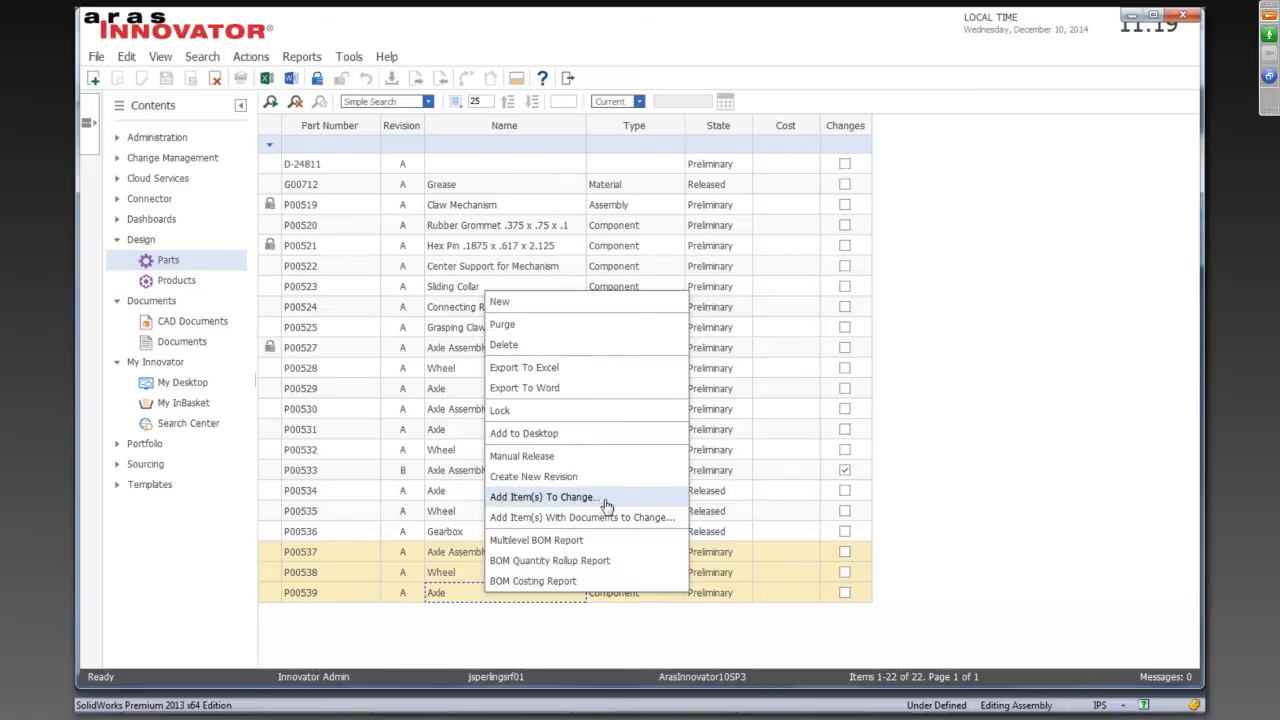
pyautogui.moveTo(616, 520)
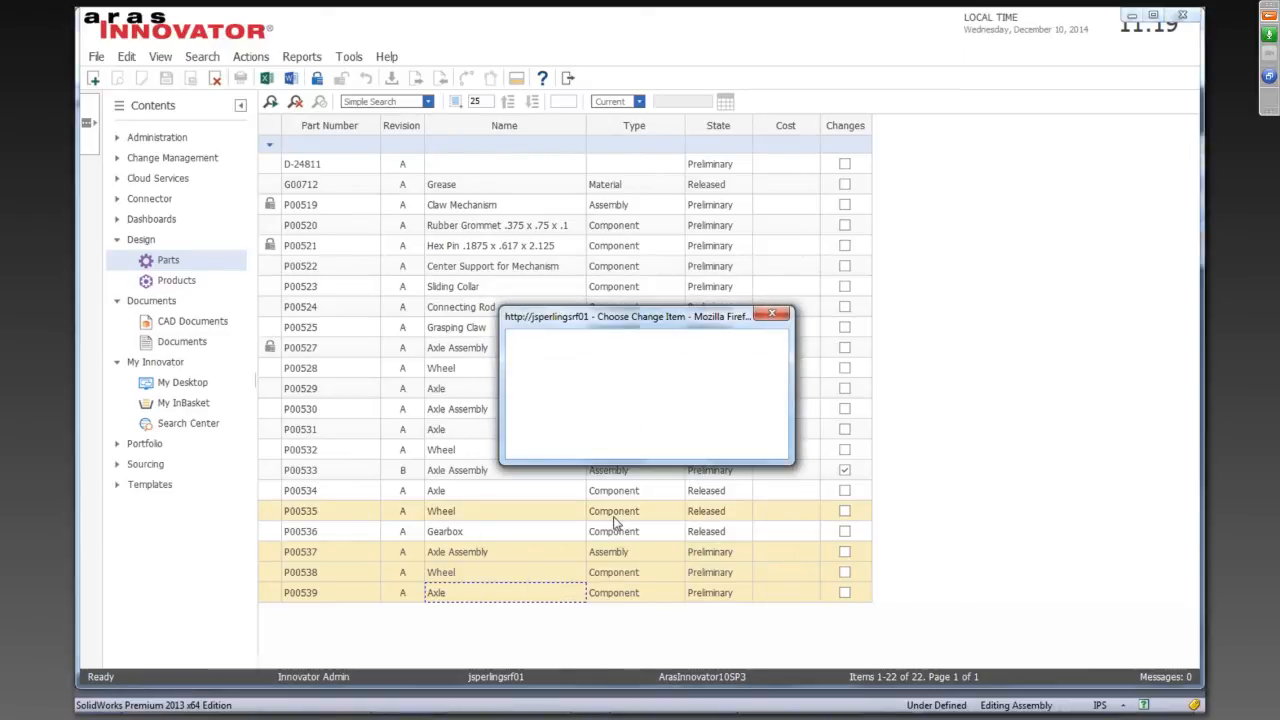
pyautogui.click(718, 352)
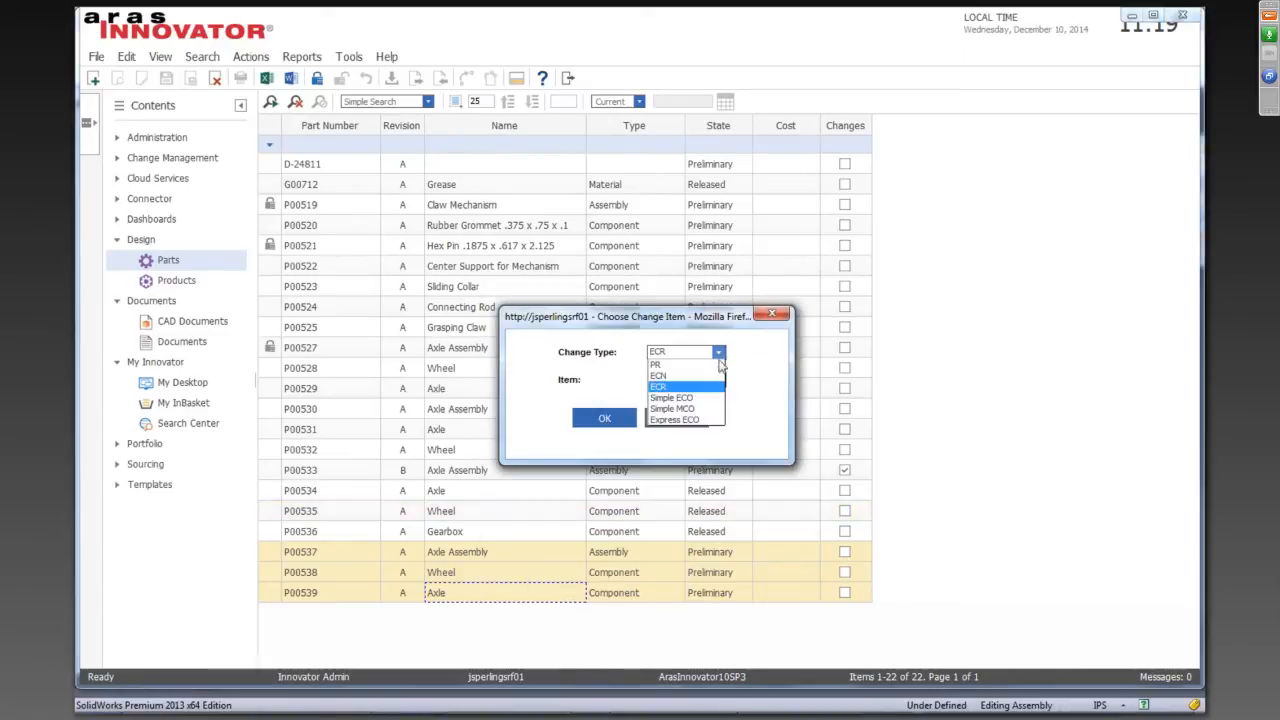
pyautogui.click(684, 396)
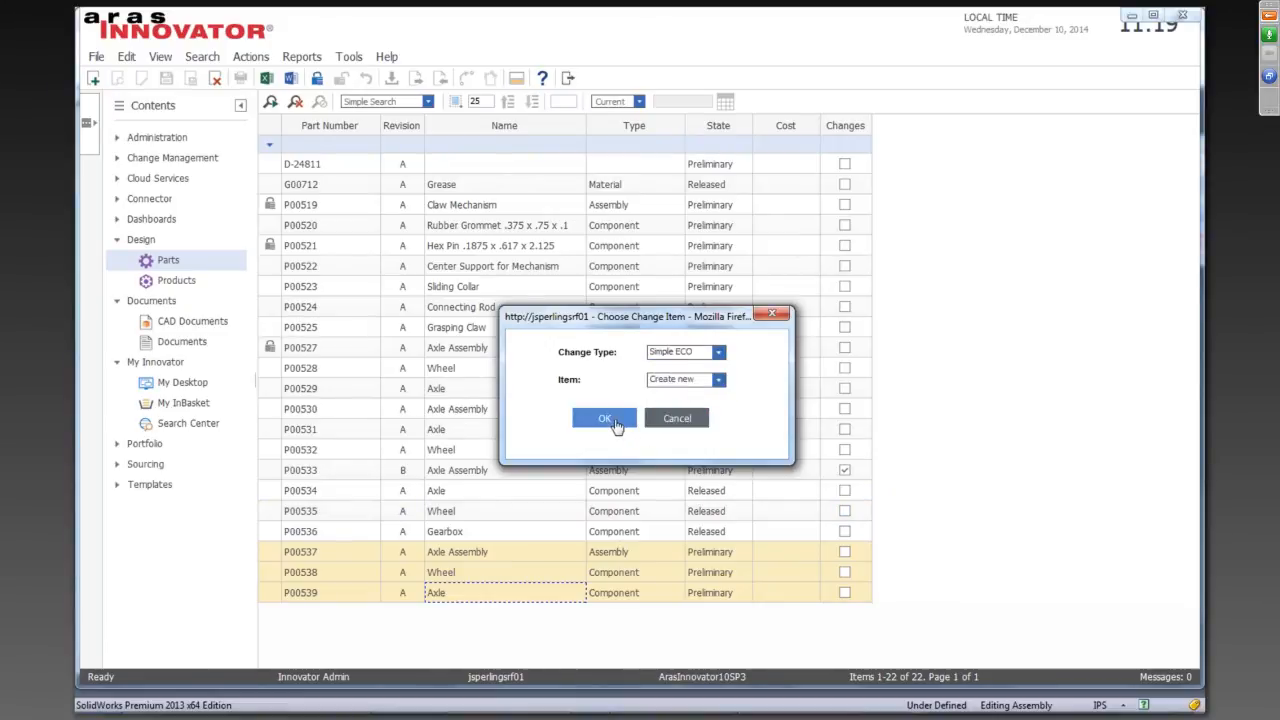
pyautogui.click(604, 418)
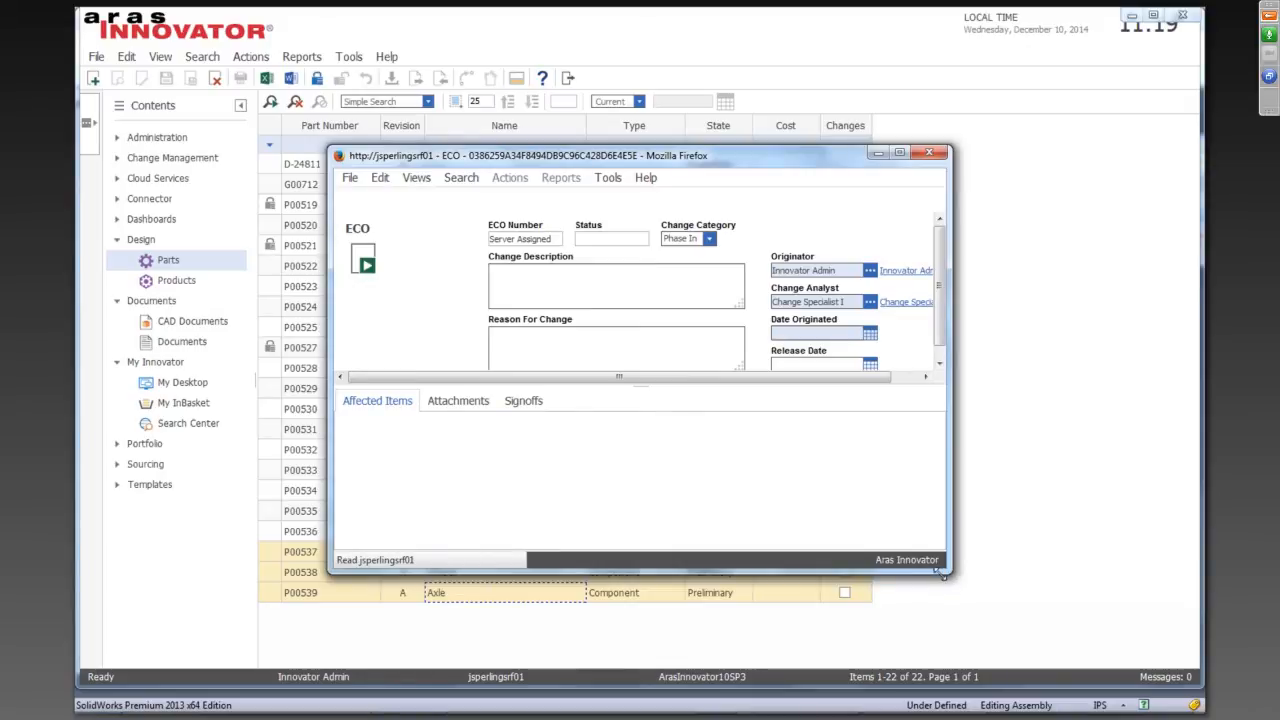
pyautogui.click(376, 400)
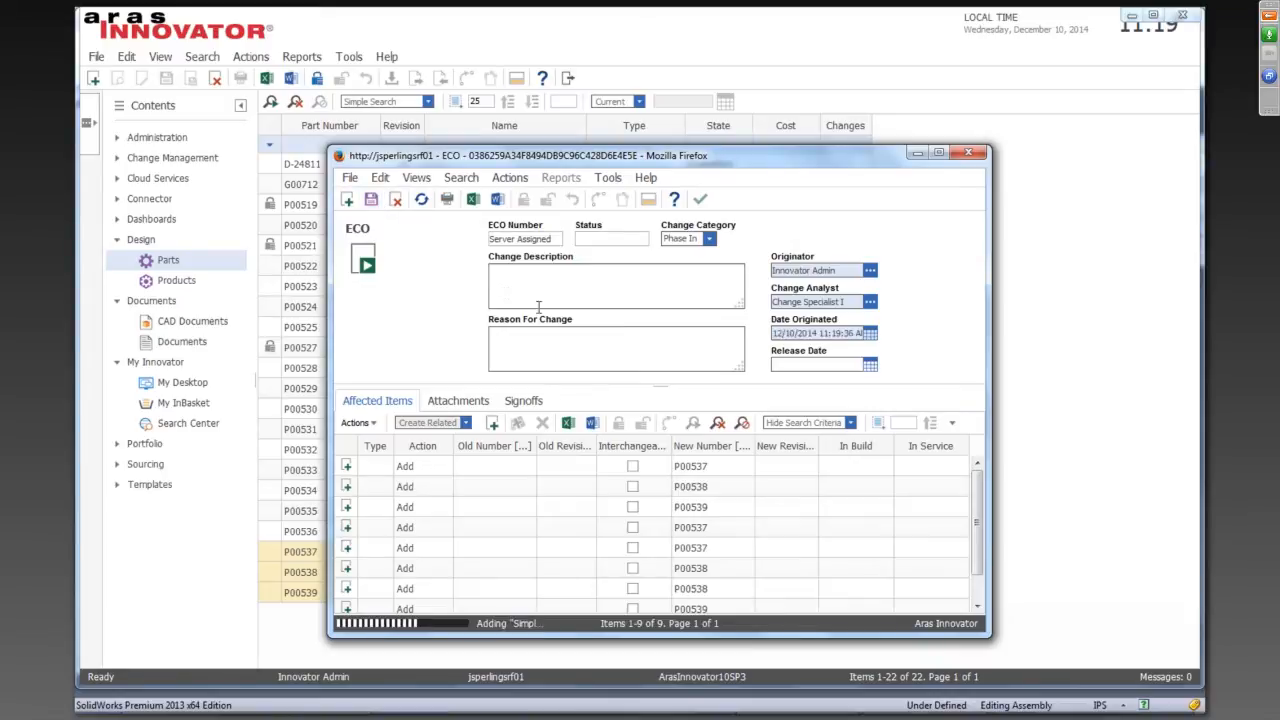
# Save ECO-100004 with P00537–P00539 as affected items, then save, unlock and close it
pyautogui.click(700, 200)
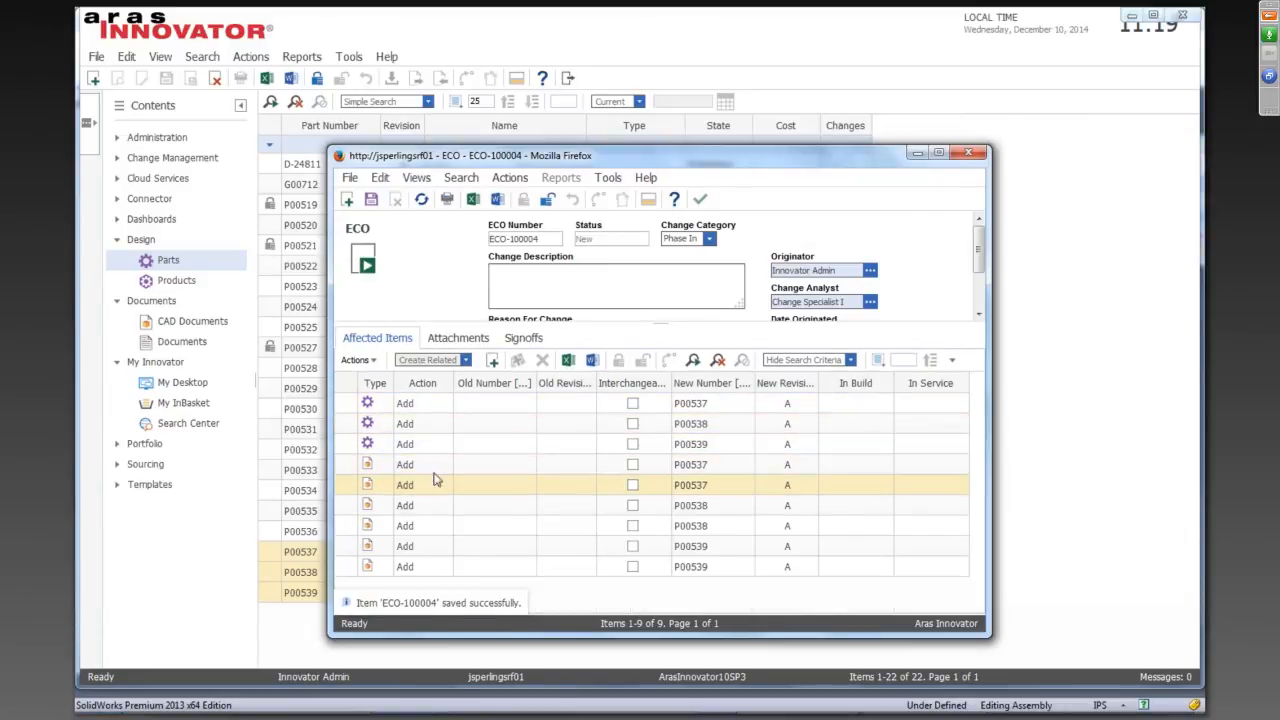
pyautogui.click(450, 464)
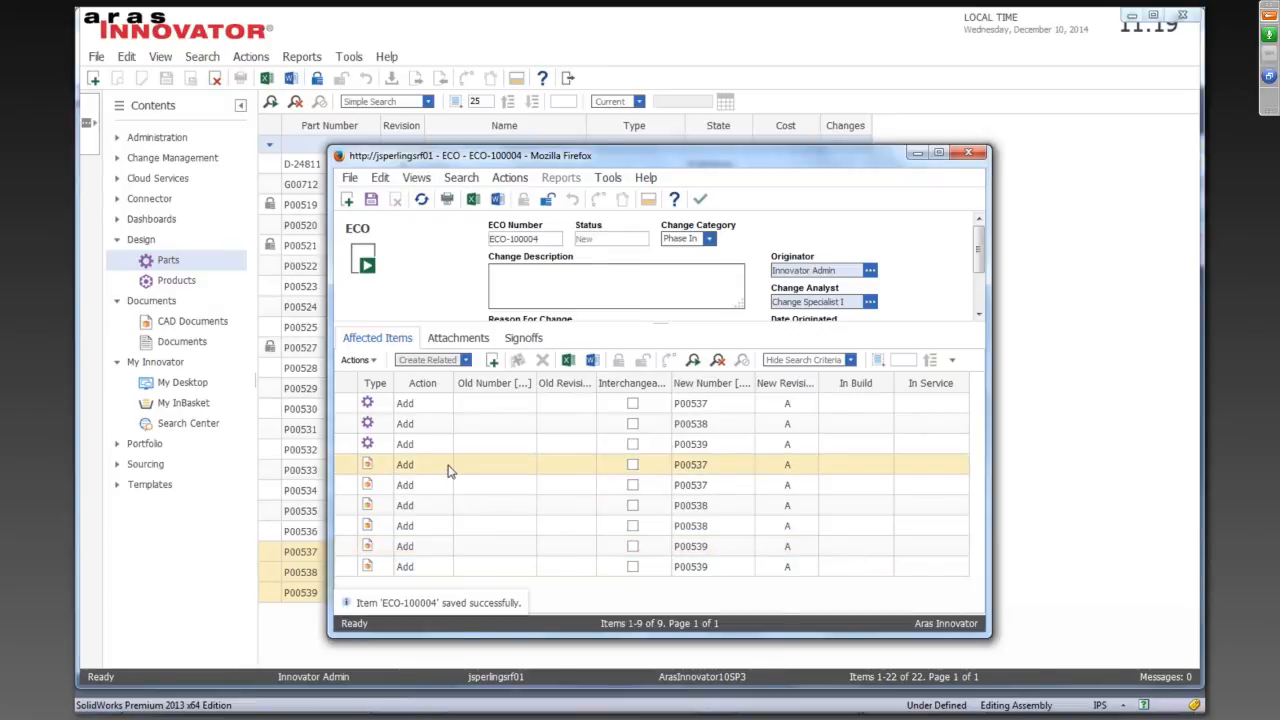
pyautogui.click(484, 444)
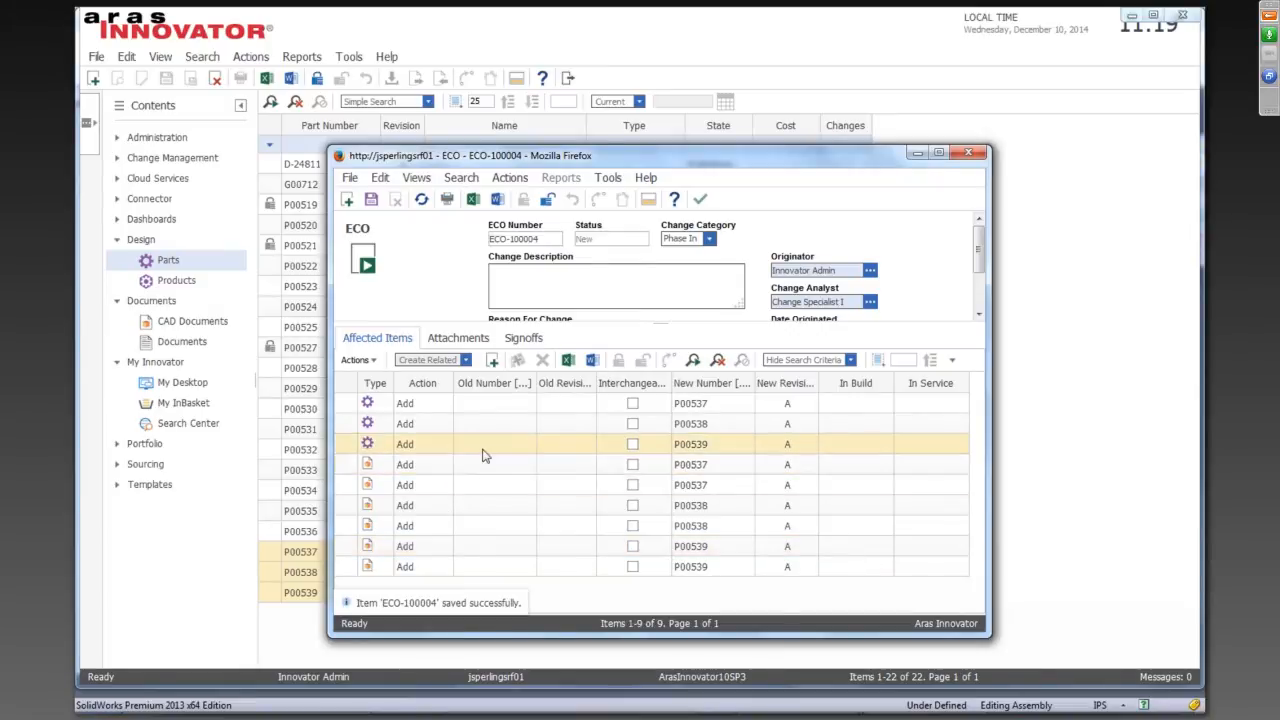
pyautogui.moveTo(700, 200)
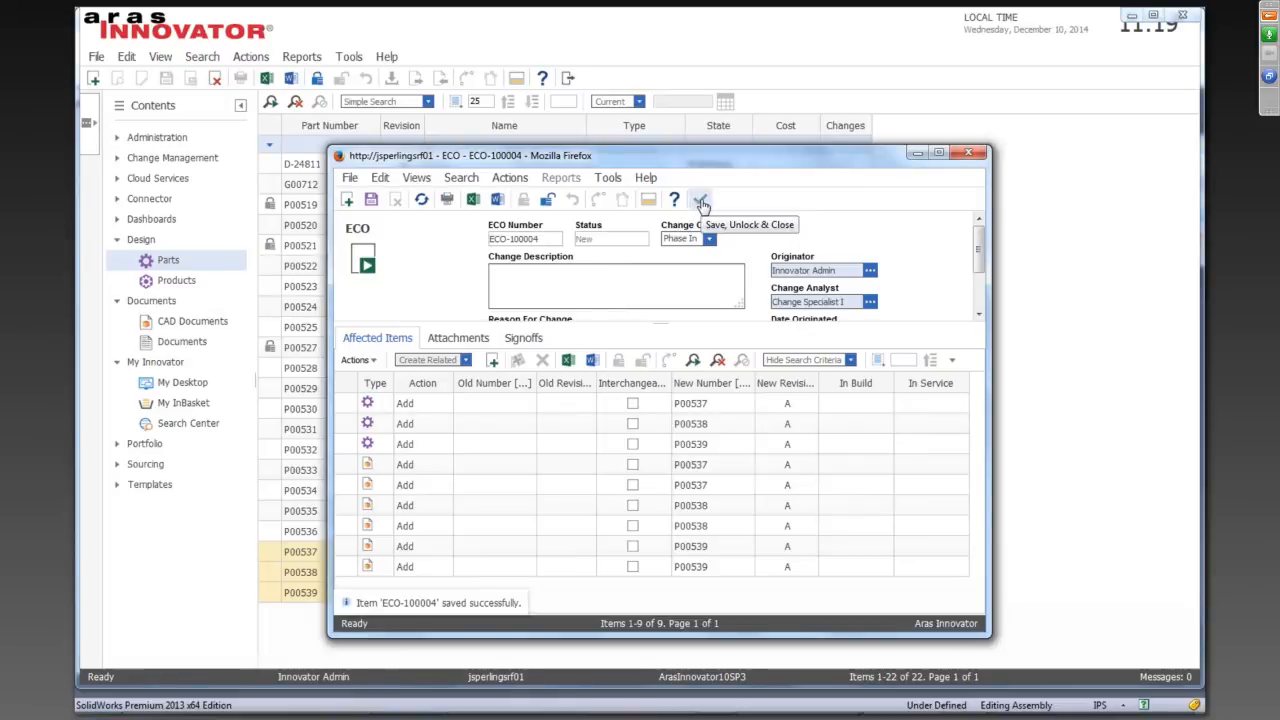
pyautogui.click(968, 152)
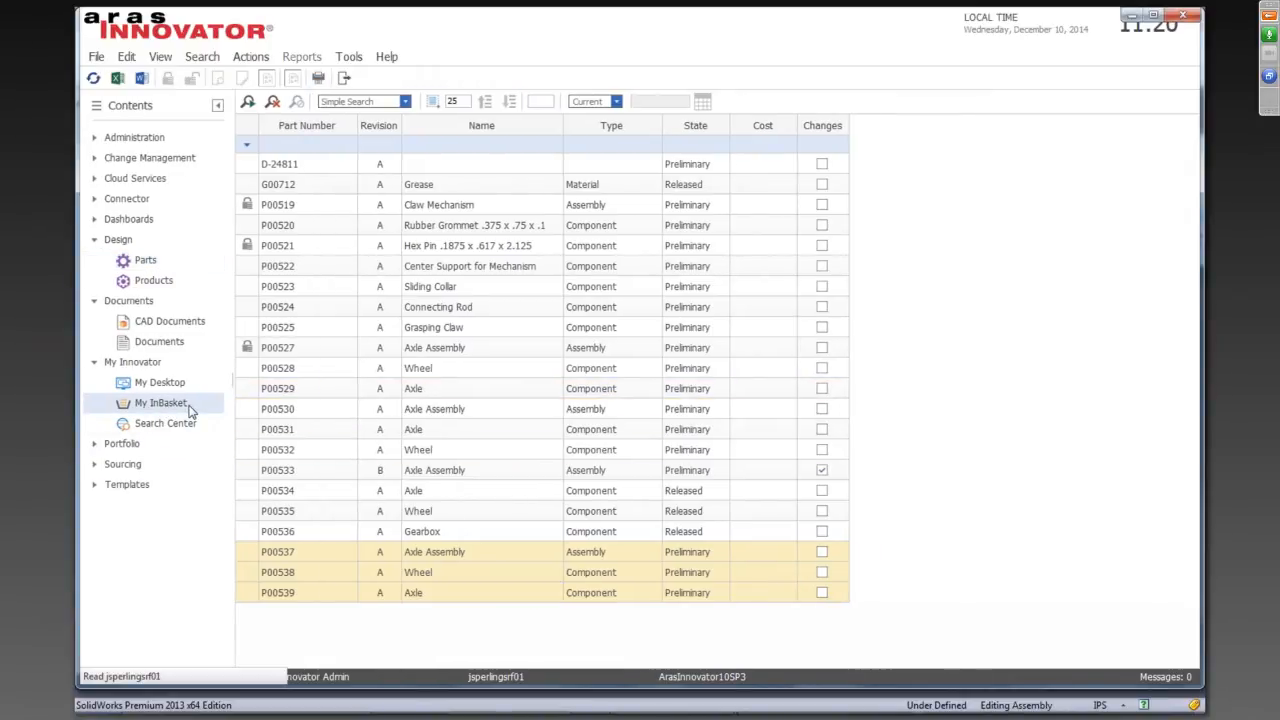
# Complete ECO-100004's Prepare Change activity with a Submit vote and finish Draft Changes
pyautogui.click(160, 402)
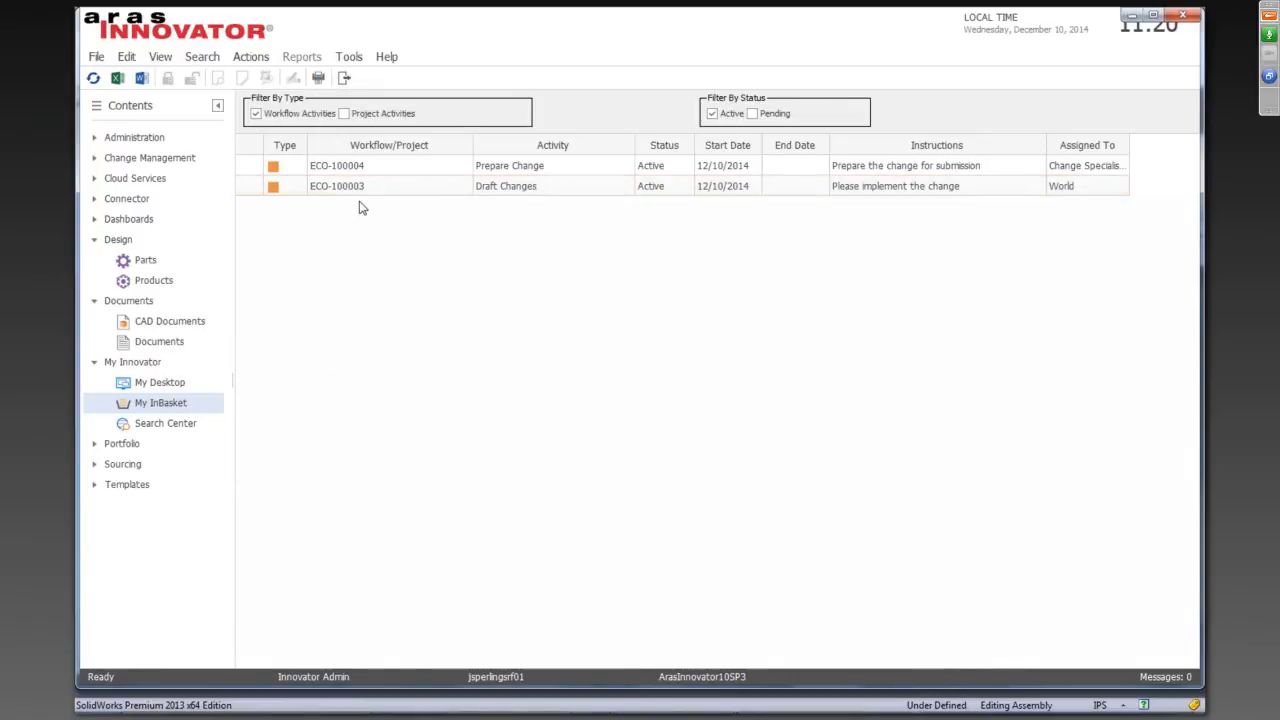
pyautogui.doubleClick(336, 164)
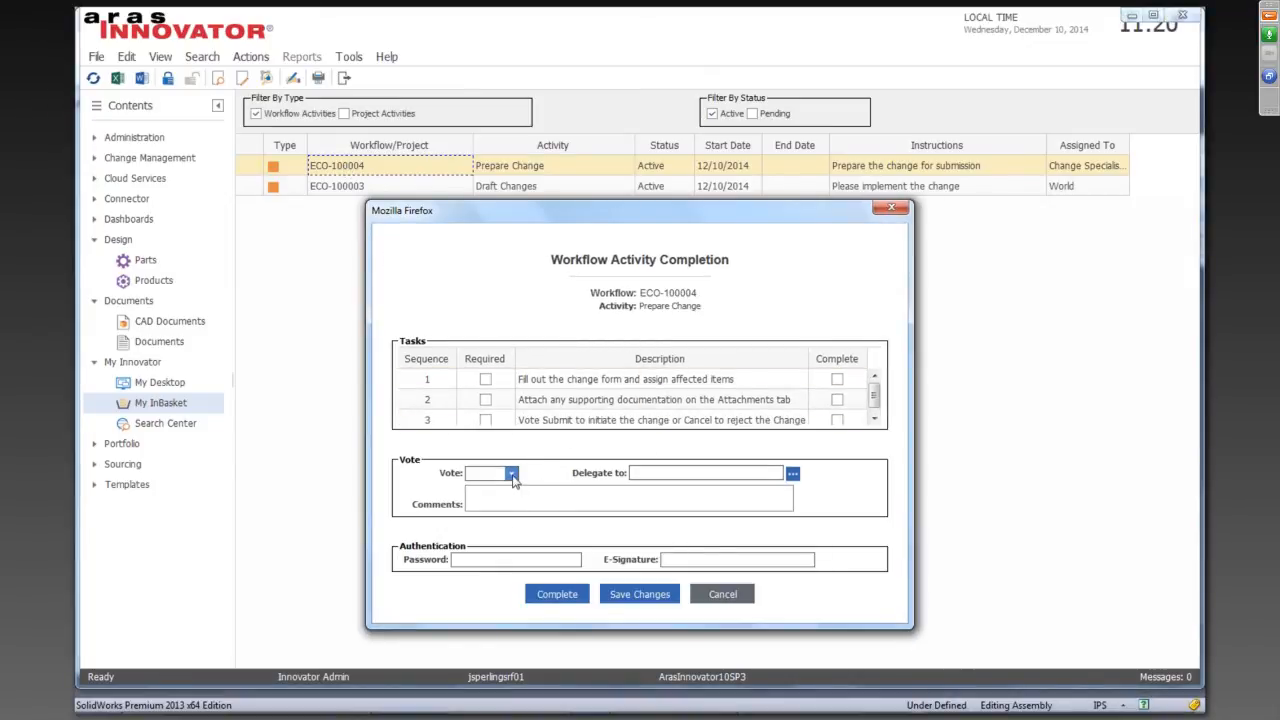
pyautogui.click(512, 472)
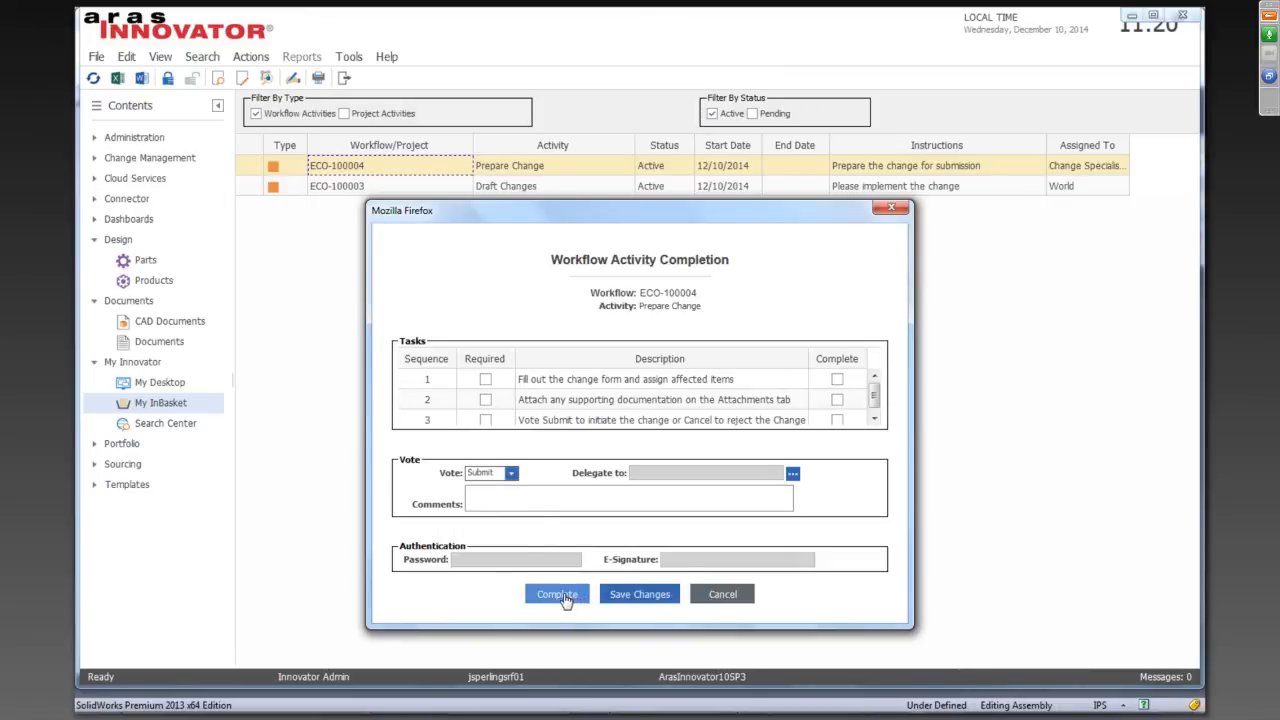
pyautogui.click(556, 594)
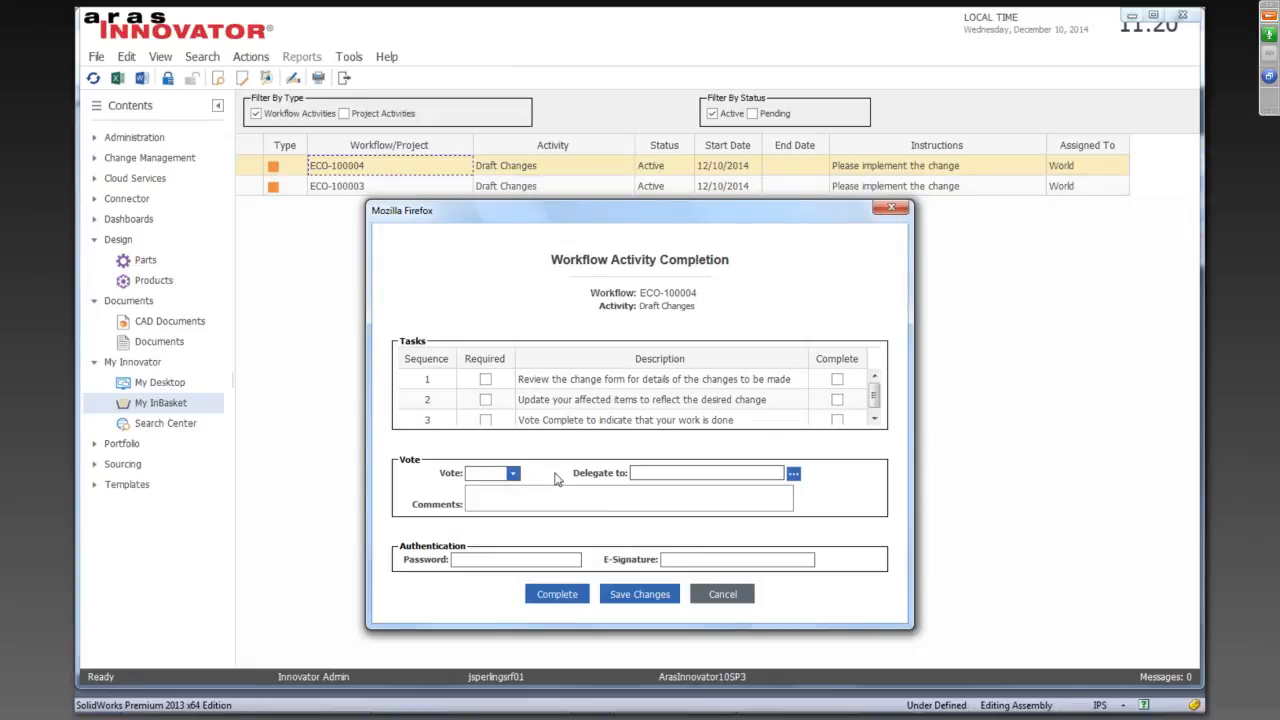
pyautogui.click(512, 472)
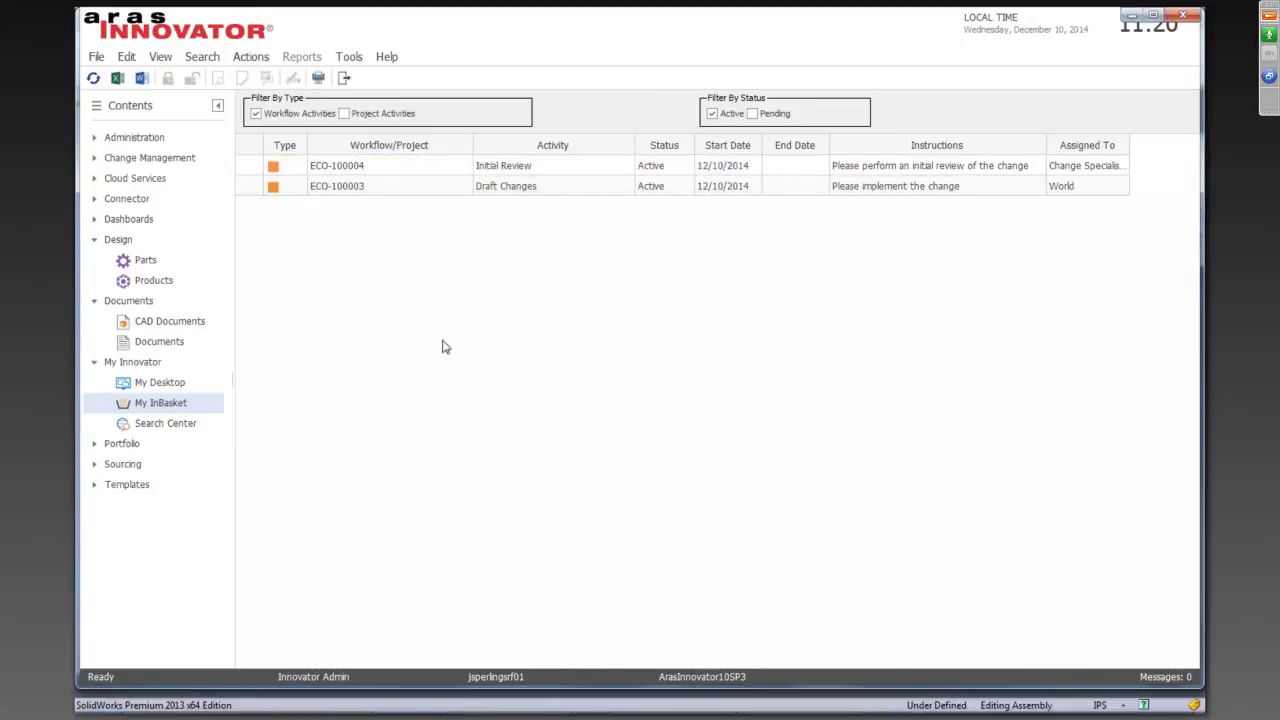
# Complete ECO-100004's Initial Review activity with a Fast Track Approve vote
pyautogui.click(388, 164)
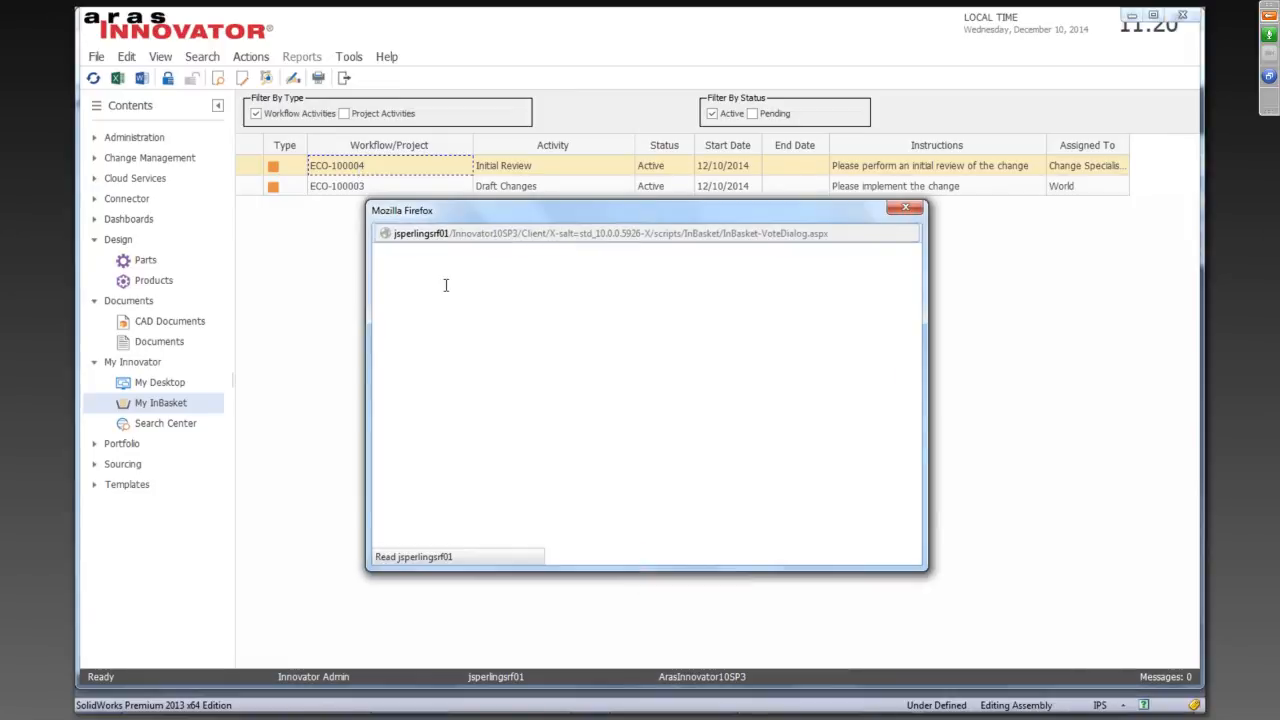
pyautogui.click(550, 472)
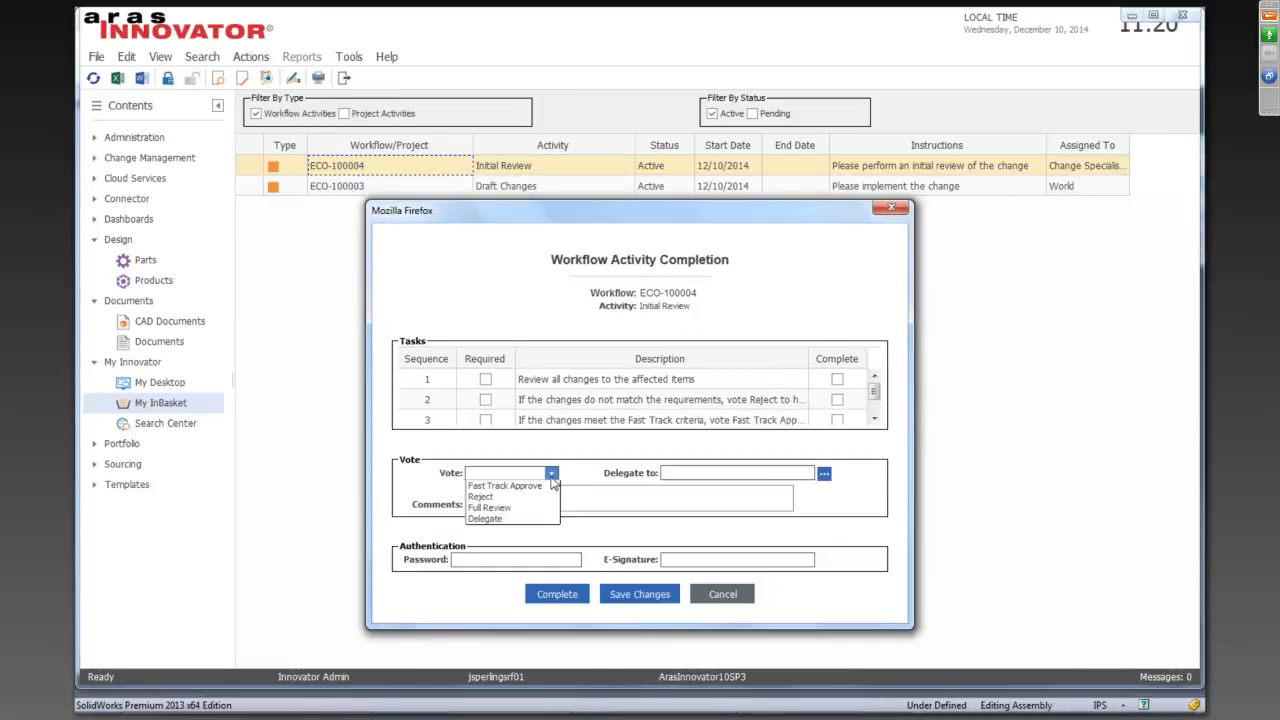
pyautogui.click(504, 486)
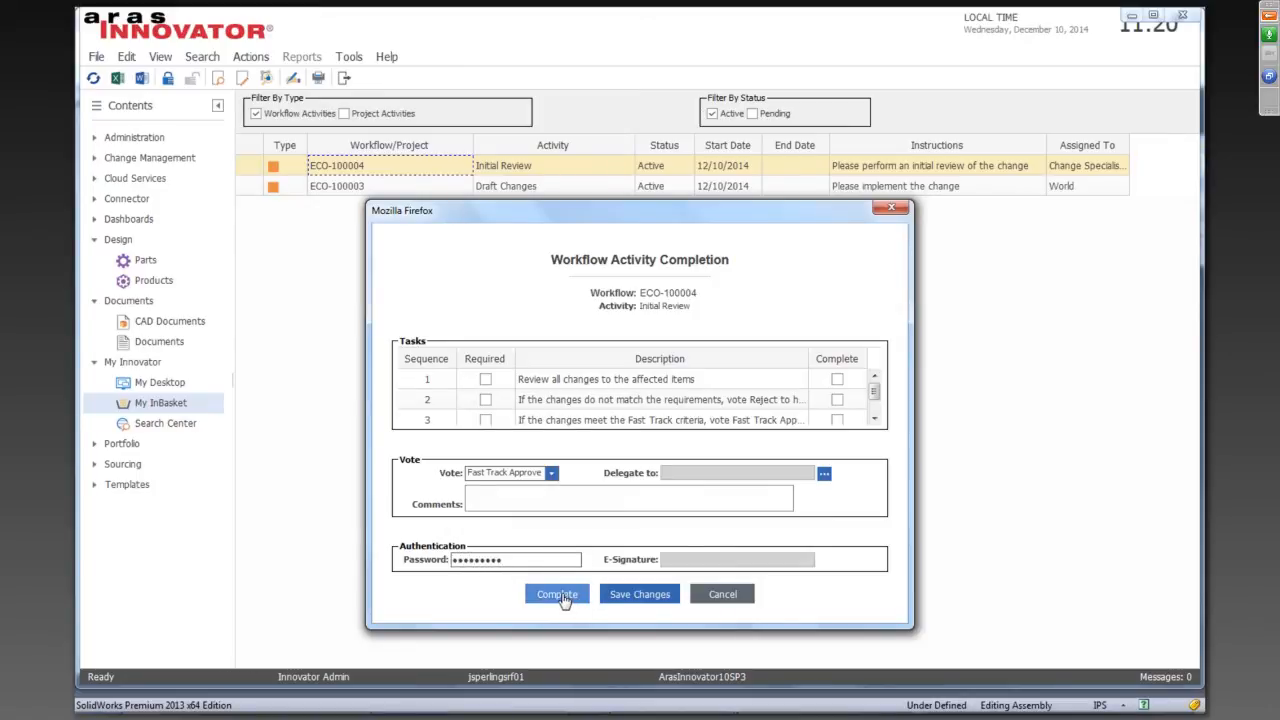
pyautogui.click(556, 594)
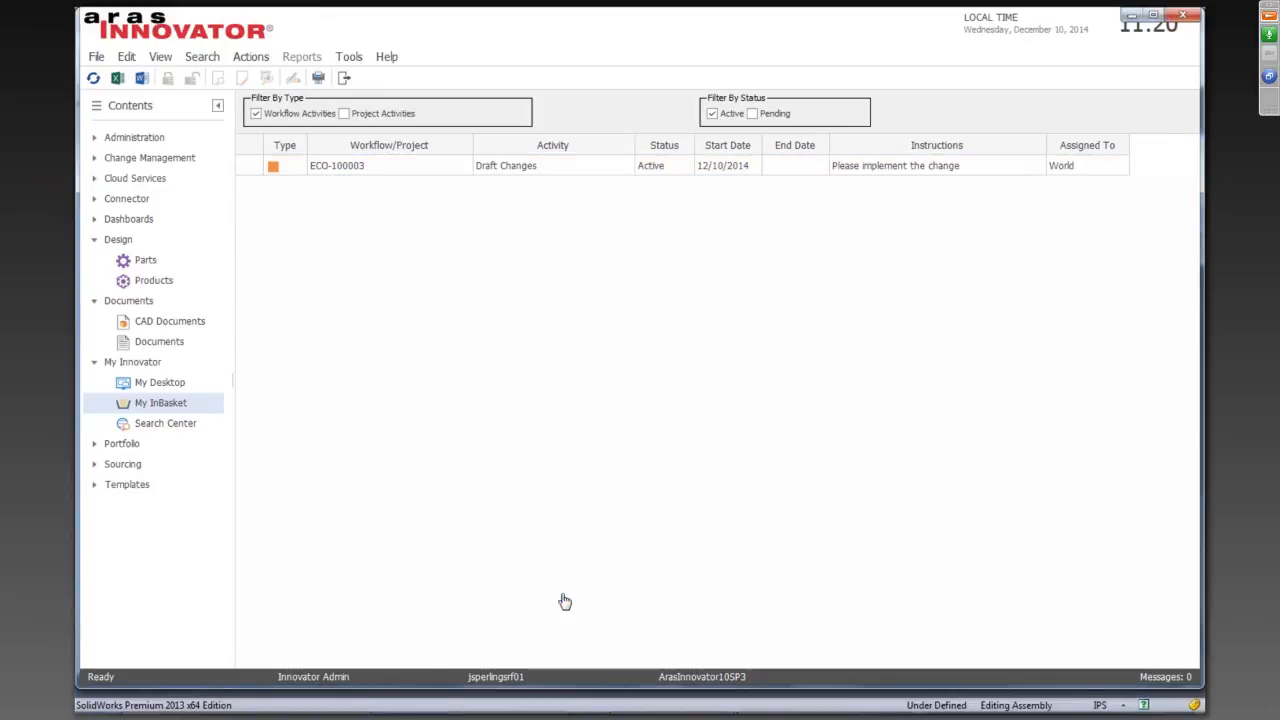
pyautogui.click(144, 260)
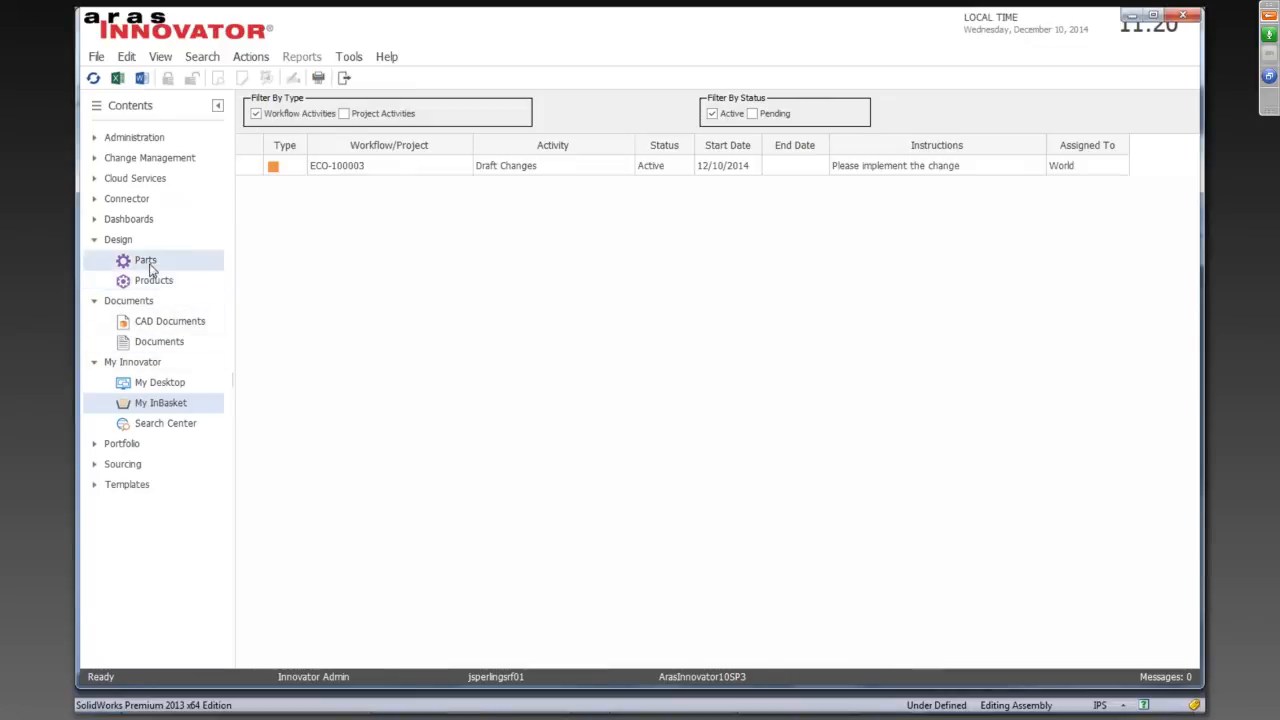
# List all parts to see P00537, P00538 and P00539 now Released
pyautogui.click(144, 260)
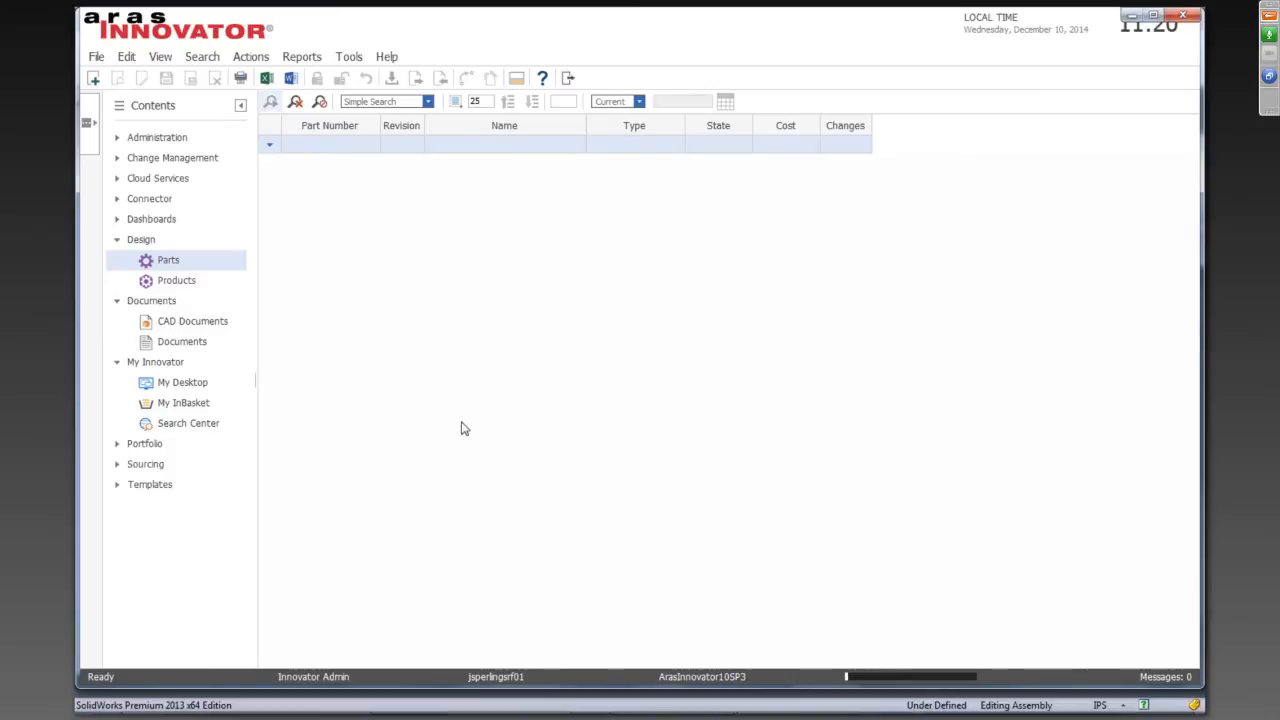
pyautogui.click(270, 100)
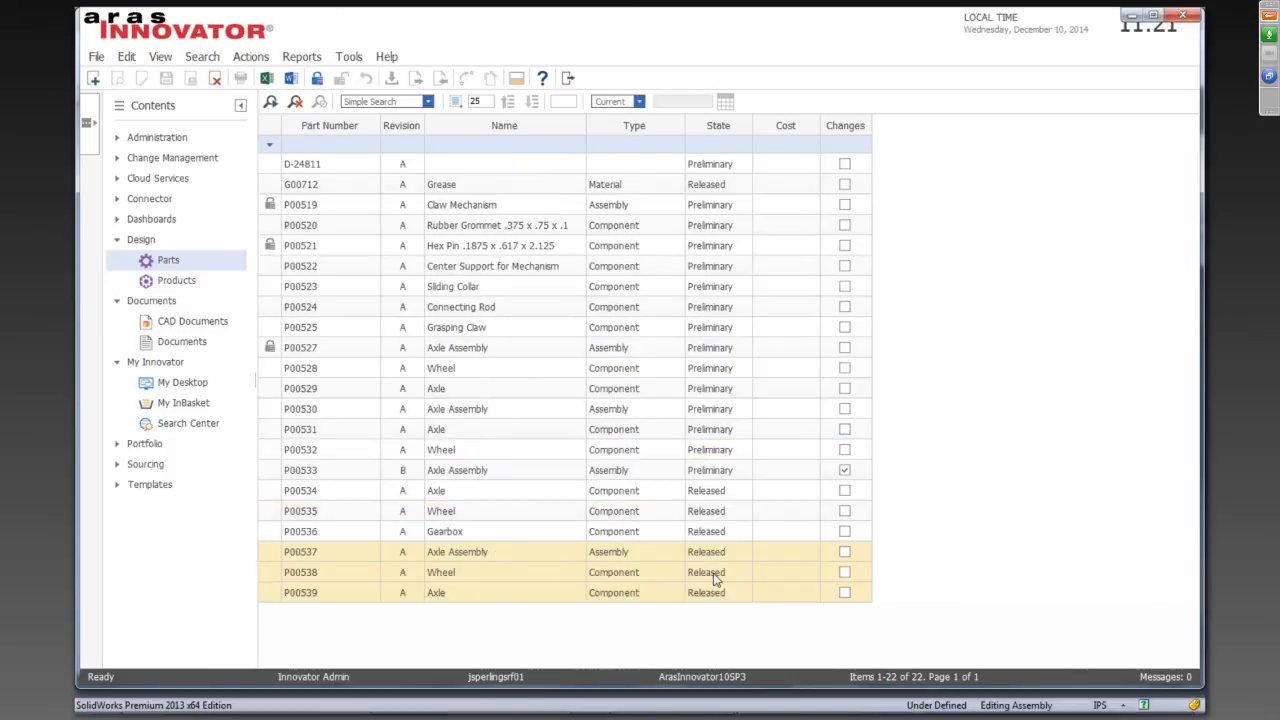
pyautogui.moveTo(432, 596)
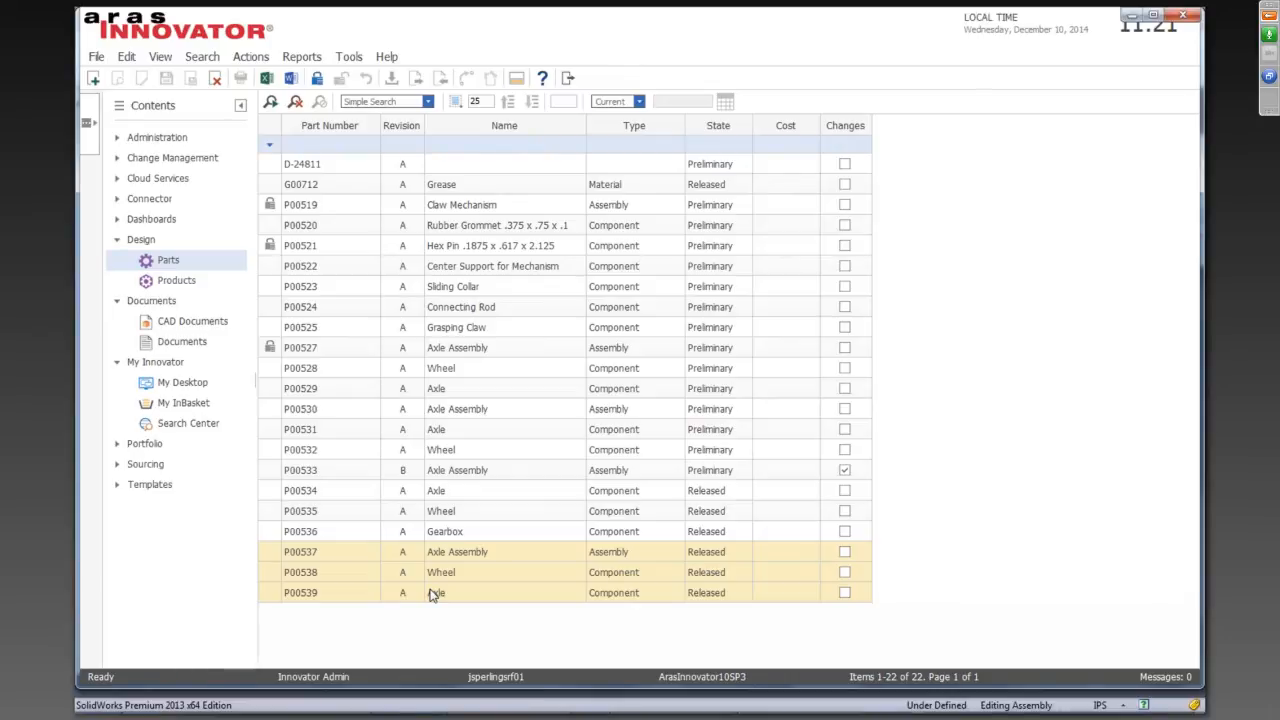
pyautogui.moveTo(396, 570)
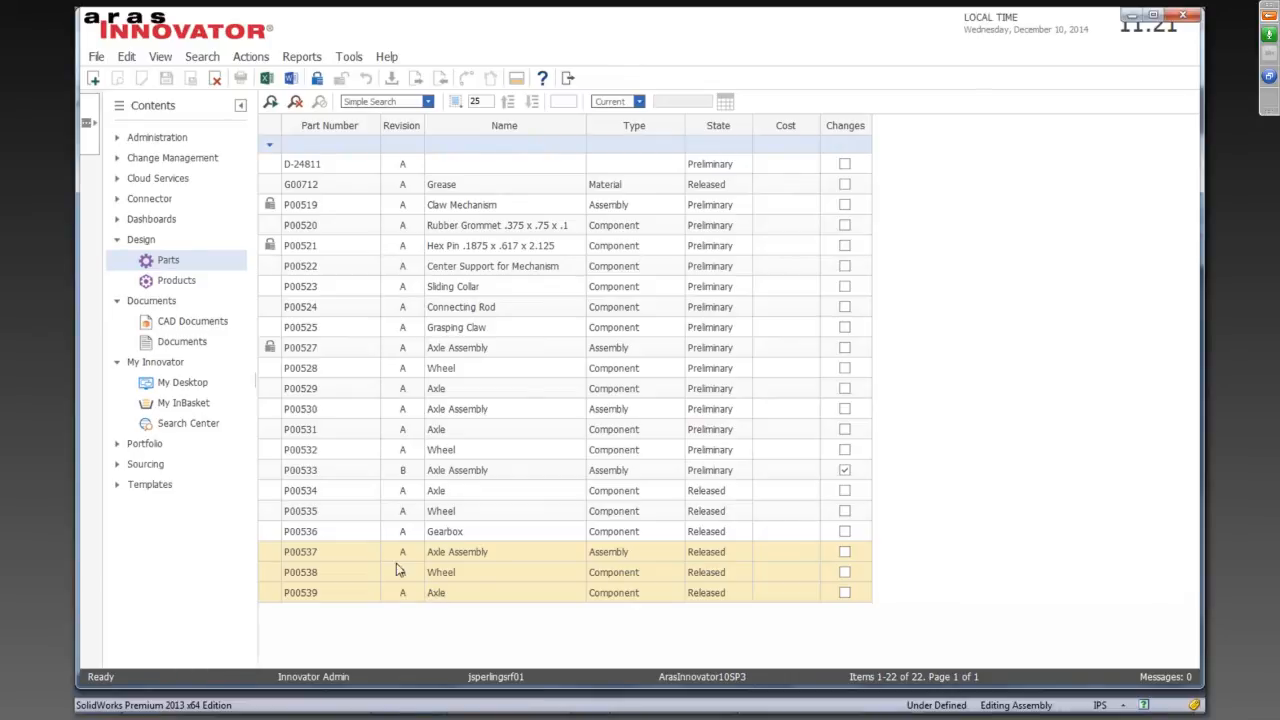
pyautogui.moveTo(462, 600)
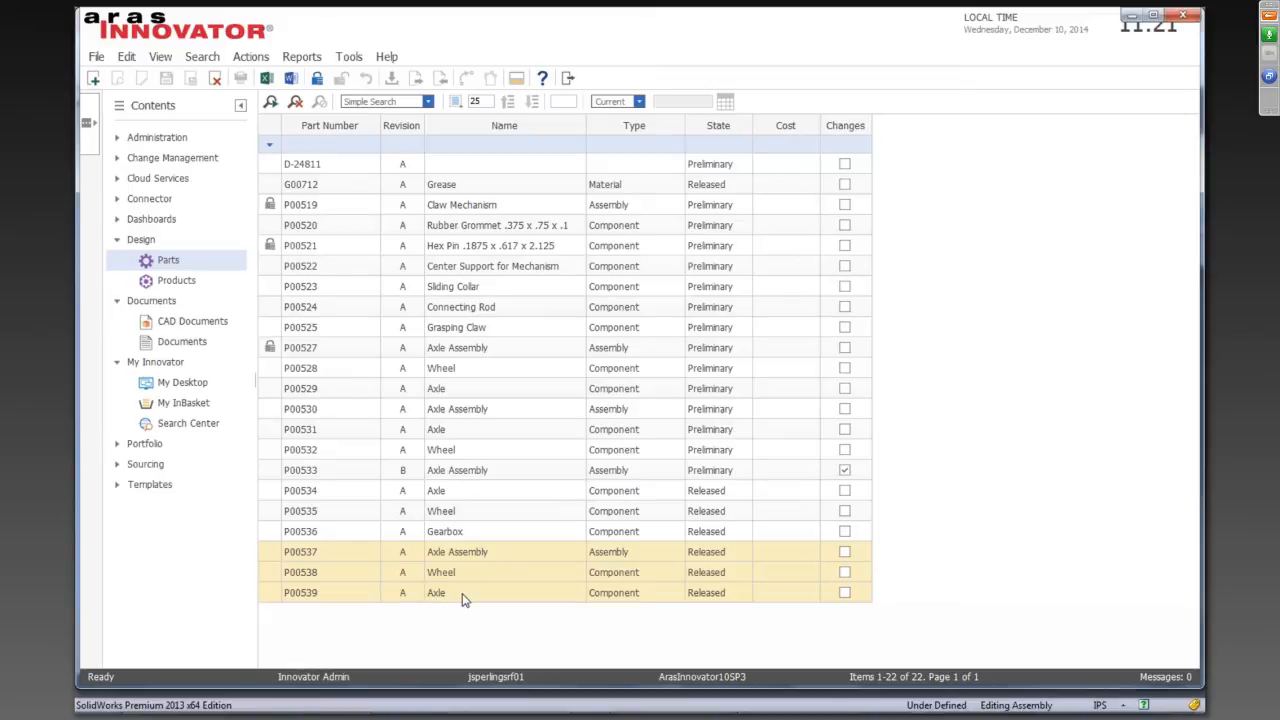
# Add axle assembly P00537 with its documents to a new Simple ECO
pyautogui.click(330, 552)
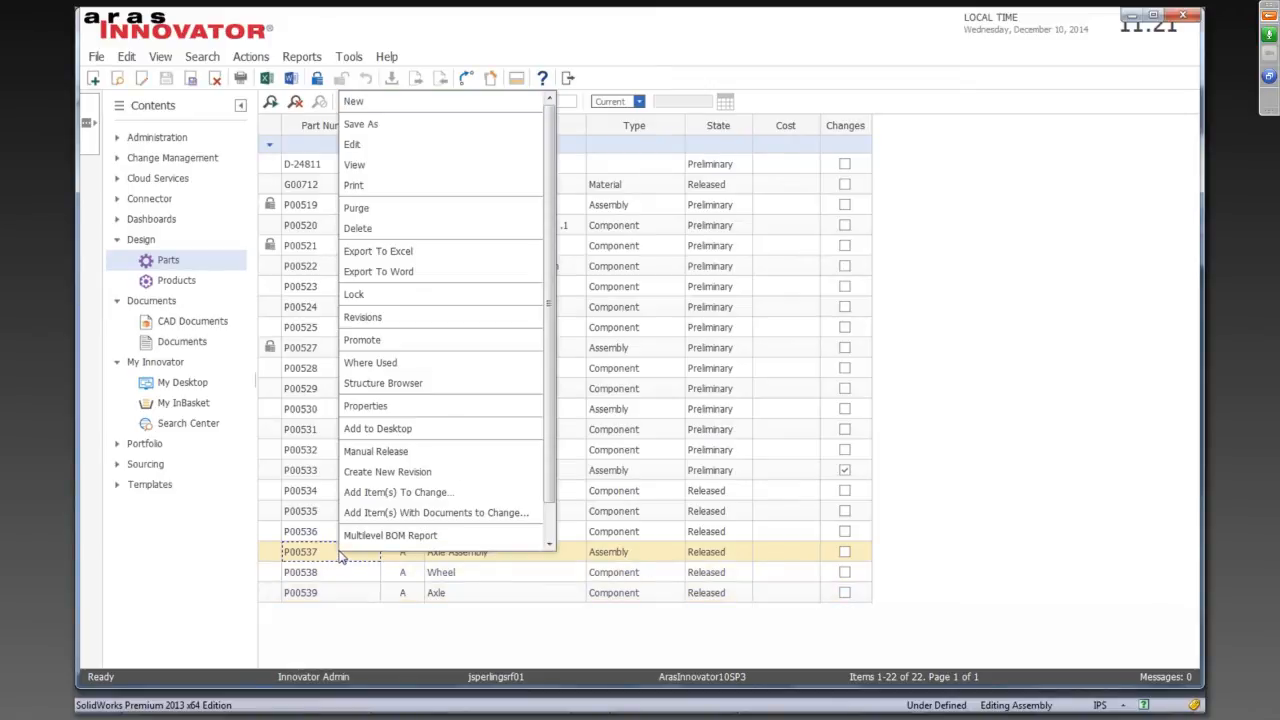
pyautogui.moveTo(436, 512)
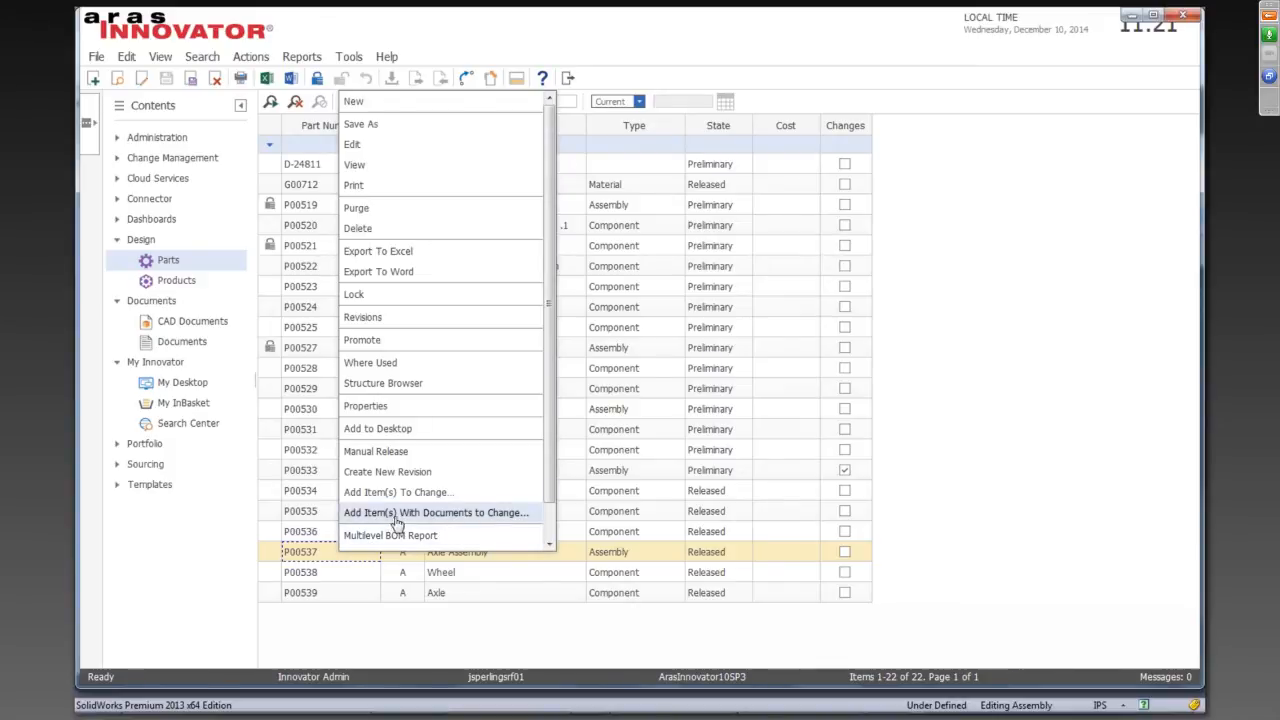
pyautogui.click(398, 492)
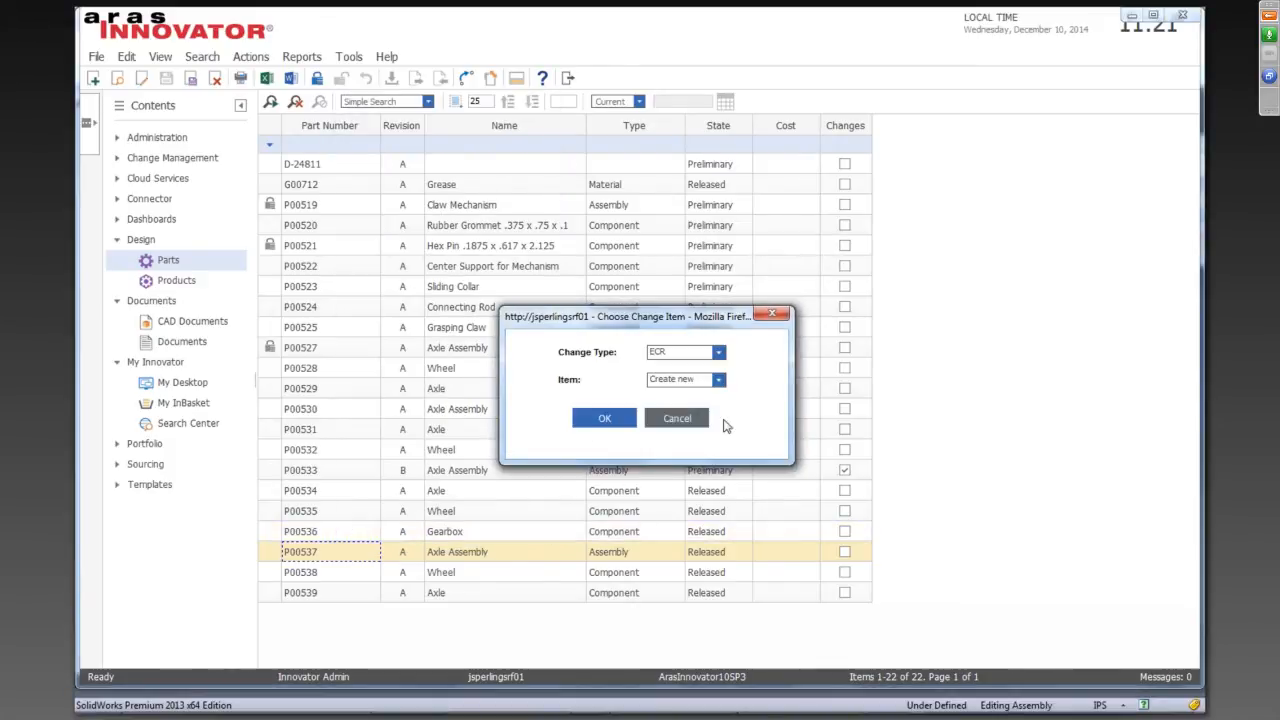
pyautogui.click(684, 352)
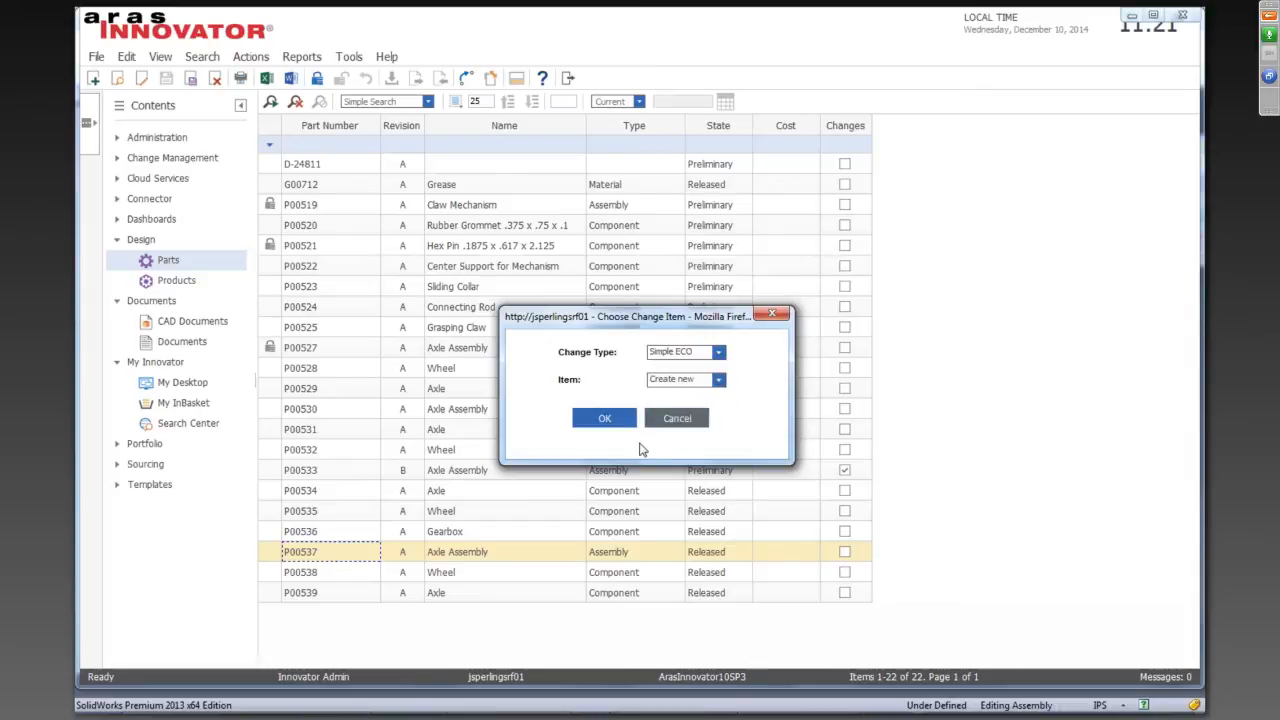
pyautogui.click(604, 418)
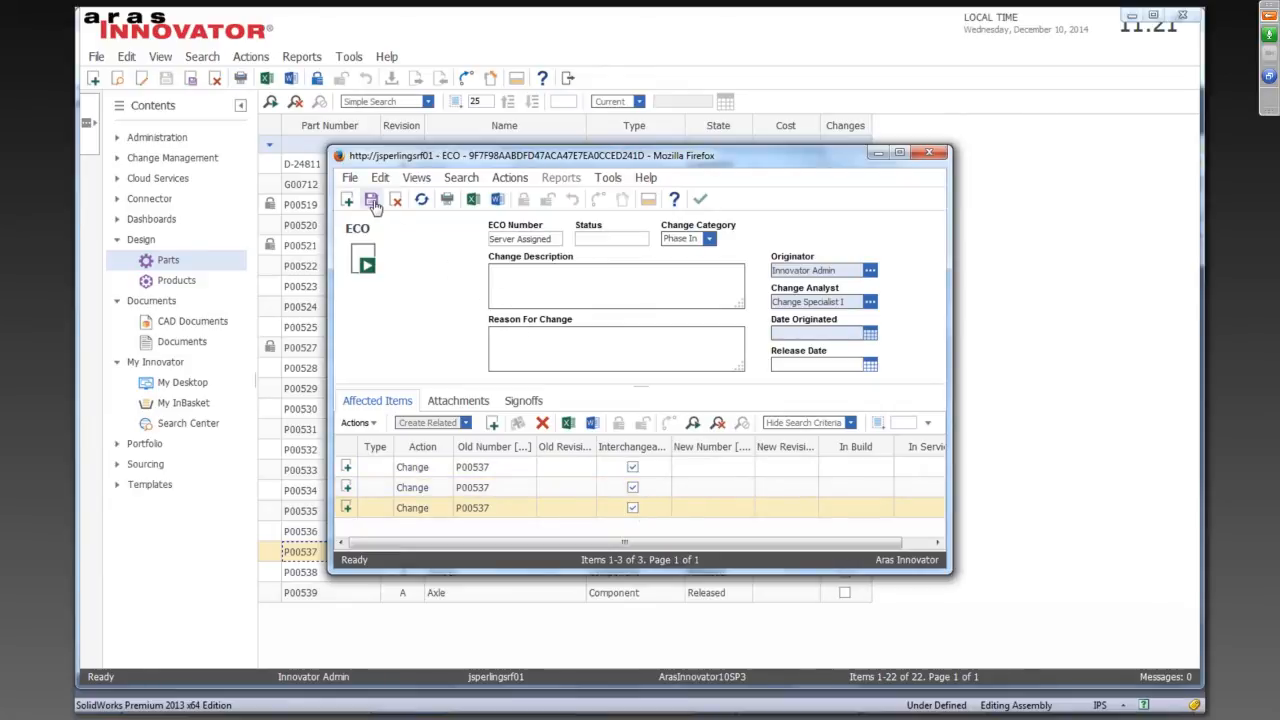
# Save and close the new ECO-100005
pyautogui.click(372, 200)
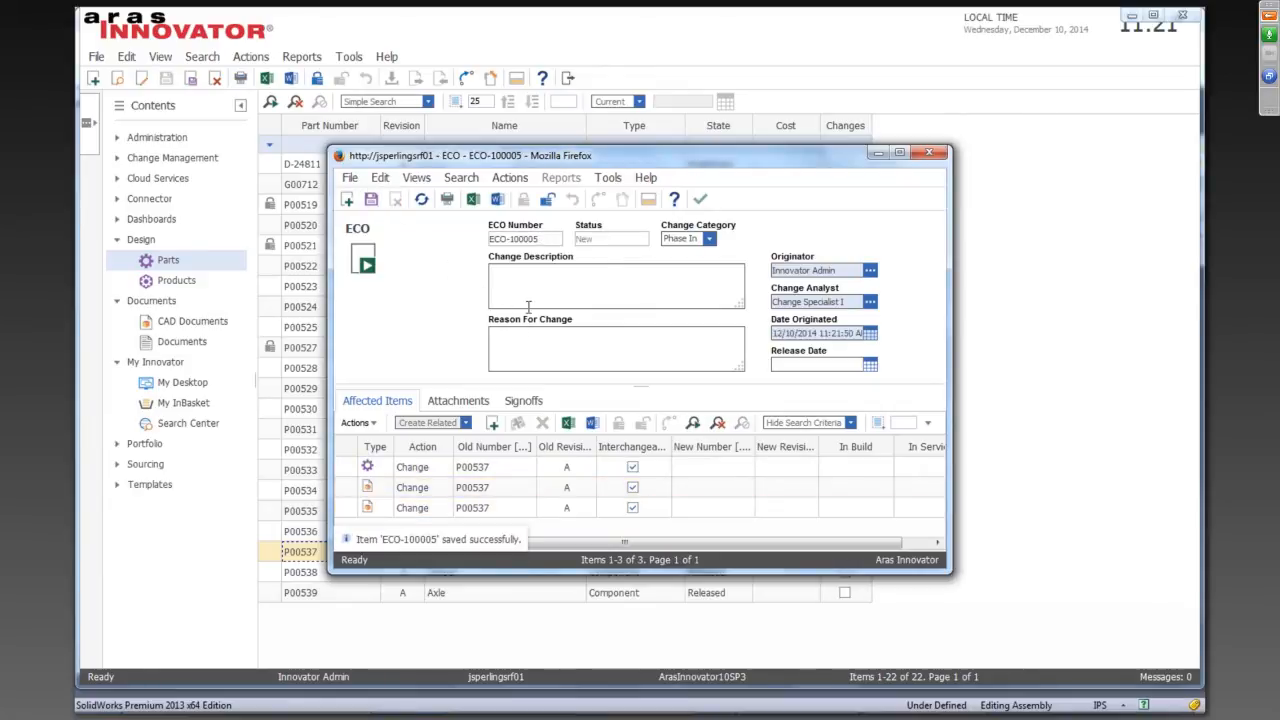
pyautogui.click(412, 508)
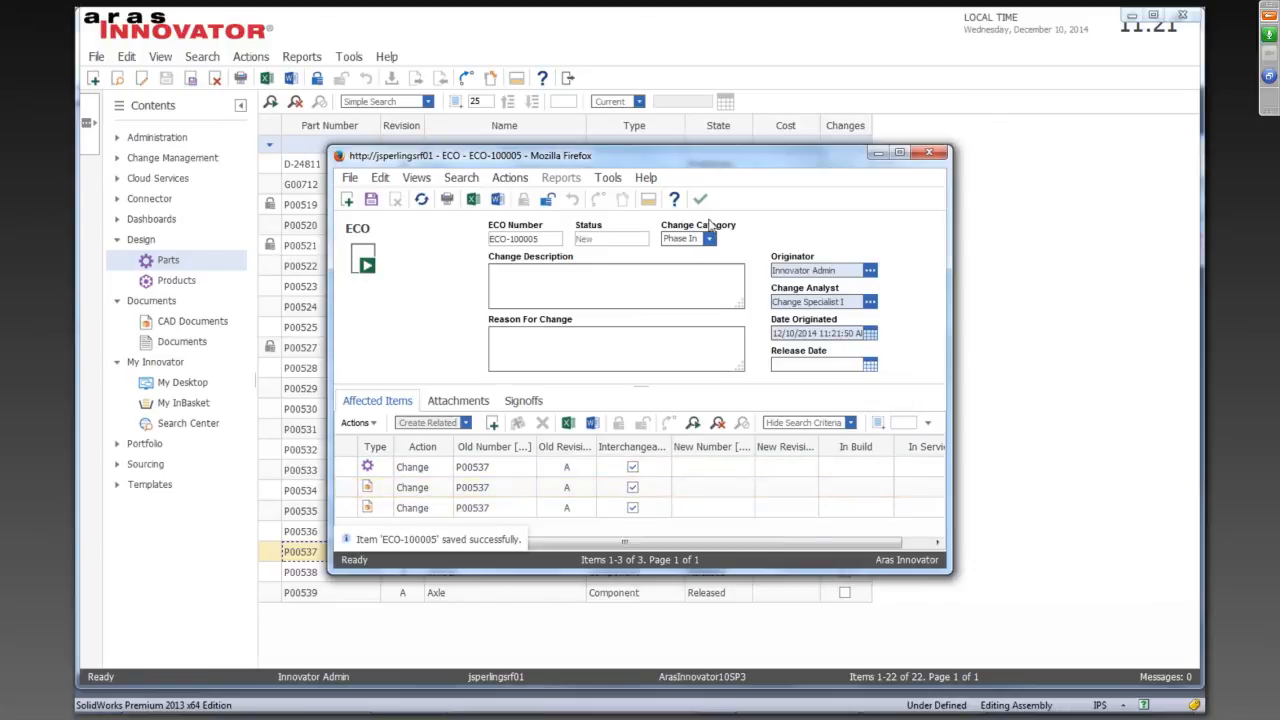
pyautogui.click(934, 152)
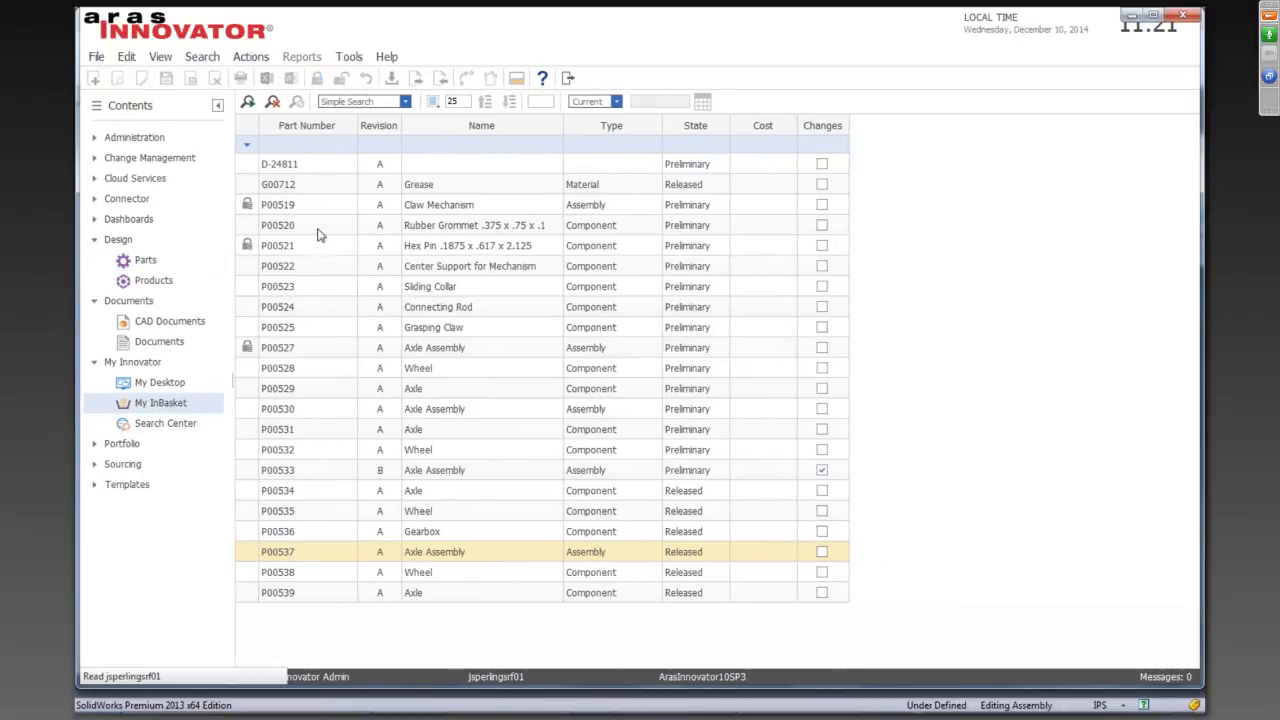
# From the InBasket, choose the Submit vote on ECO-100005's Prepare Change activity
pyautogui.click(160, 402)
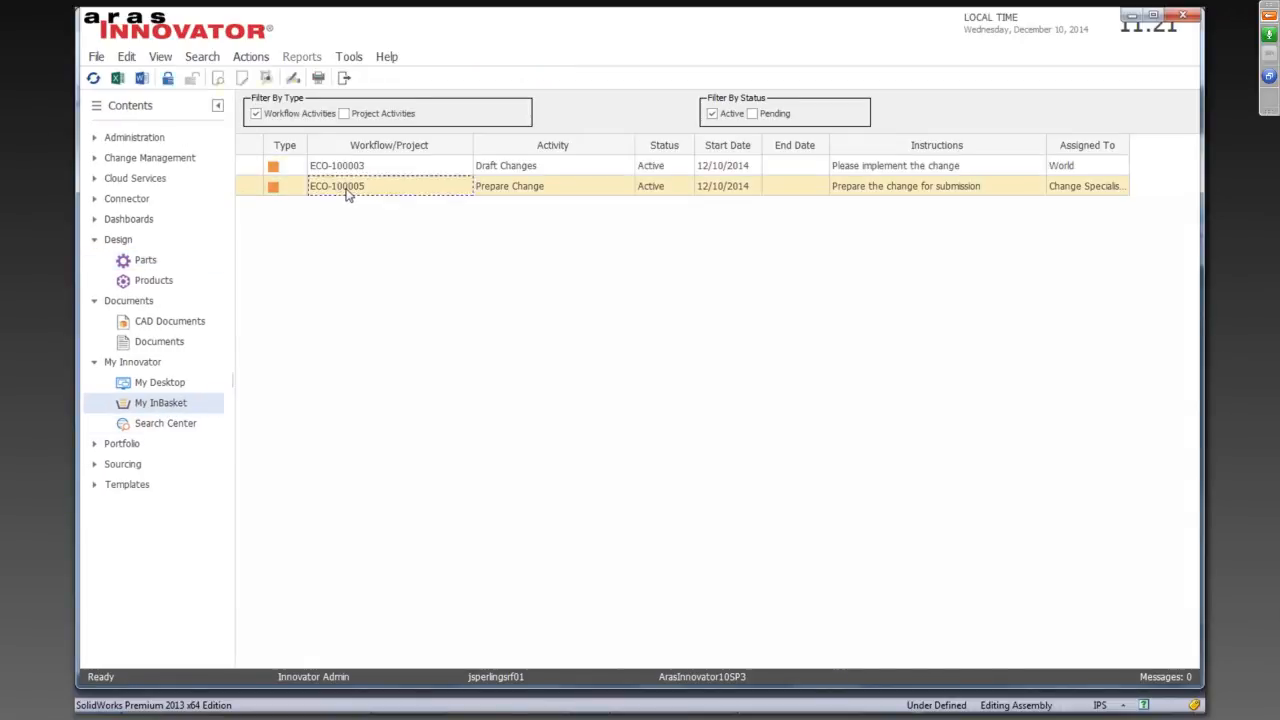
pyautogui.doubleClick(336, 186)
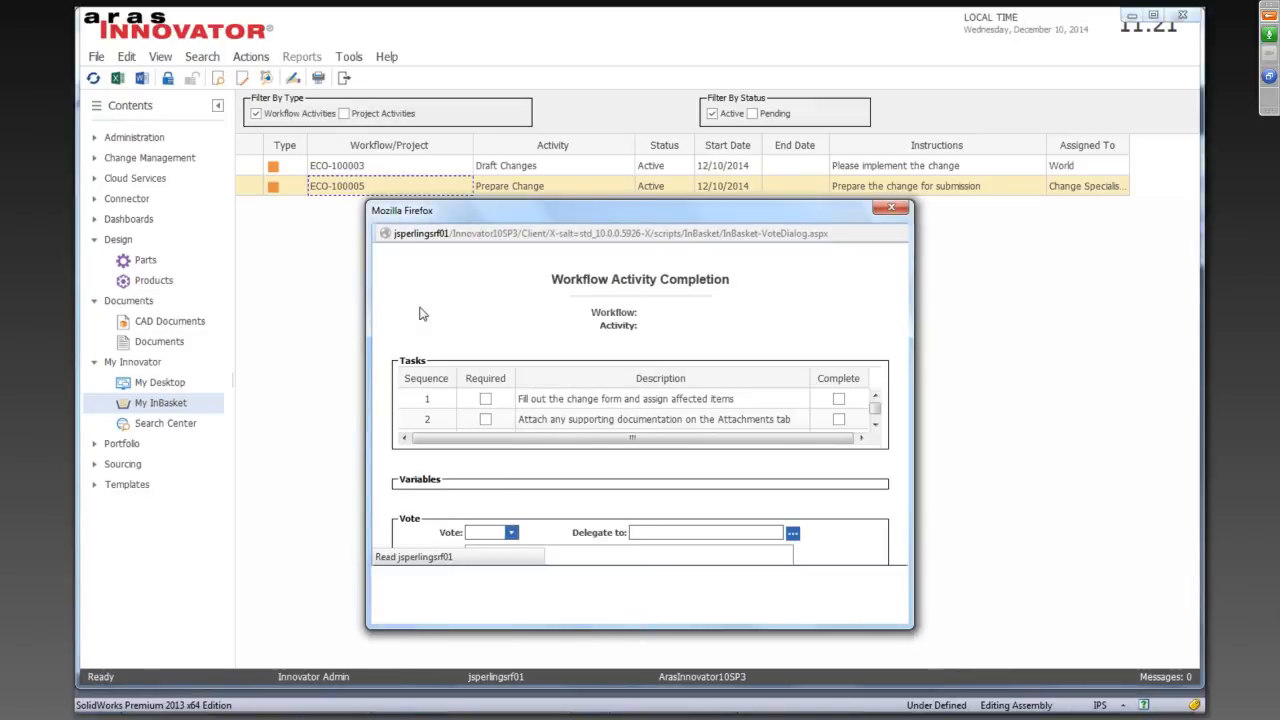
pyautogui.click(512, 472)
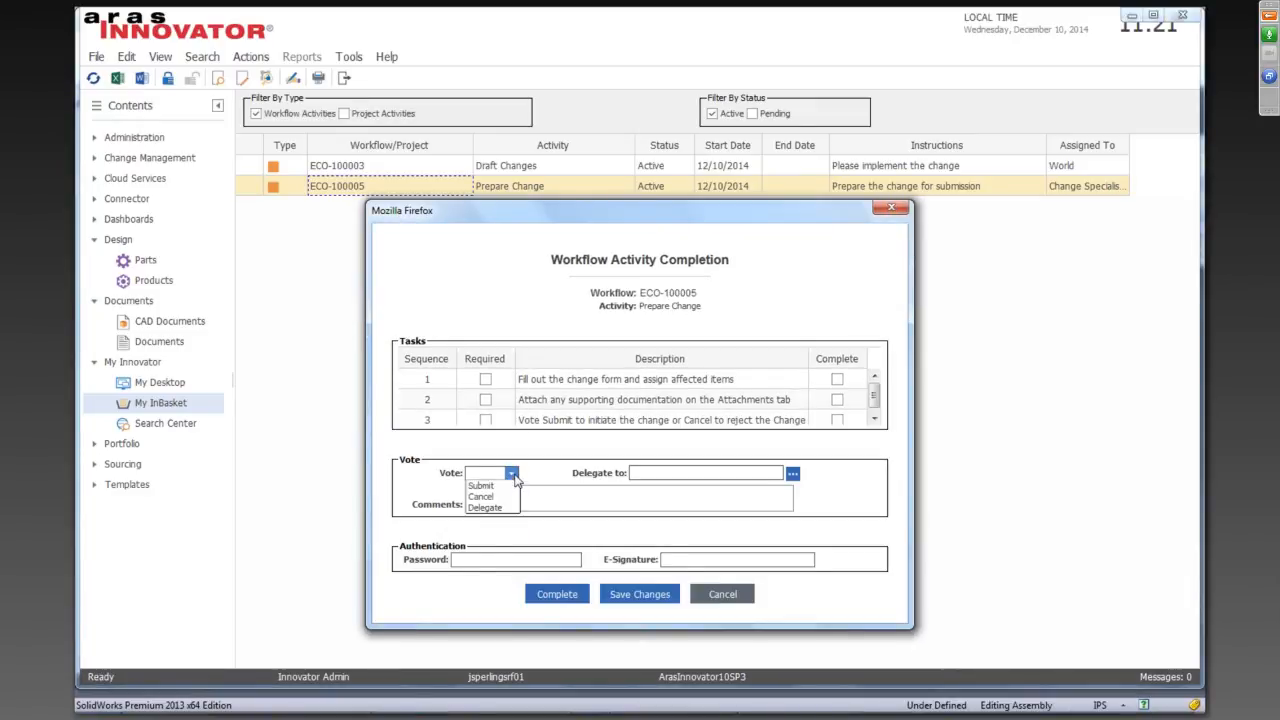
pyautogui.click(480, 486)
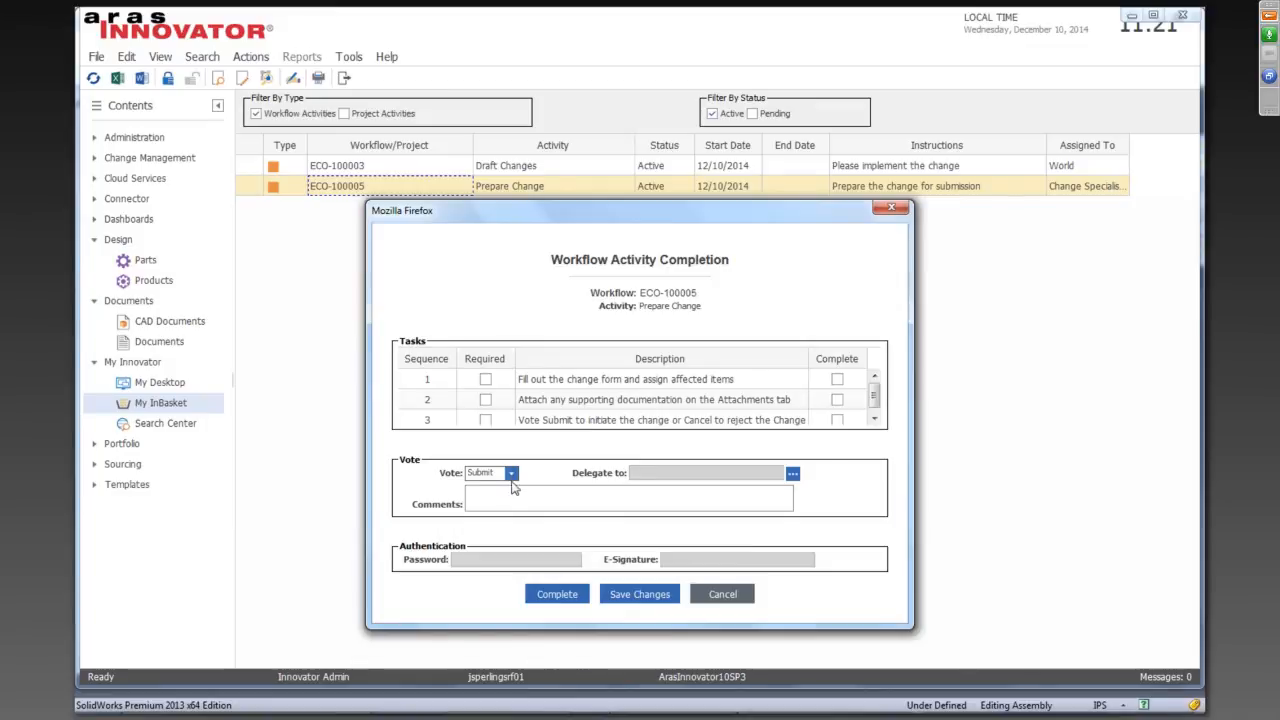
pyautogui.moveTo(628, 560)
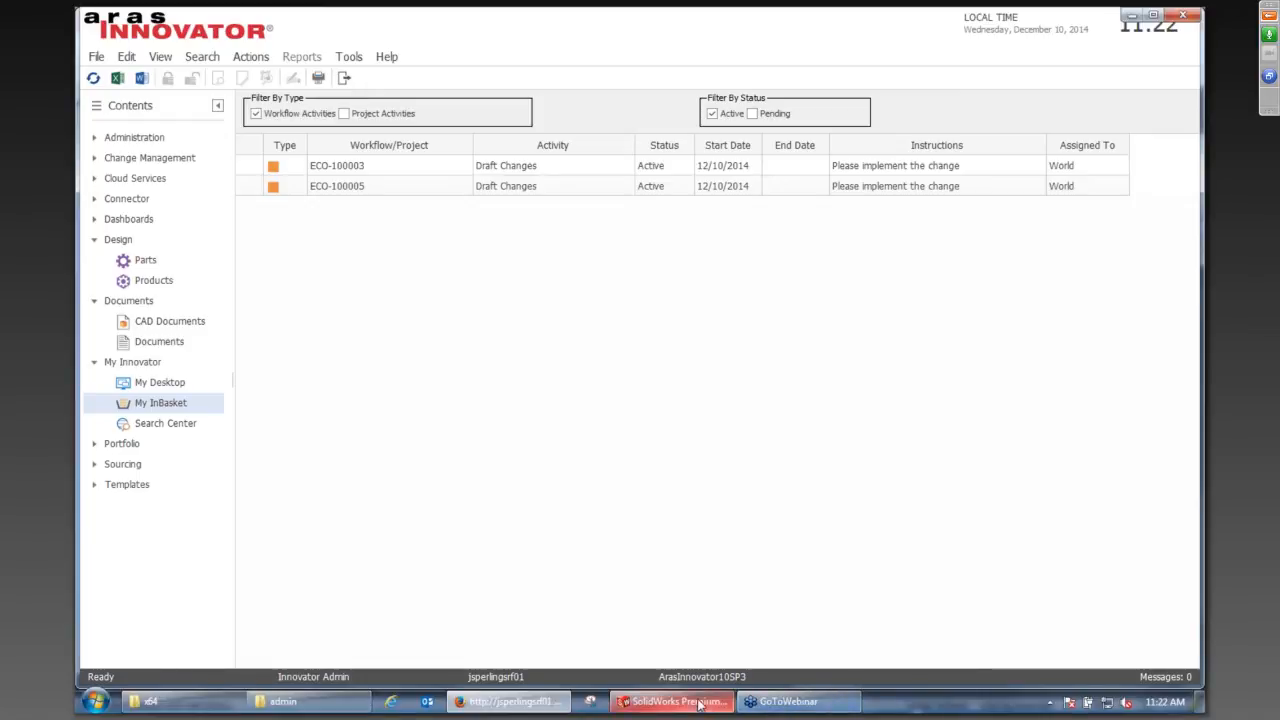
# Switch to SolidWorks, close the read-only drawing and show the Aras Workspace Explorer
pyautogui.click(672, 700)
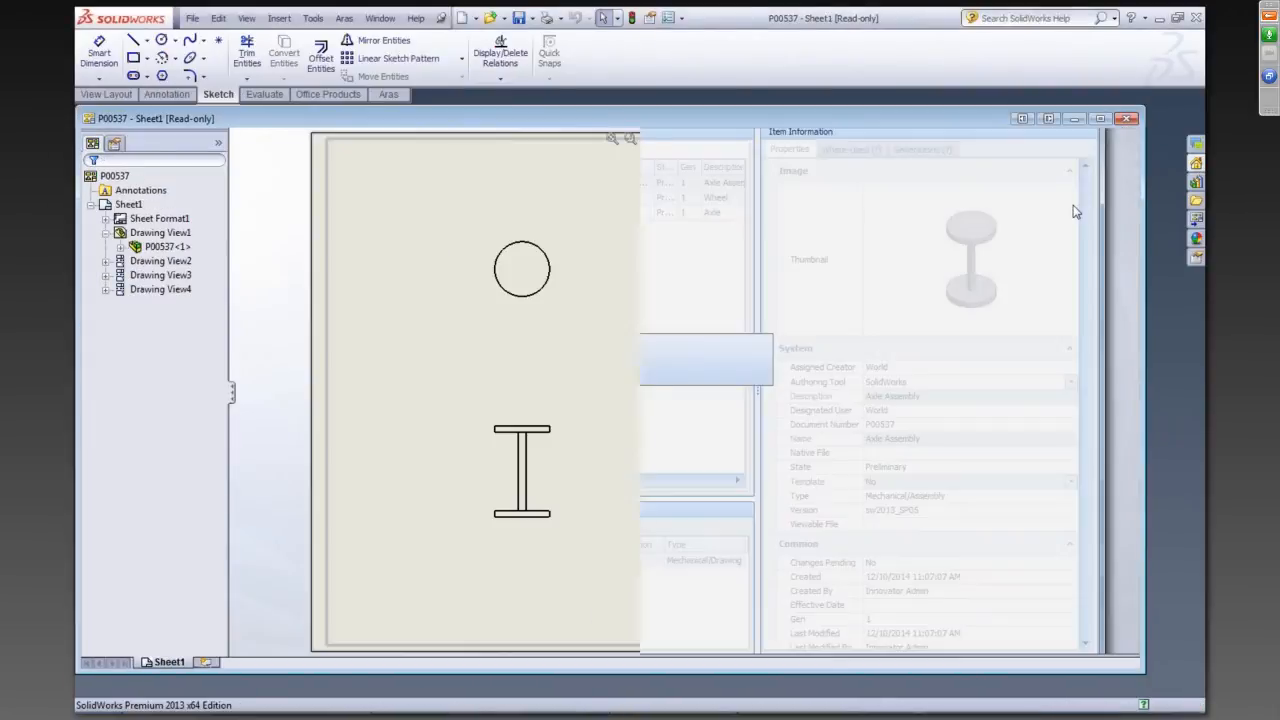
pyautogui.click(1128, 118)
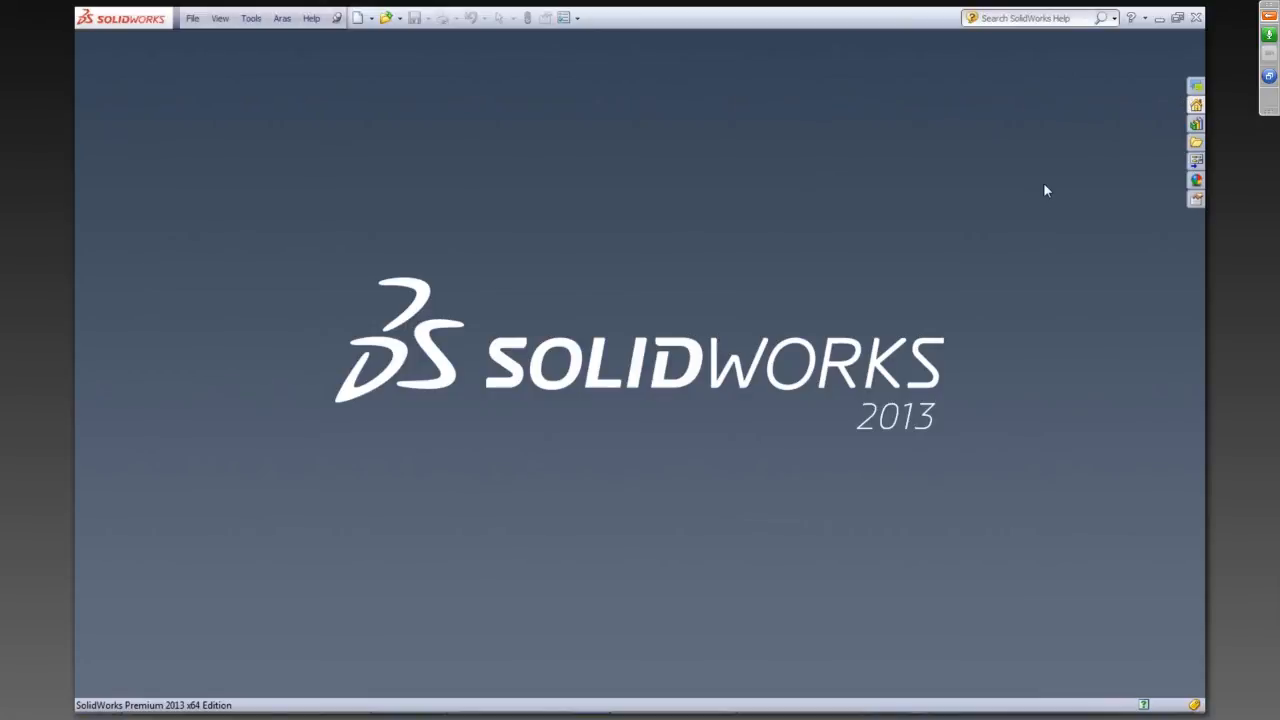
pyautogui.moveTo(288, 44)
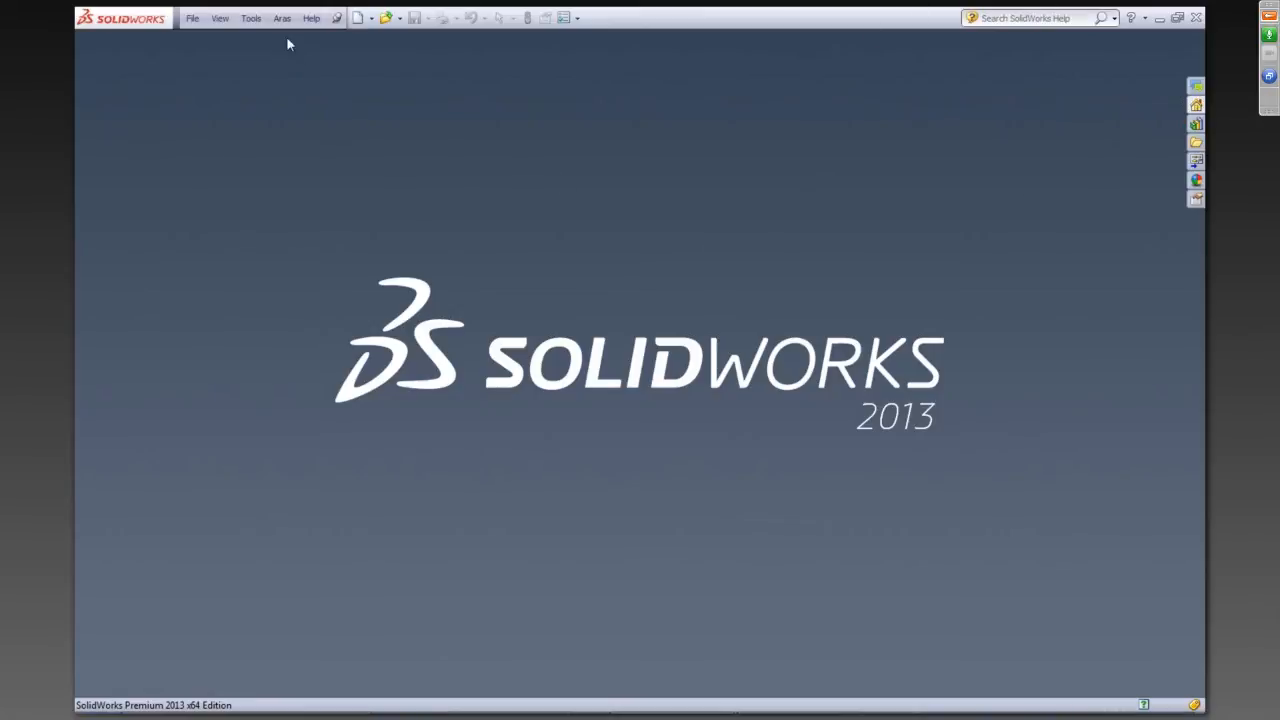
pyautogui.click(282, 18)
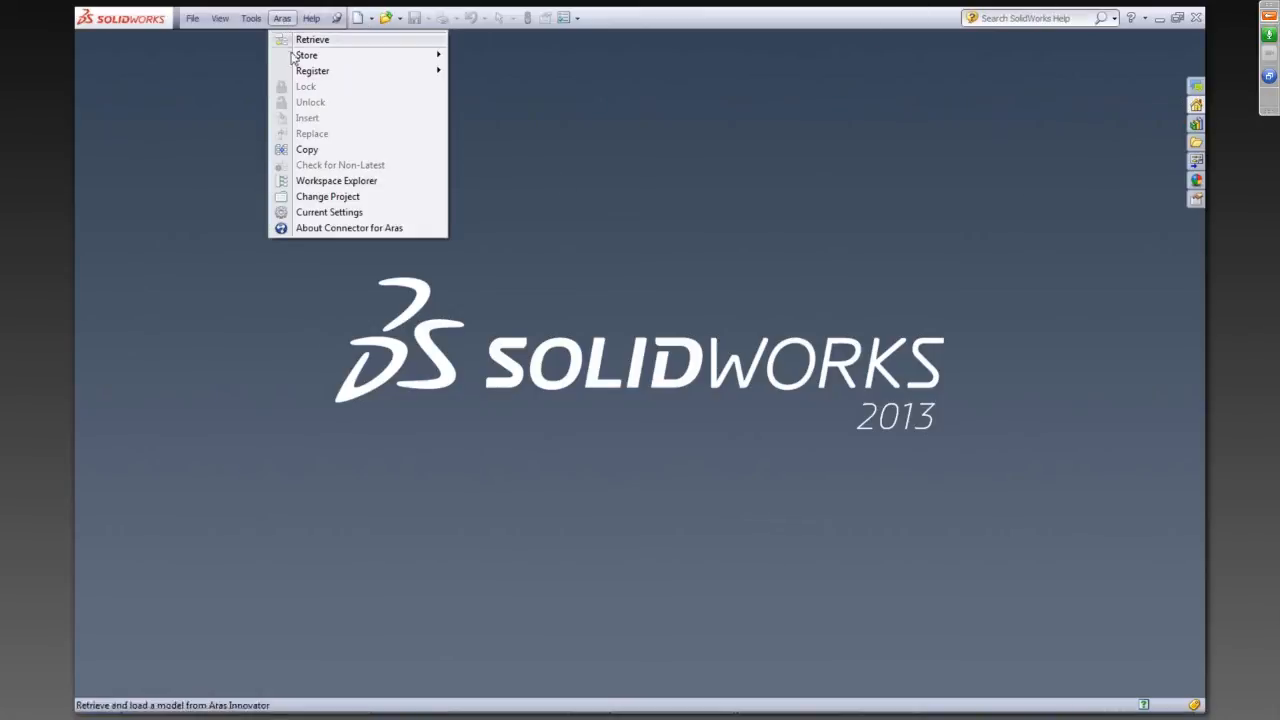
pyautogui.moveTo(336, 180)
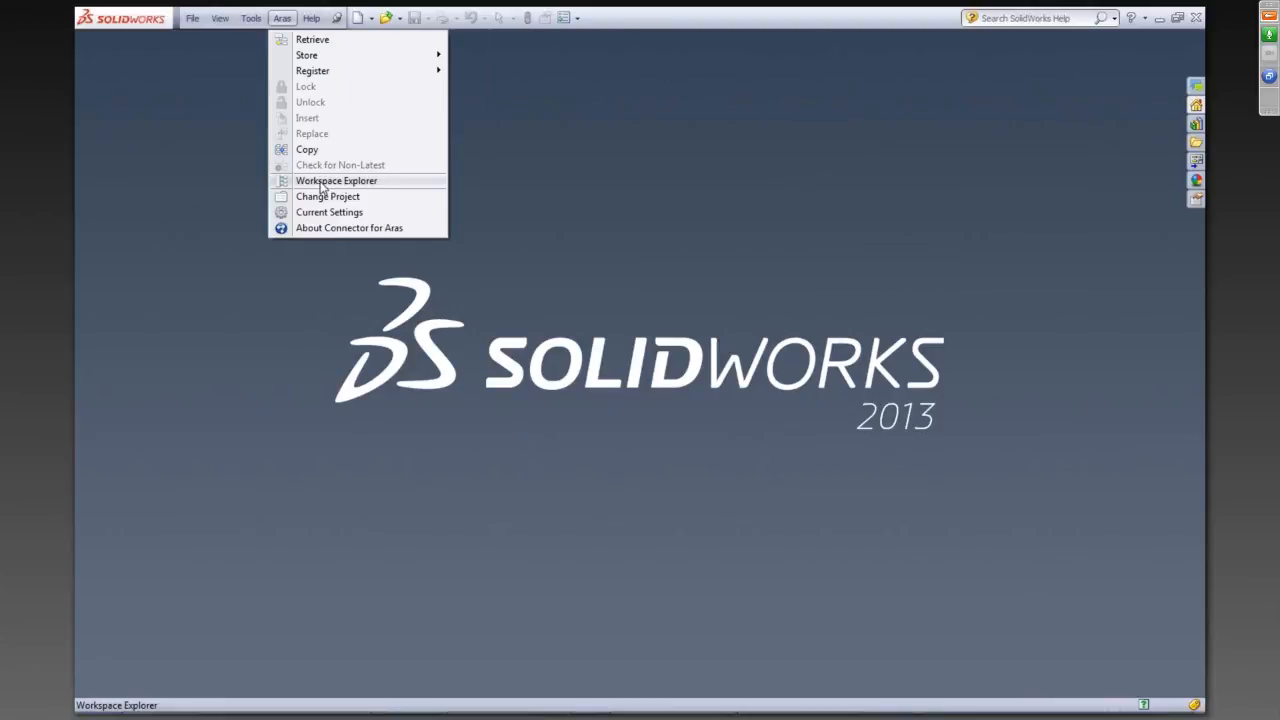
pyautogui.click(336, 180)
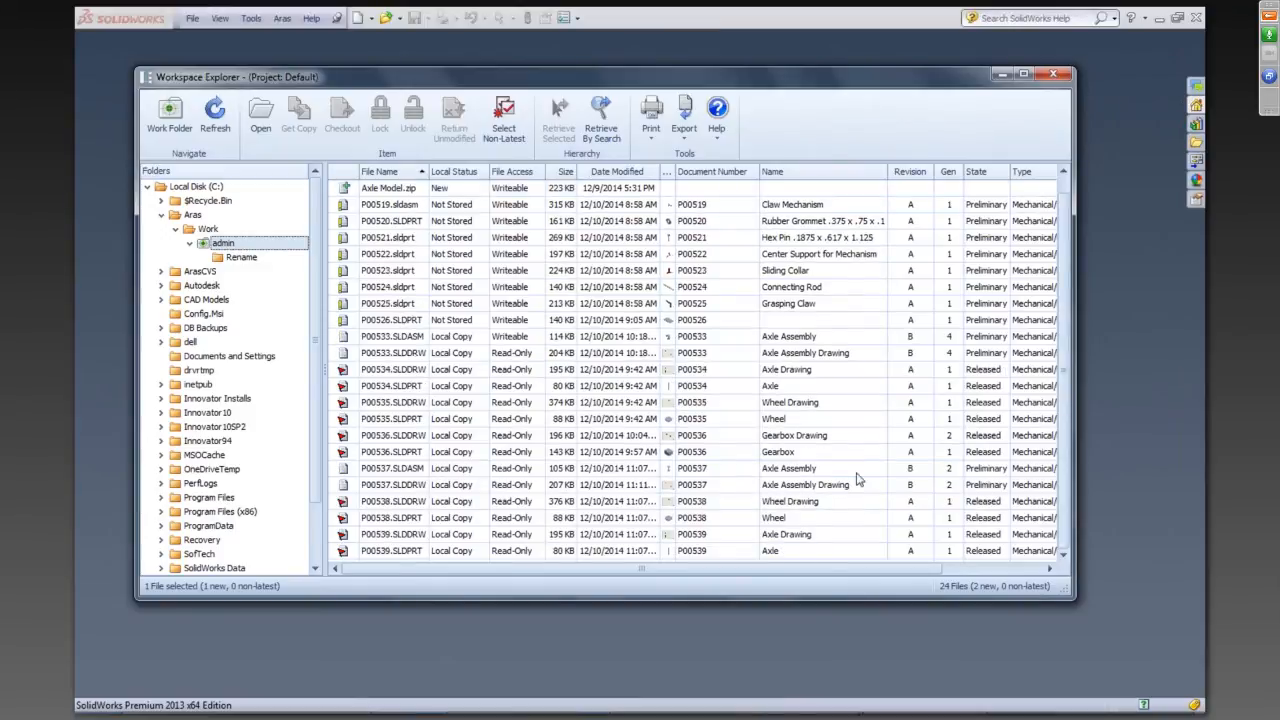
pyautogui.moveTo(528, 472)
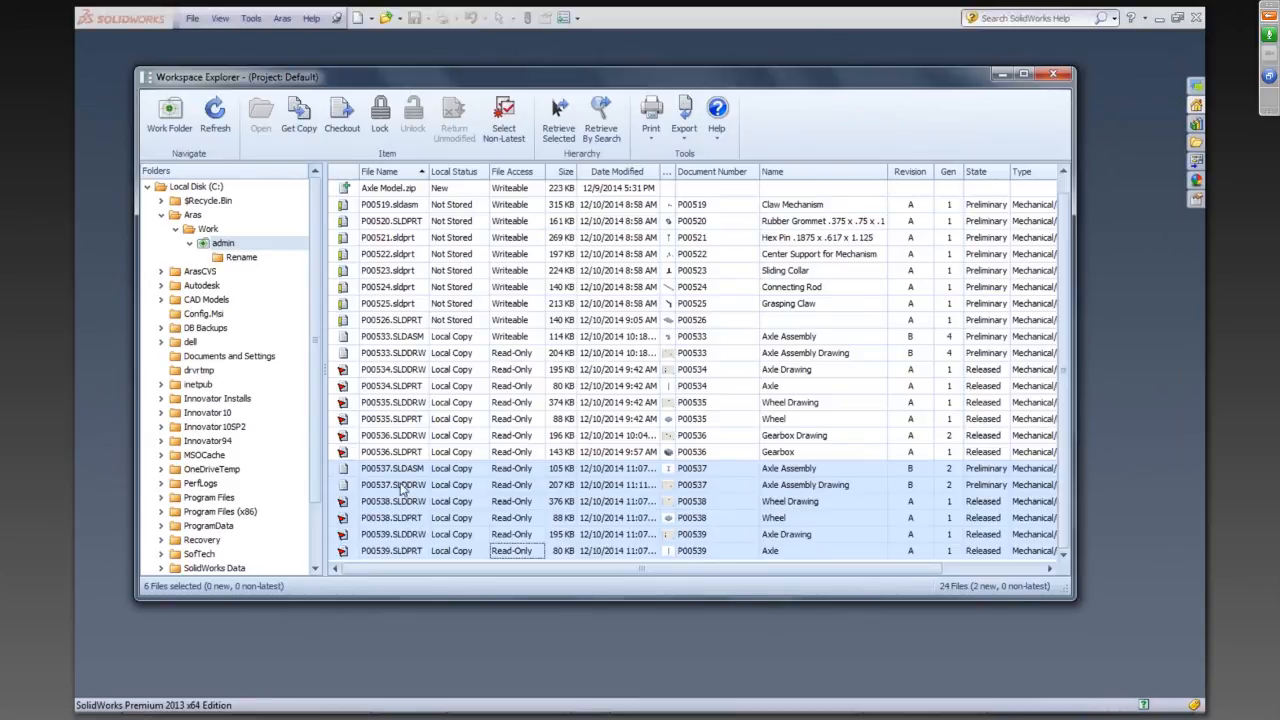
pyautogui.moveTo(956, 552)
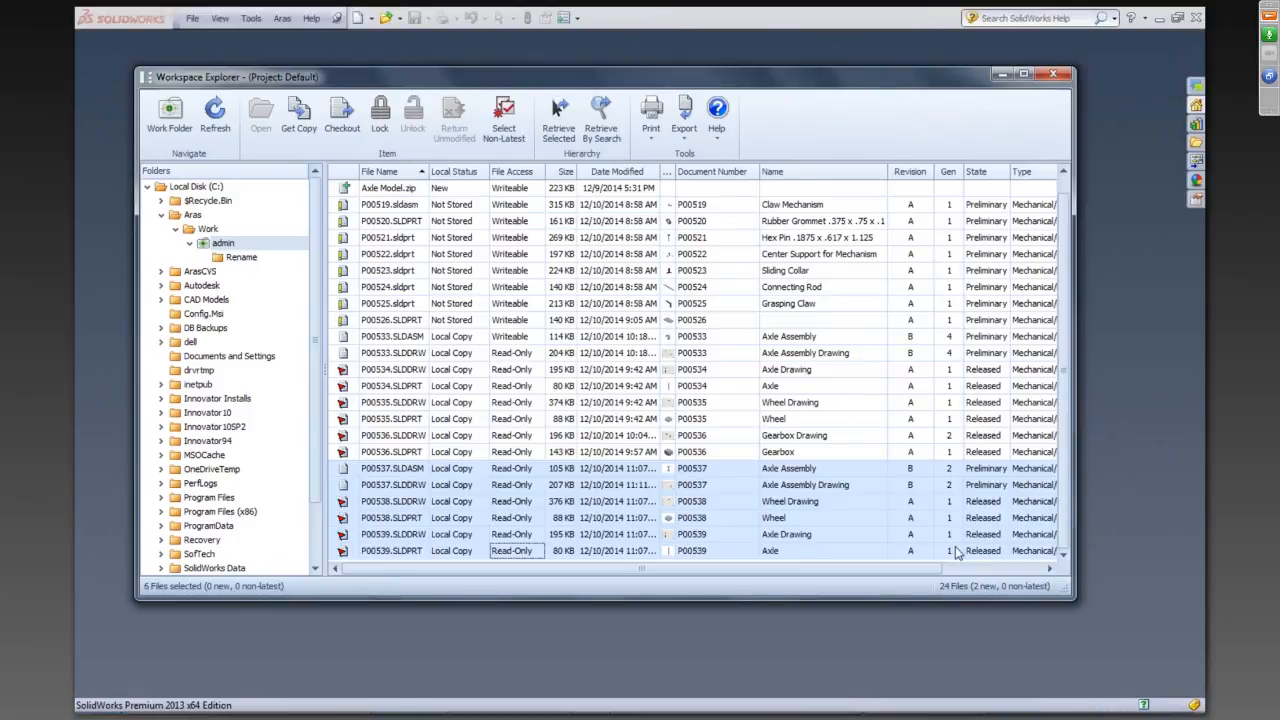
pyautogui.moveTo(980, 560)
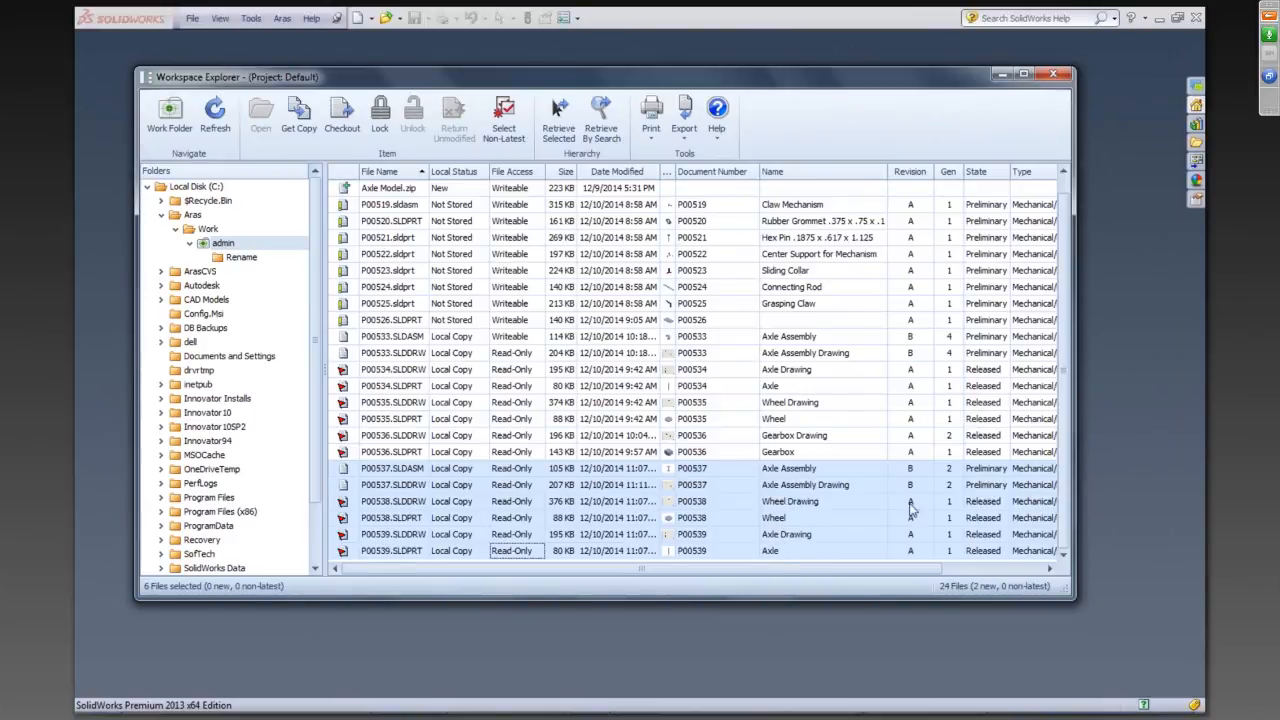
pyautogui.moveTo(936, 488)
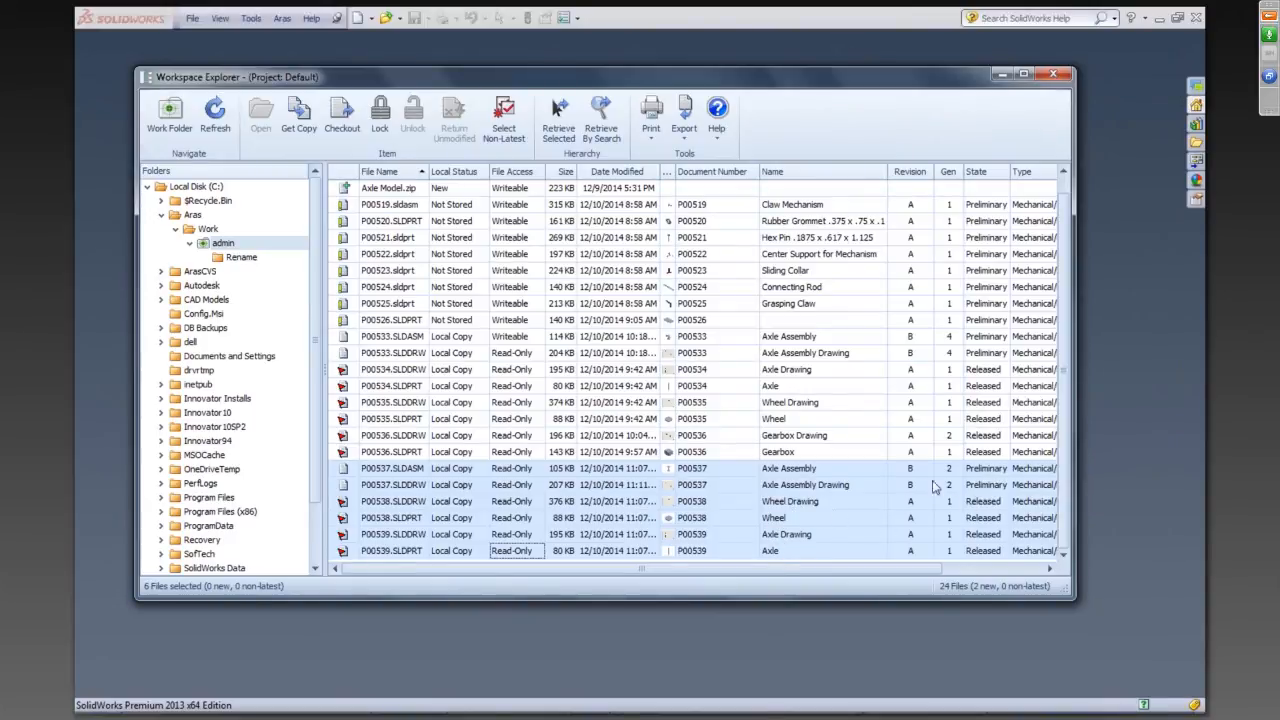
pyautogui.moveTo(944, 476)
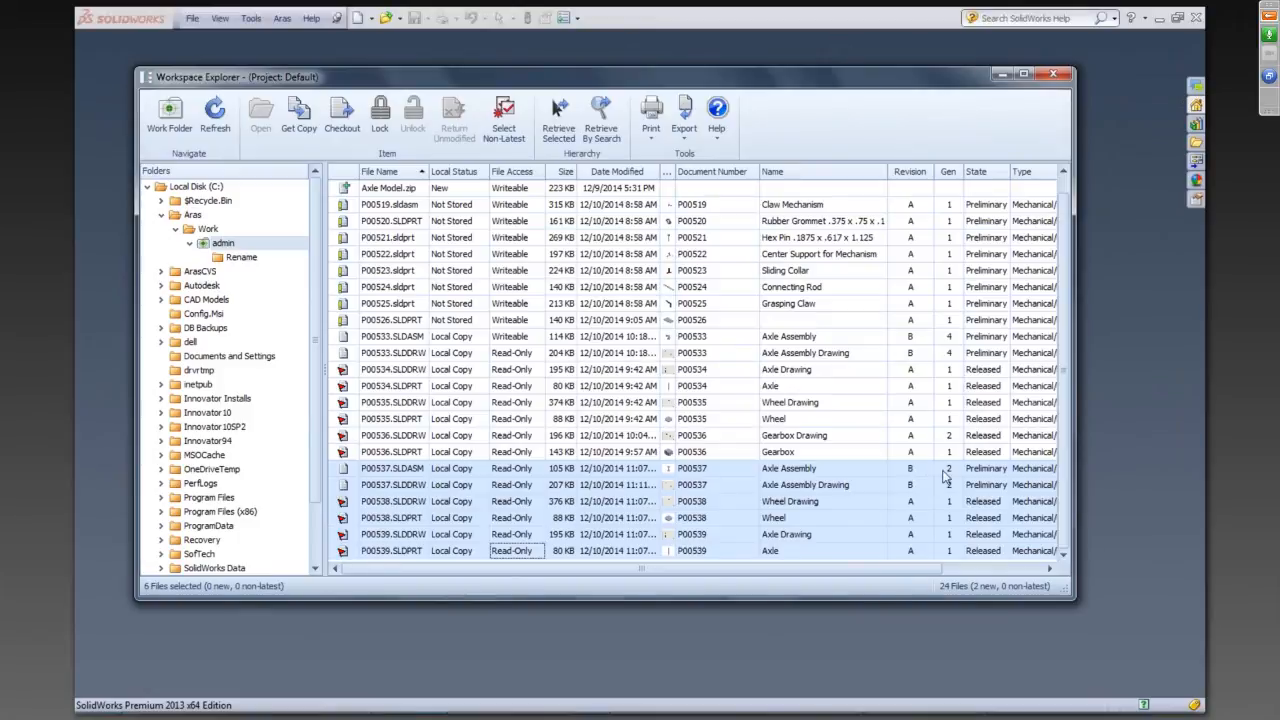
pyautogui.moveTo(962, 524)
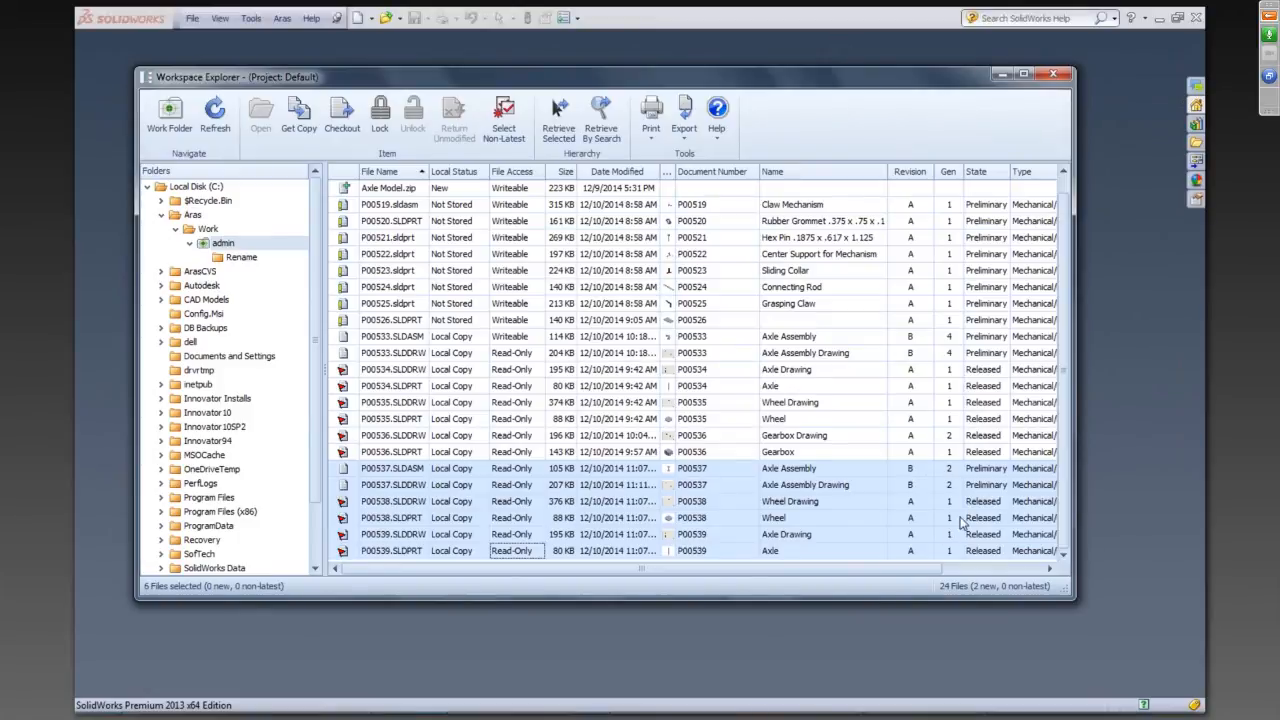
pyautogui.moveTo(570, 488)
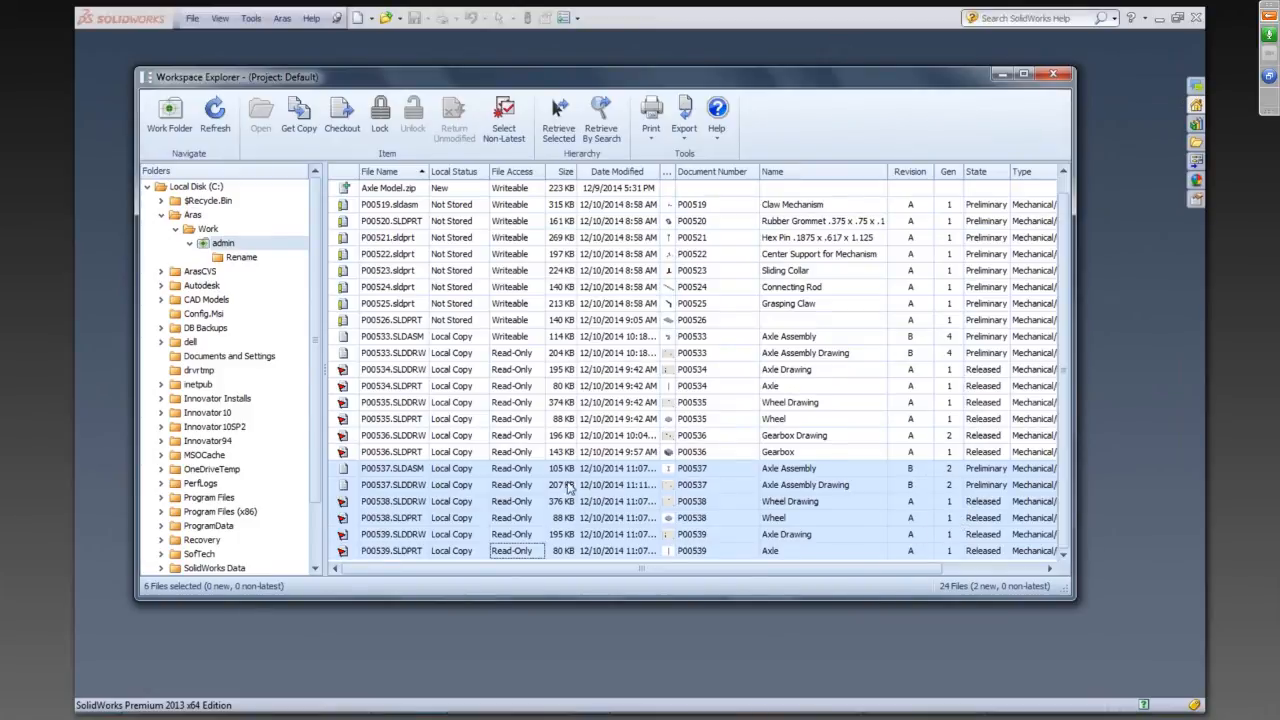
# Open the Rev B axle assembly P00537.SLDASM from the local workspace
pyautogui.click(450, 468)
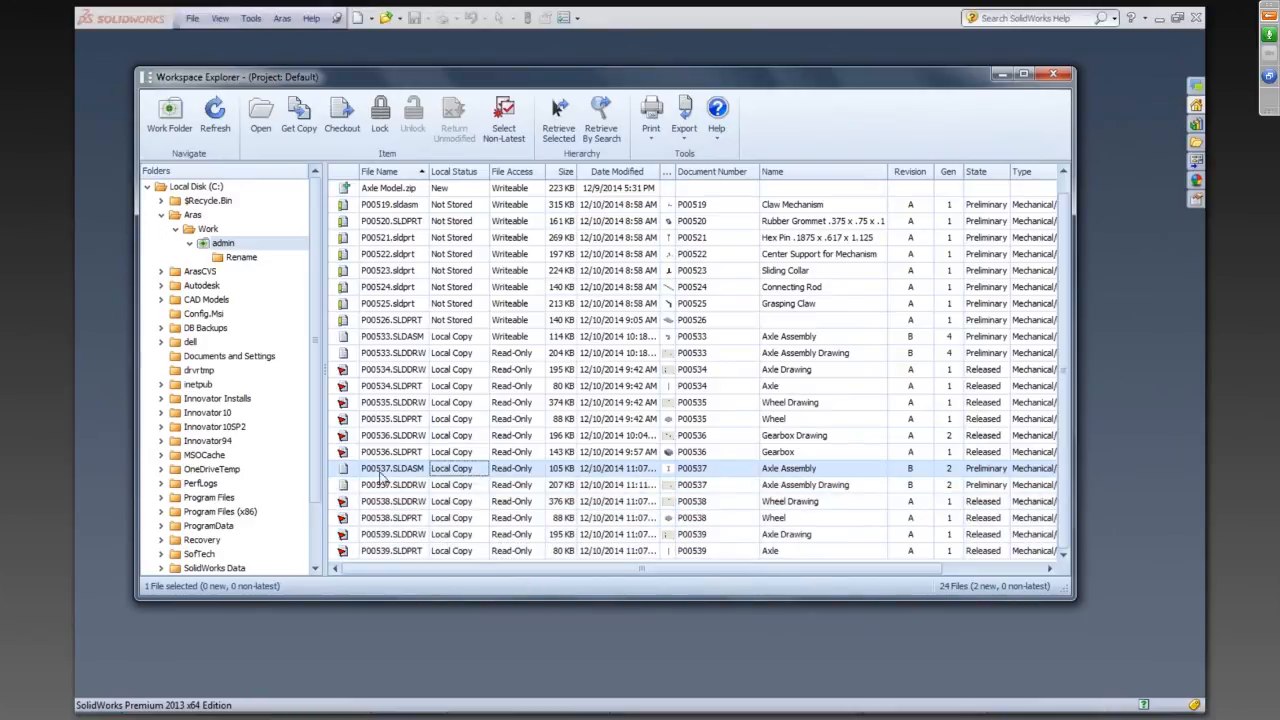
pyautogui.moveTo(910, 480)
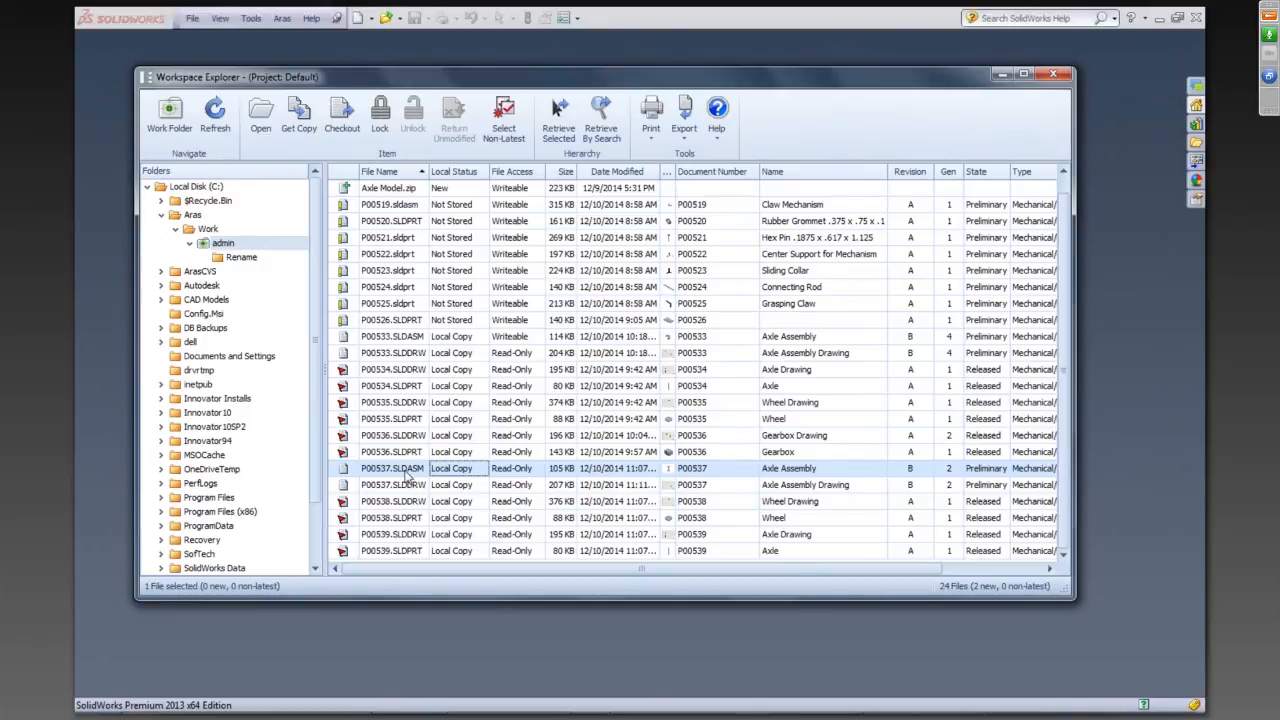
pyautogui.doubleClick(392, 468)
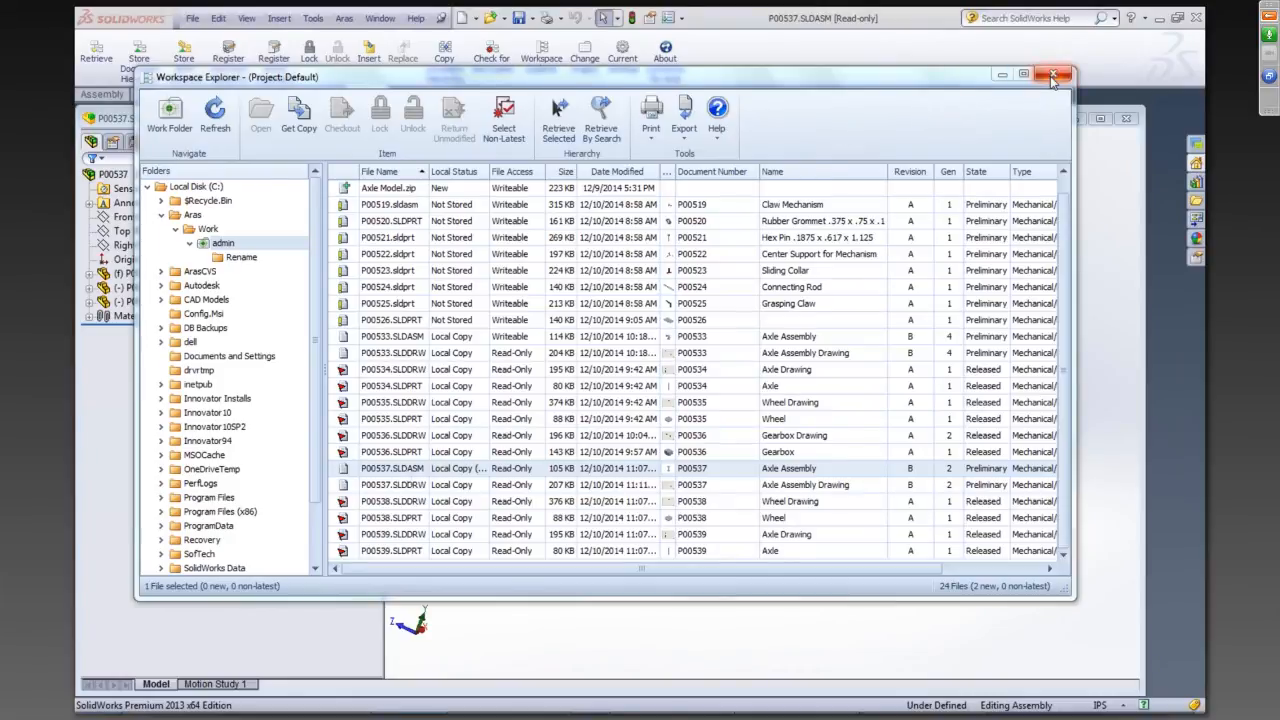
# Open wheel part P00538, add wheel copies and lock the modified P00537 assembly
pyautogui.click(1052, 74)
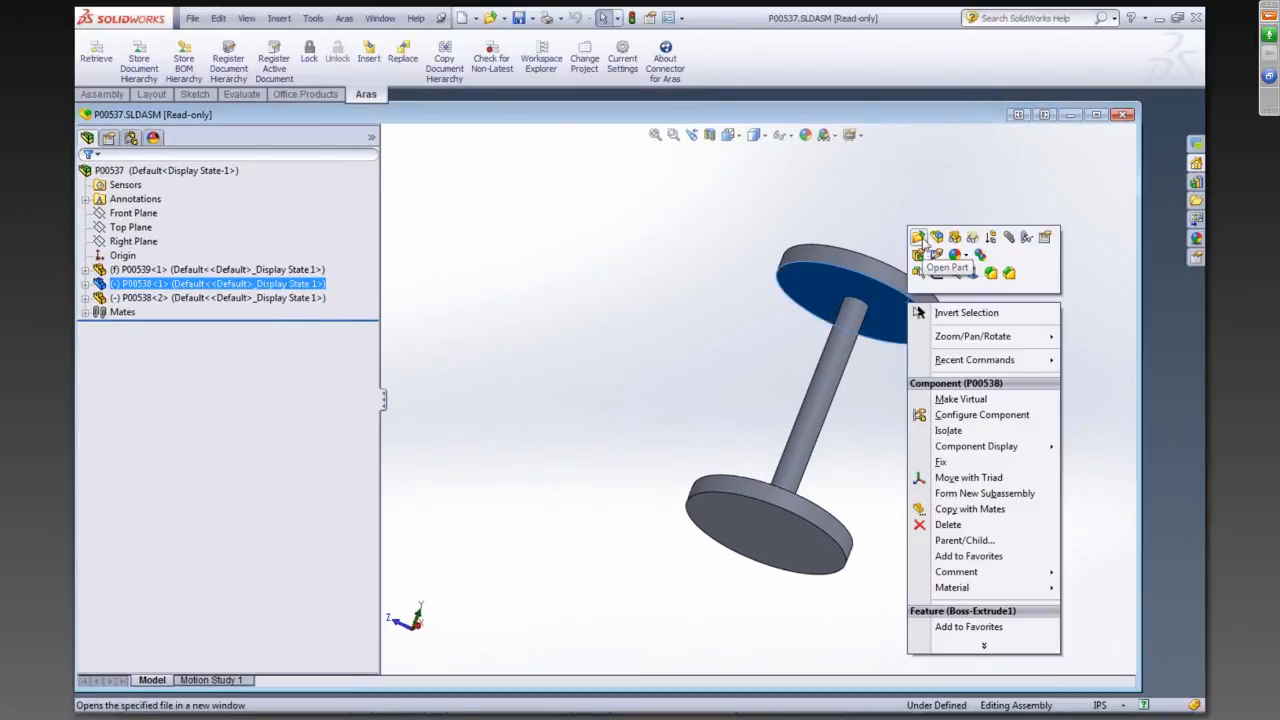
pyautogui.click(944, 268)
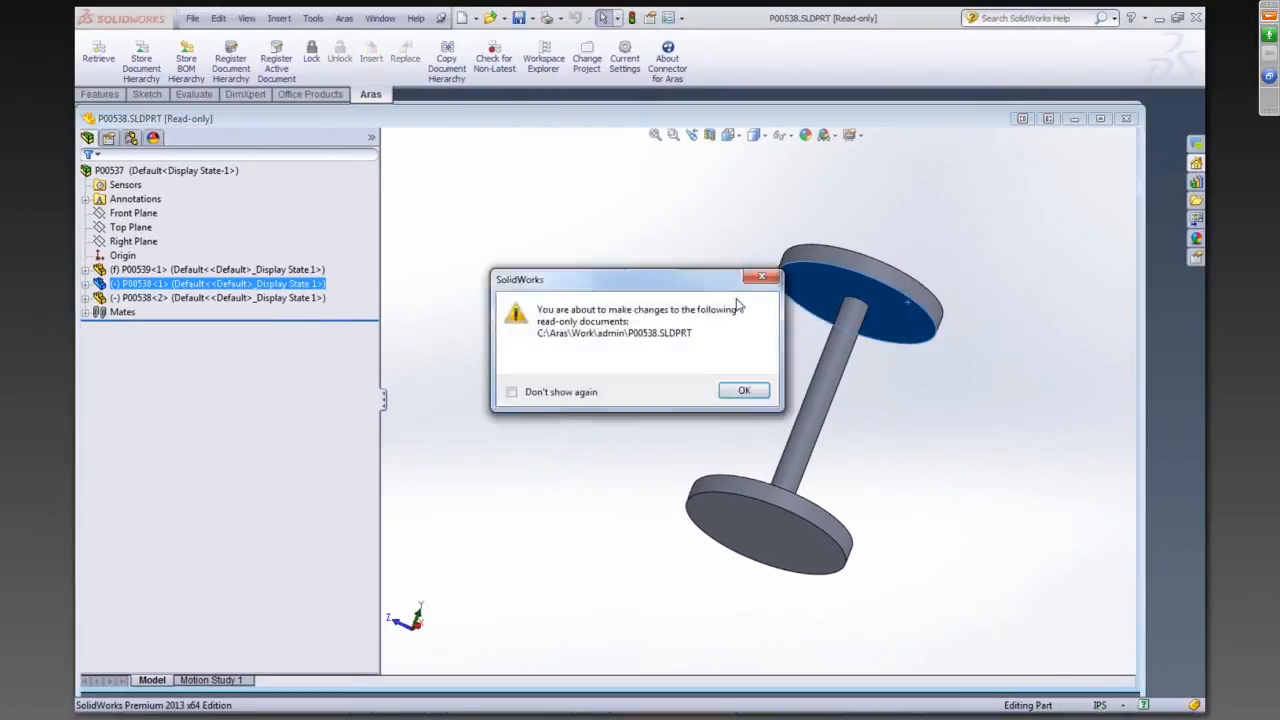
pyautogui.click(744, 390)
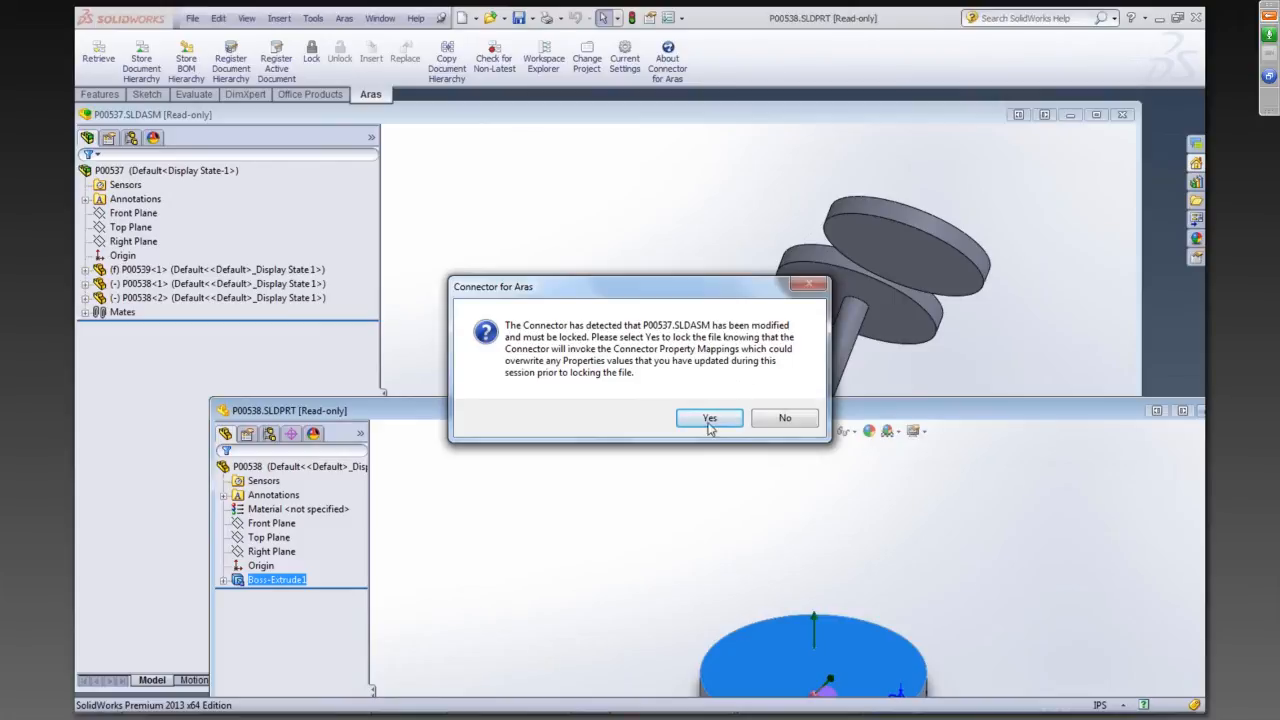
pyautogui.click(708, 418)
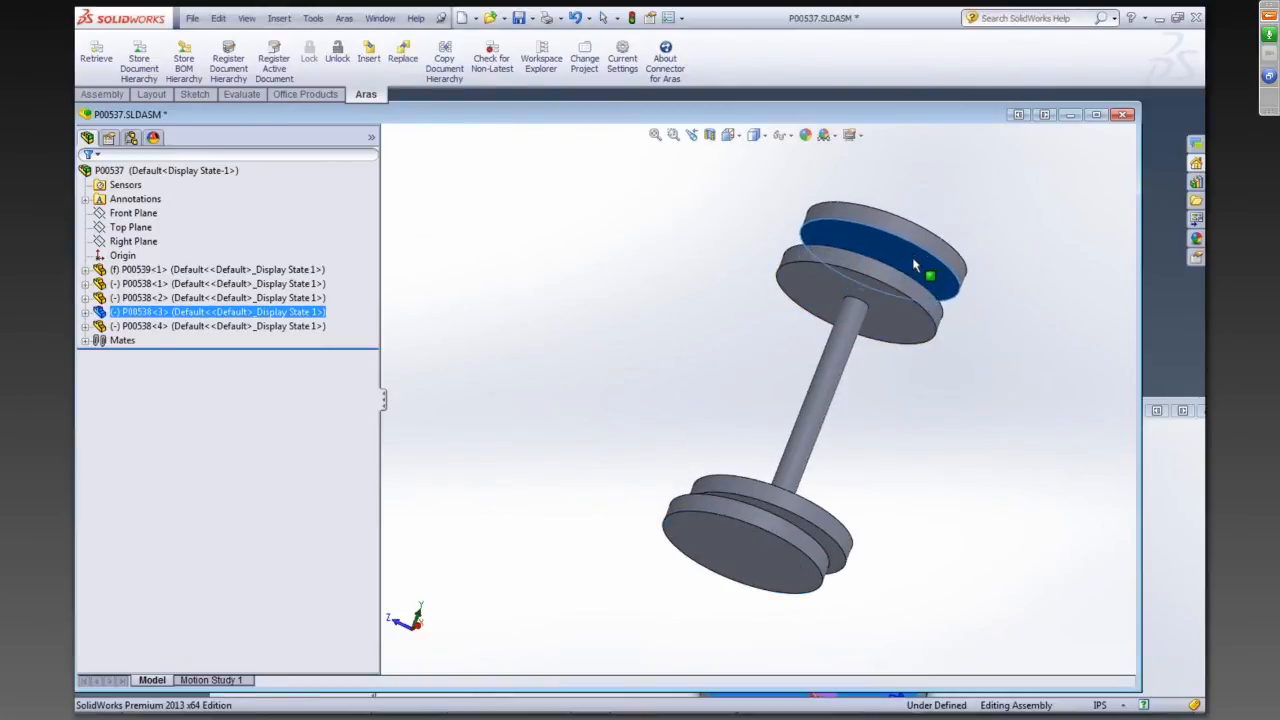
pyautogui.moveTo(530, 296)
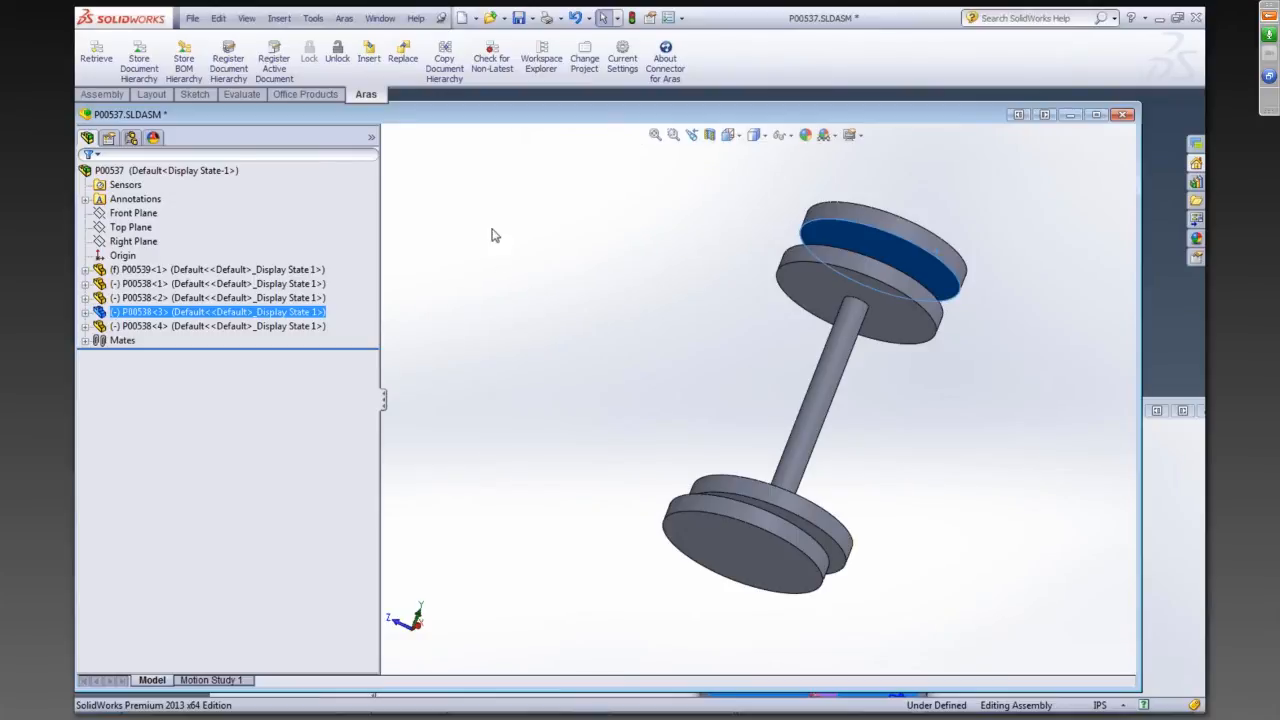
pyautogui.moveTo(448, 152)
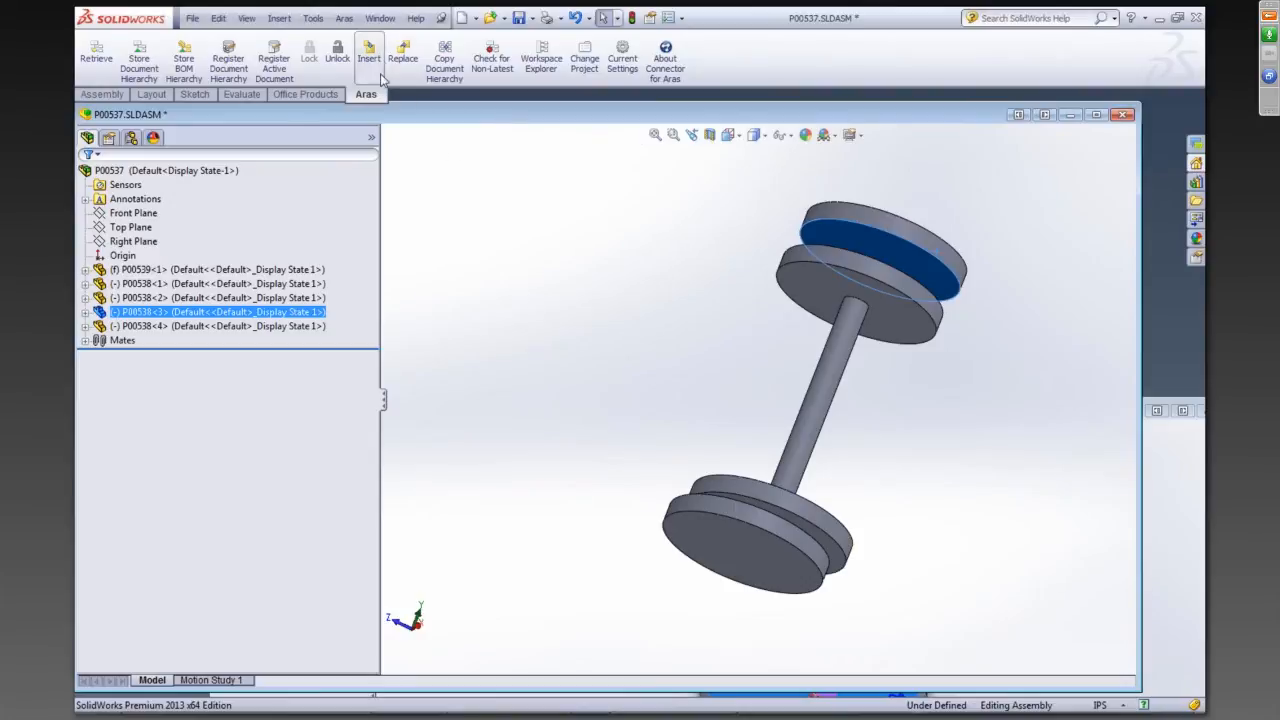
pyautogui.moveTo(368, 56)
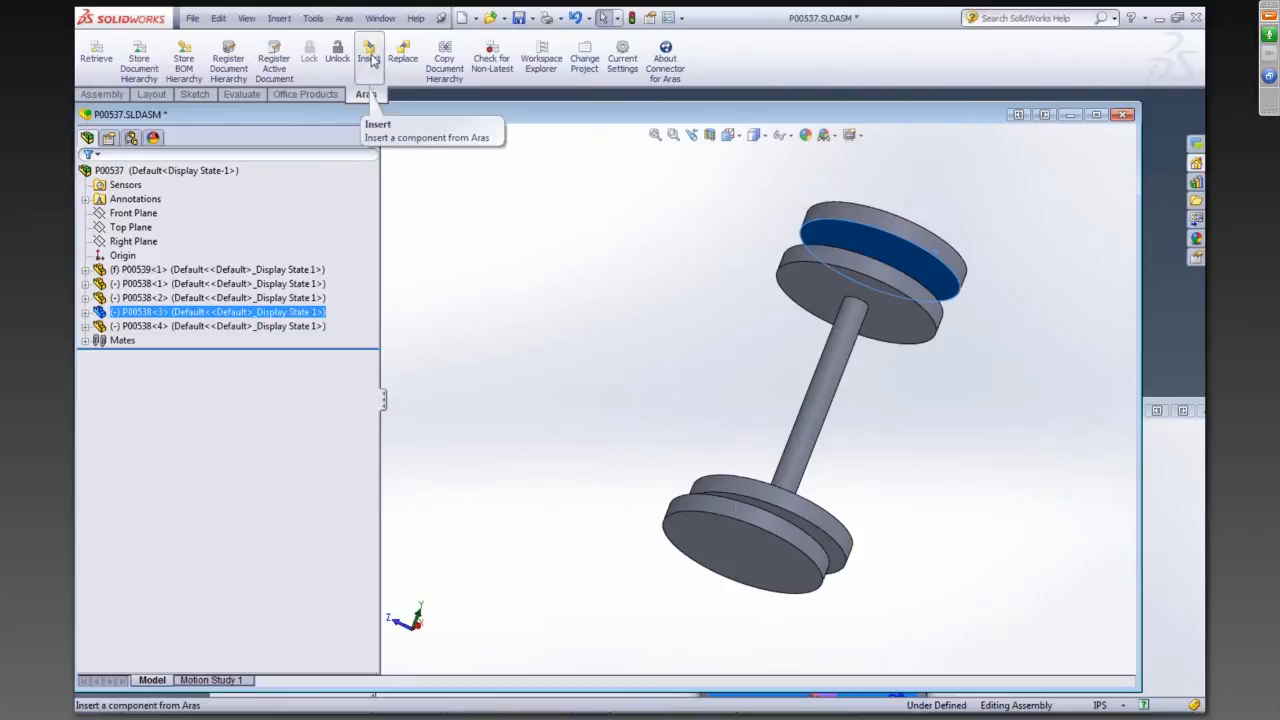
# Search Aras for 'Gear', insert gearbox part P00536 and place it mid-axle in the assembly
pyautogui.click(368, 56)
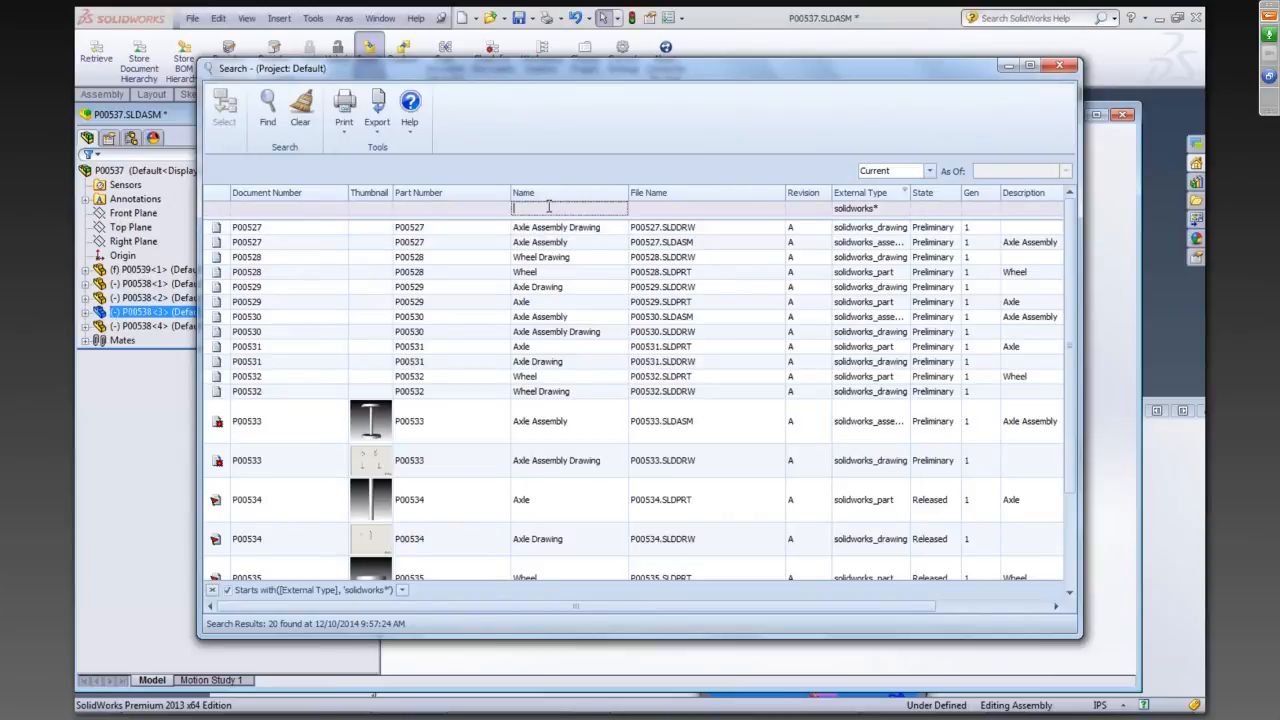
pyautogui.write('Gear*')
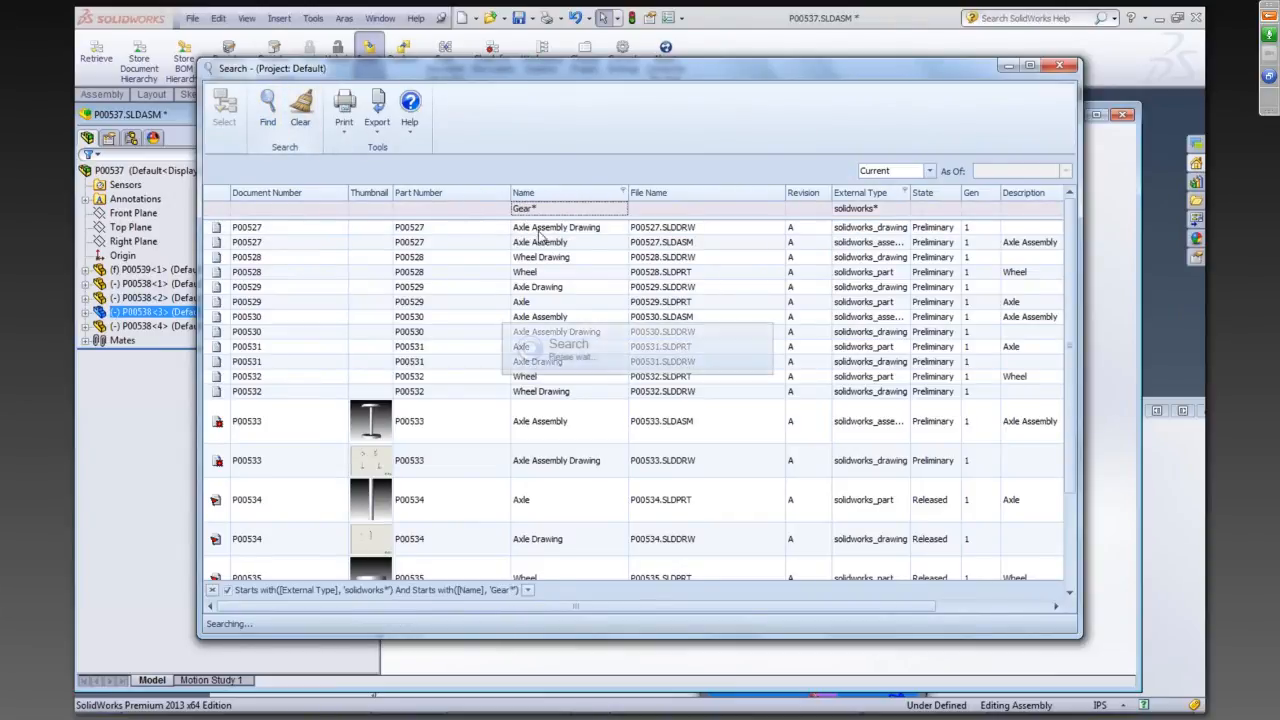
pyautogui.click(268, 104)
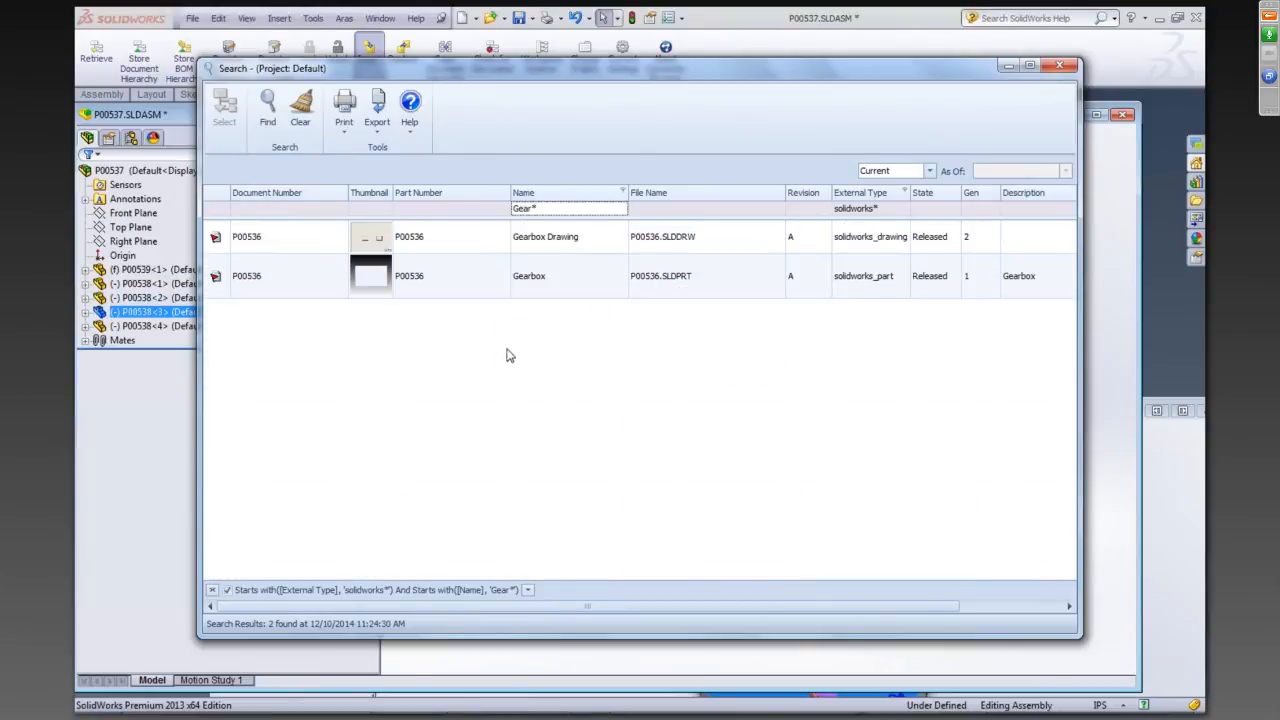
pyautogui.click(450, 276)
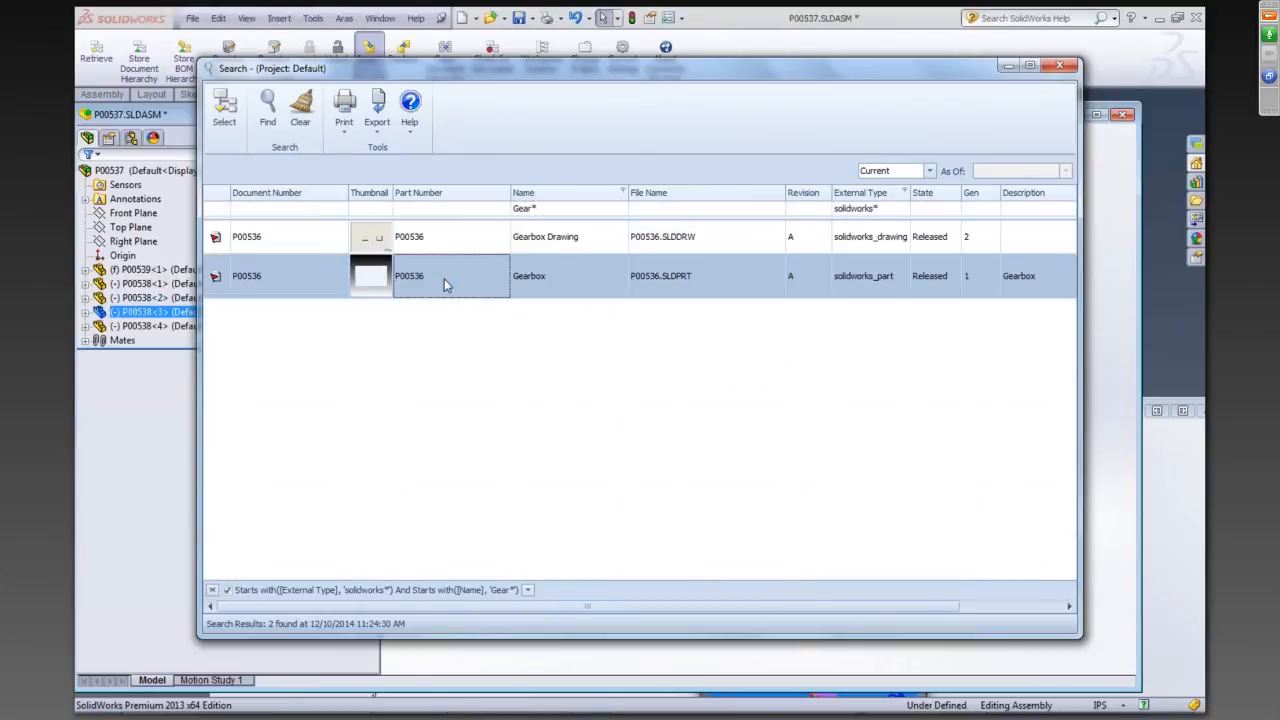
pyautogui.doubleClick(450, 276)
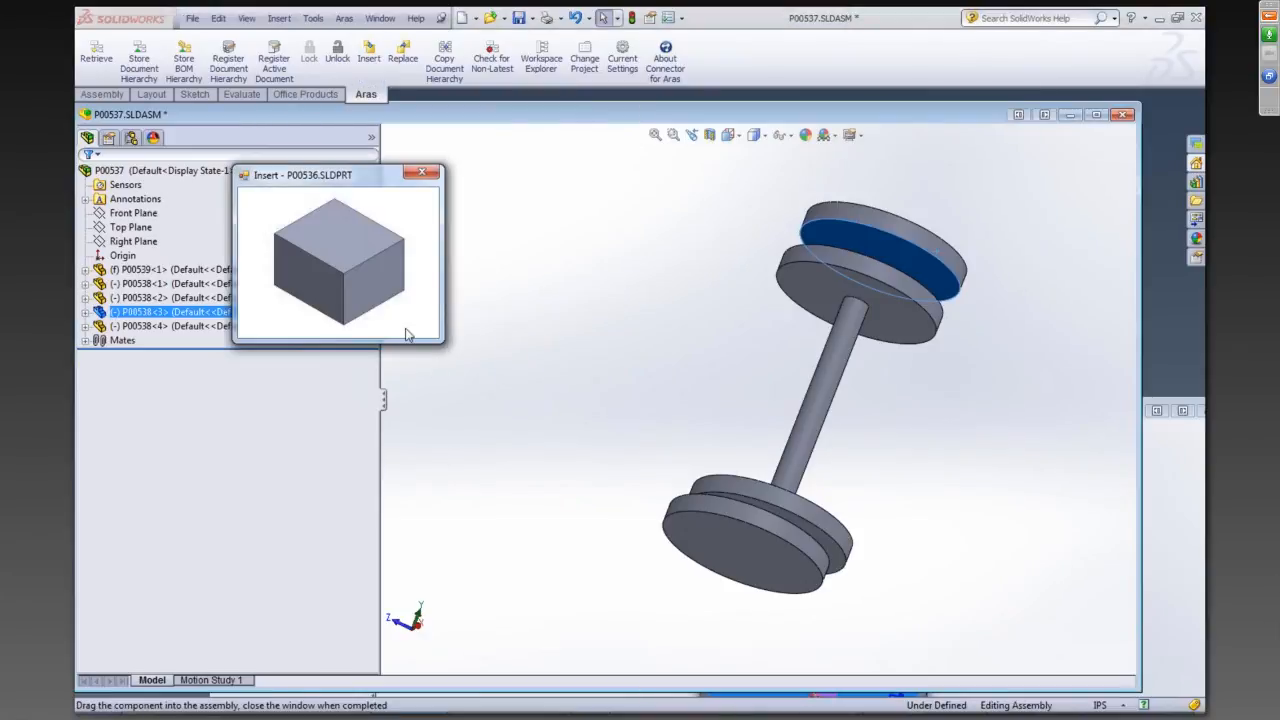
pyautogui.moveTo(340, 260); pyautogui.dragTo(720, 364)
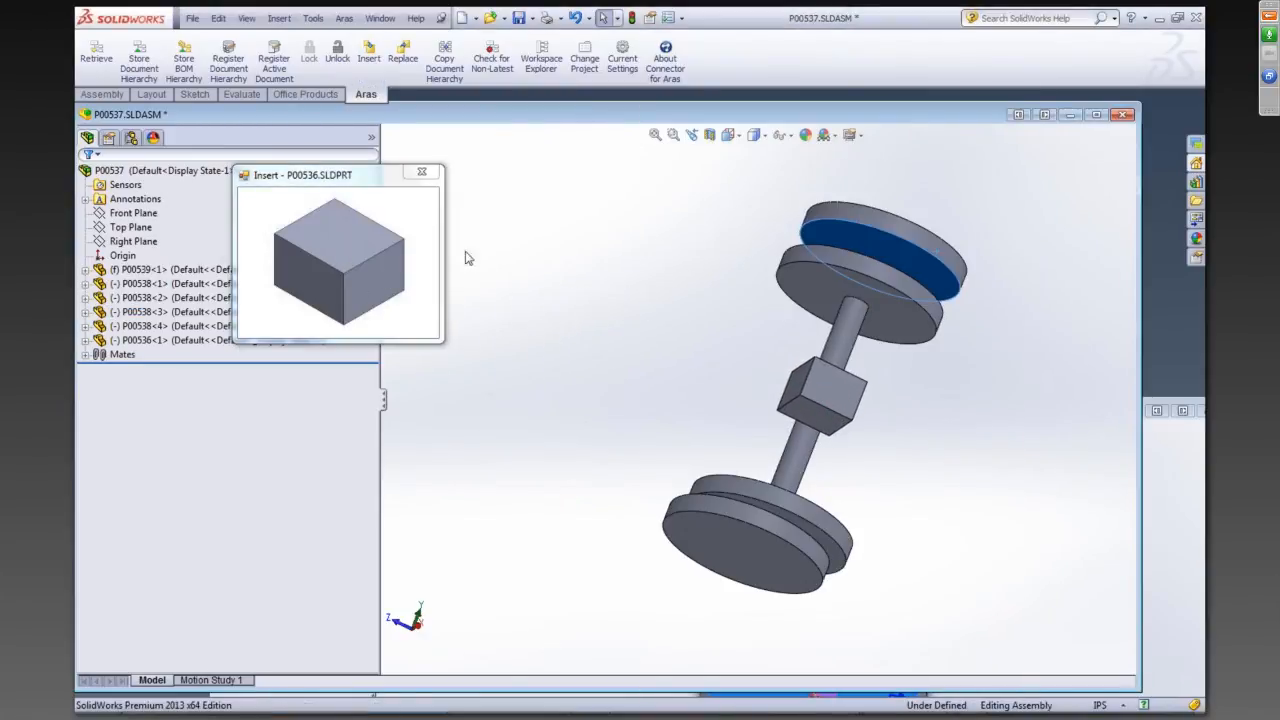
pyautogui.moveTo(428, 174)
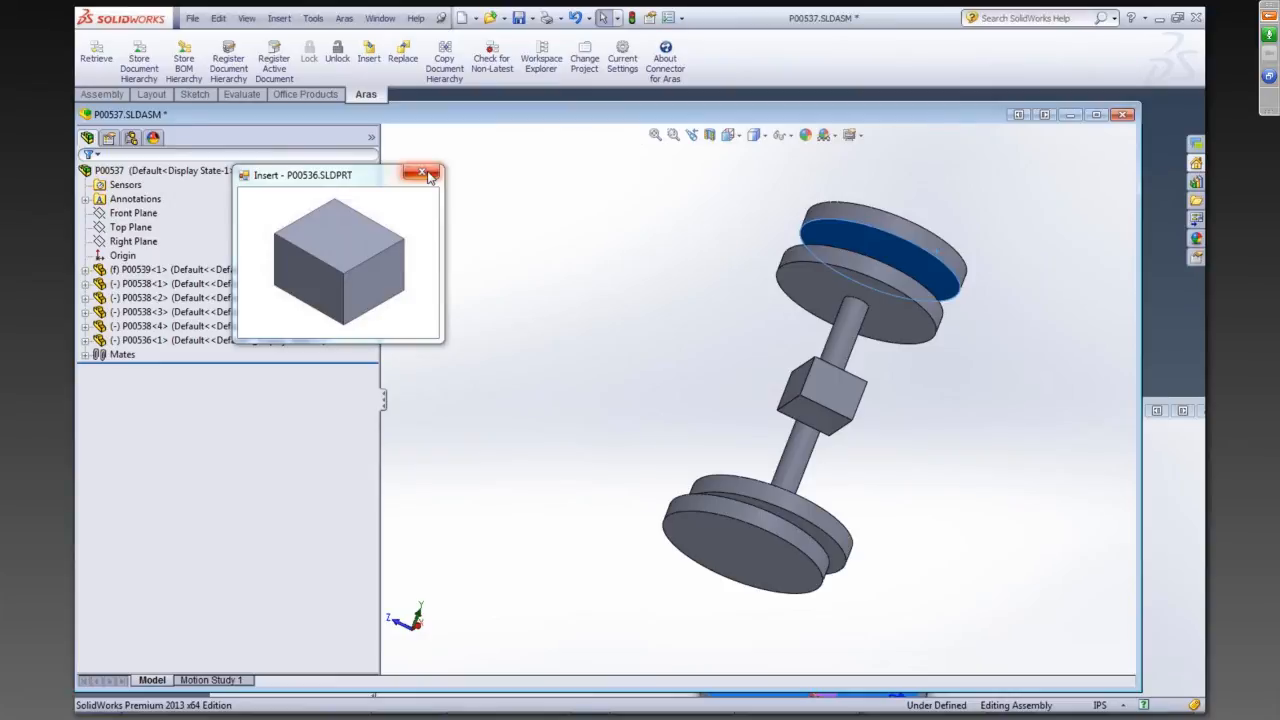
pyautogui.moveTo(424, 176)
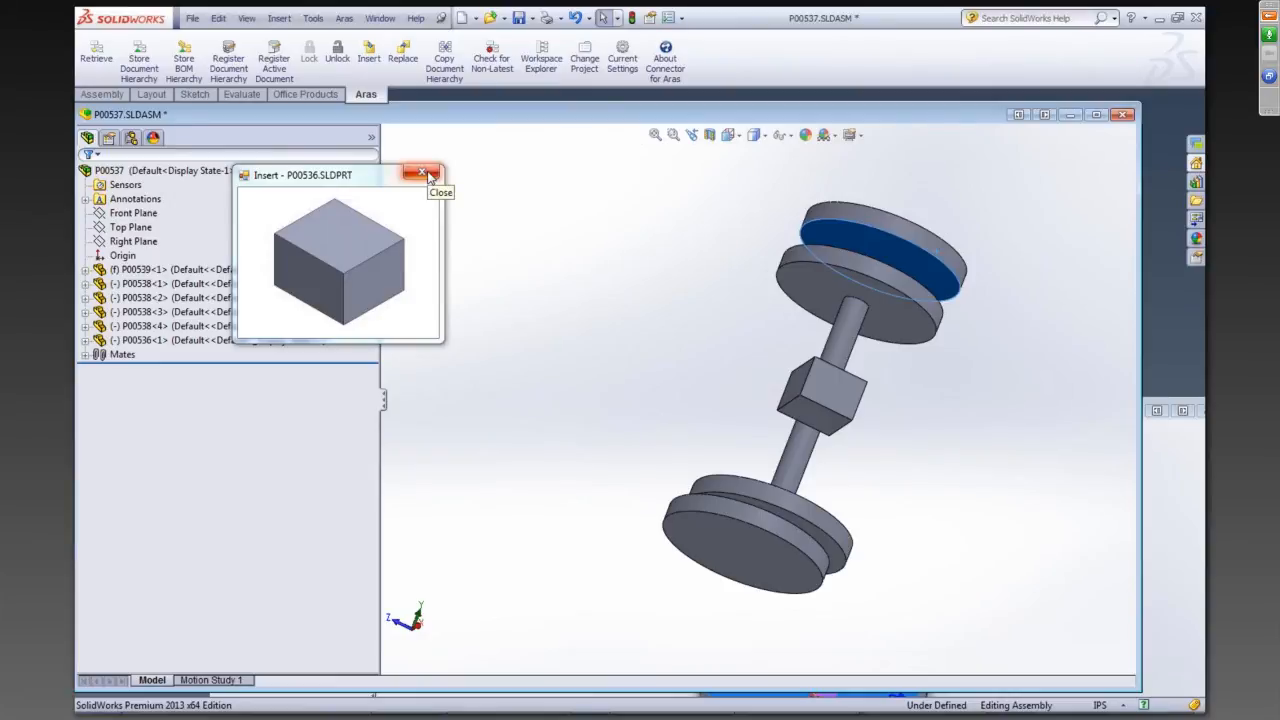
pyautogui.click(424, 172)
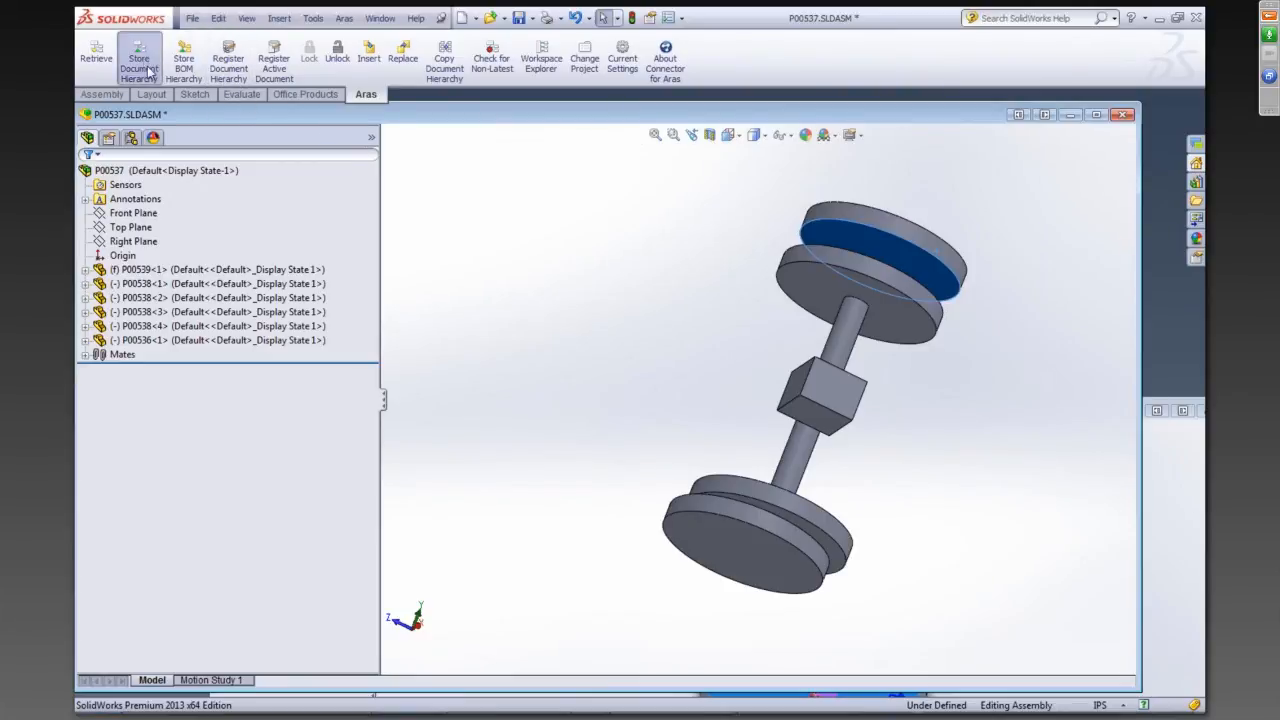
# Store the P00537 assembly hierarchy and its modified drawing into Aras
pyautogui.click(140, 60)
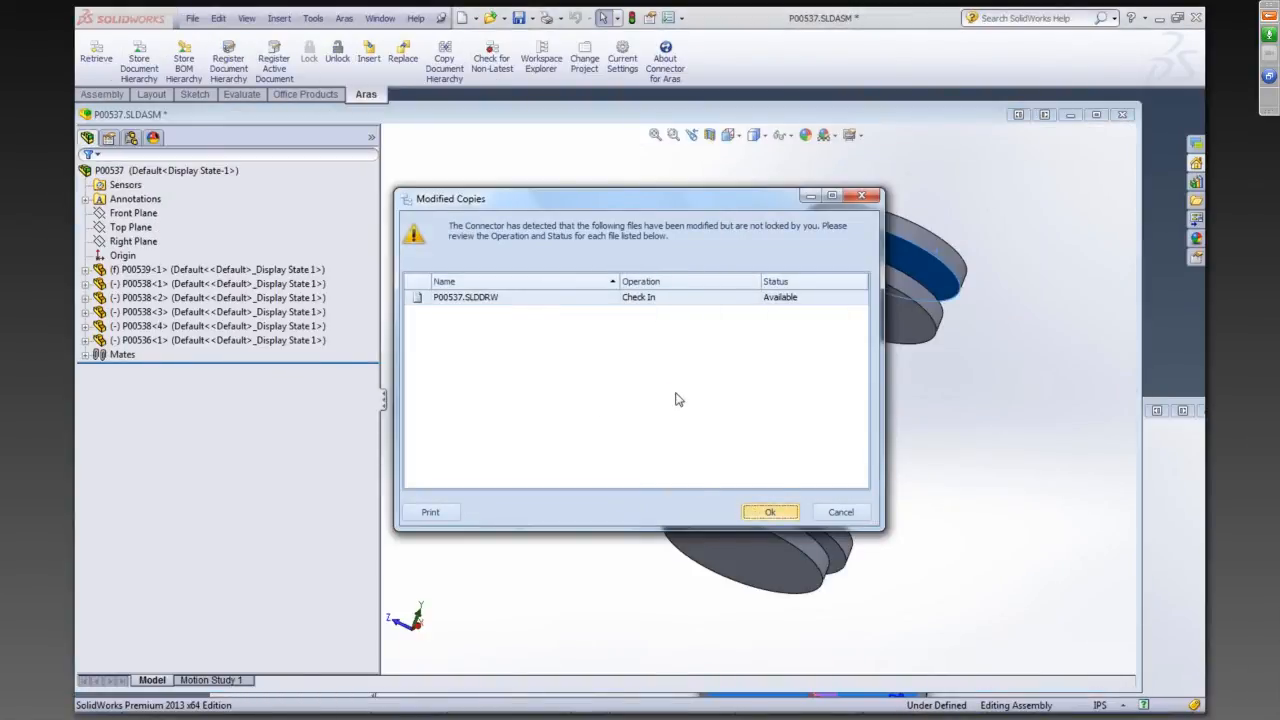
pyautogui.click(770, 512)
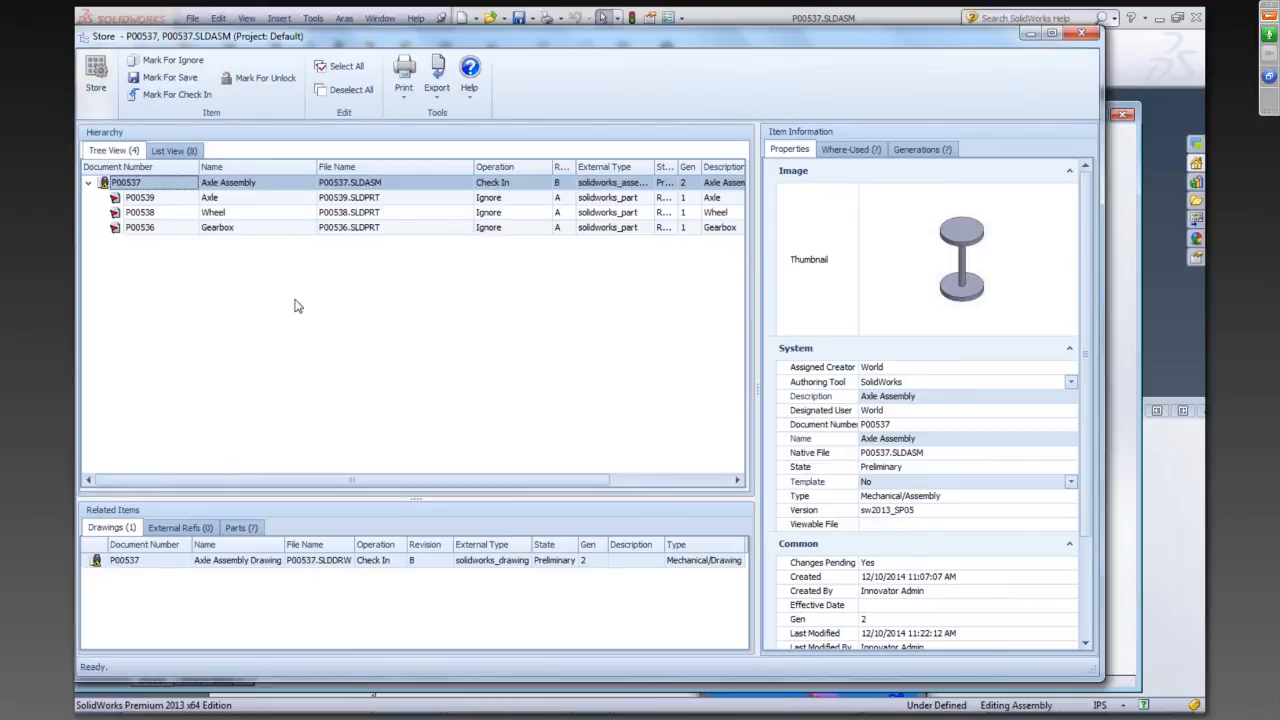
pyautogui.click(96, 76)
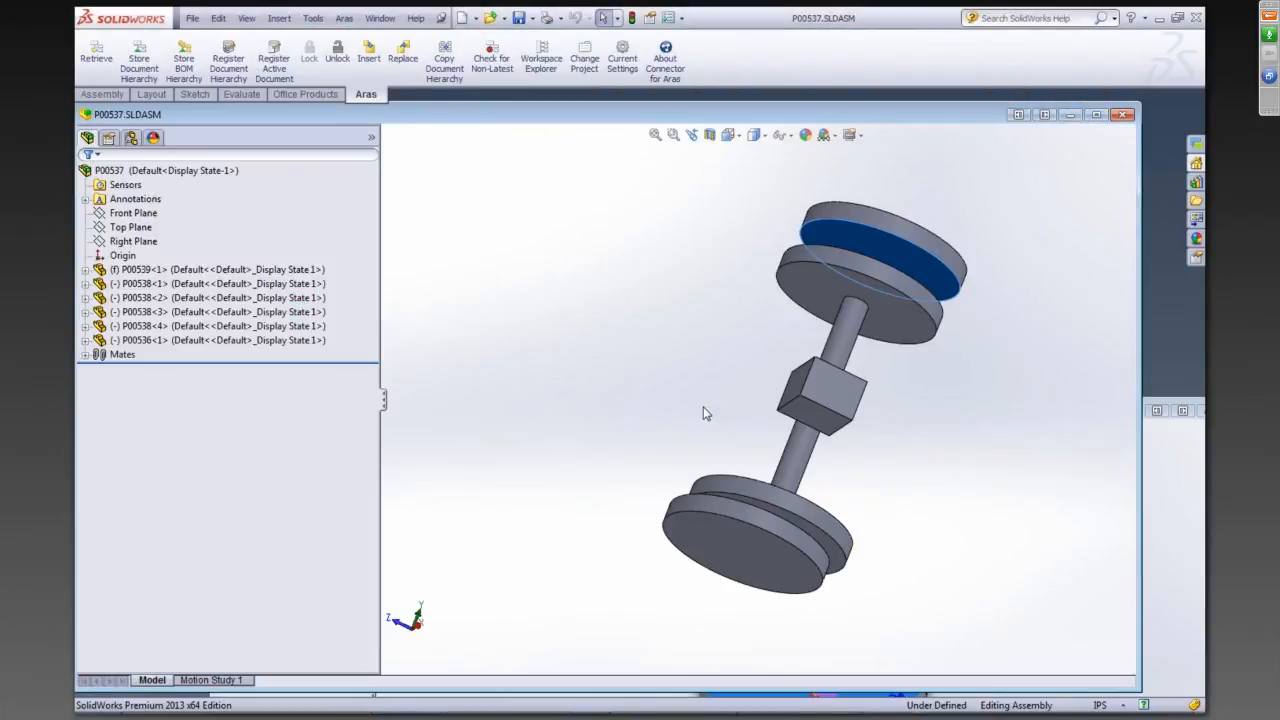
# Store the P00537 bill of materials (four wheels, axle, gearbox) to Aras
pyautogui.click(140, 56)
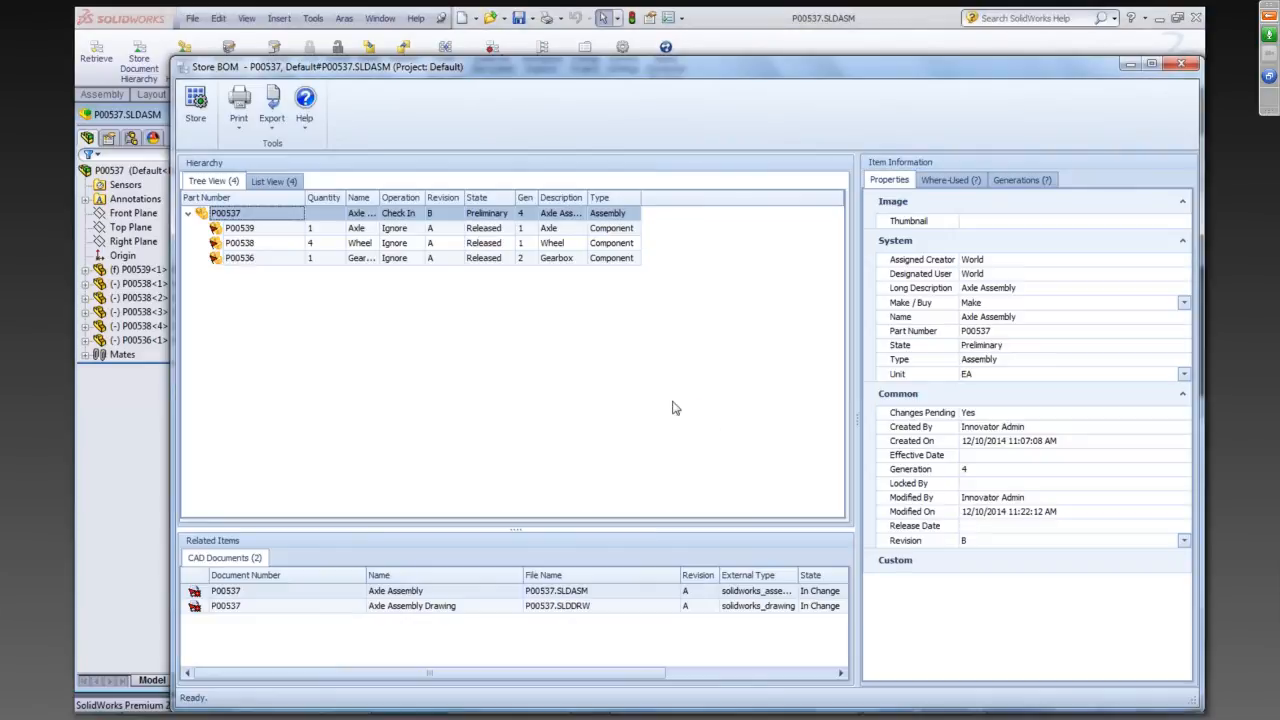
pyautogui.moveTo(324, 248)
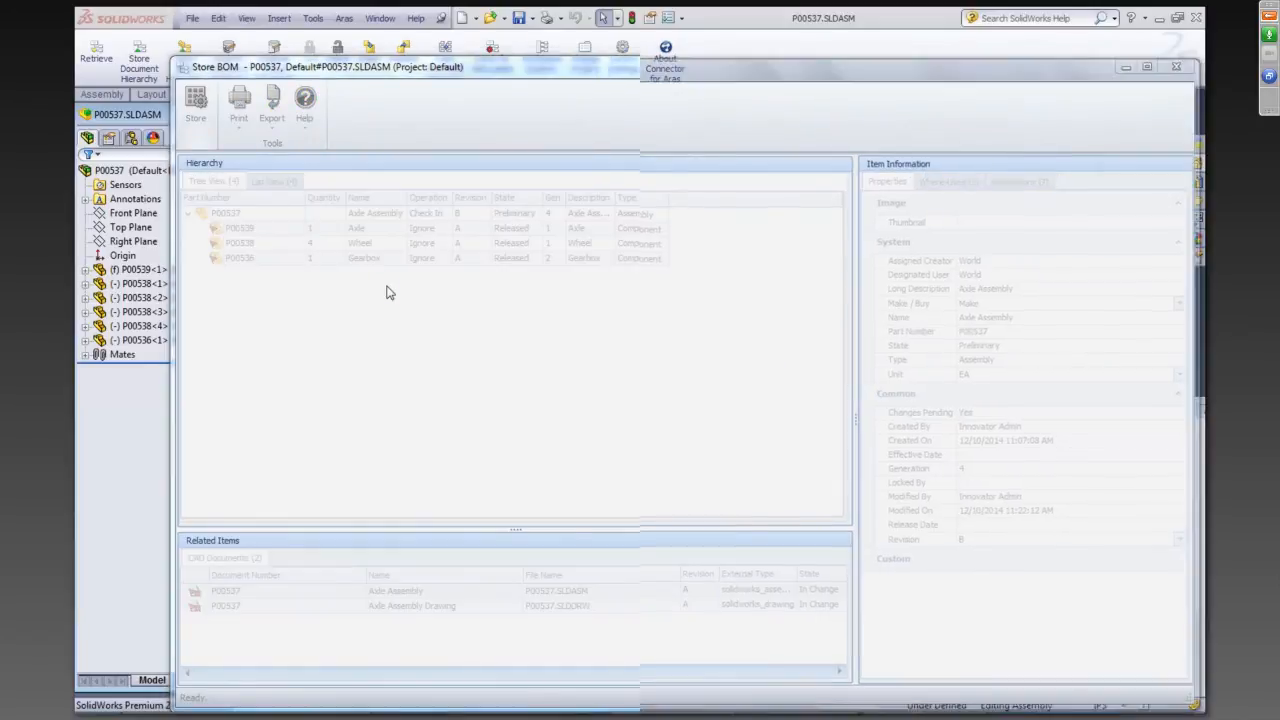
pyautogui.click(1176, 68)
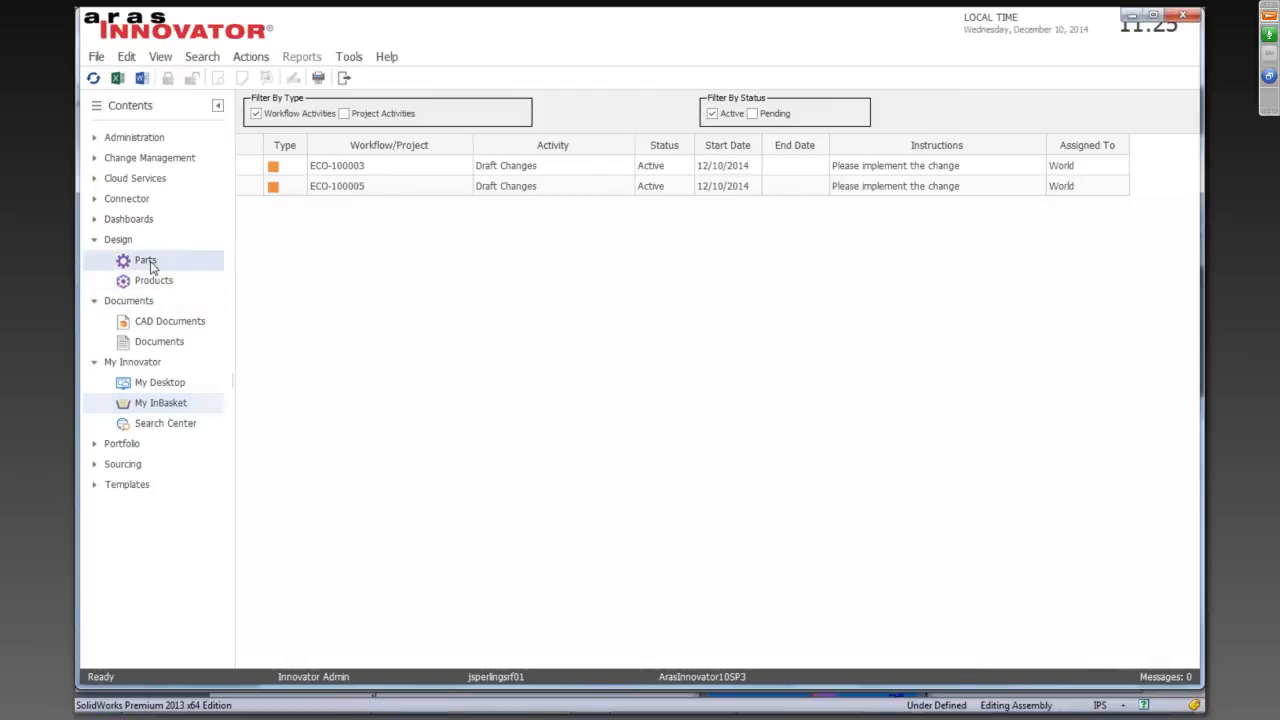
# Find P00537 Axle Assembly Rev B in Parts and show its BOM with Grease, Axle, Wheel ×4, Gearbox
pyautogui.click(144, 260)
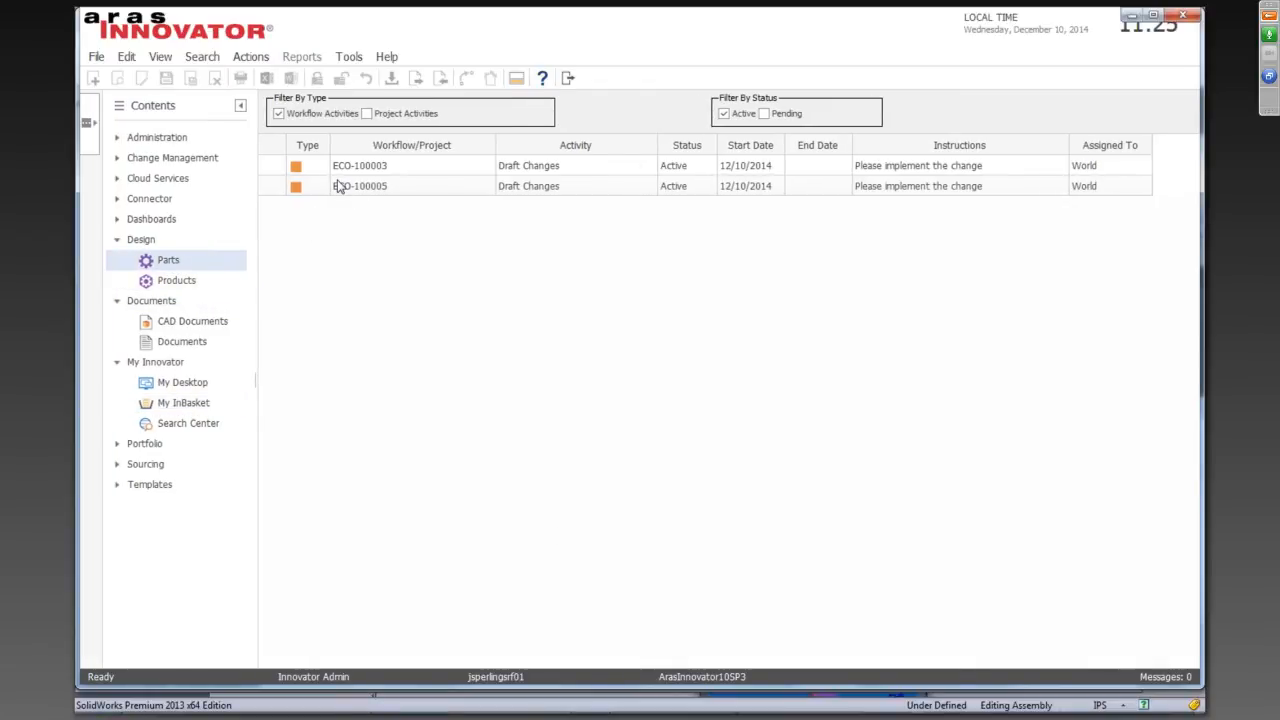
pyautogui.click(168, 260)
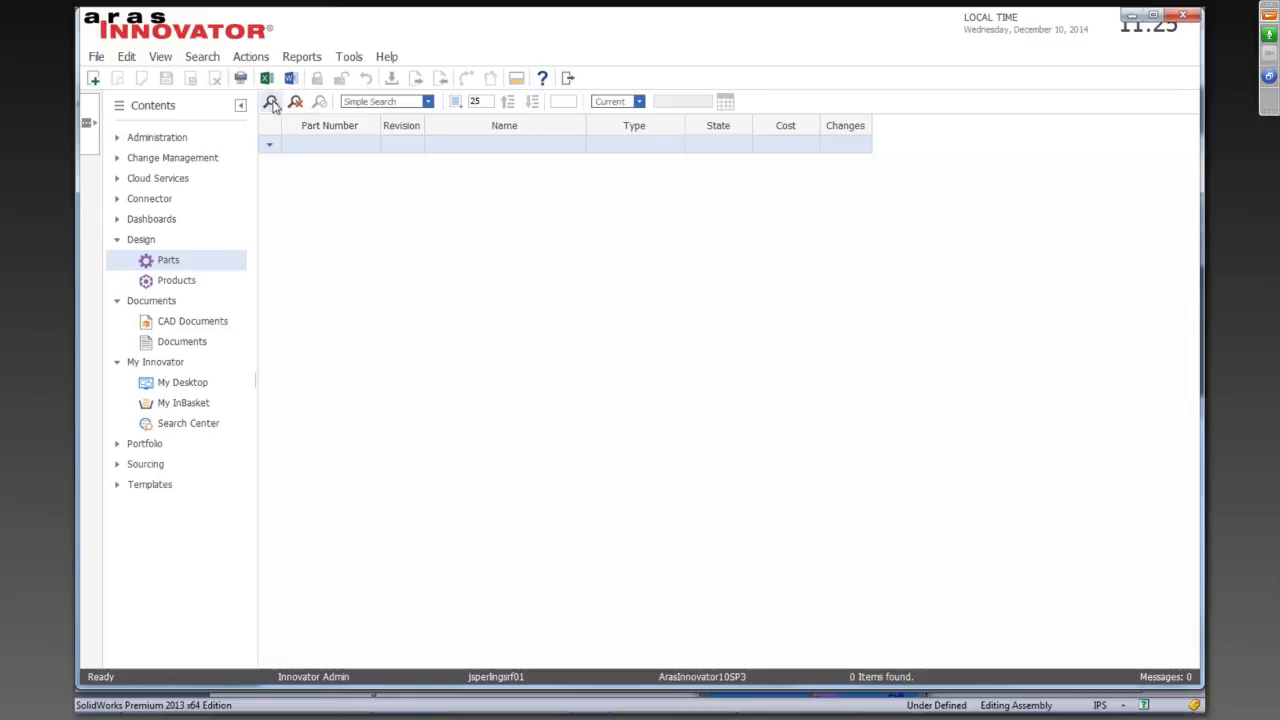
pyautogui.click(272, 100)
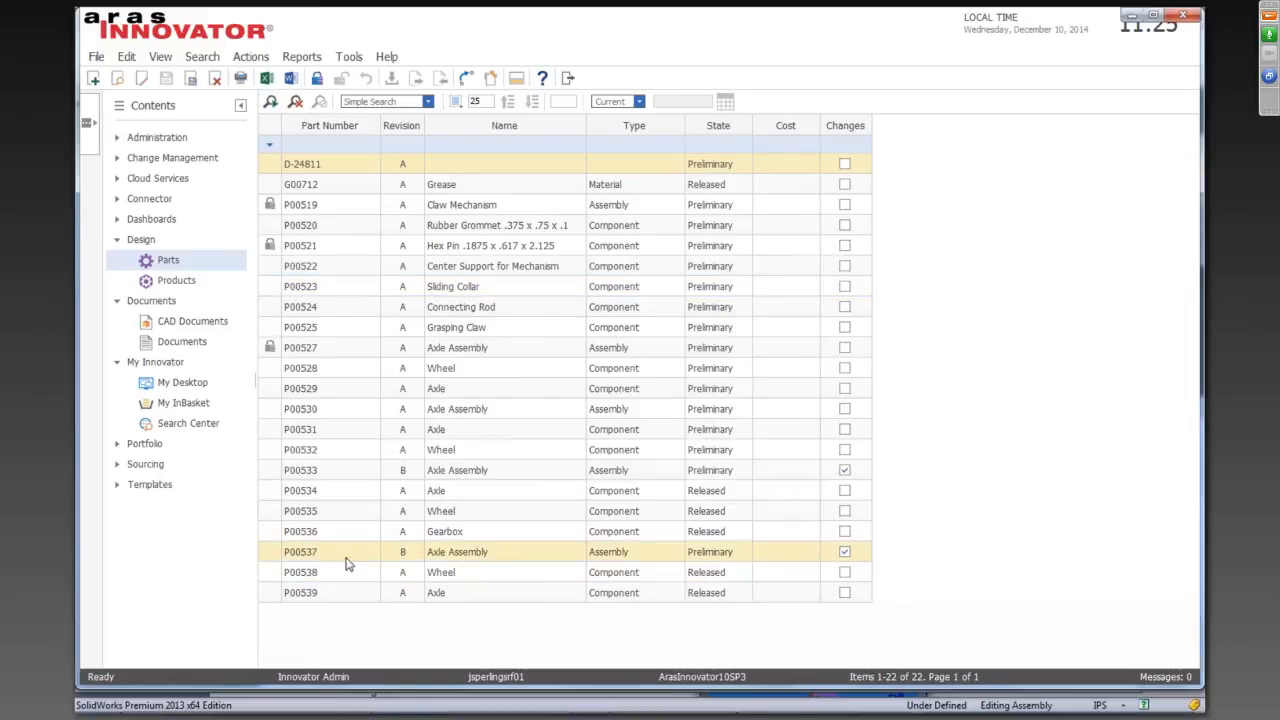
pyautogui.doubleClick(300, 552)
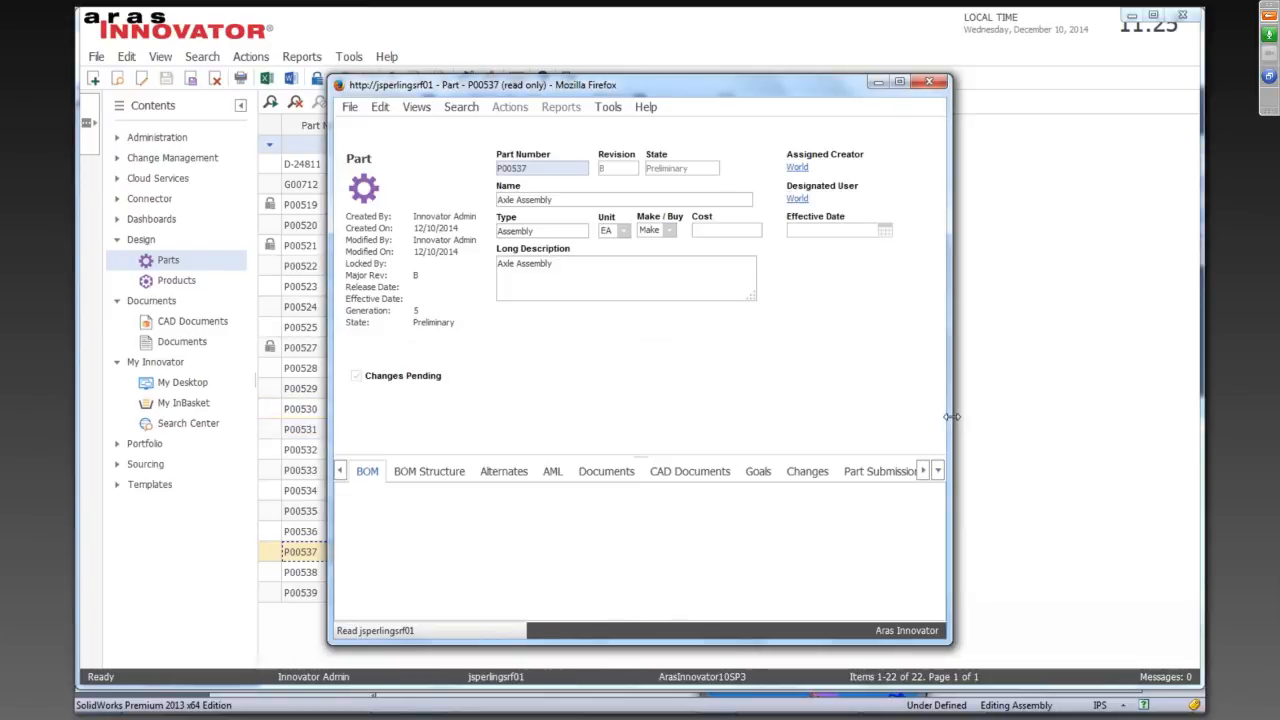
pyautogui.click(368, 472)
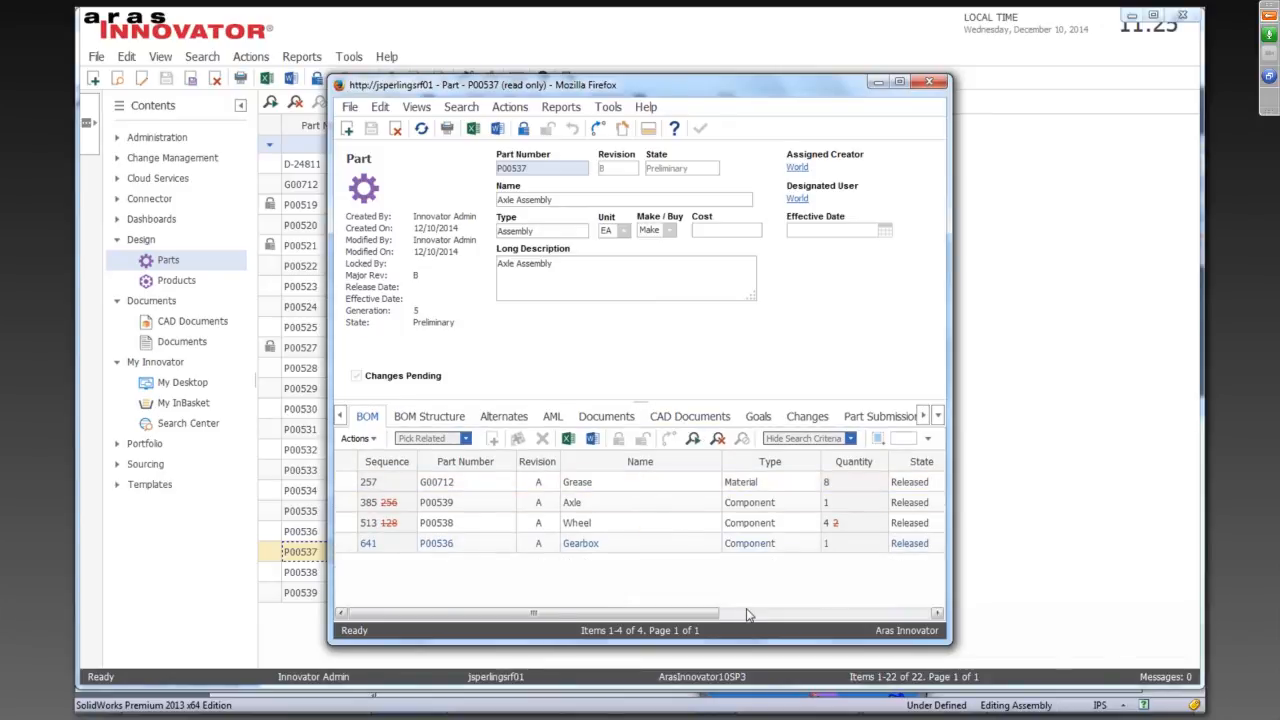
pyautogui.moveTo(630, 586)
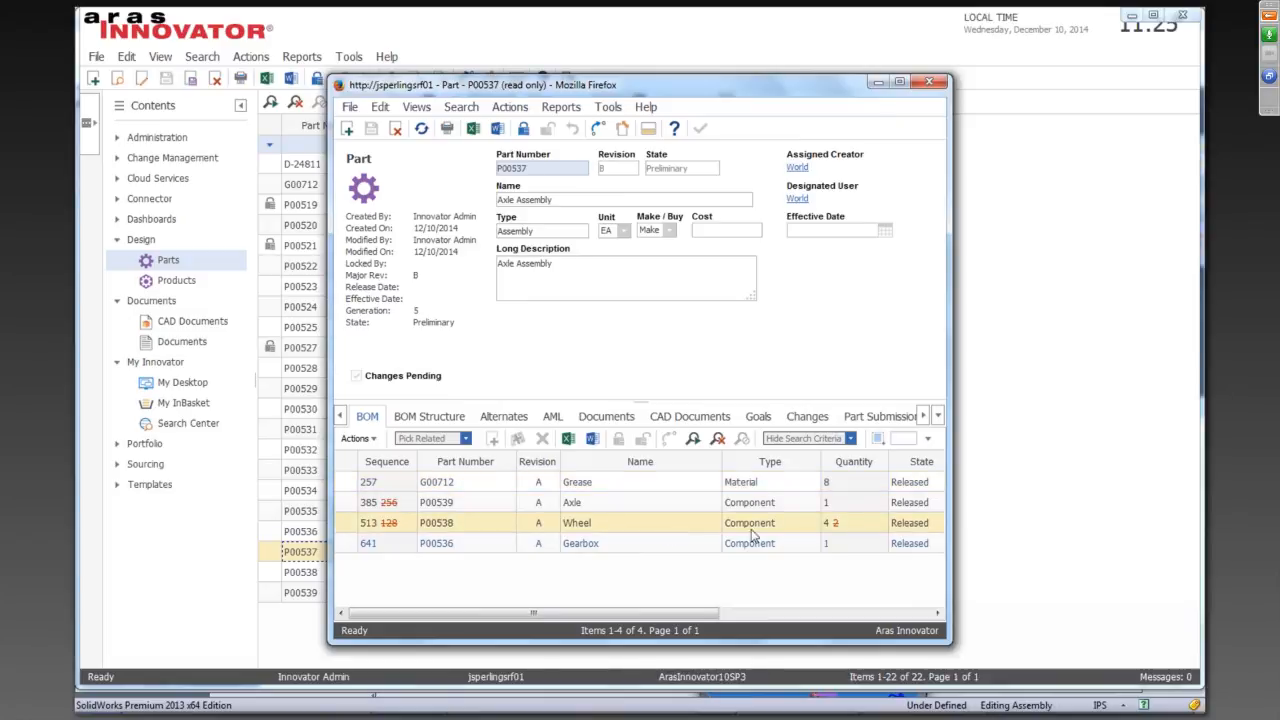
pyautogui.moveTo(850, 532)
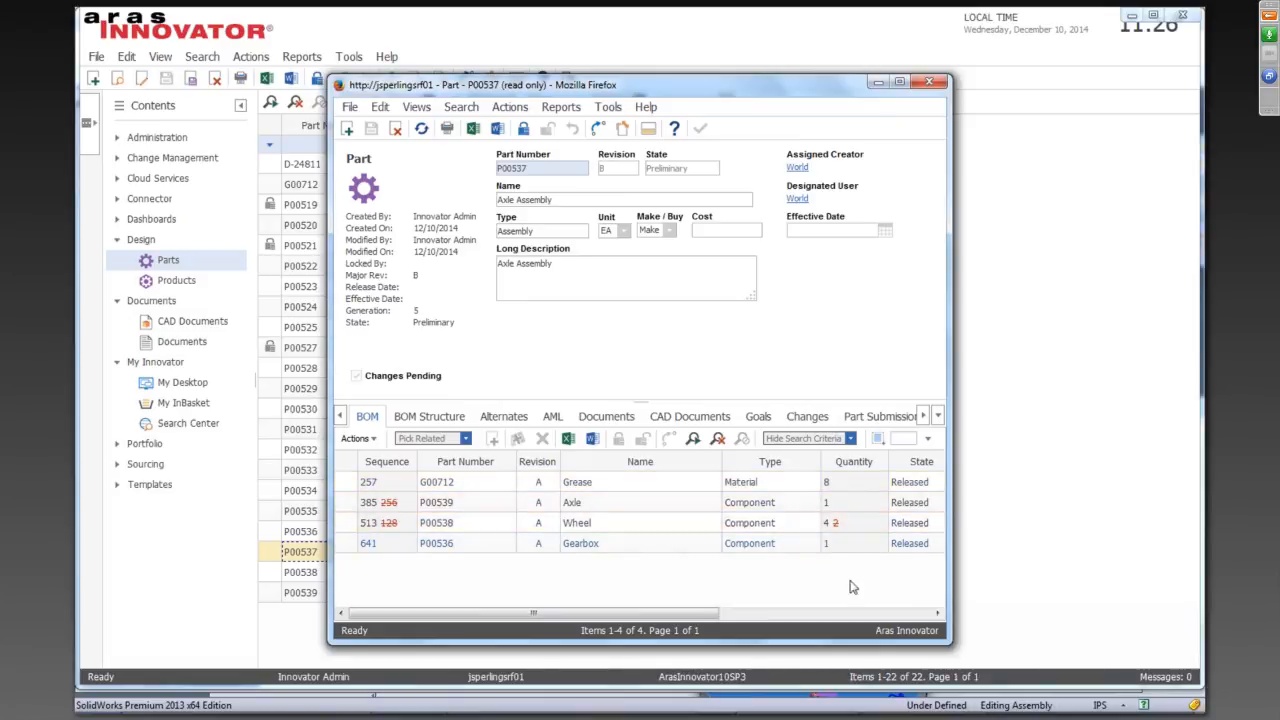
pyautogui.moveTo(744, 448)
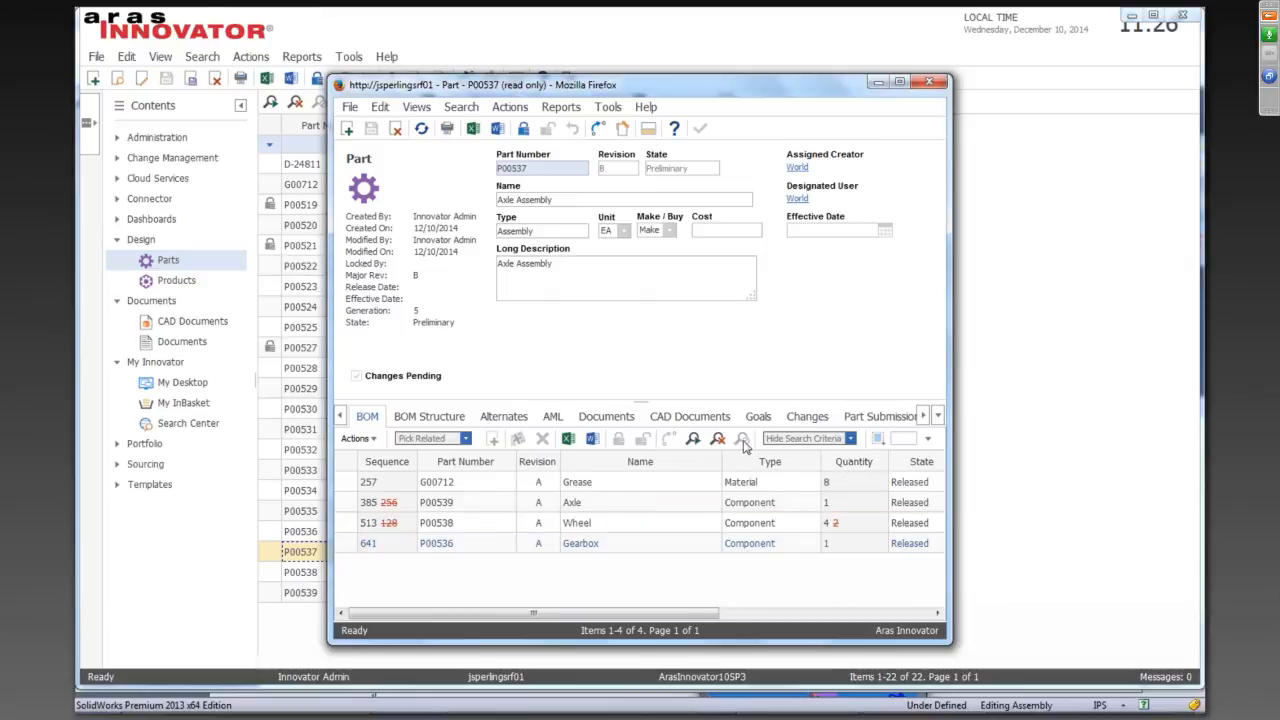
# From the CAD Documents tab, open the Rev B Axle Assembly document and its viewable 3D PDF
pyautogui.click(688, 416)
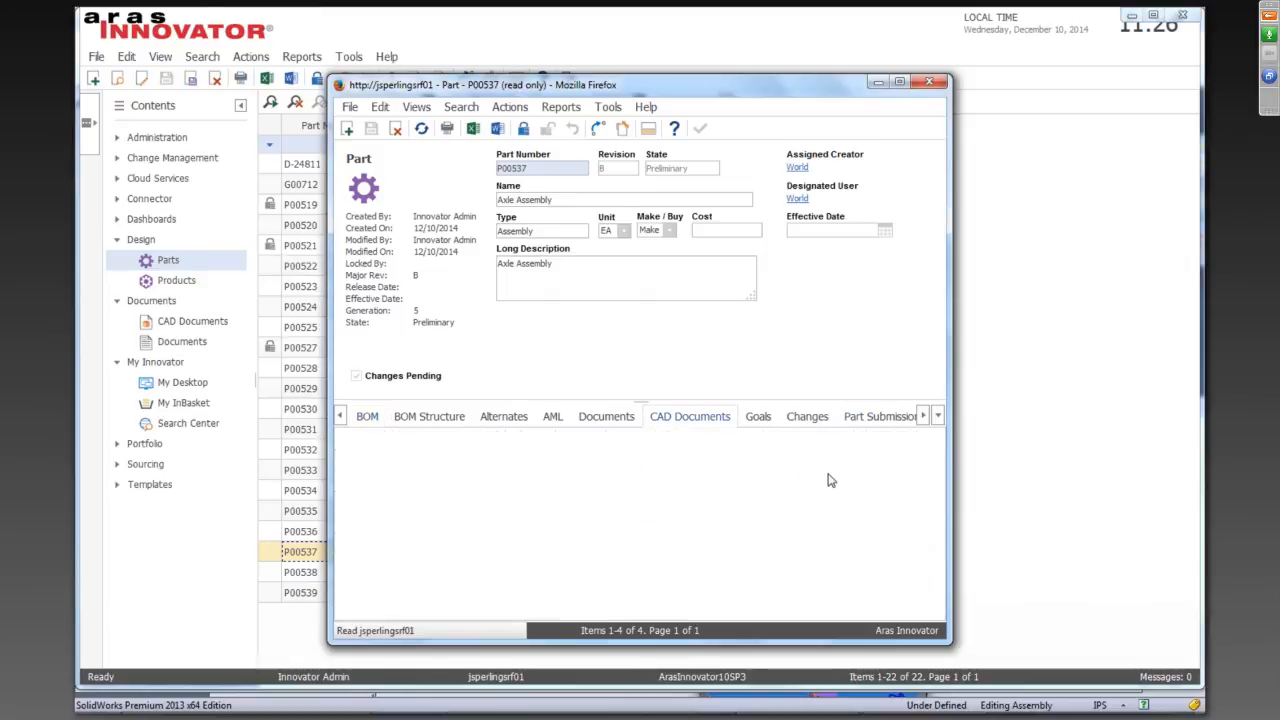
pyautogui.click(688, 416)
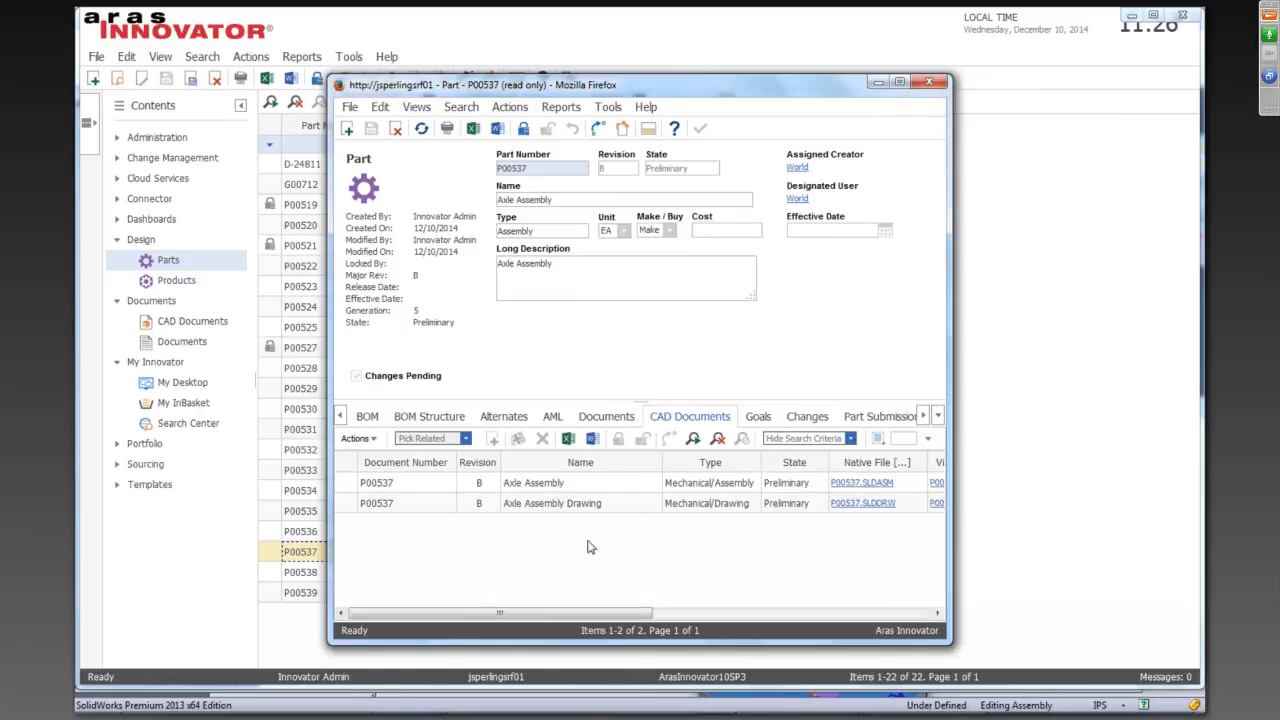
pyautogui.click(532, 482)
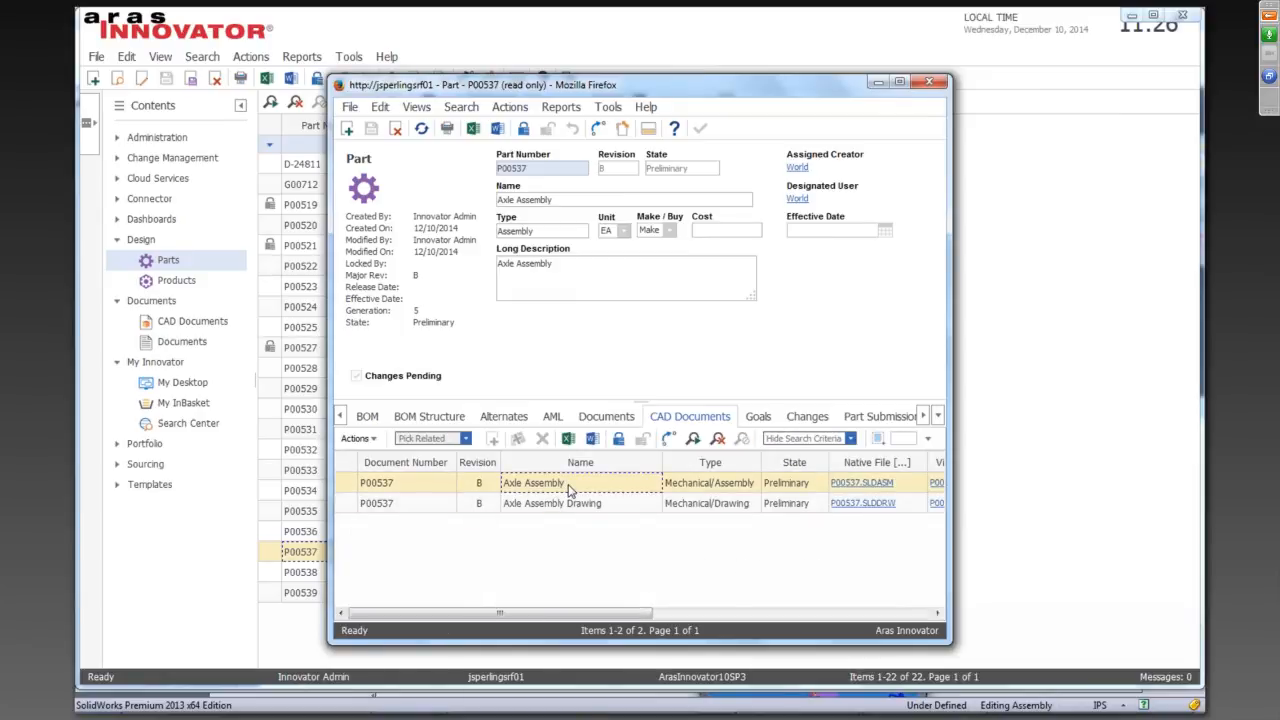
pyautogui.doubleClick(532, 482)
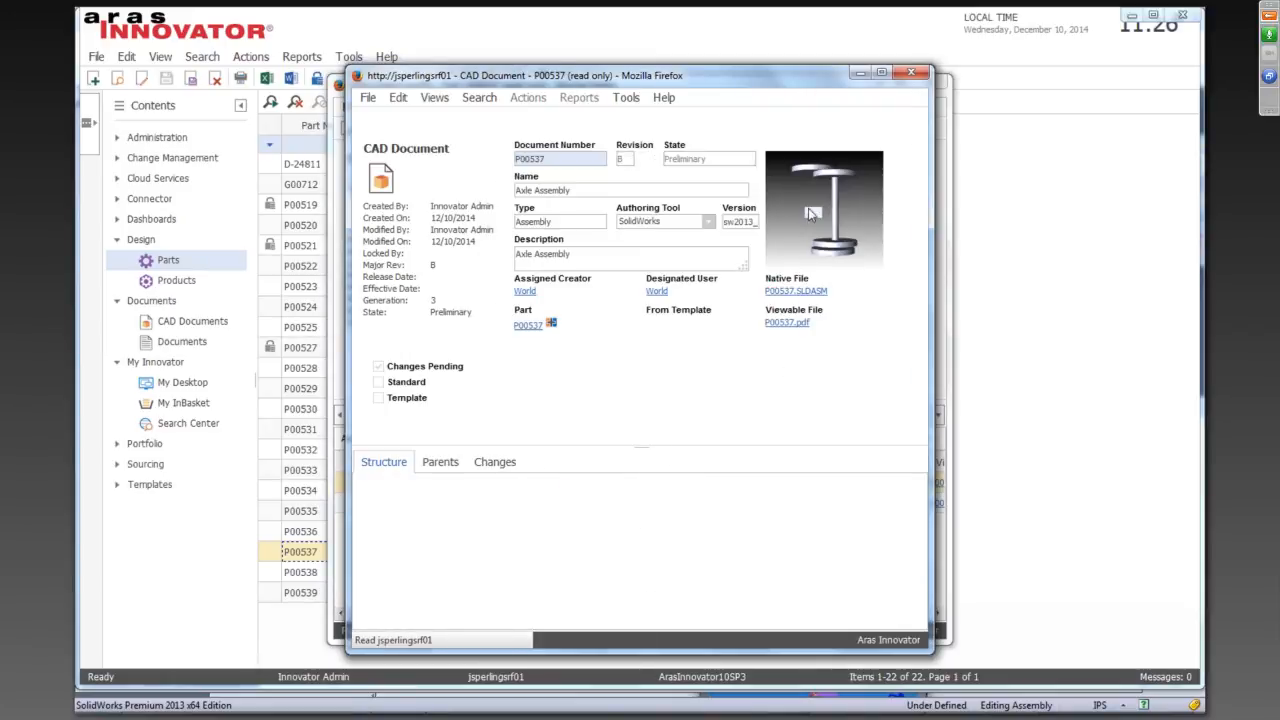
pyautogui.click(384, 460)
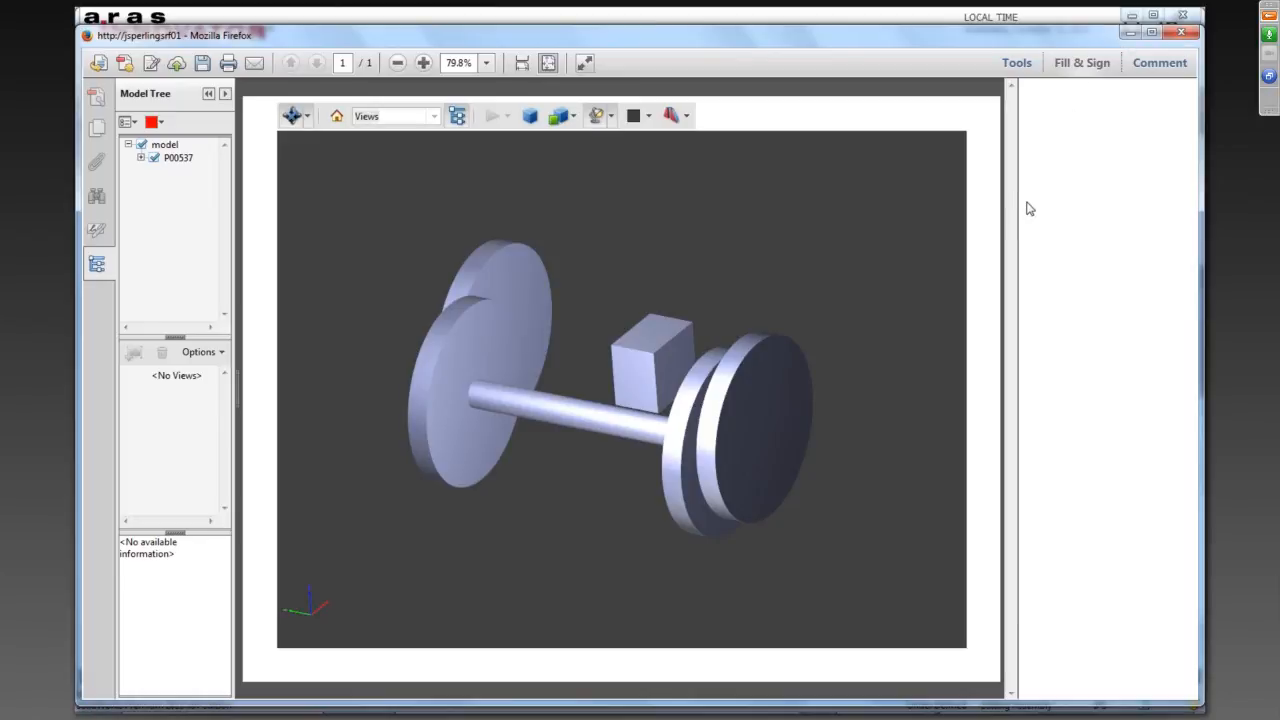
# Show the Fill & Sign tools panel over the Rev B axle assembly 3D PDF
pyautogui.click(1080, 62)
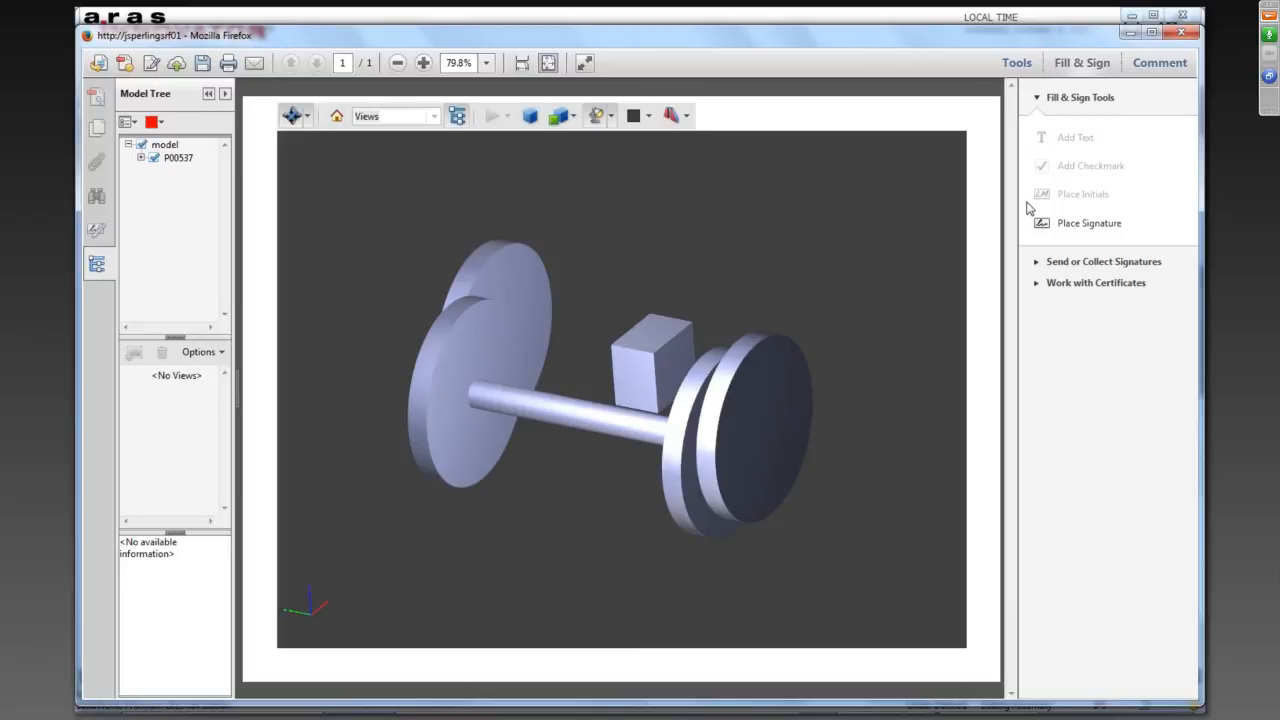
pyautogui.moveTo(1122, 46)
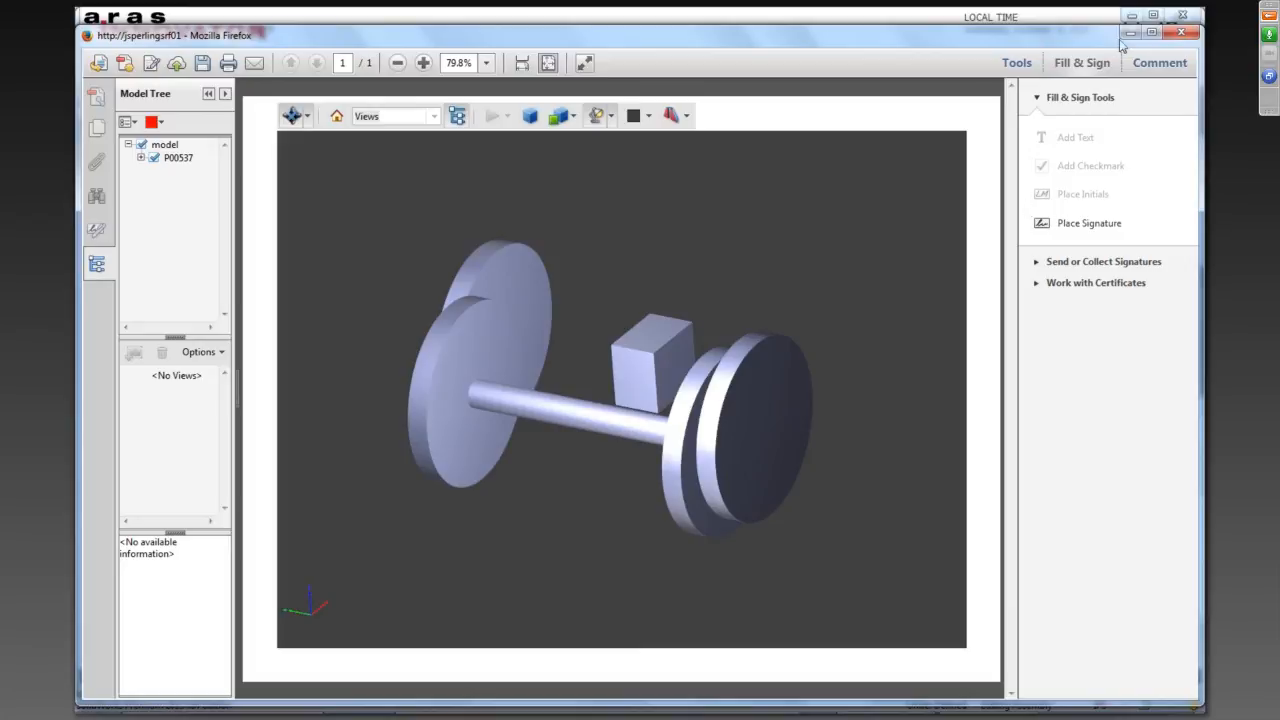